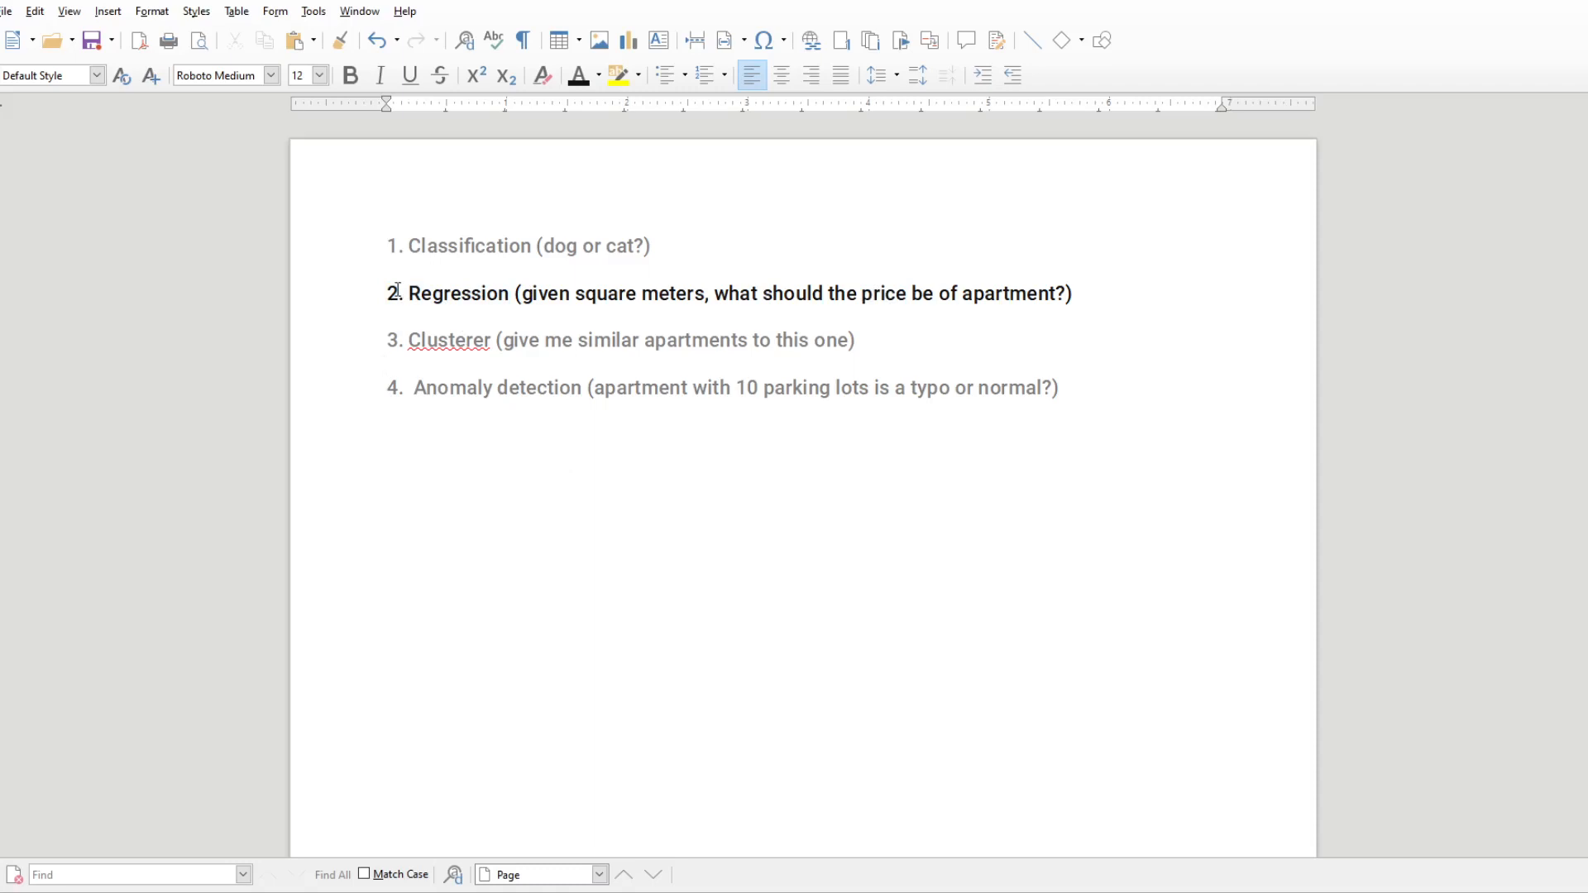
Run 'art make:test CanRegressionSimple --unit' to create the test, then close the terminal.
double_click(458, 293)
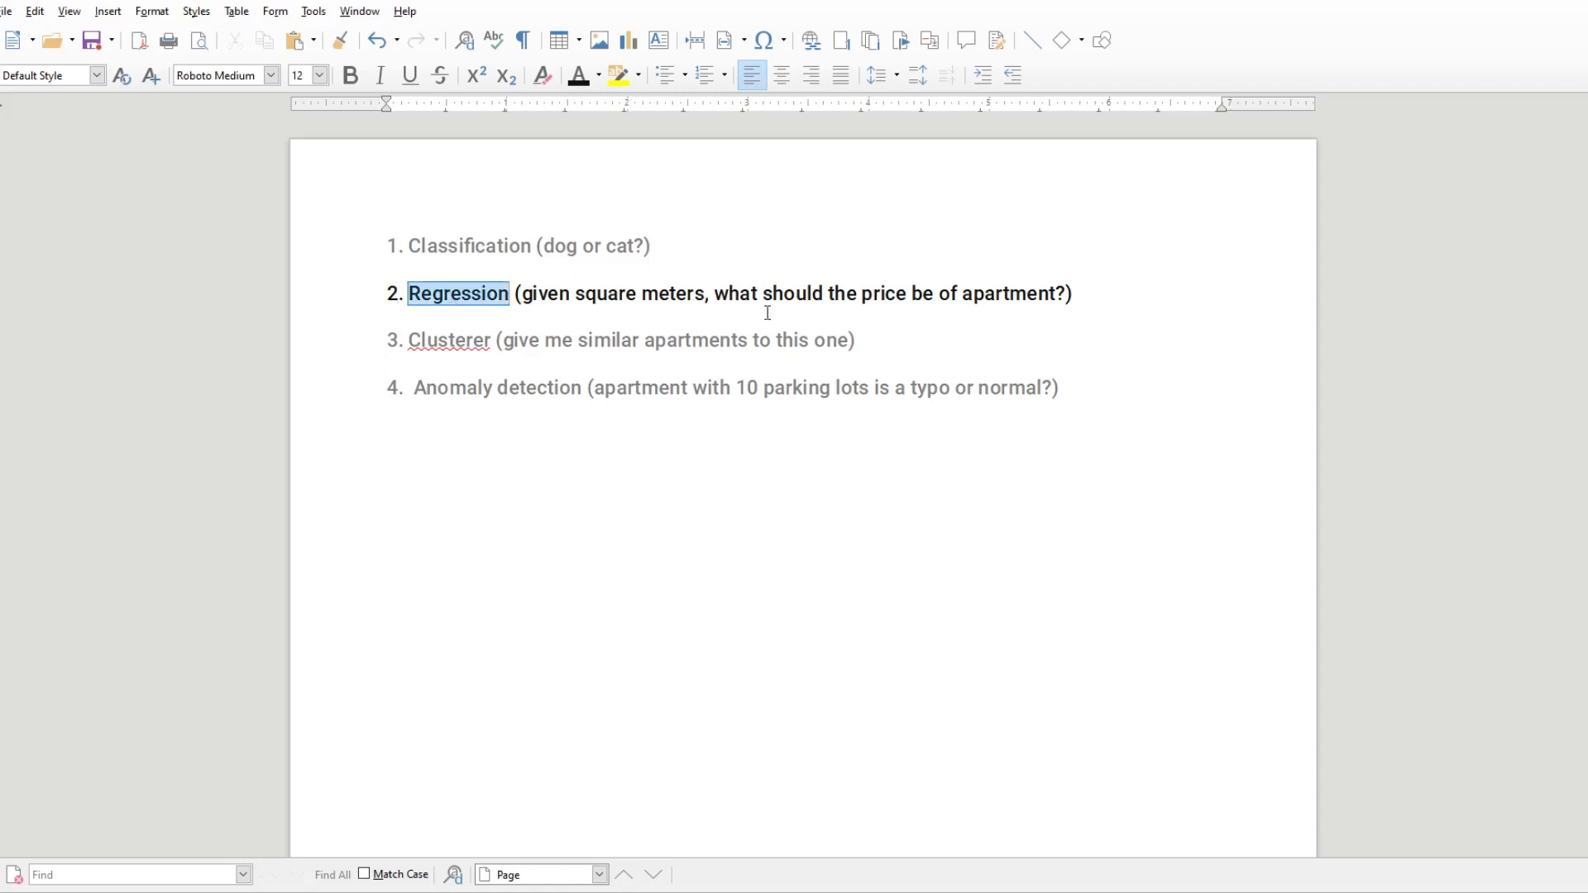
click(780, 294)
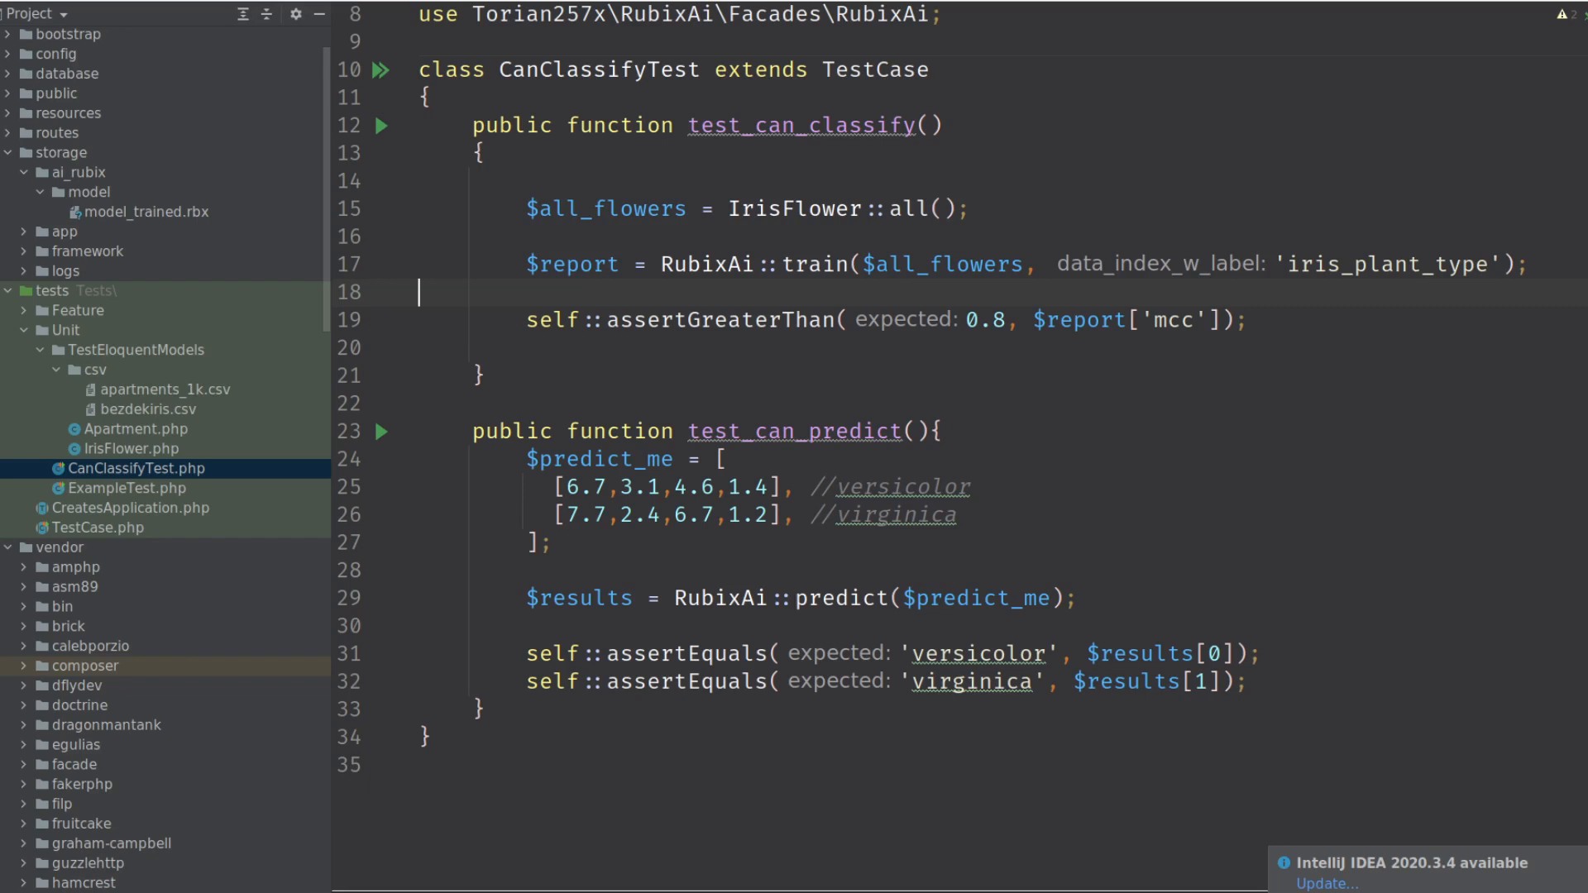
text(art)
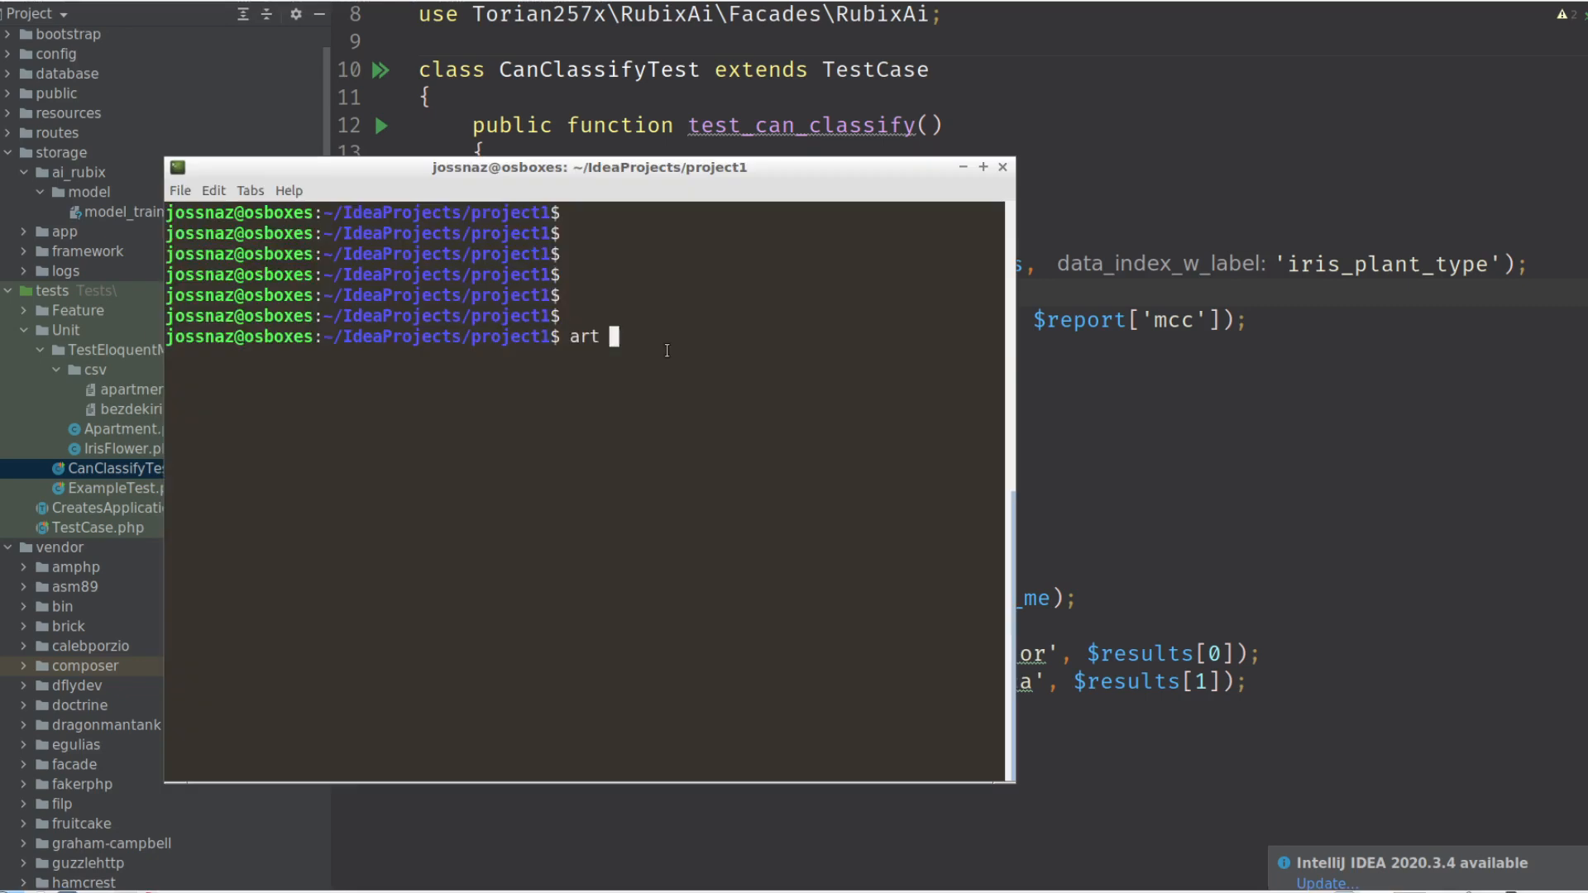
text(make:test Ca)
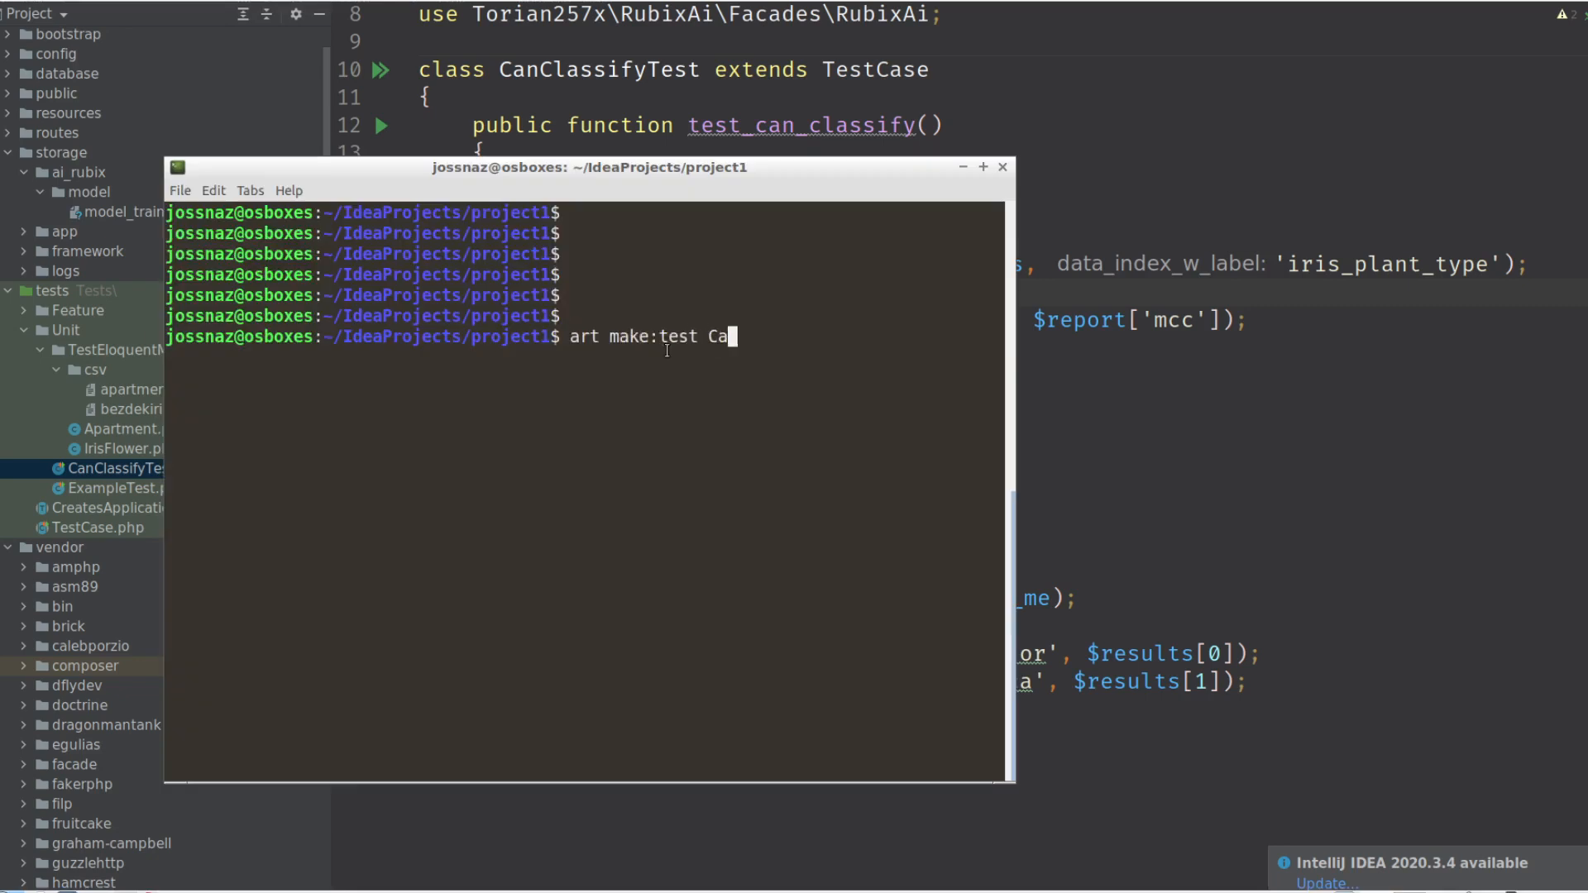
text(nRegressionSim)
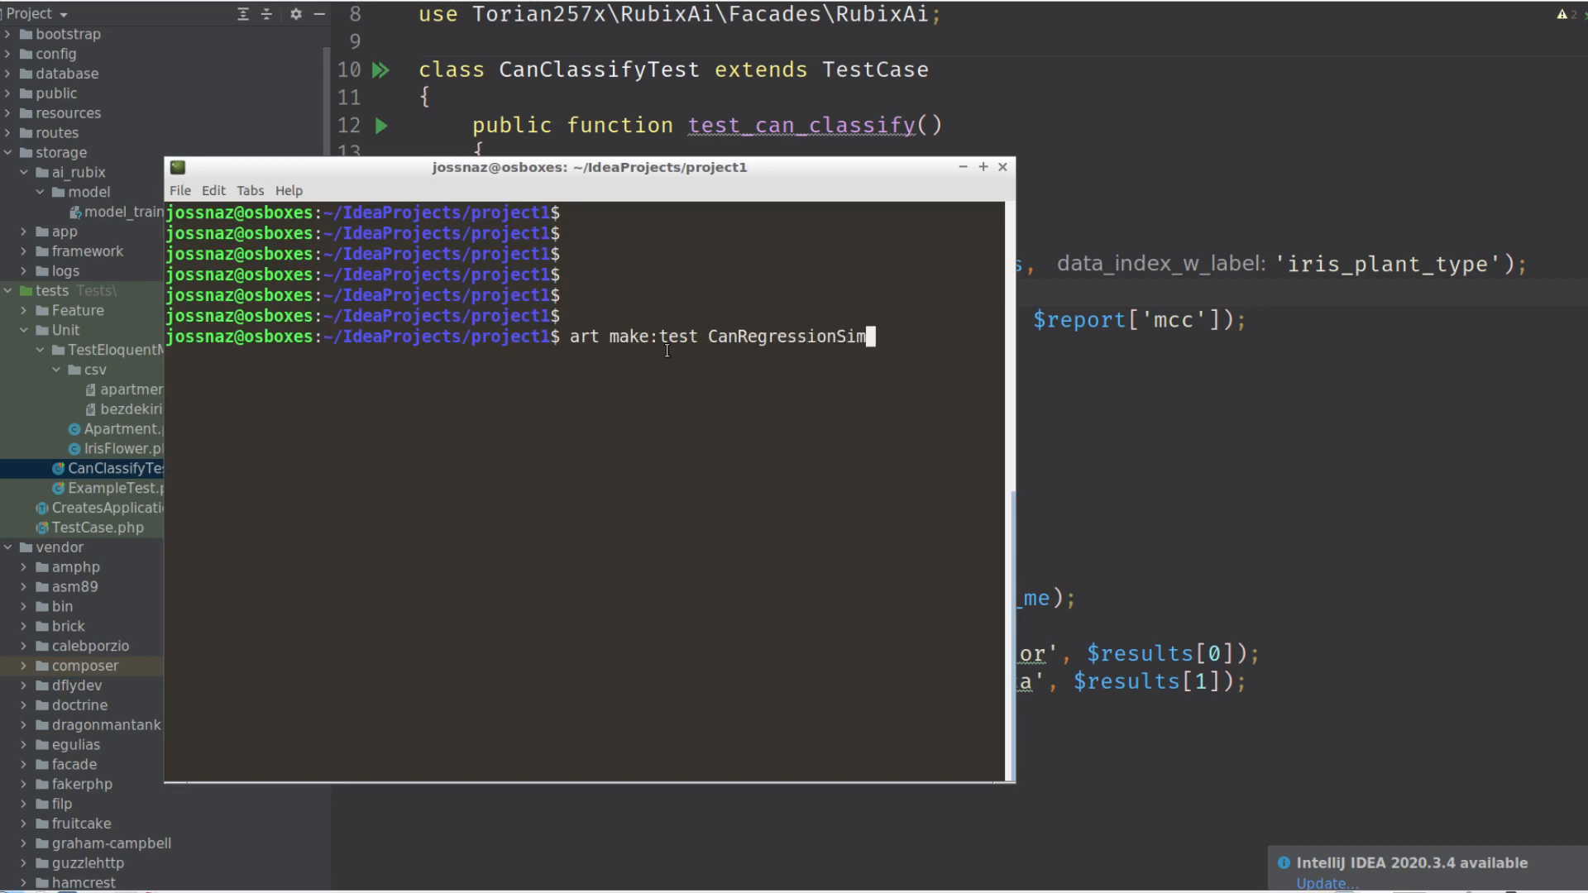
key(Return)
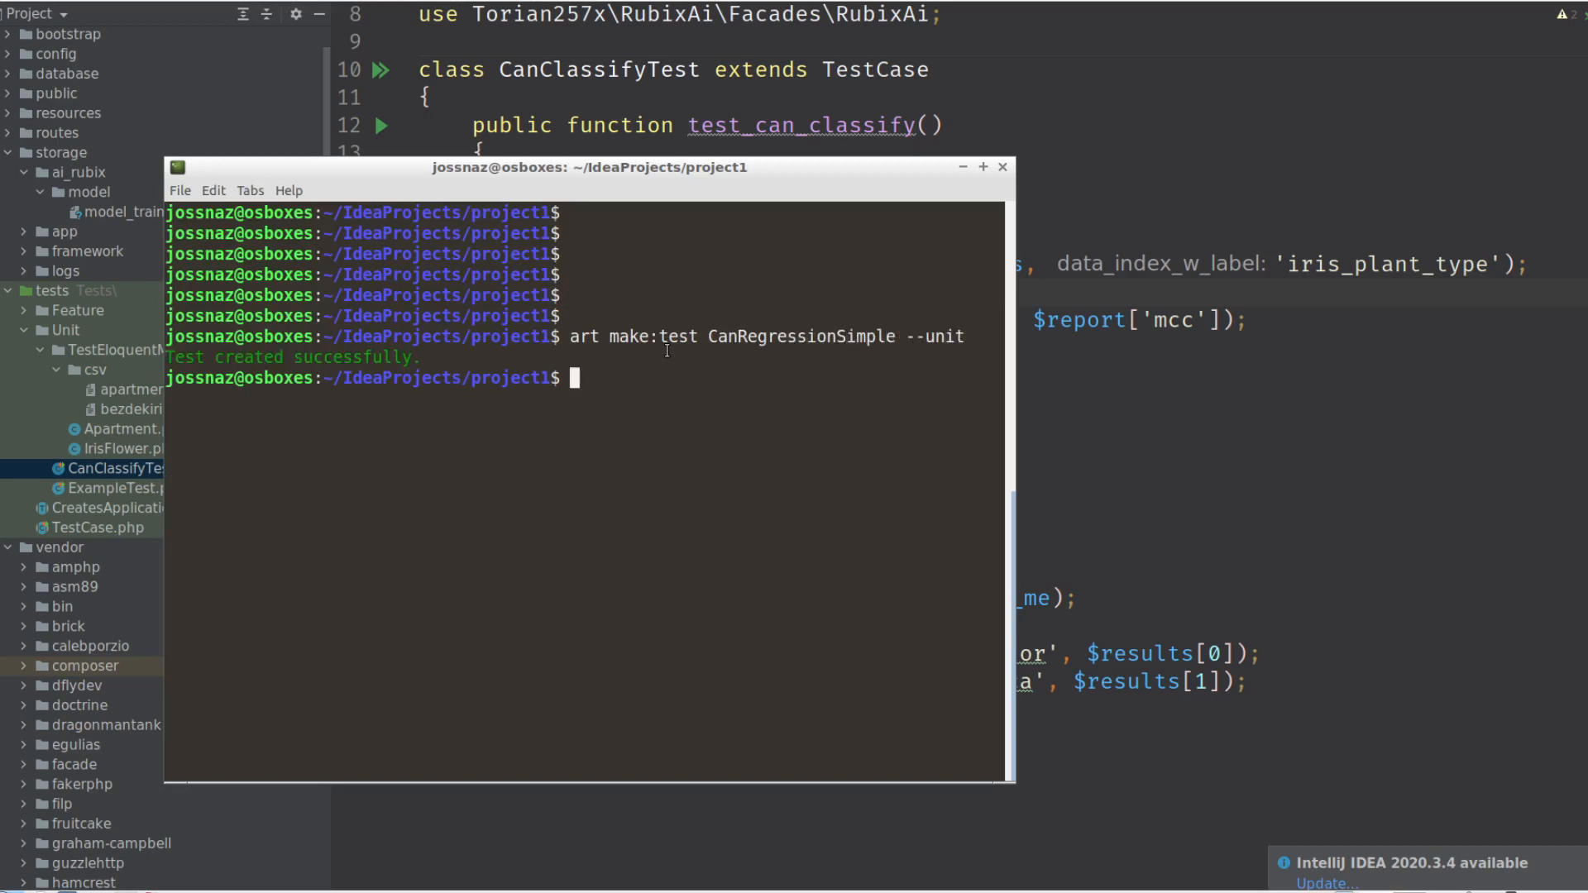
double_click(799, 337)
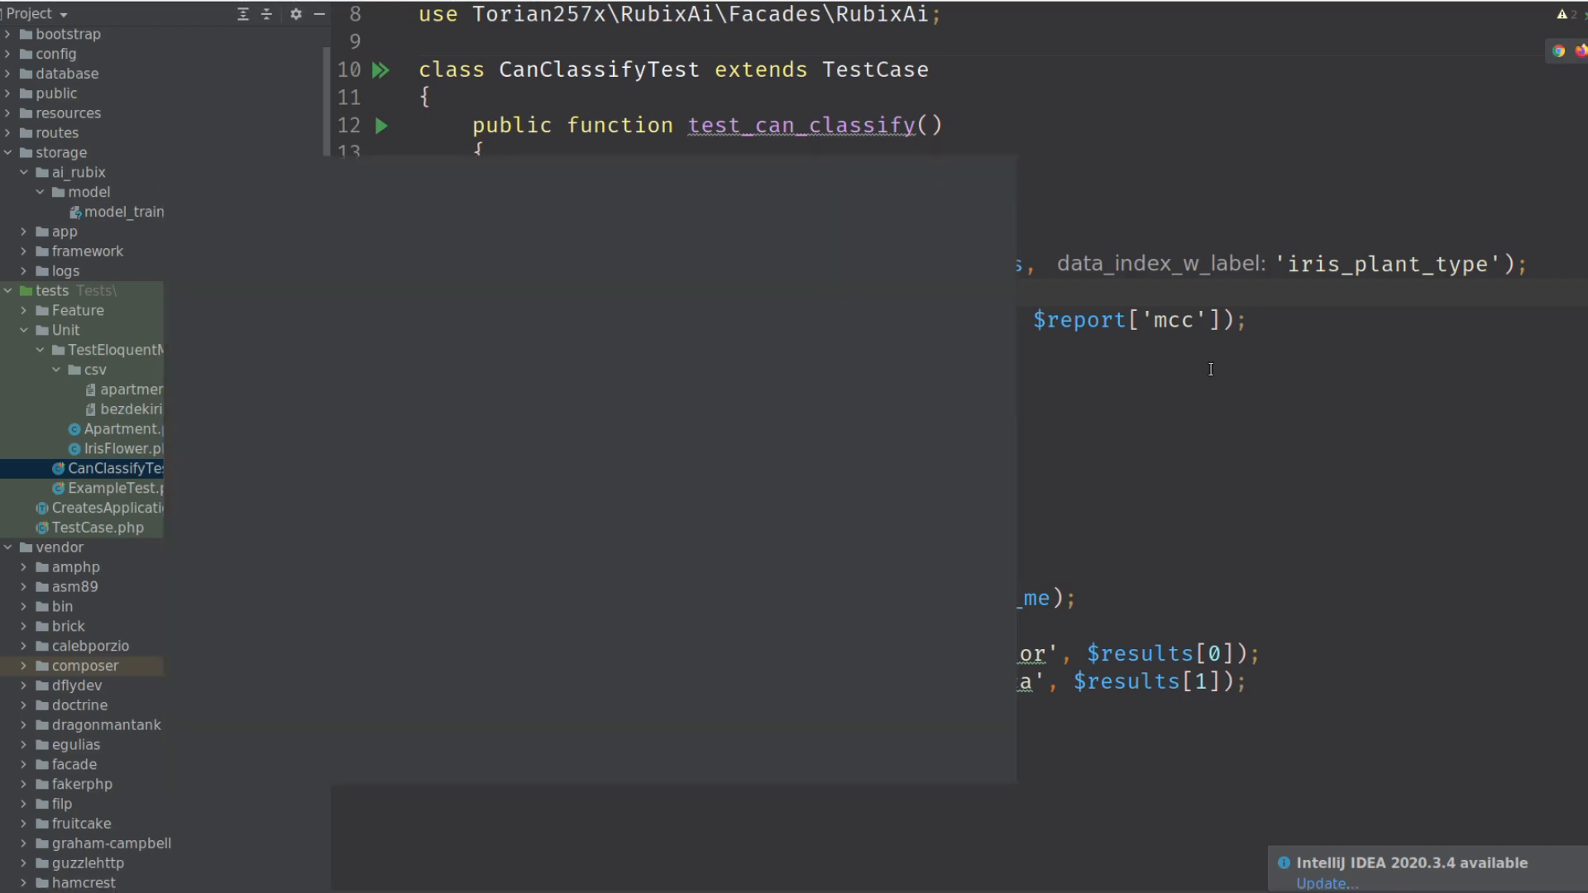
Open CanRegressionSimple.php, import Tests\TestCase, and rename the method to test_can_regression_simple.
click(157, 488)
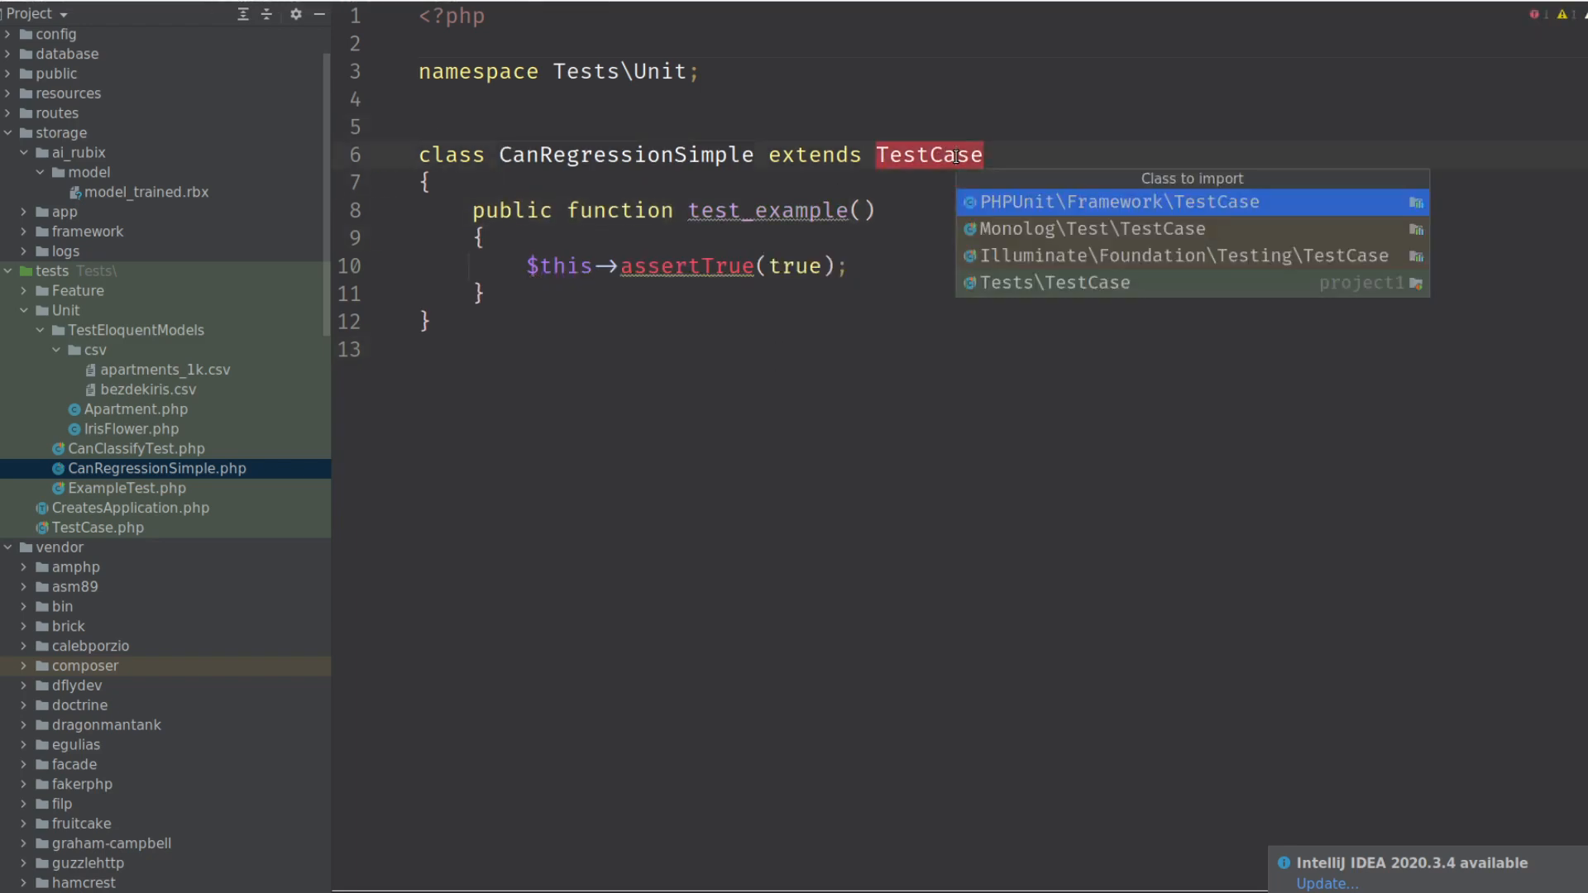
click(1056, 283)
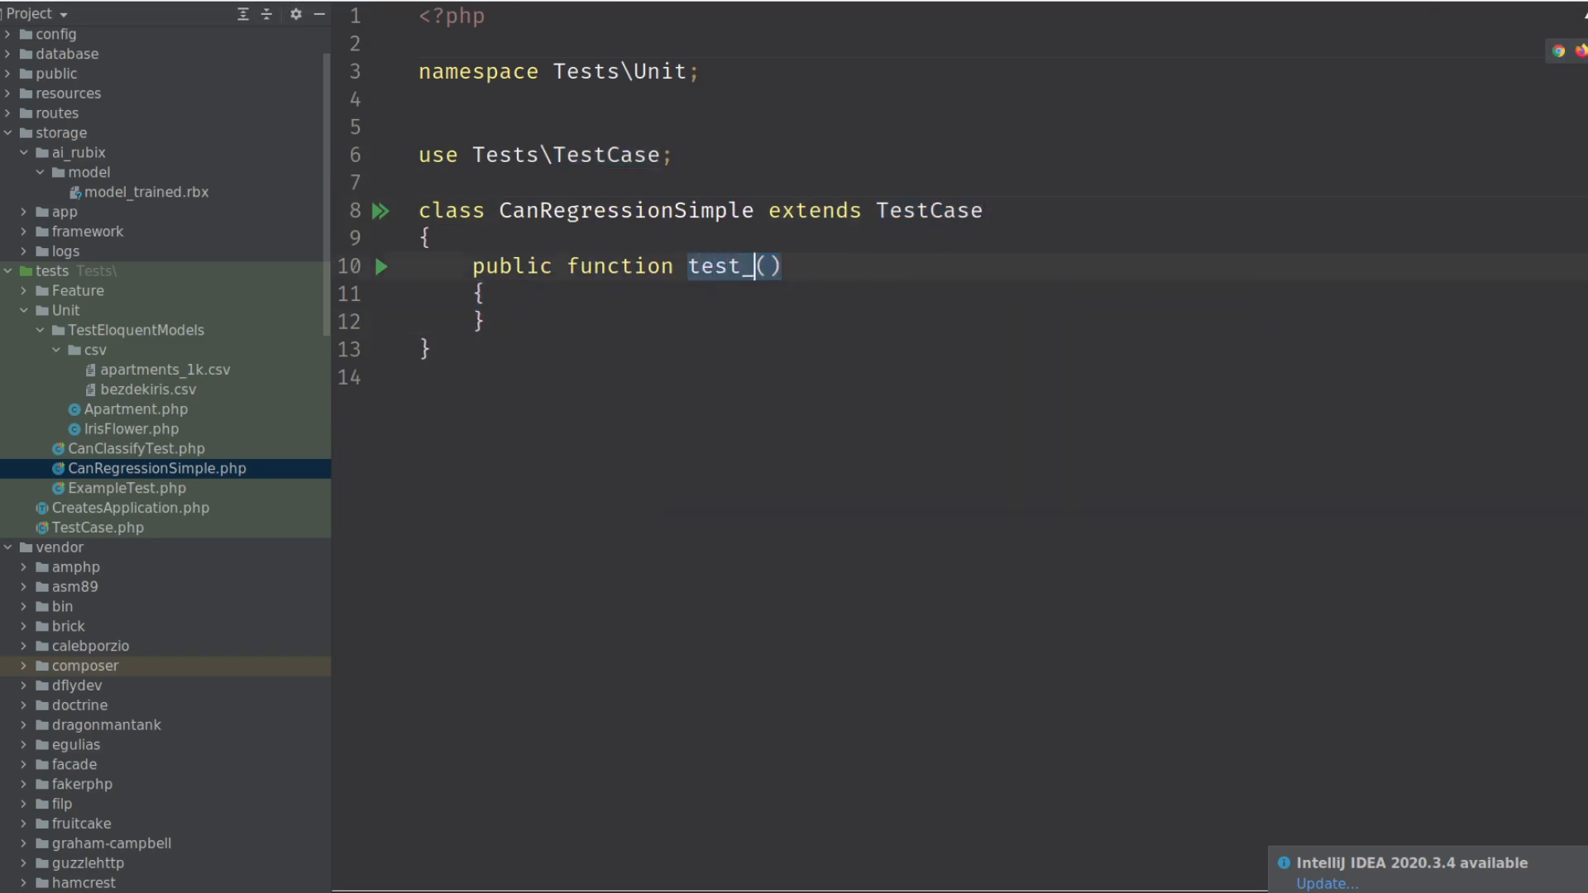
text(can_regressi)
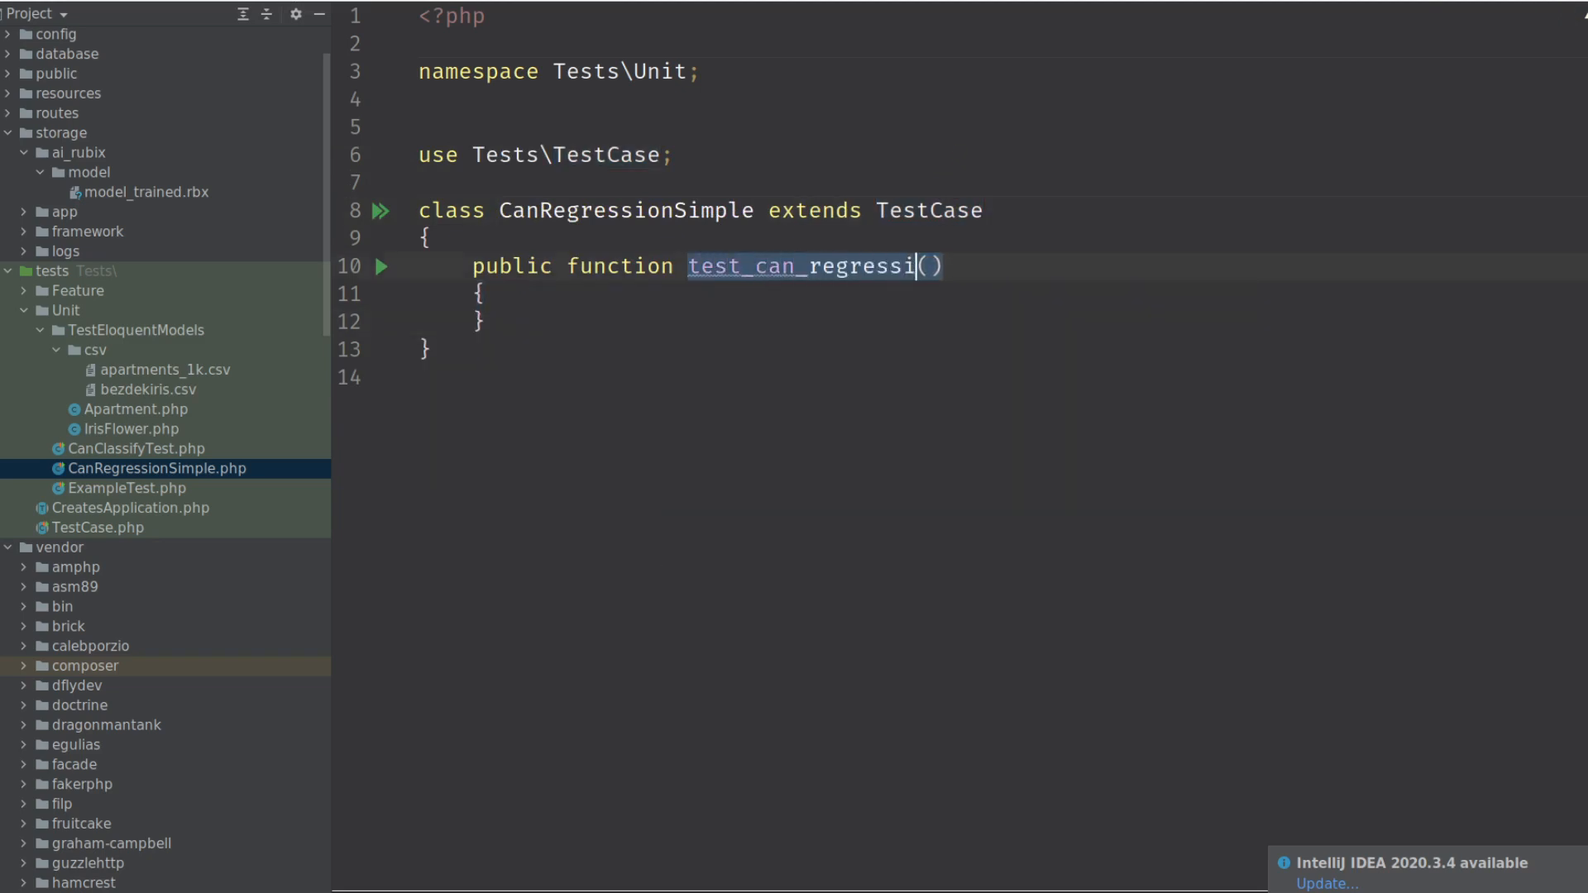
text(on_simple)
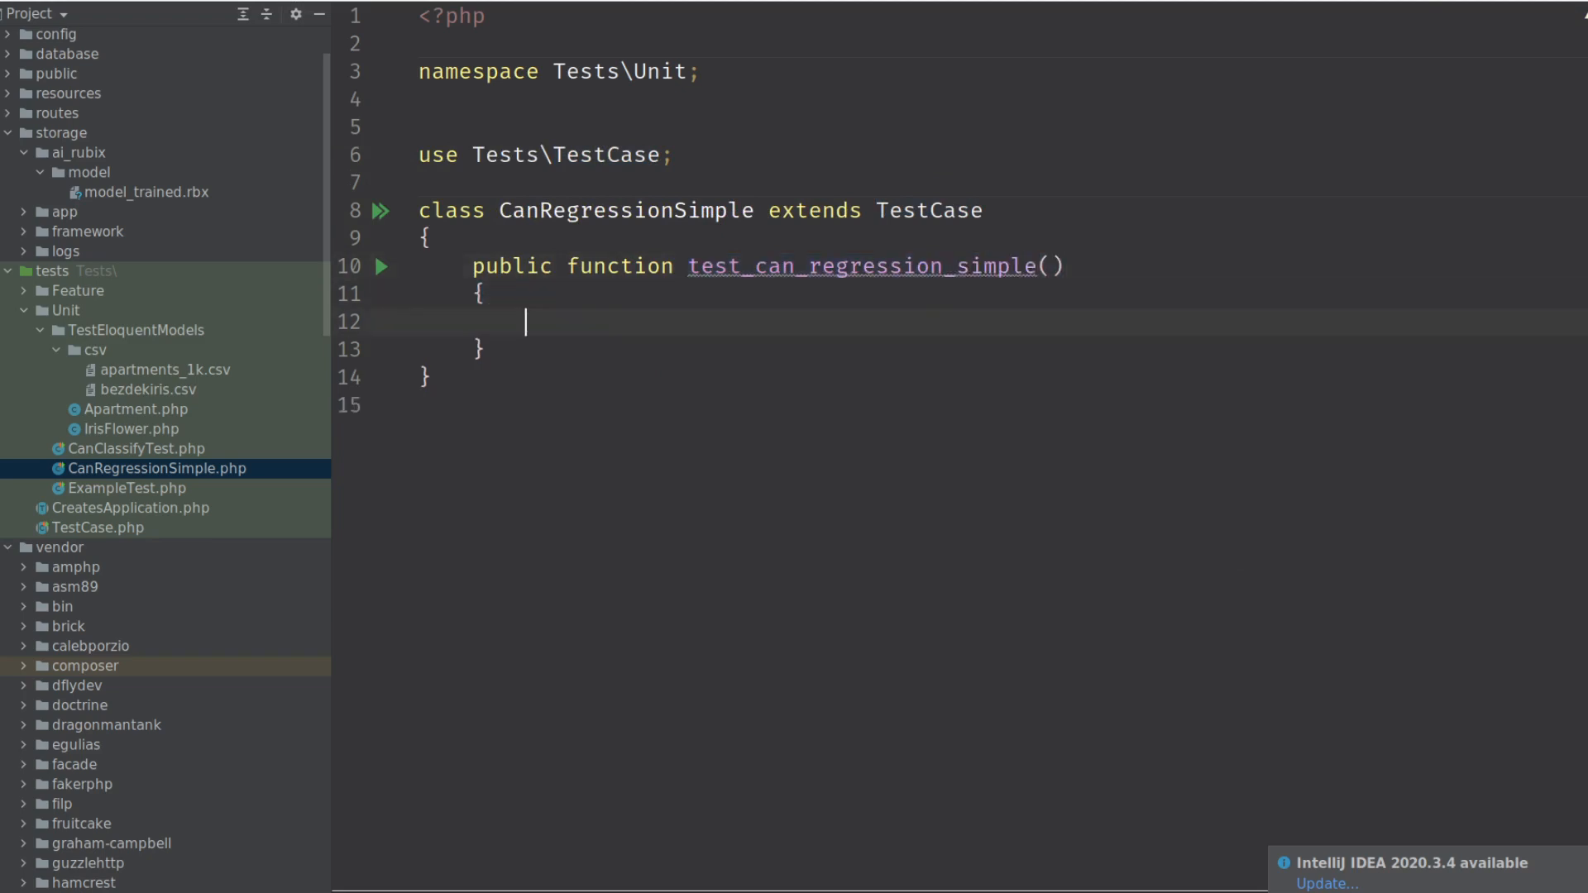
Type $data = [['space' => 1, 'price' => 10], ]; into the test method.
text($data =)
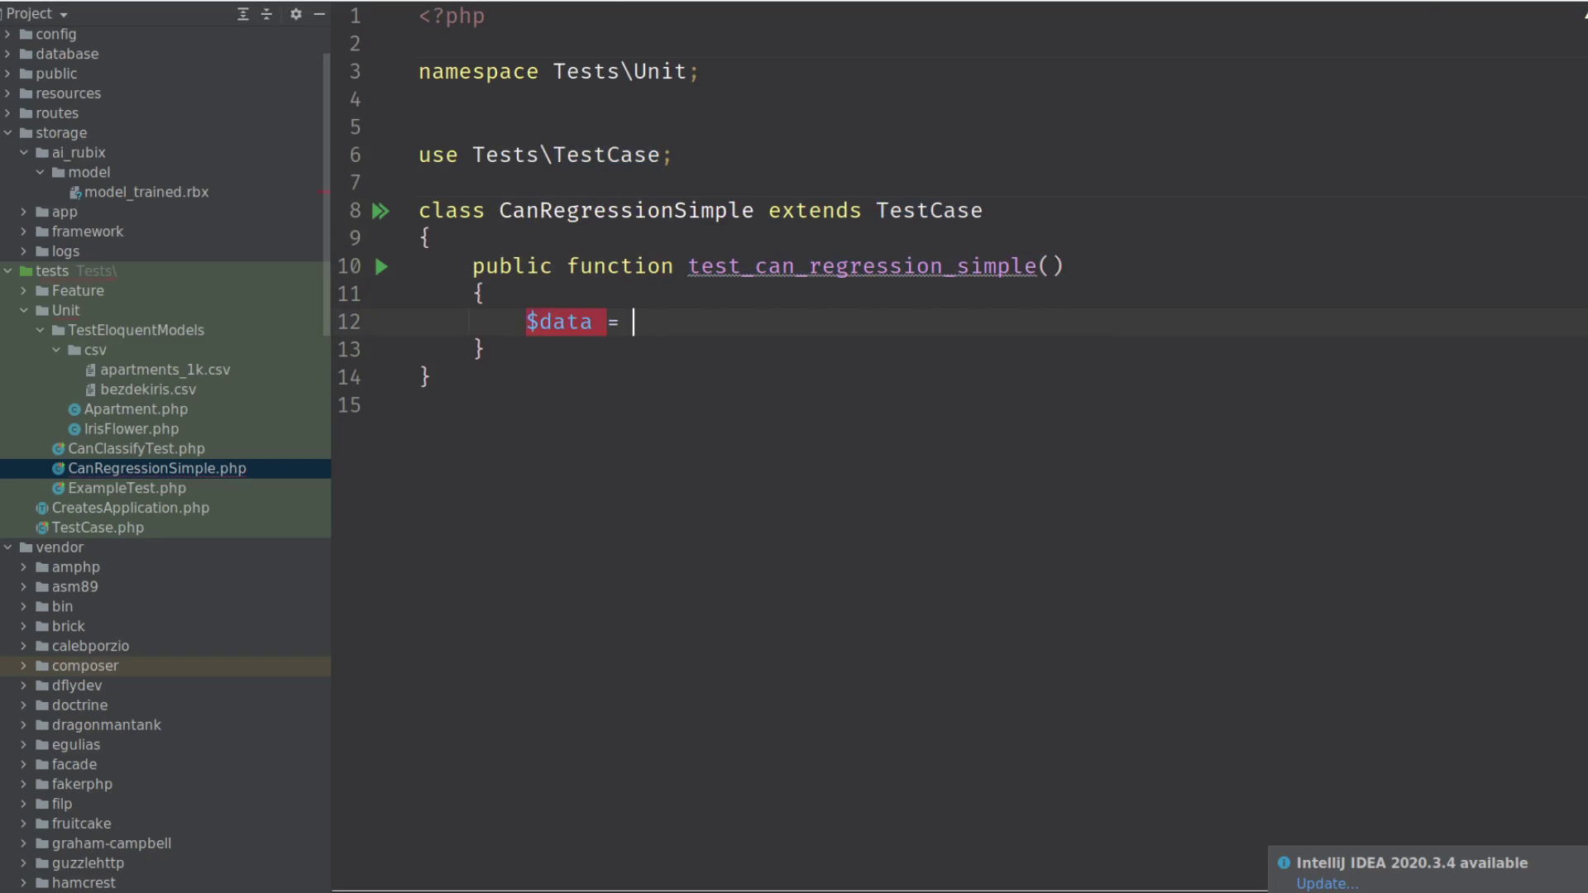
text([)
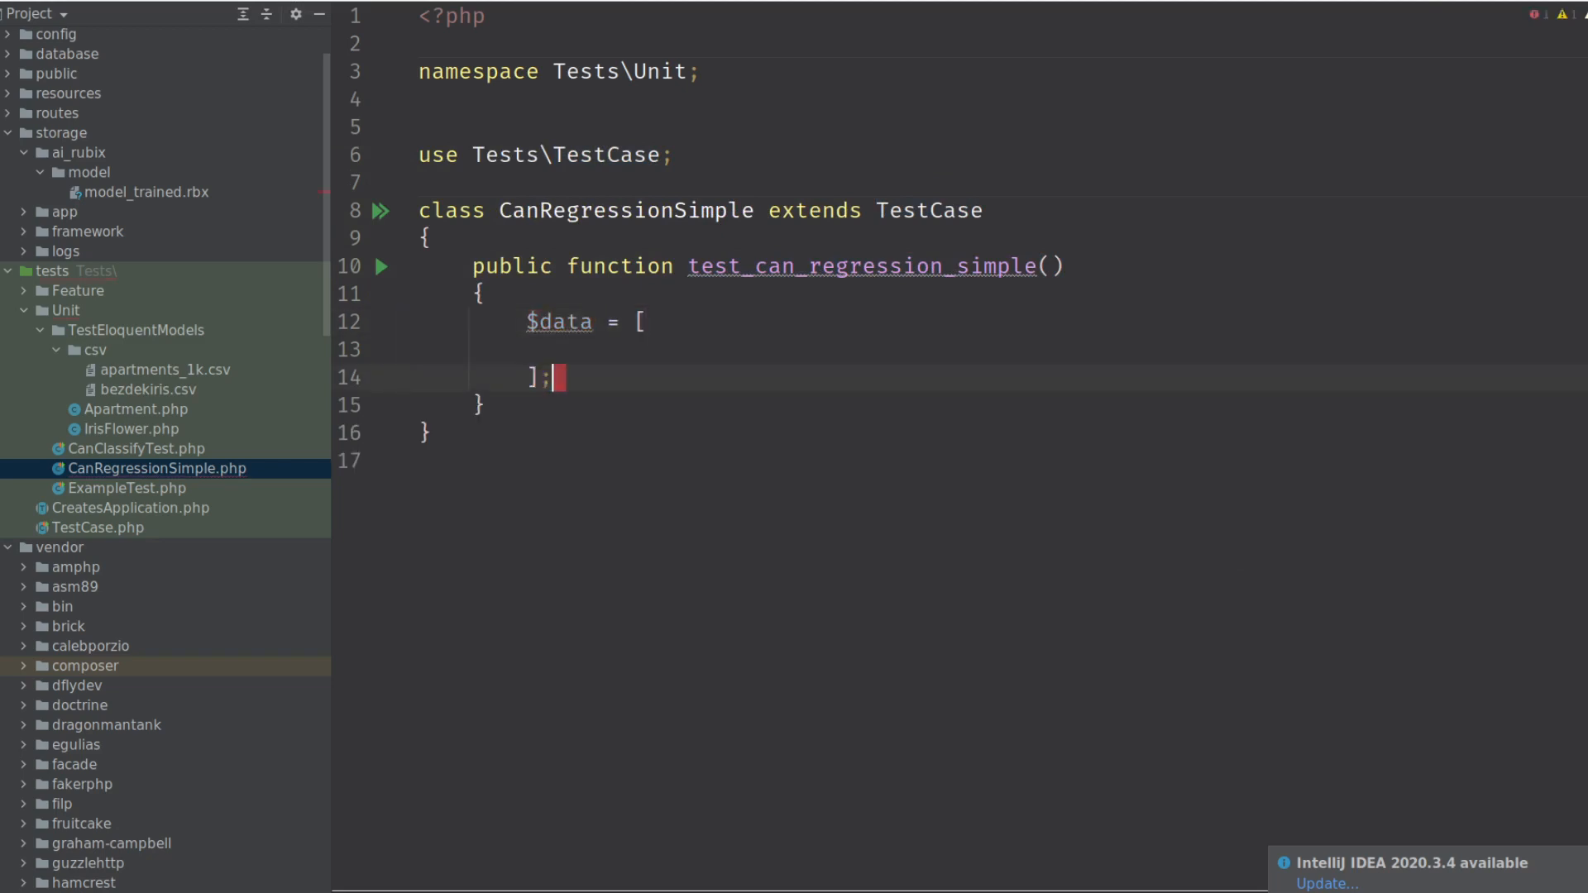
text('price' =>)
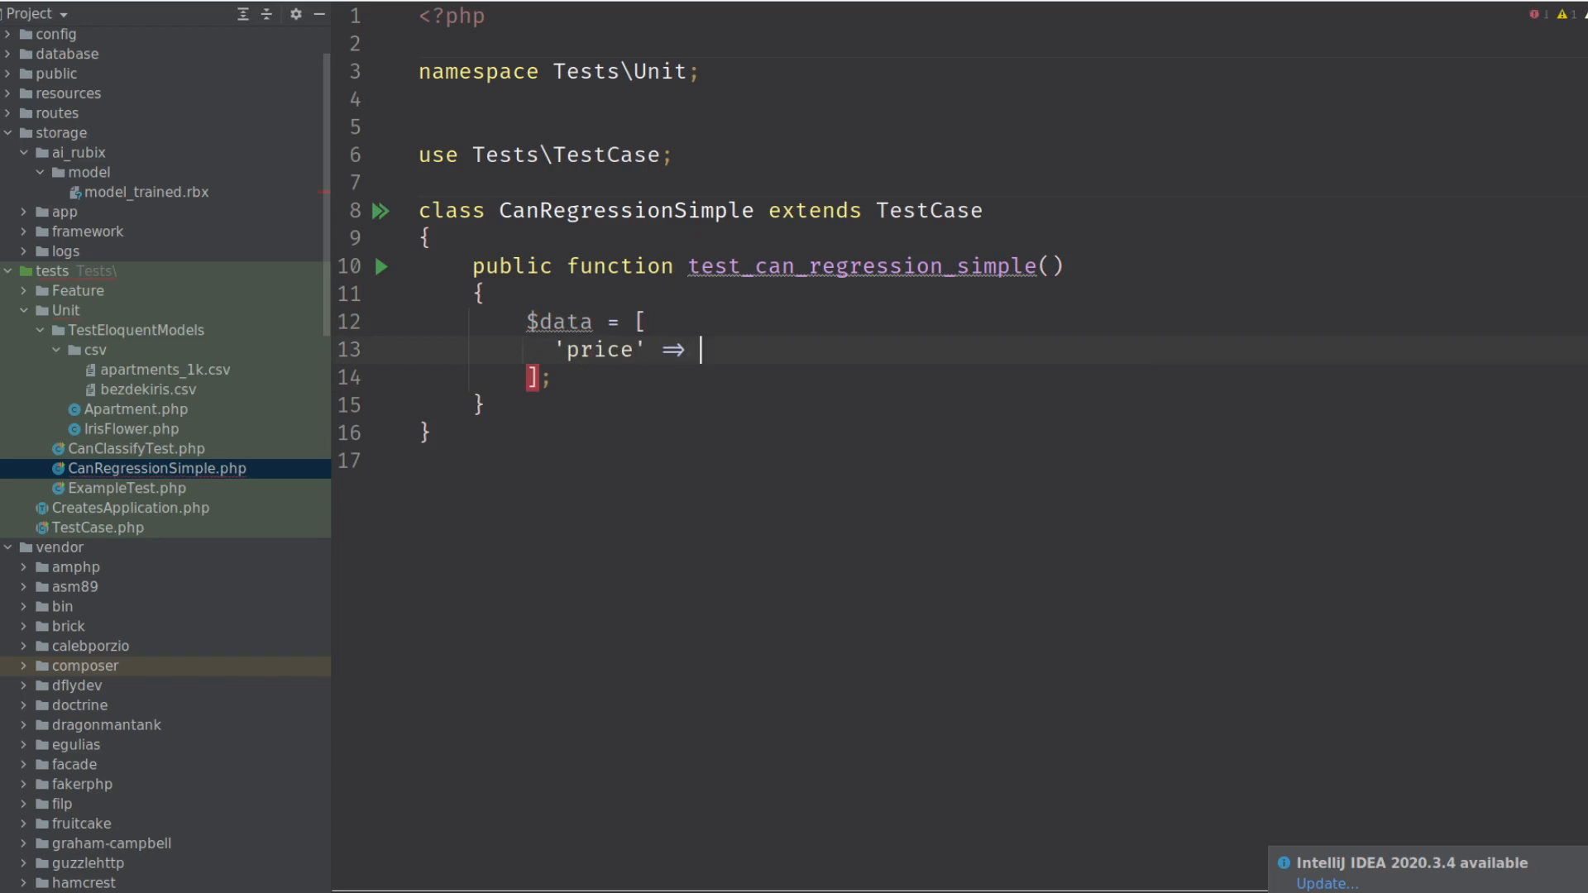
text(1)
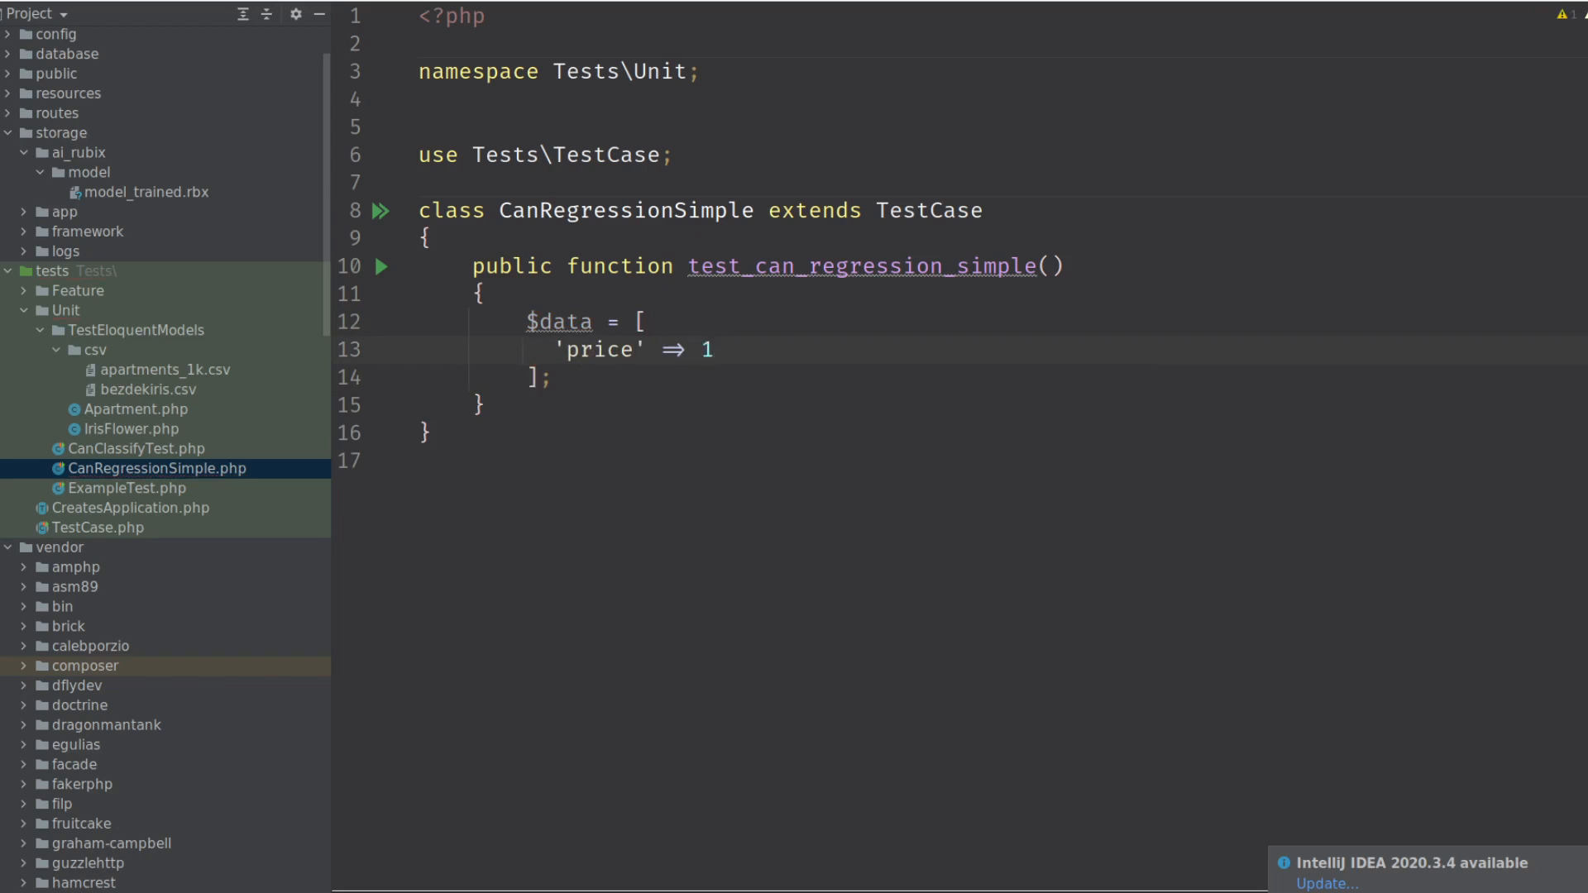
click(713, 349)
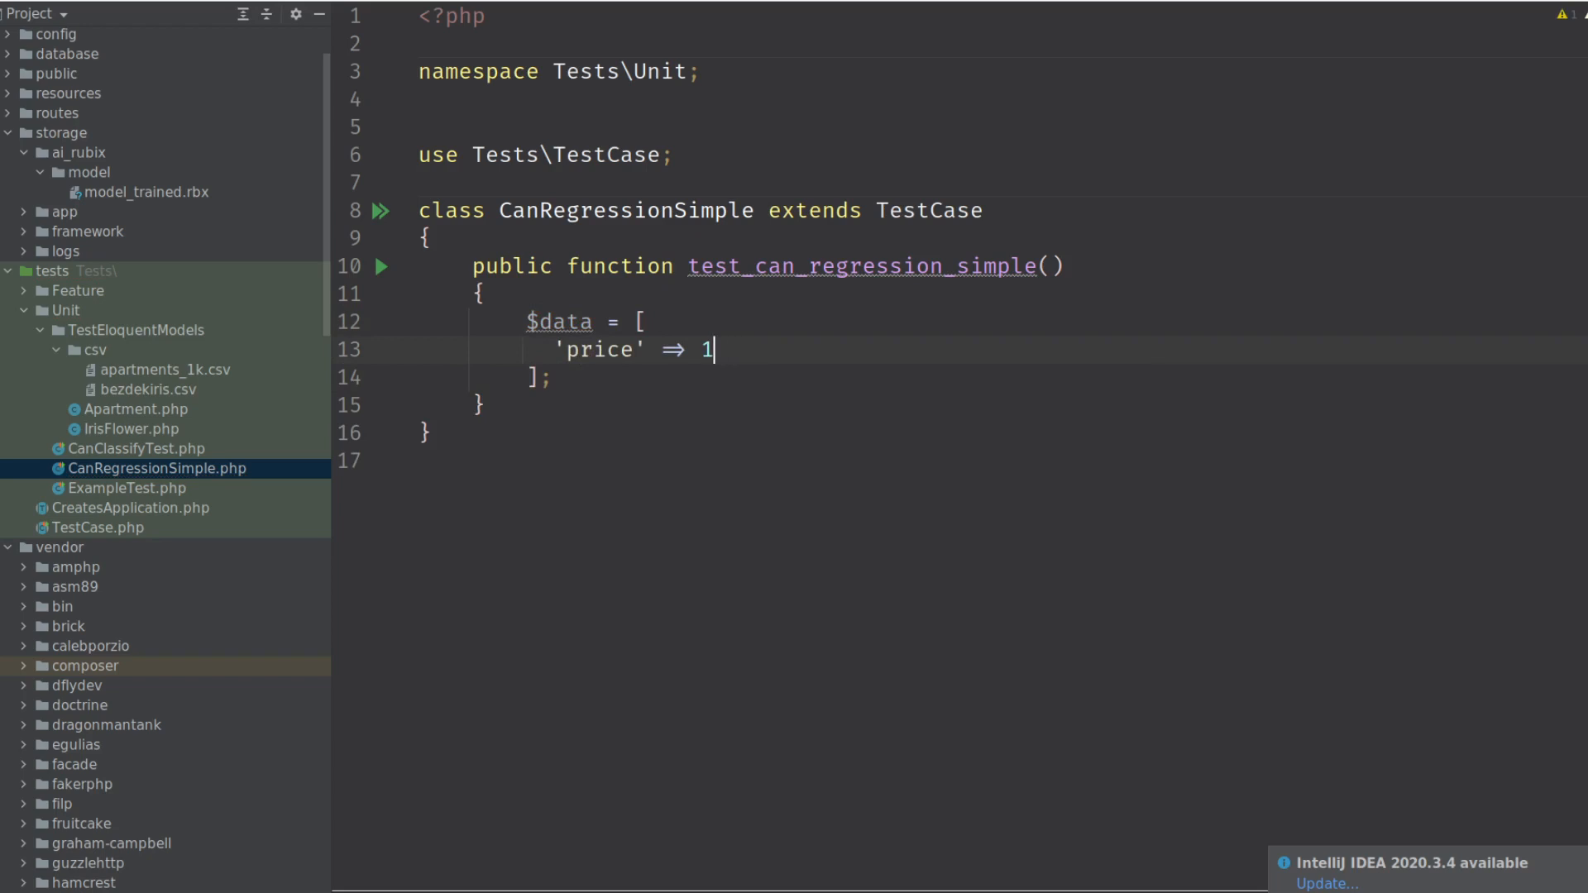
text(['space' ⇒)
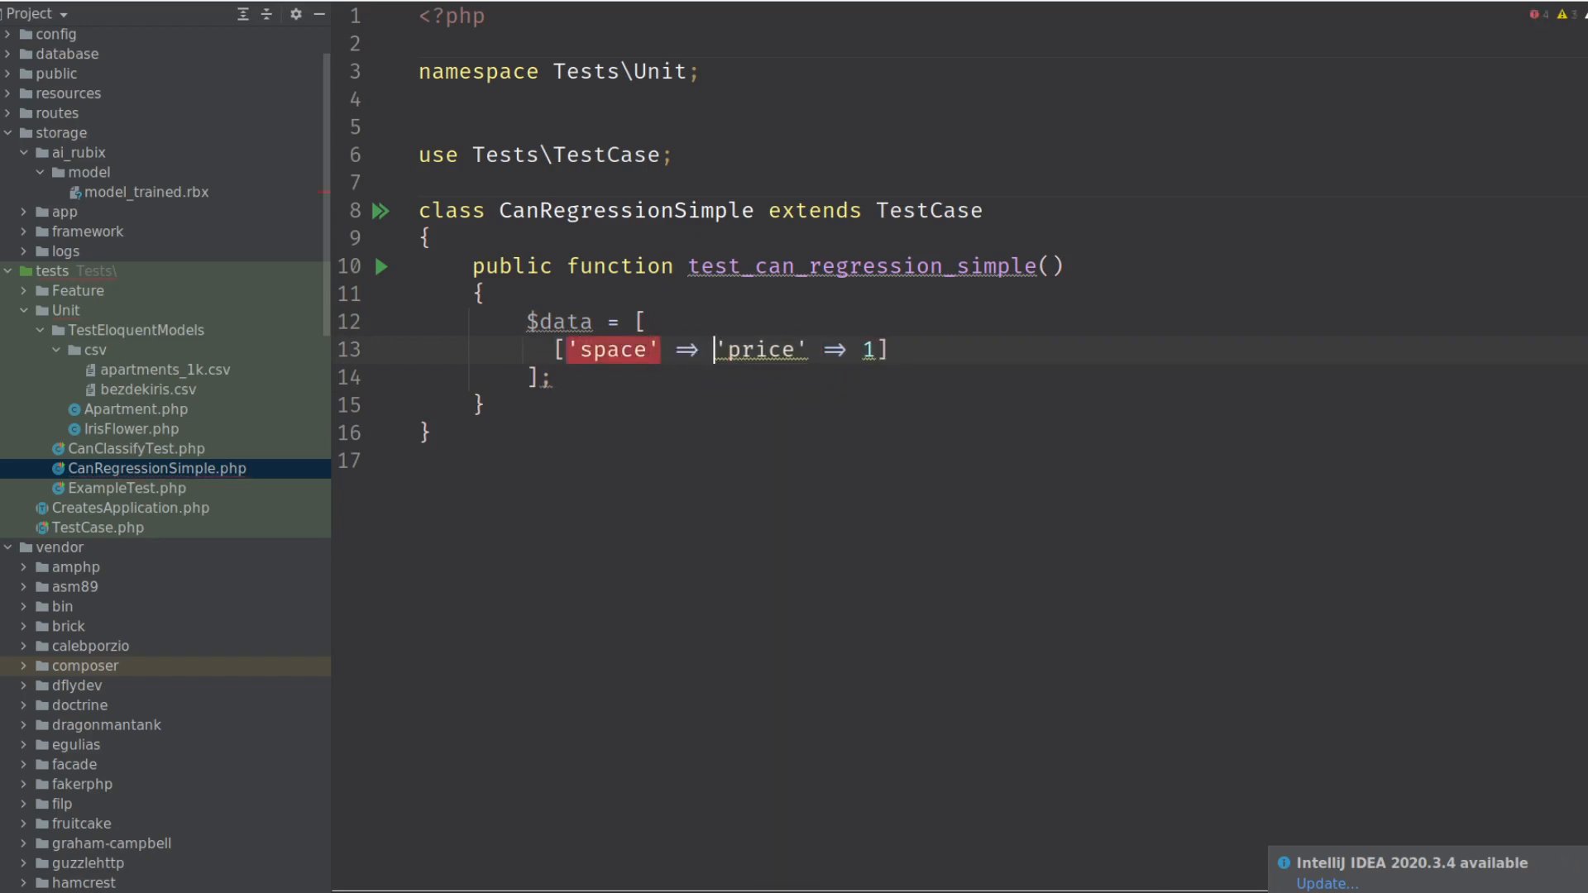
text(1)
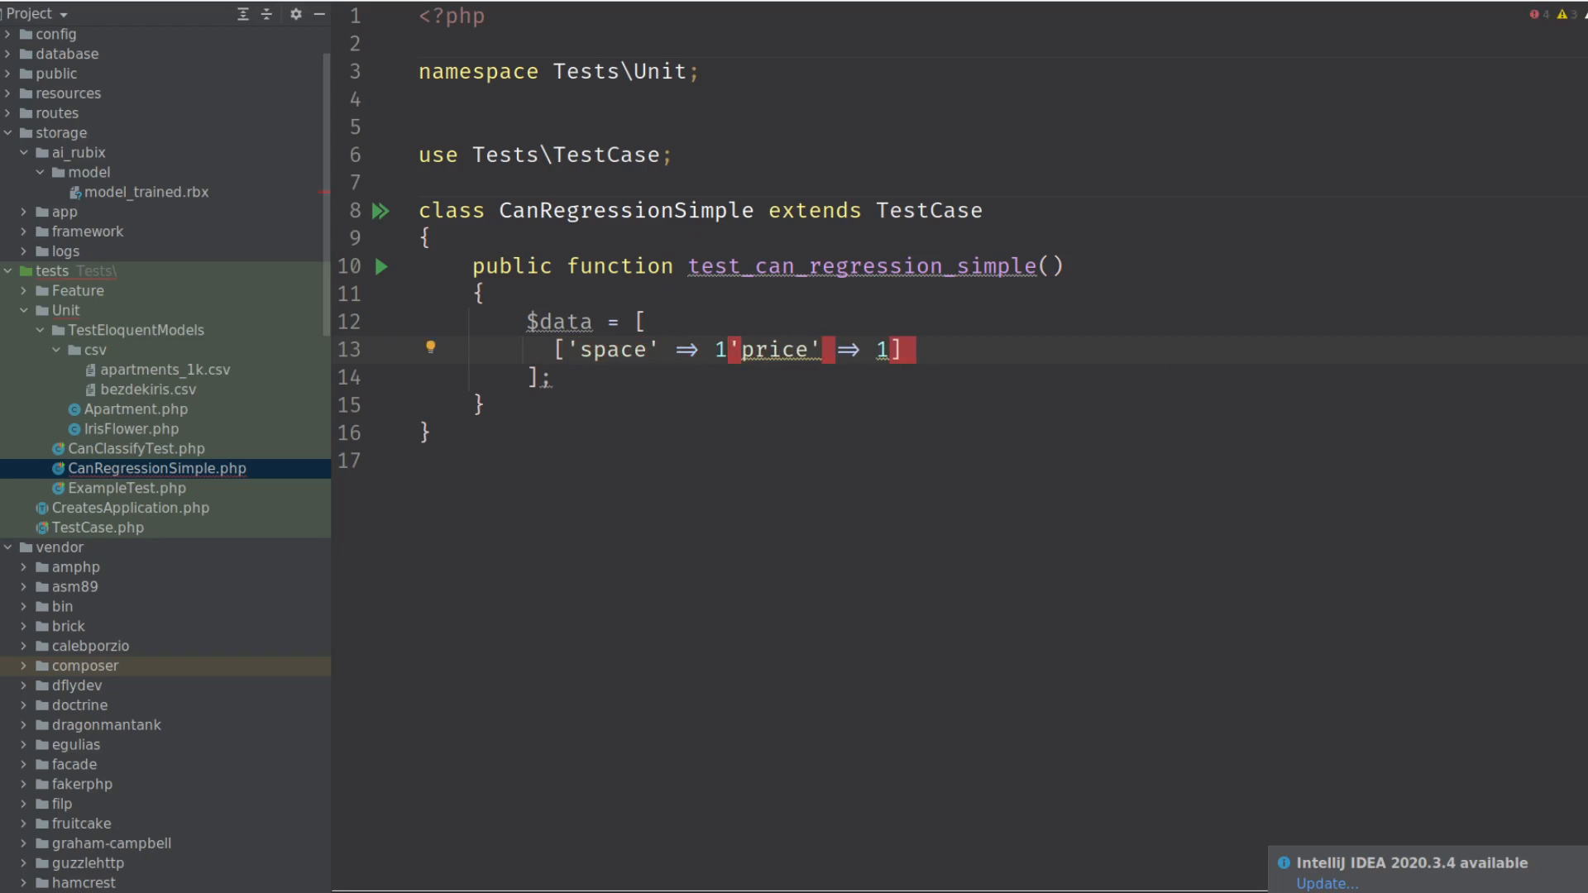
text(,)
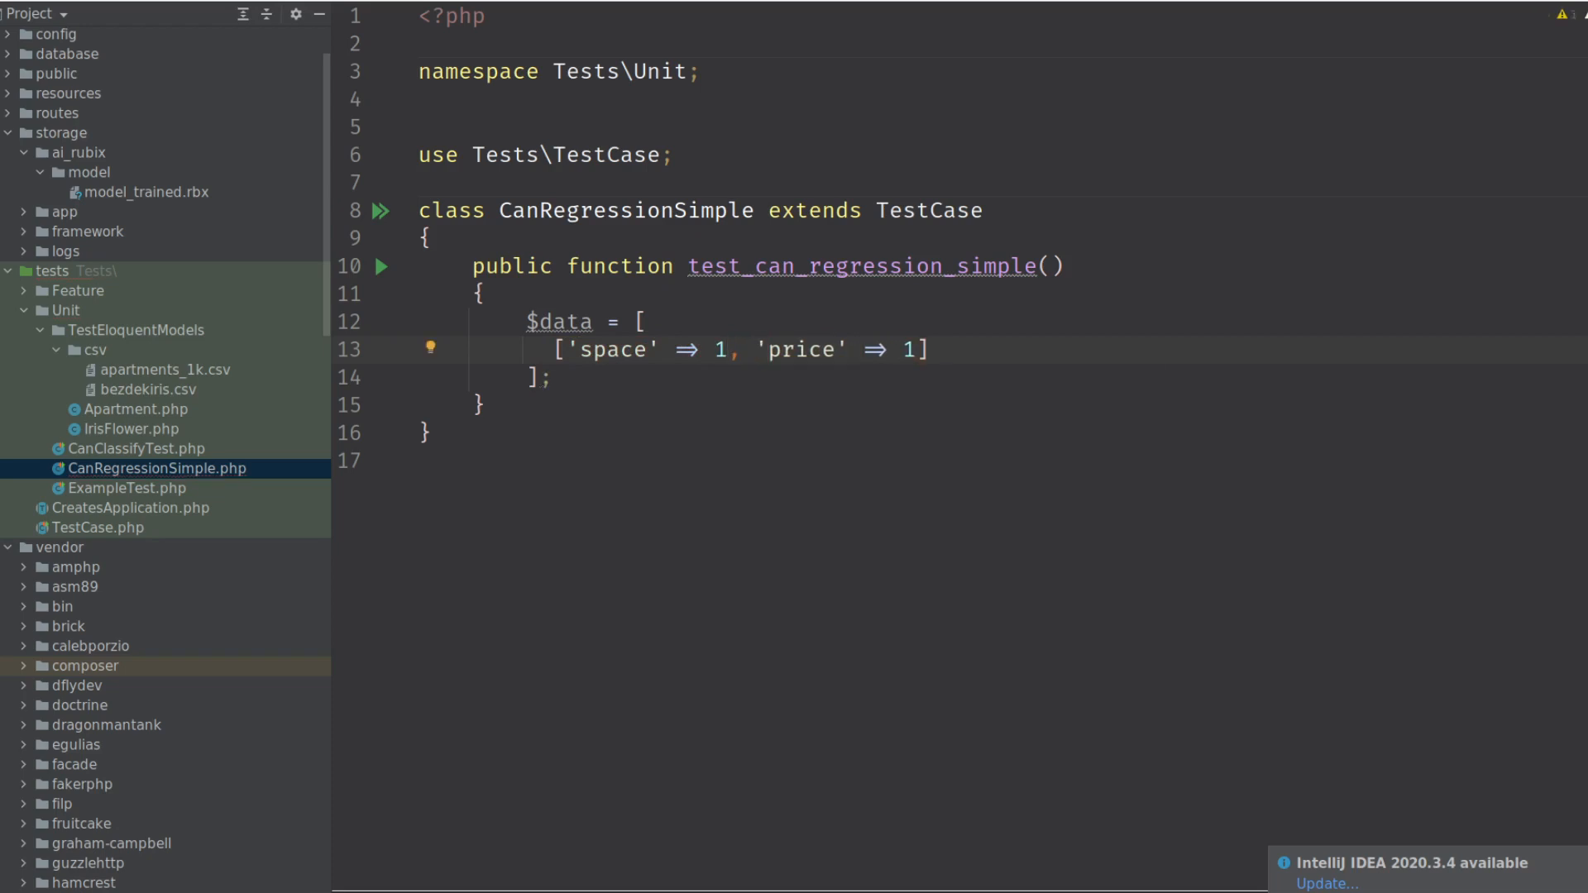
click(901, 349)
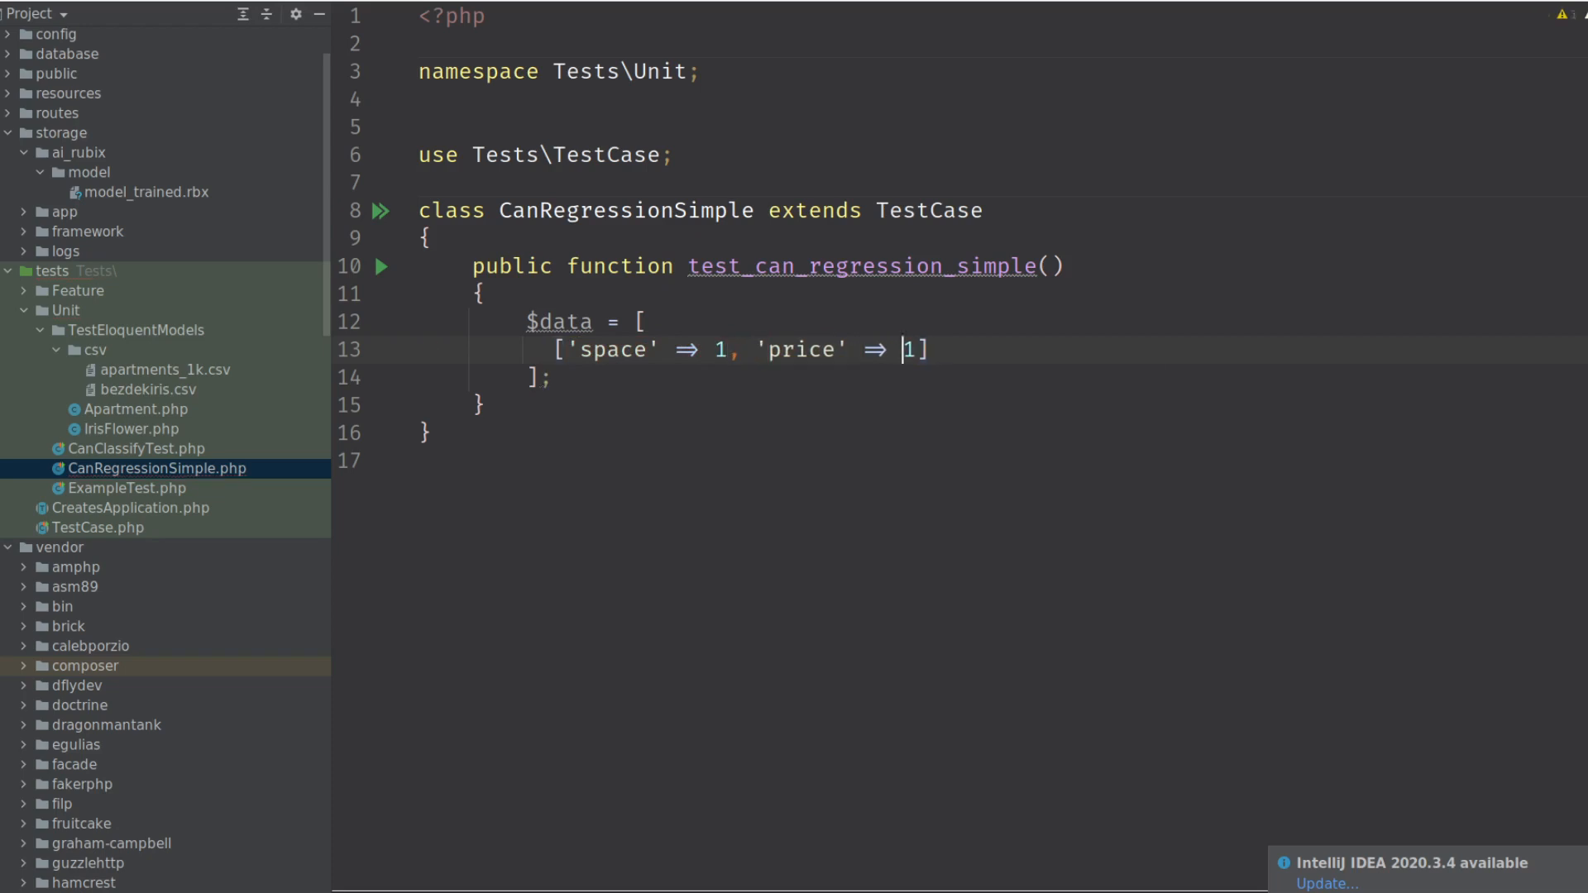
text(0)
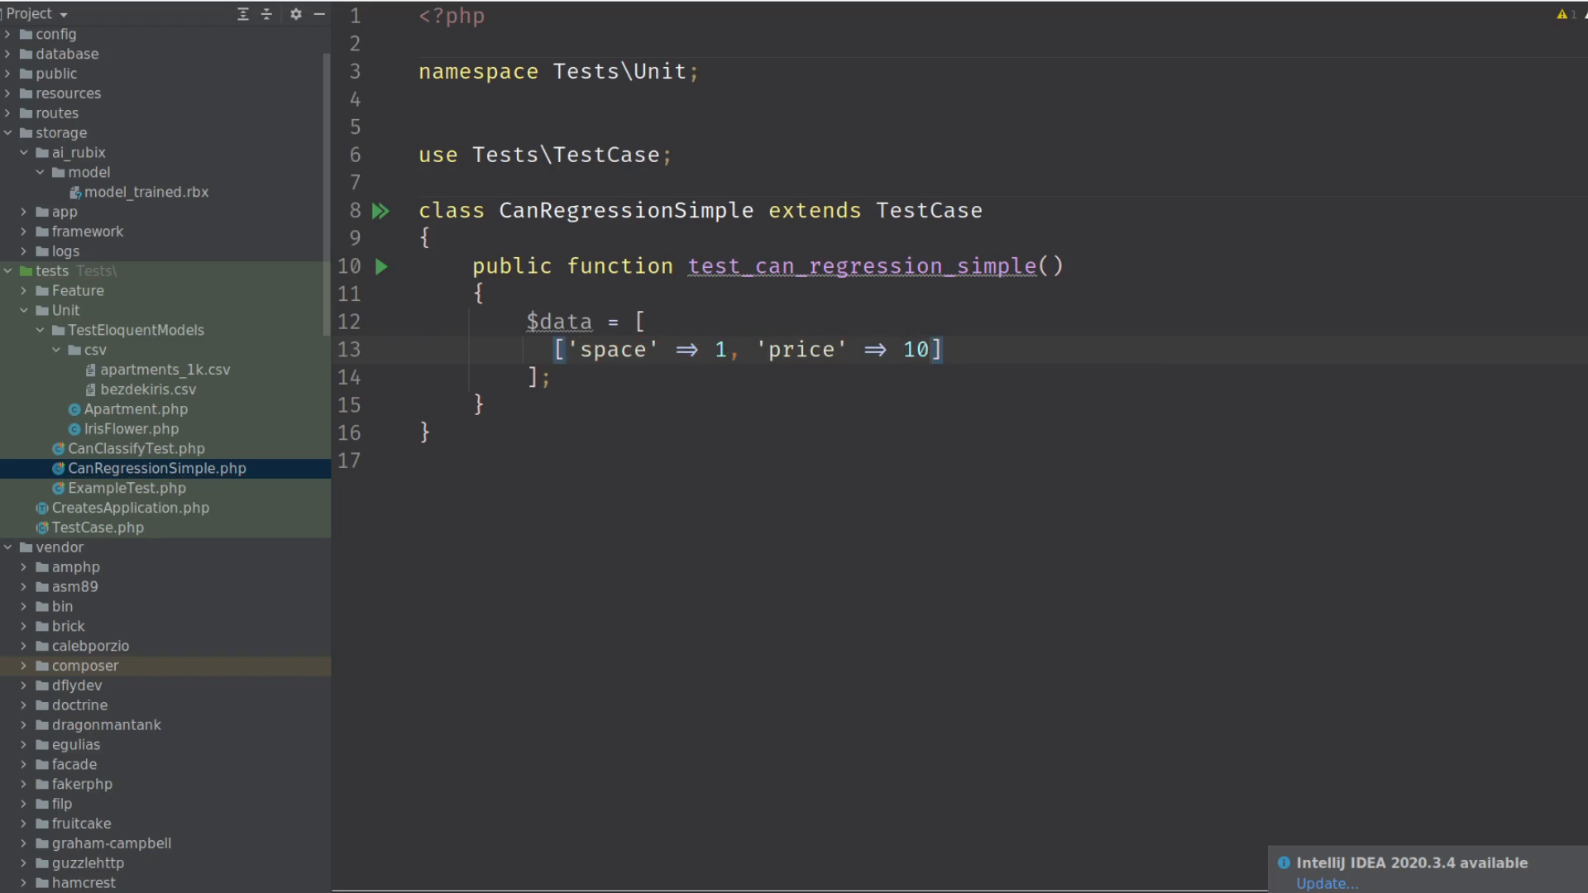
text(,)
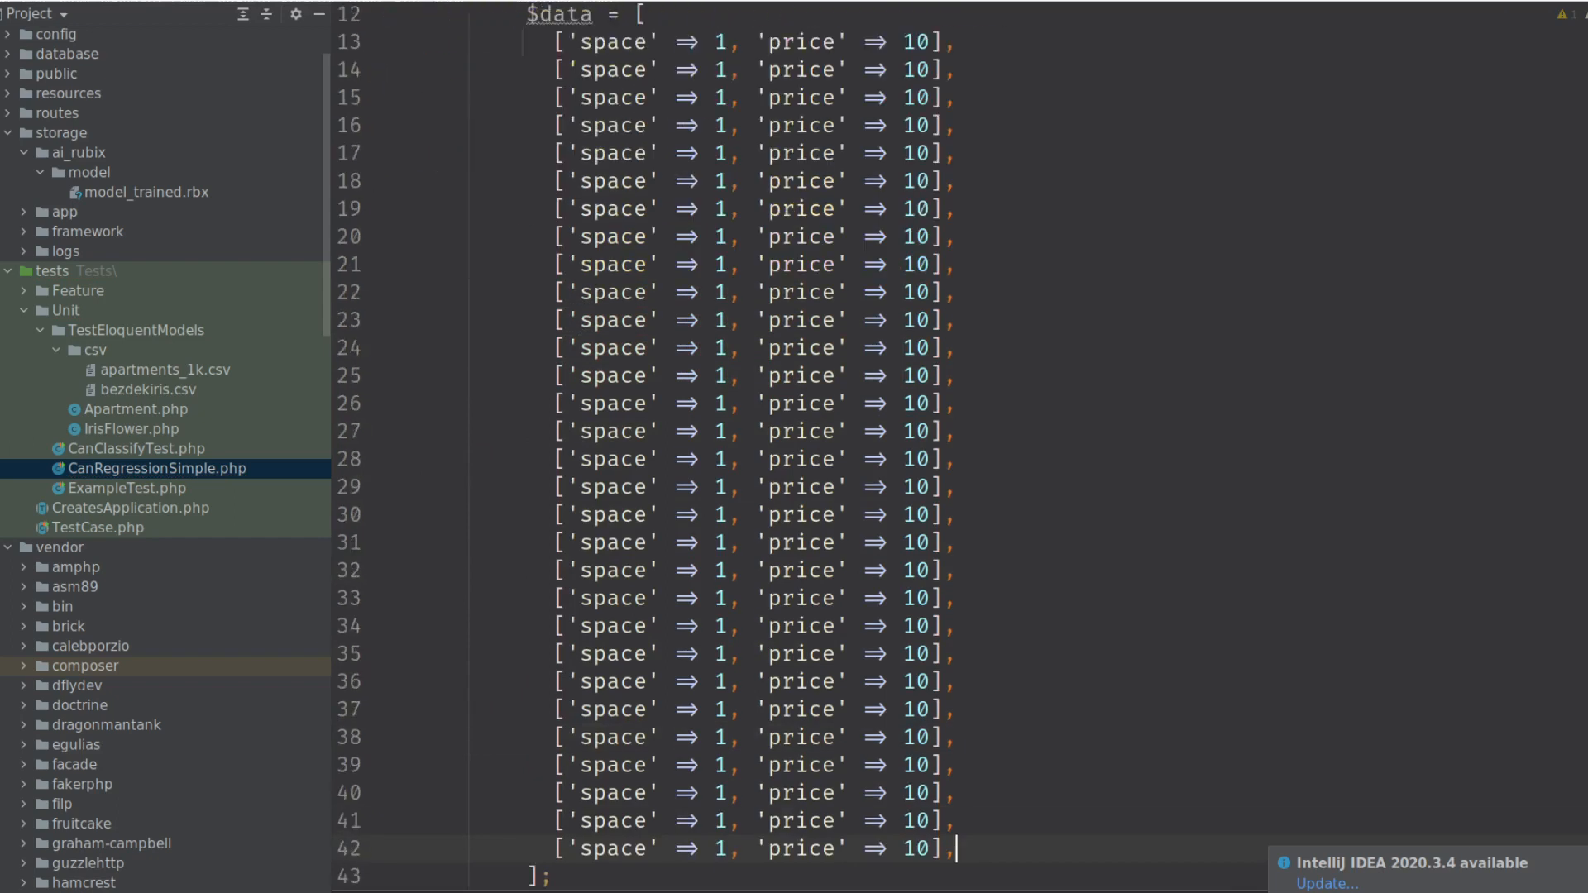
Scroll through the duplicated data rows and select the first row's space value.
scroll(down, 3)
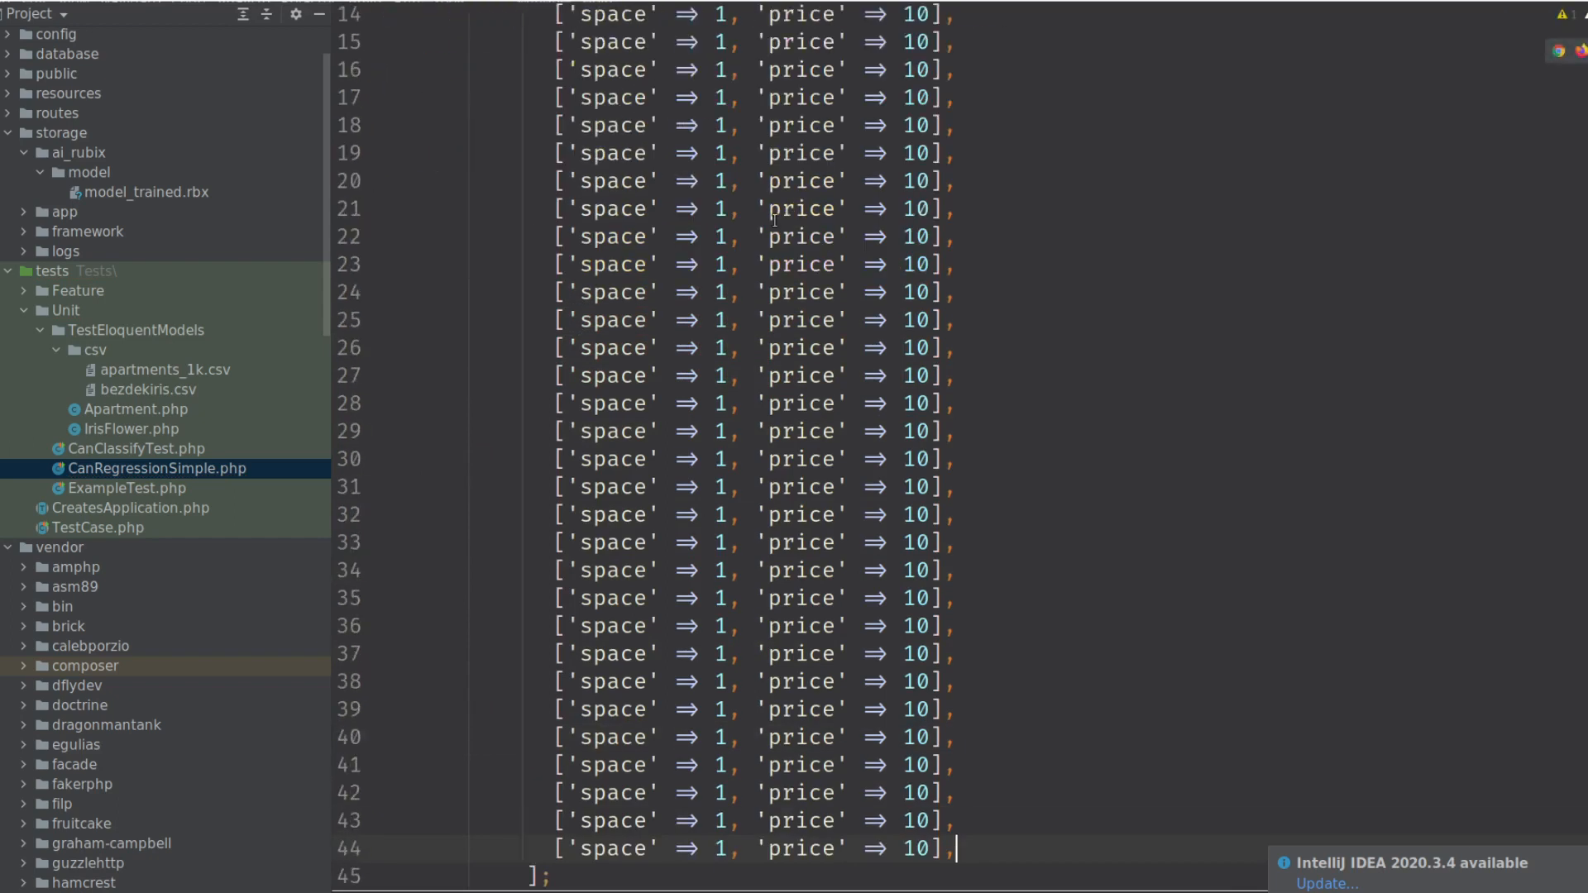
scroll(up, 3)
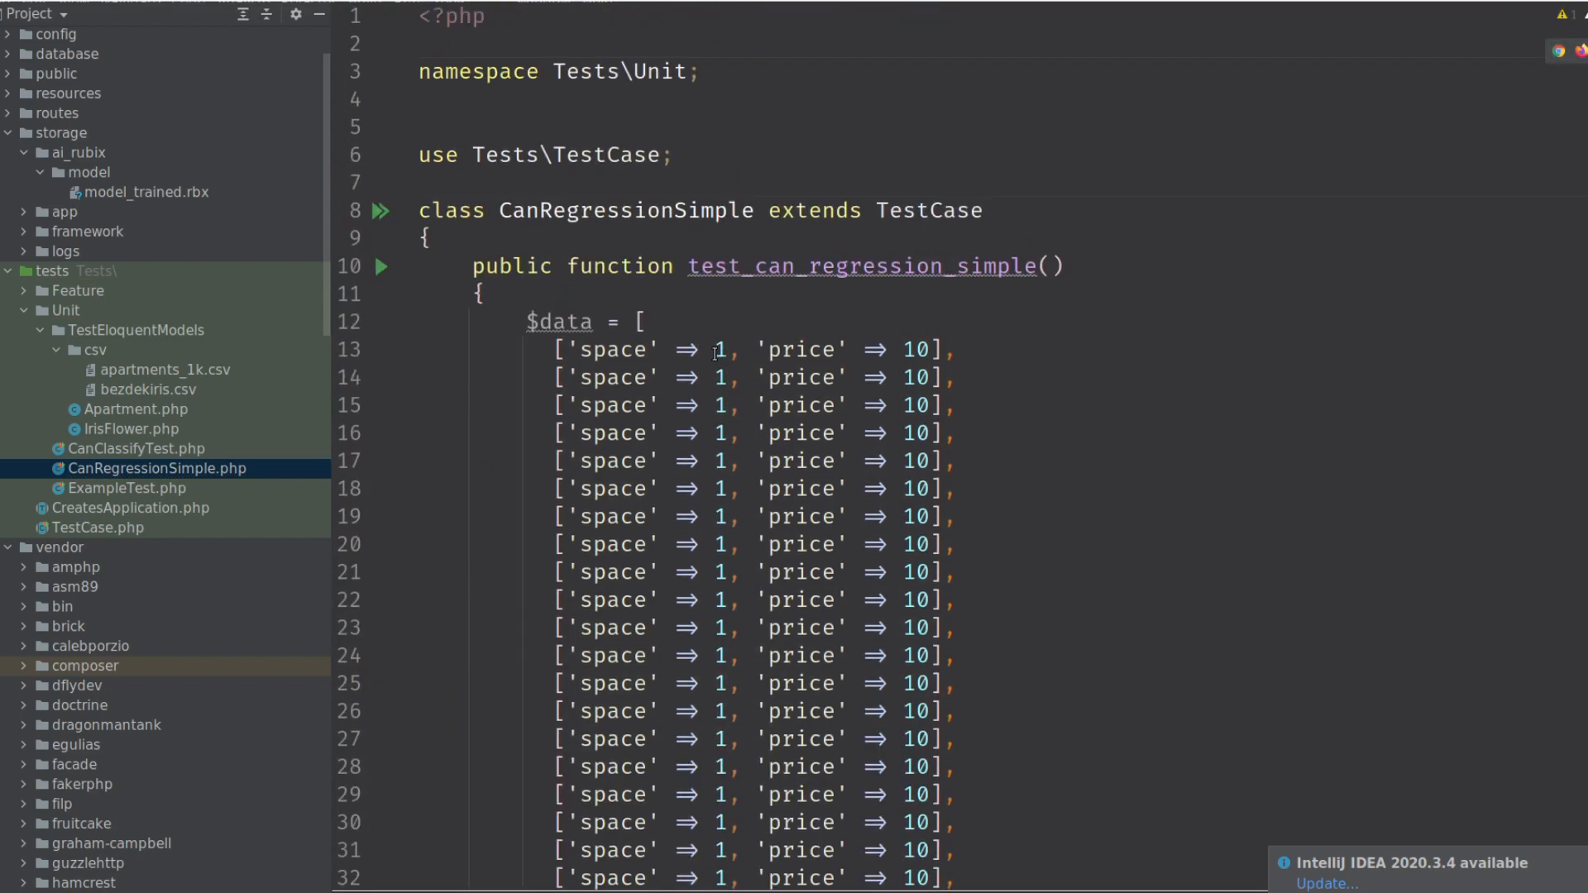
scroll(down, 3)
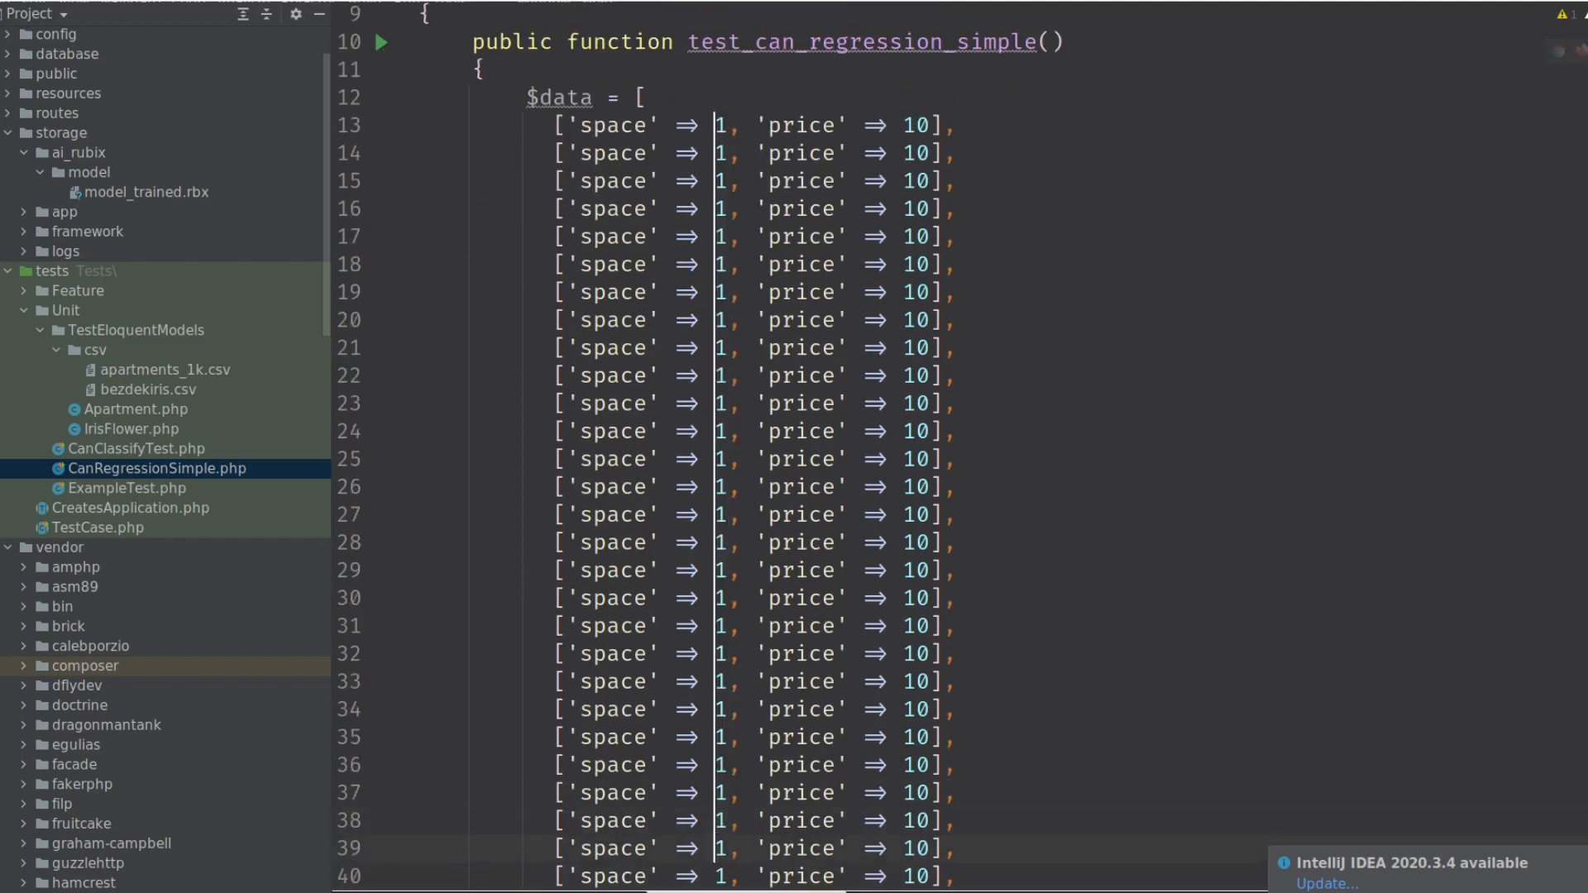
scroll(down, 3)
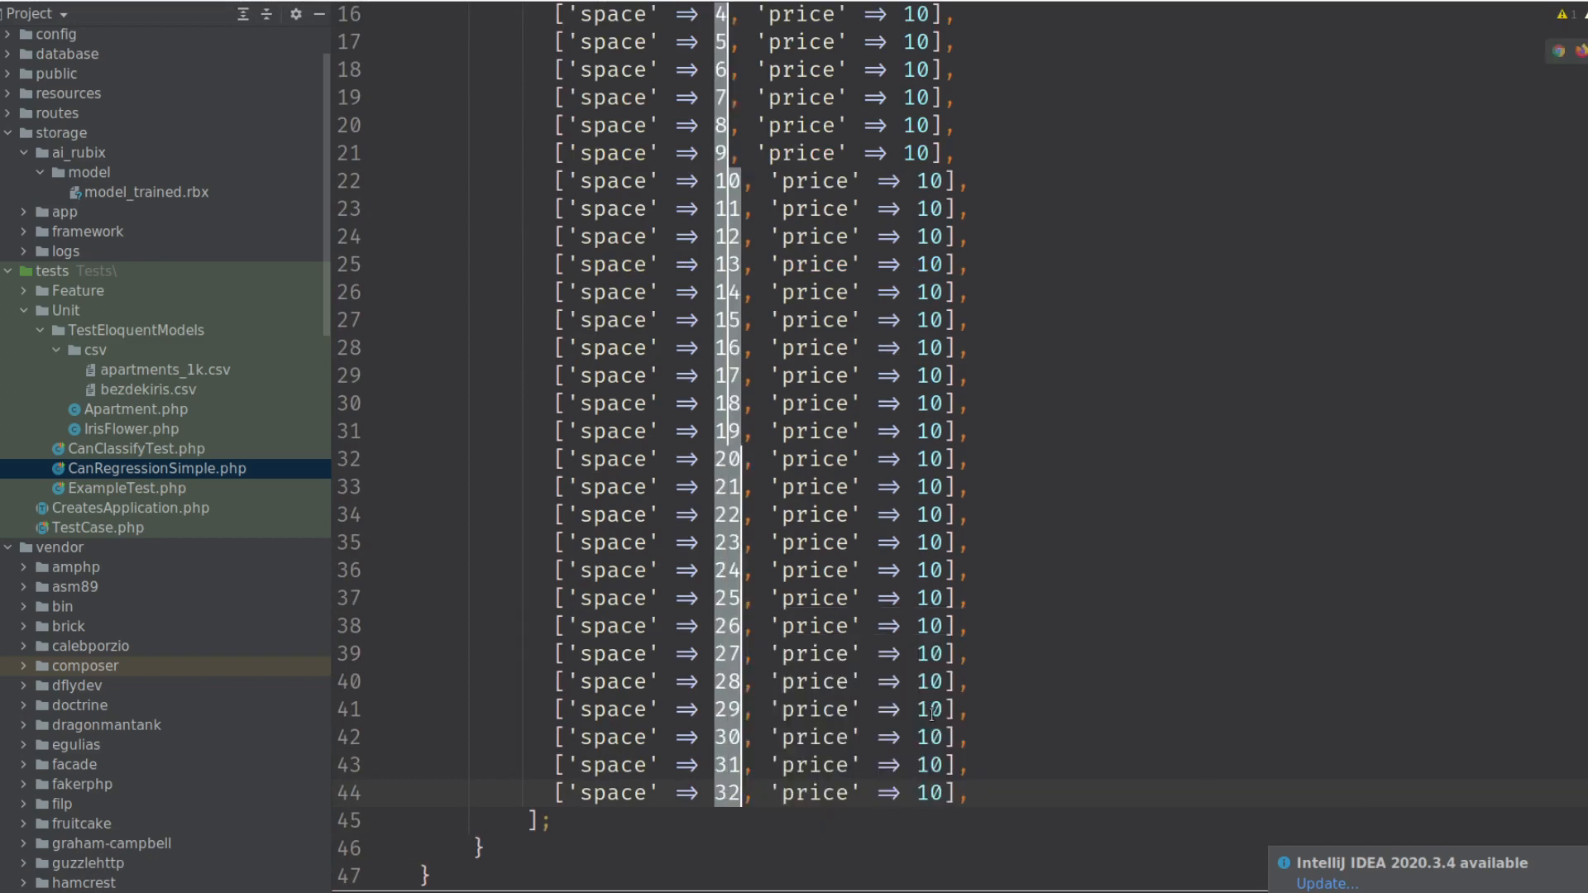
scroll(up, 3)
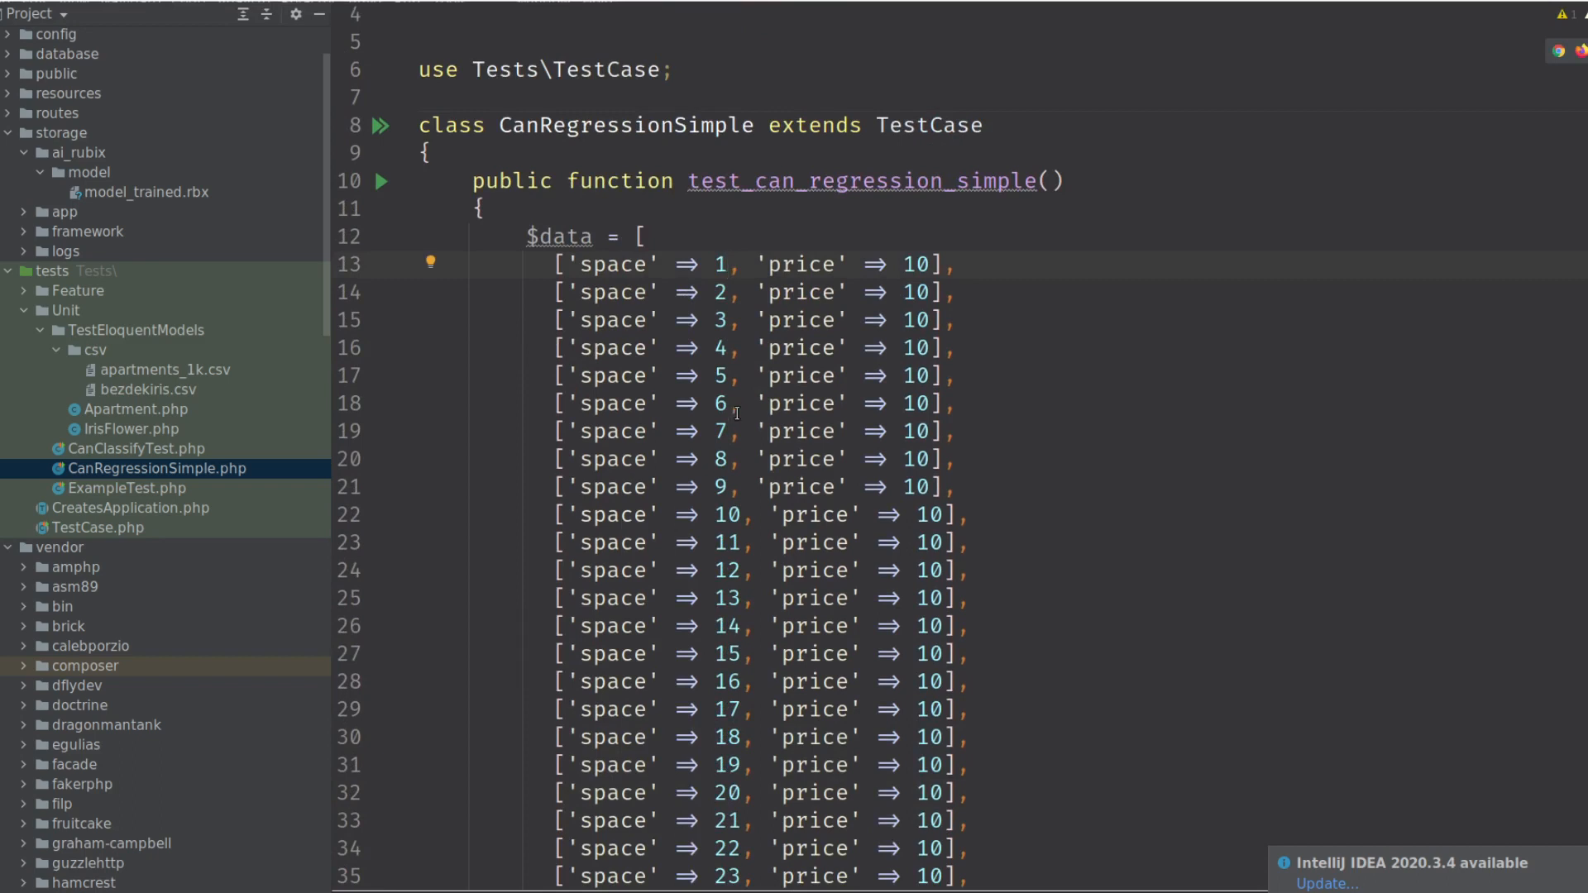
mouse_move(720, 274)
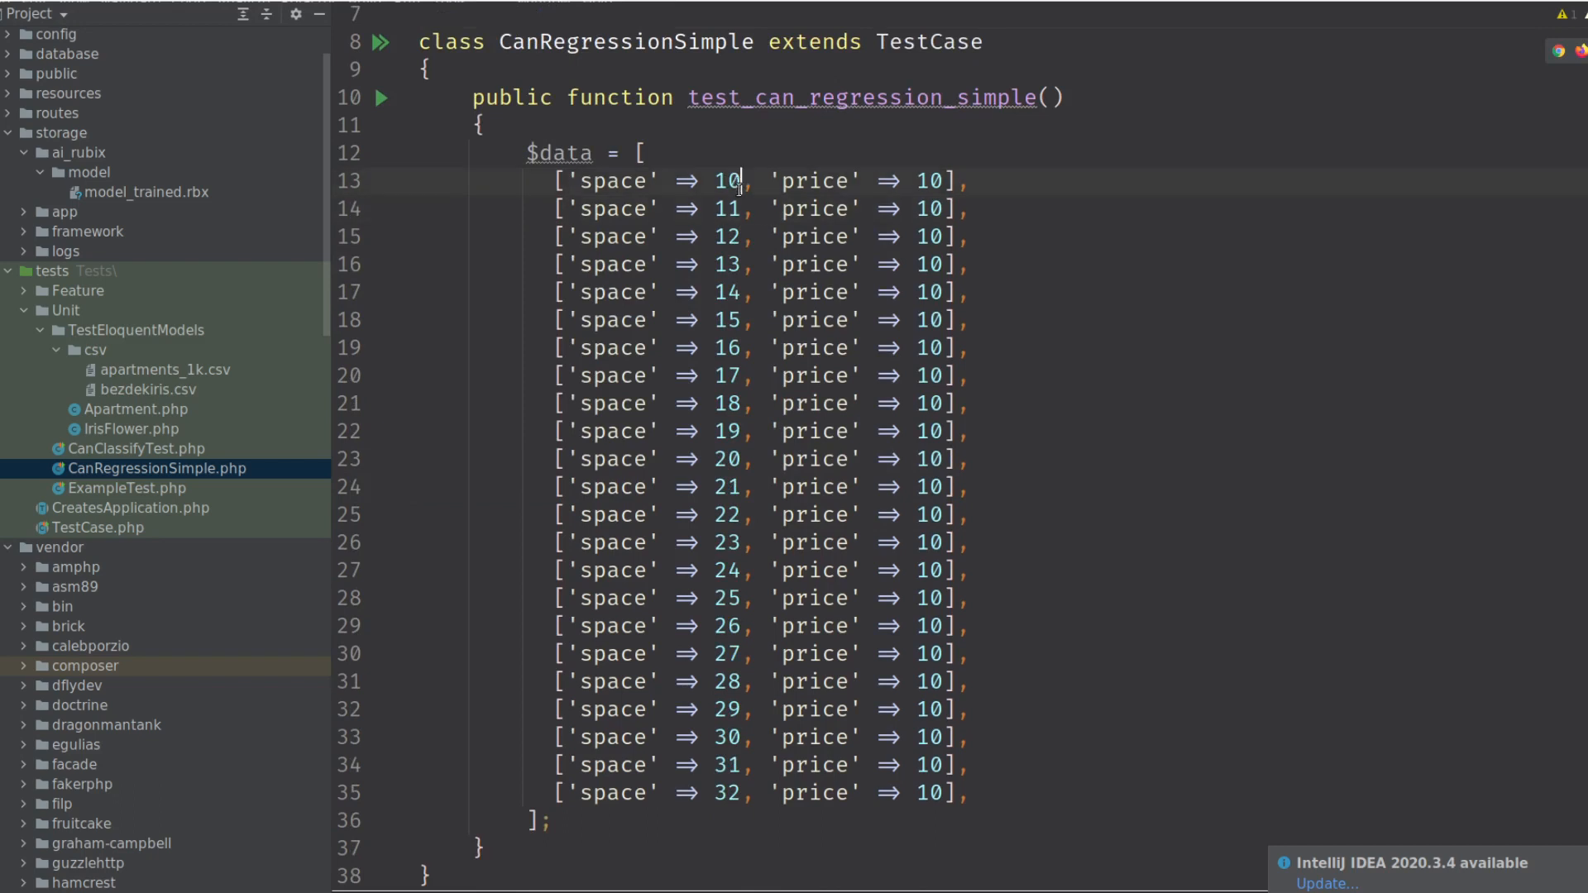
click(743, 209)
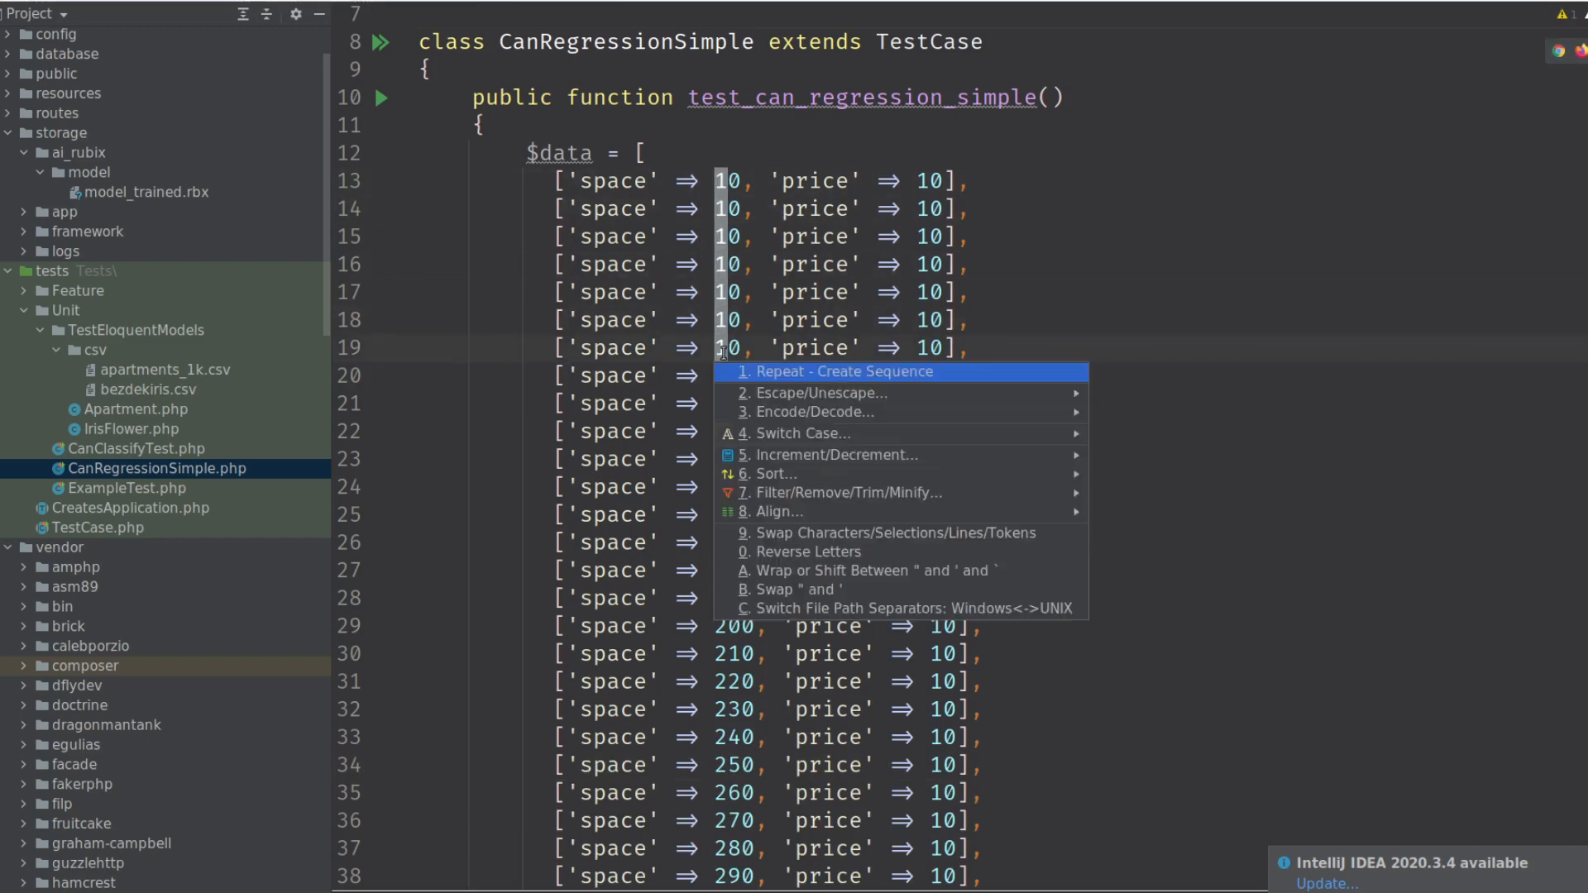
mouse_move(834, 454)
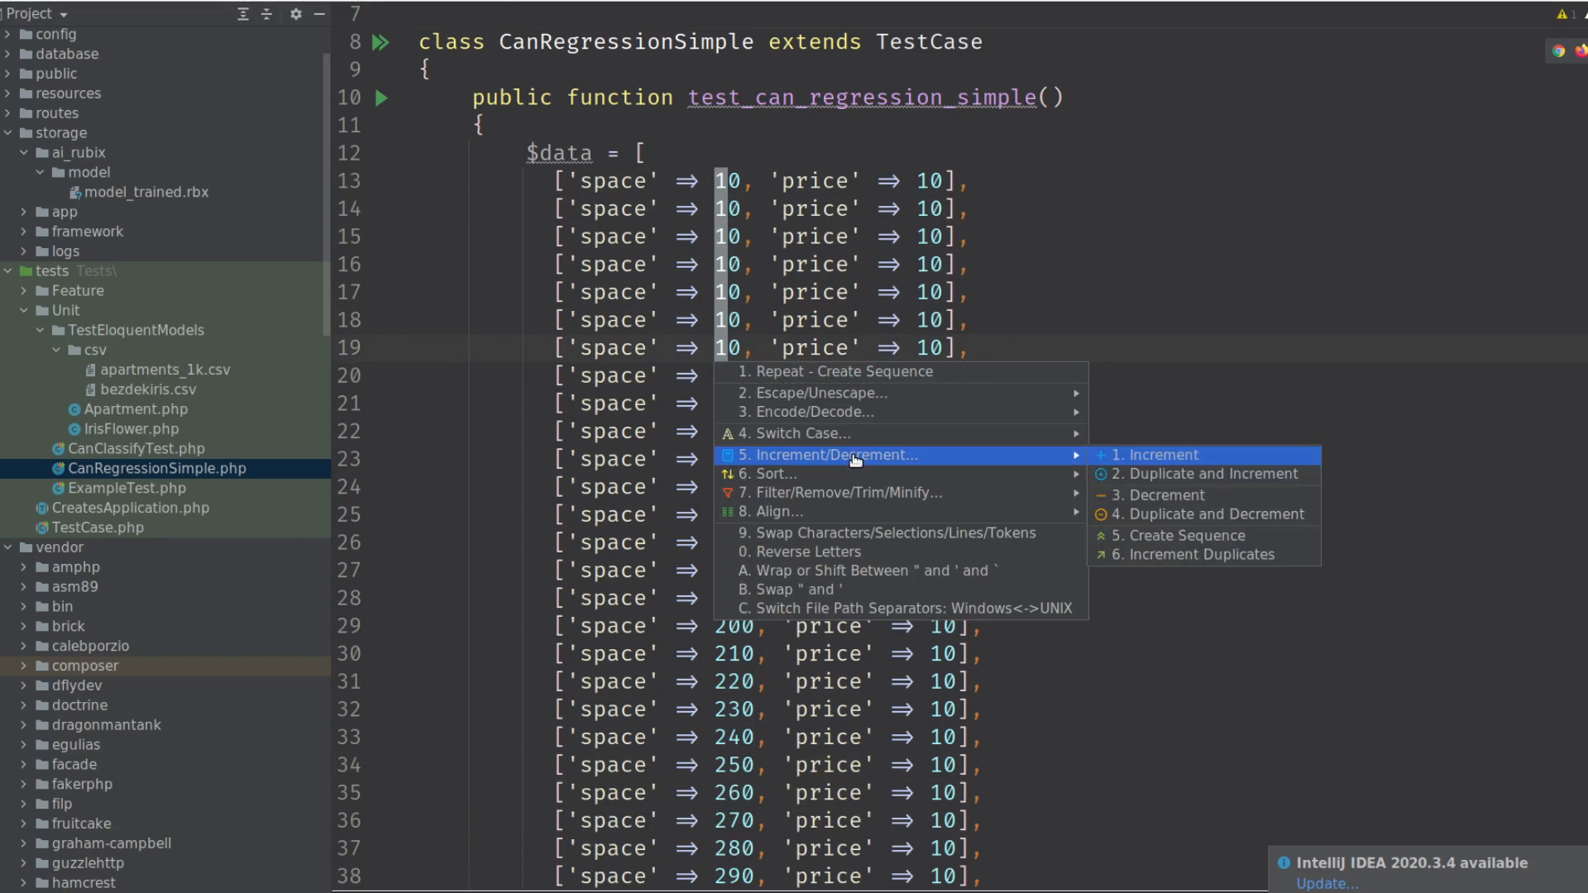
Increment the first seven spaces to 10–70 and make their prices a rising sequence.
click(1152, 455)
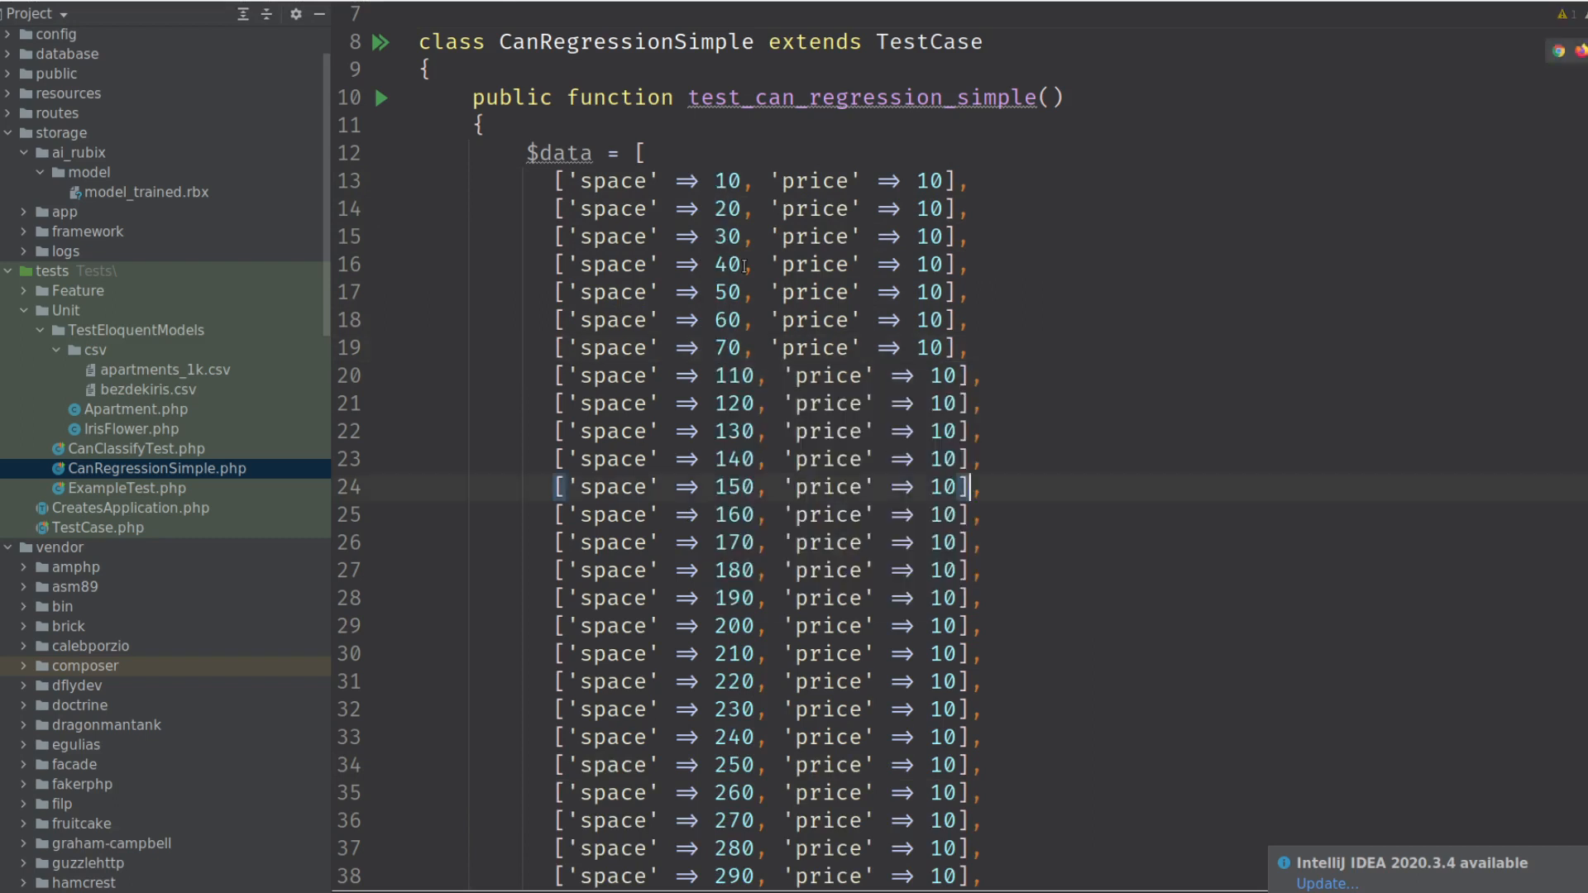
click(720, 375)
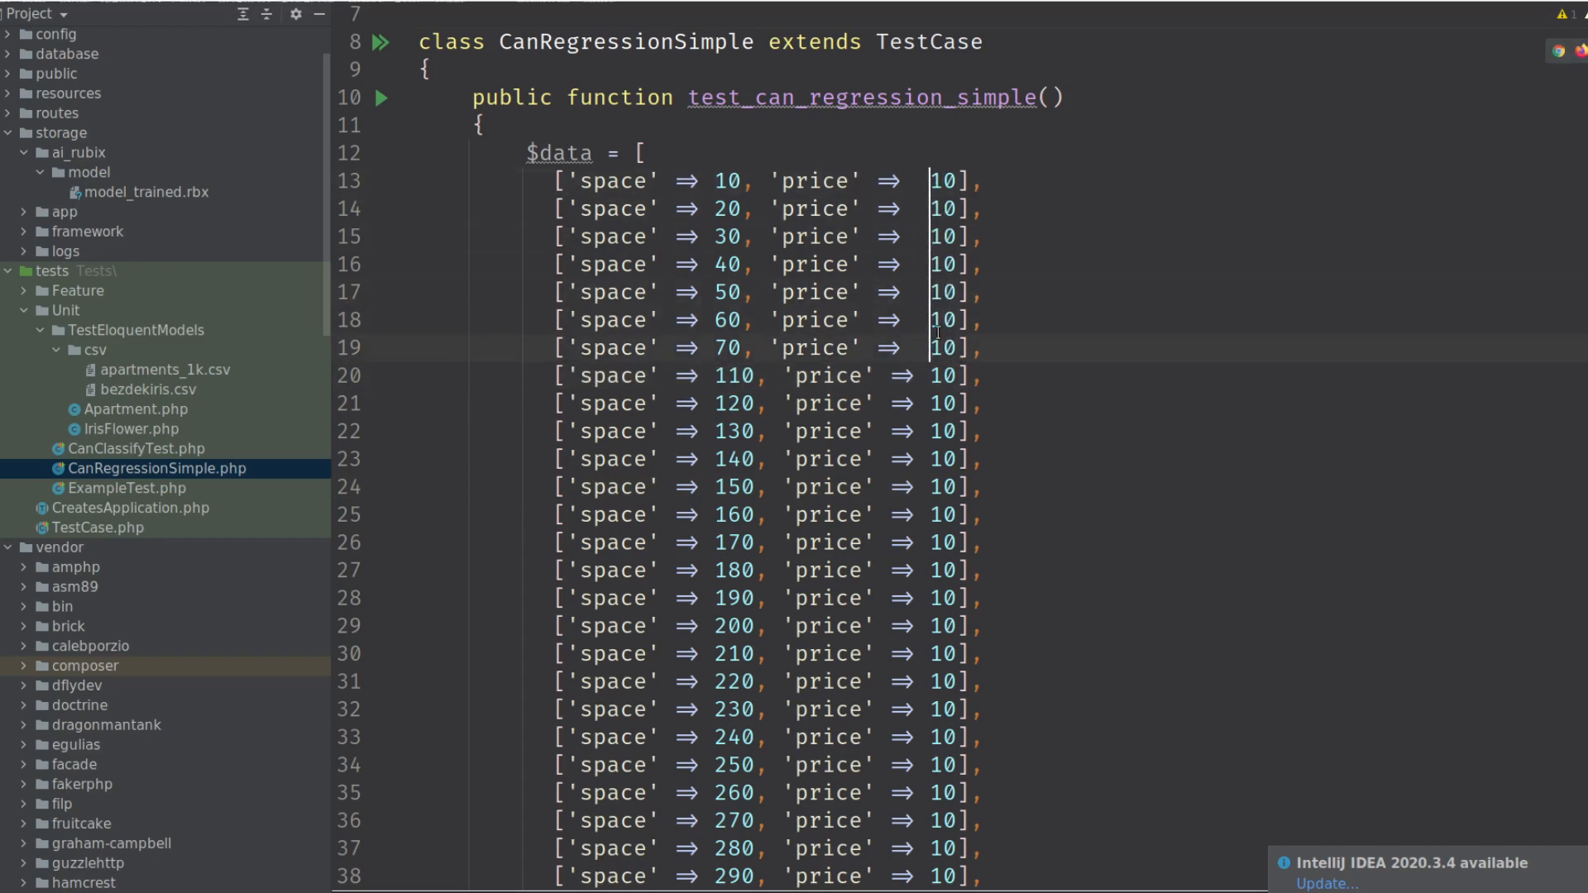
click(934, 181)
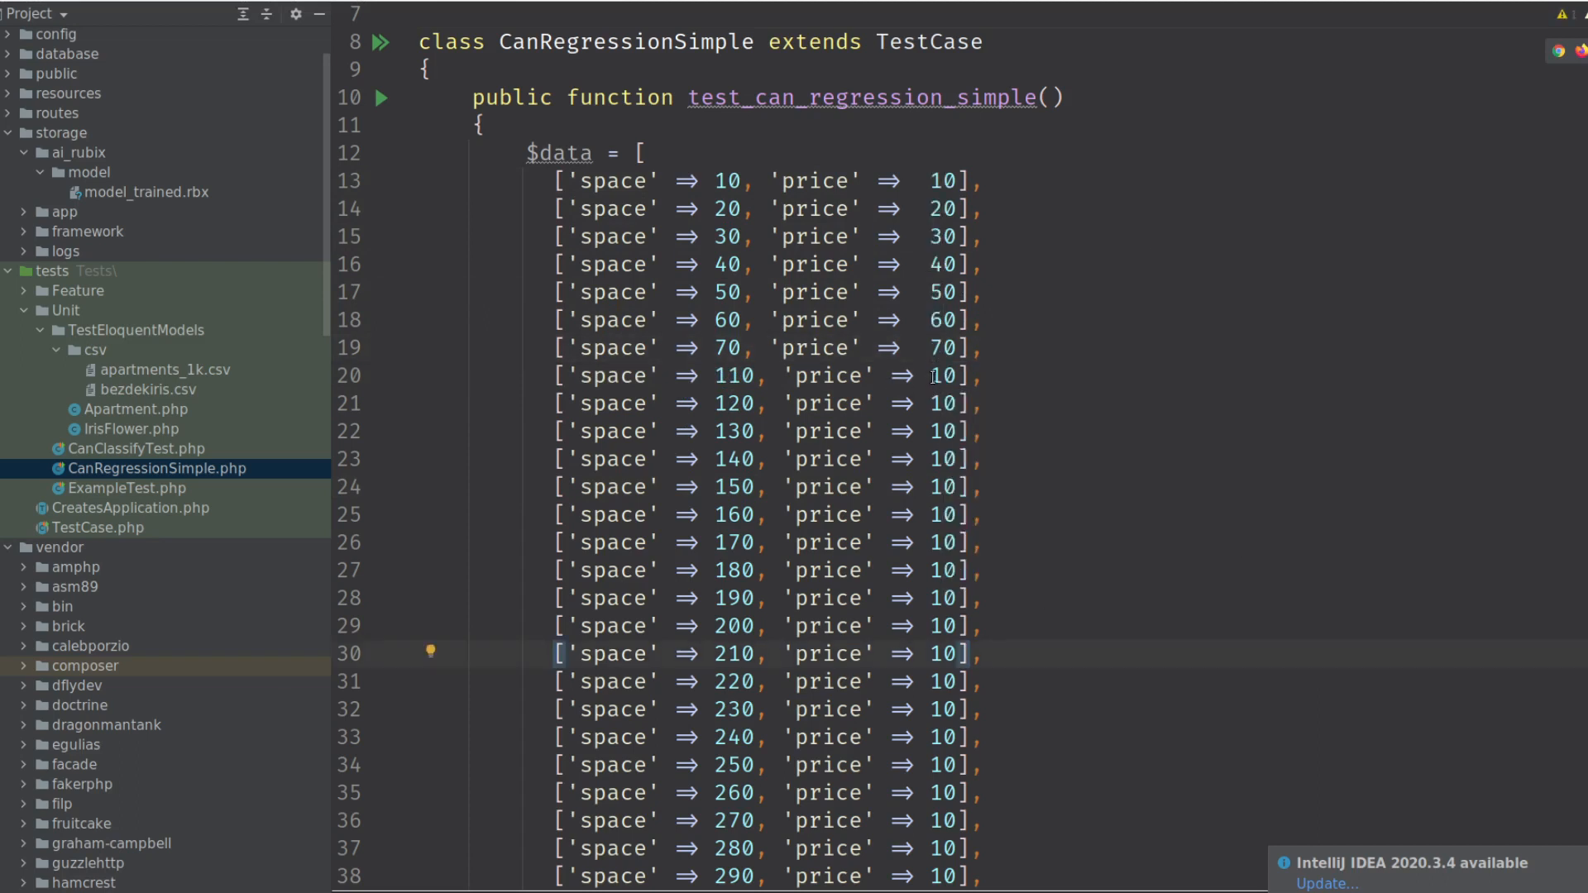
Review the rows and select the 1100 price so prices equal space × 10.
scroll(down, 3)
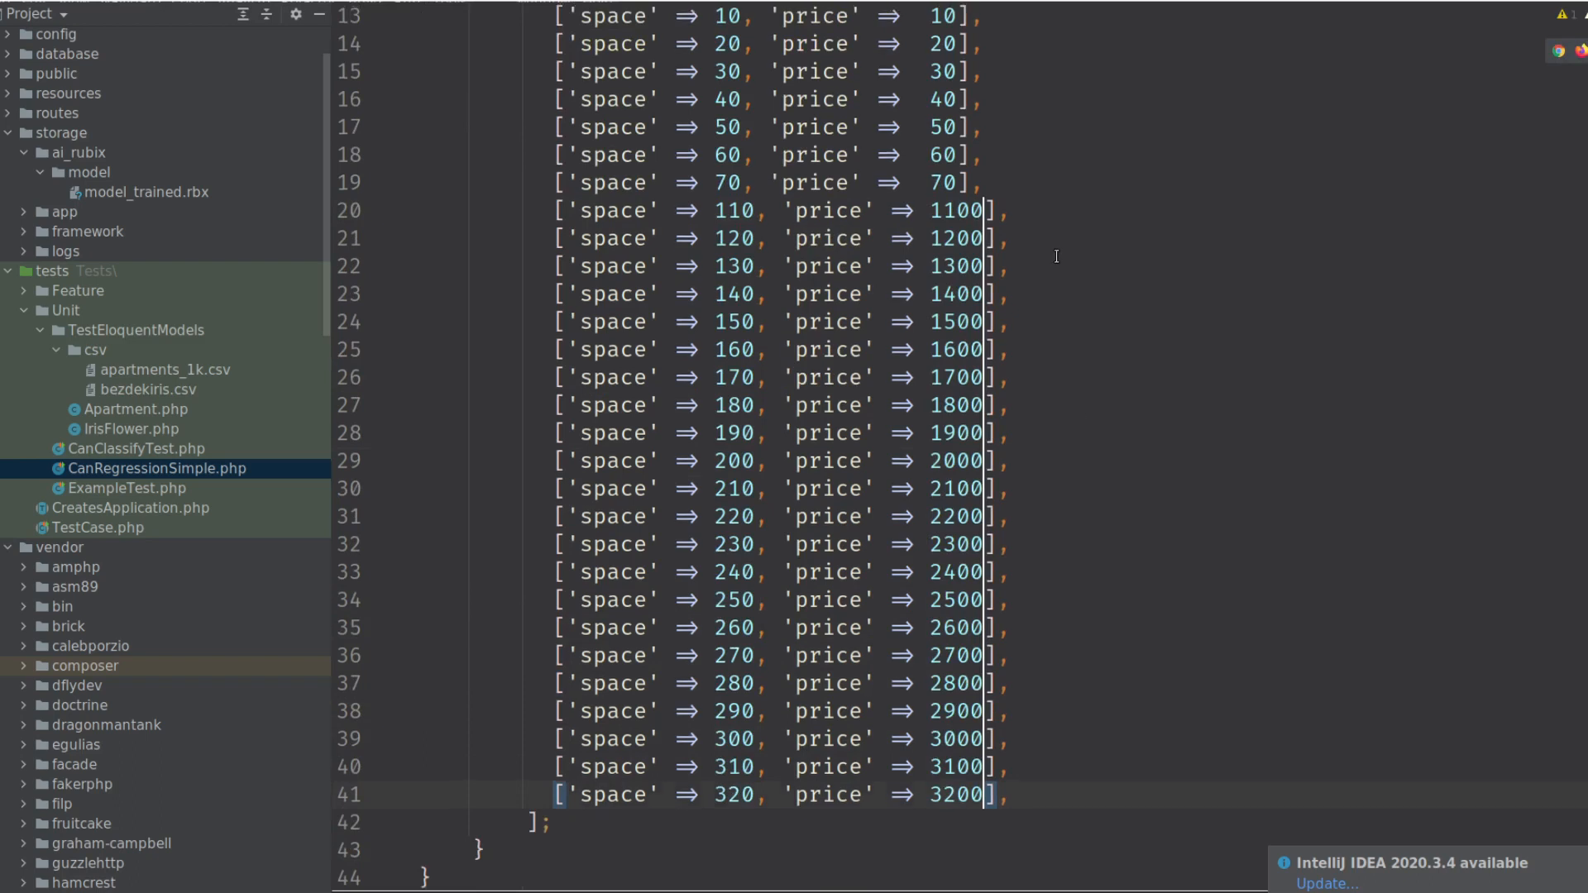
scroll(up, 3)
text(0)
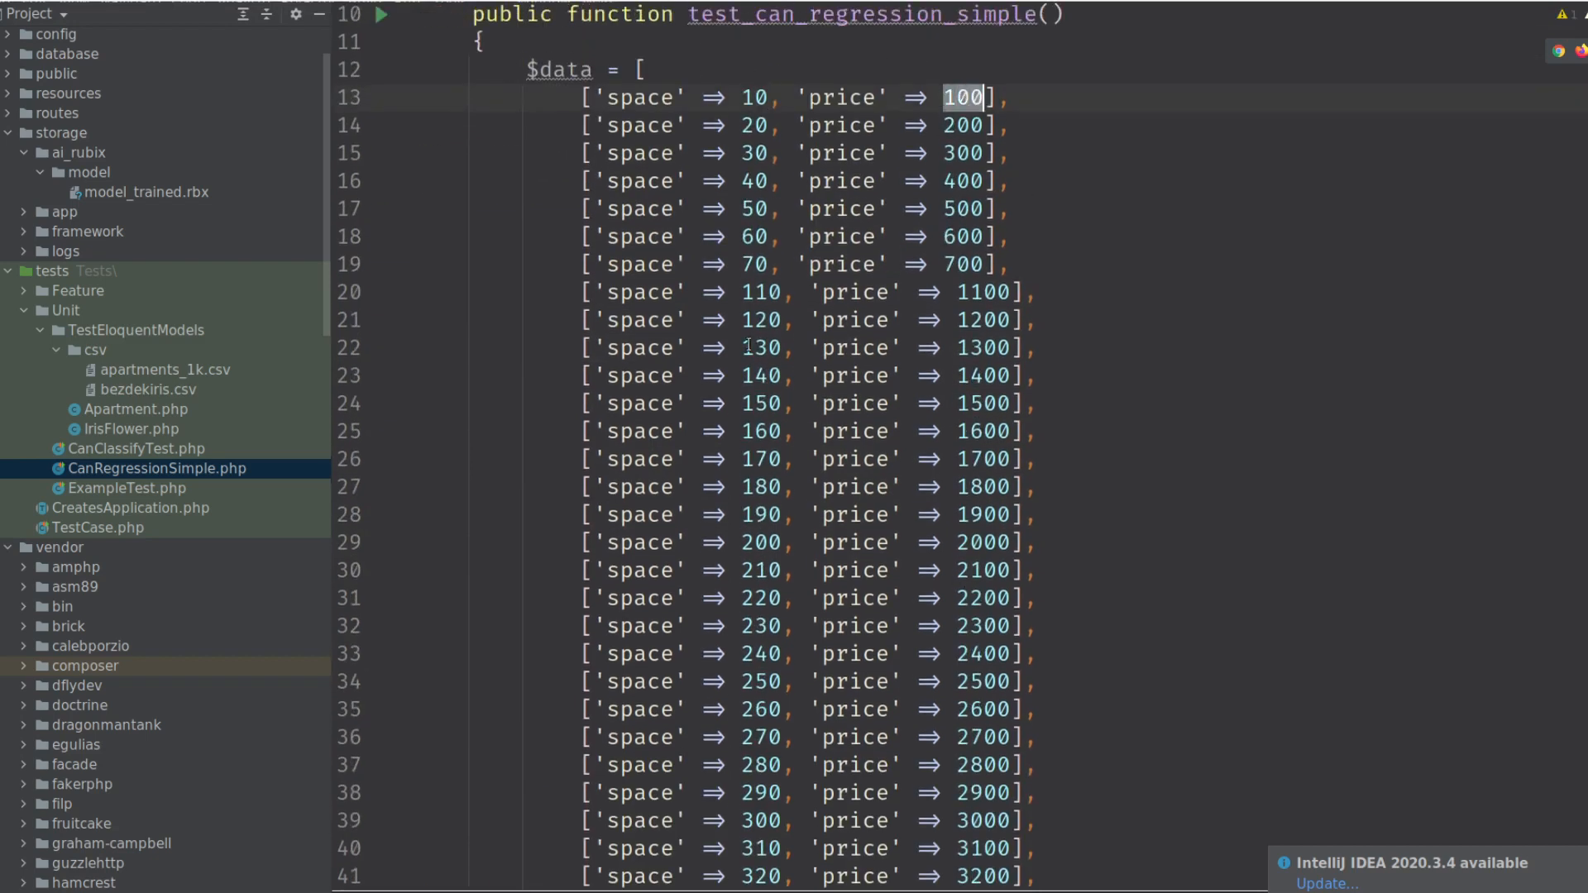
click(980, 292)
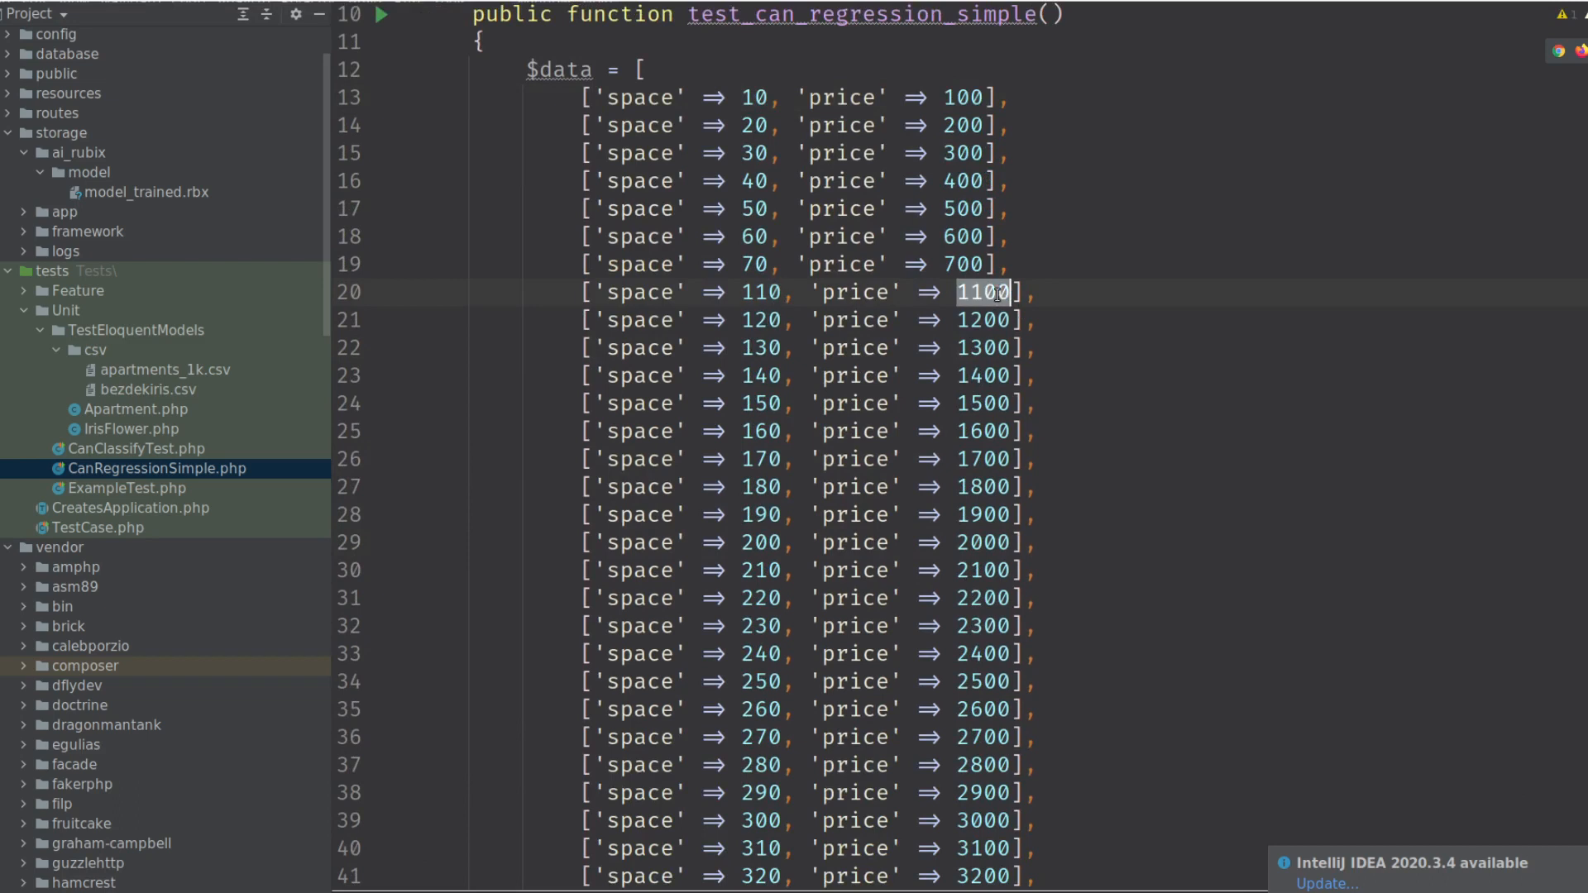
scroll(down, 3)
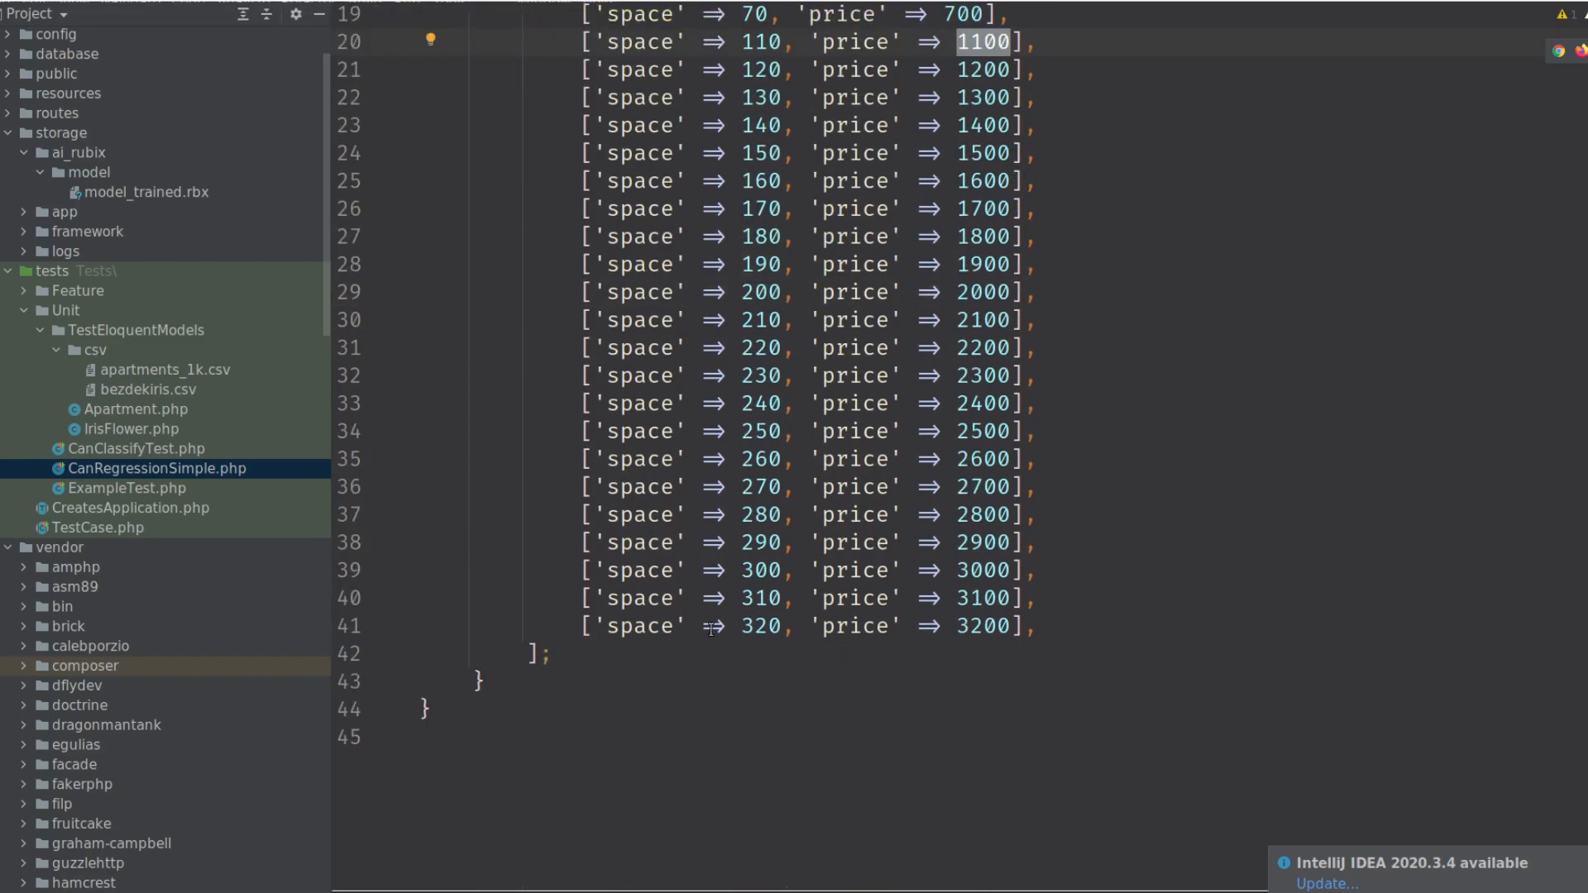
Add $rep = RubixAi::train($data, data_index_w_label: 'price') and var_dump($rep).
text($)
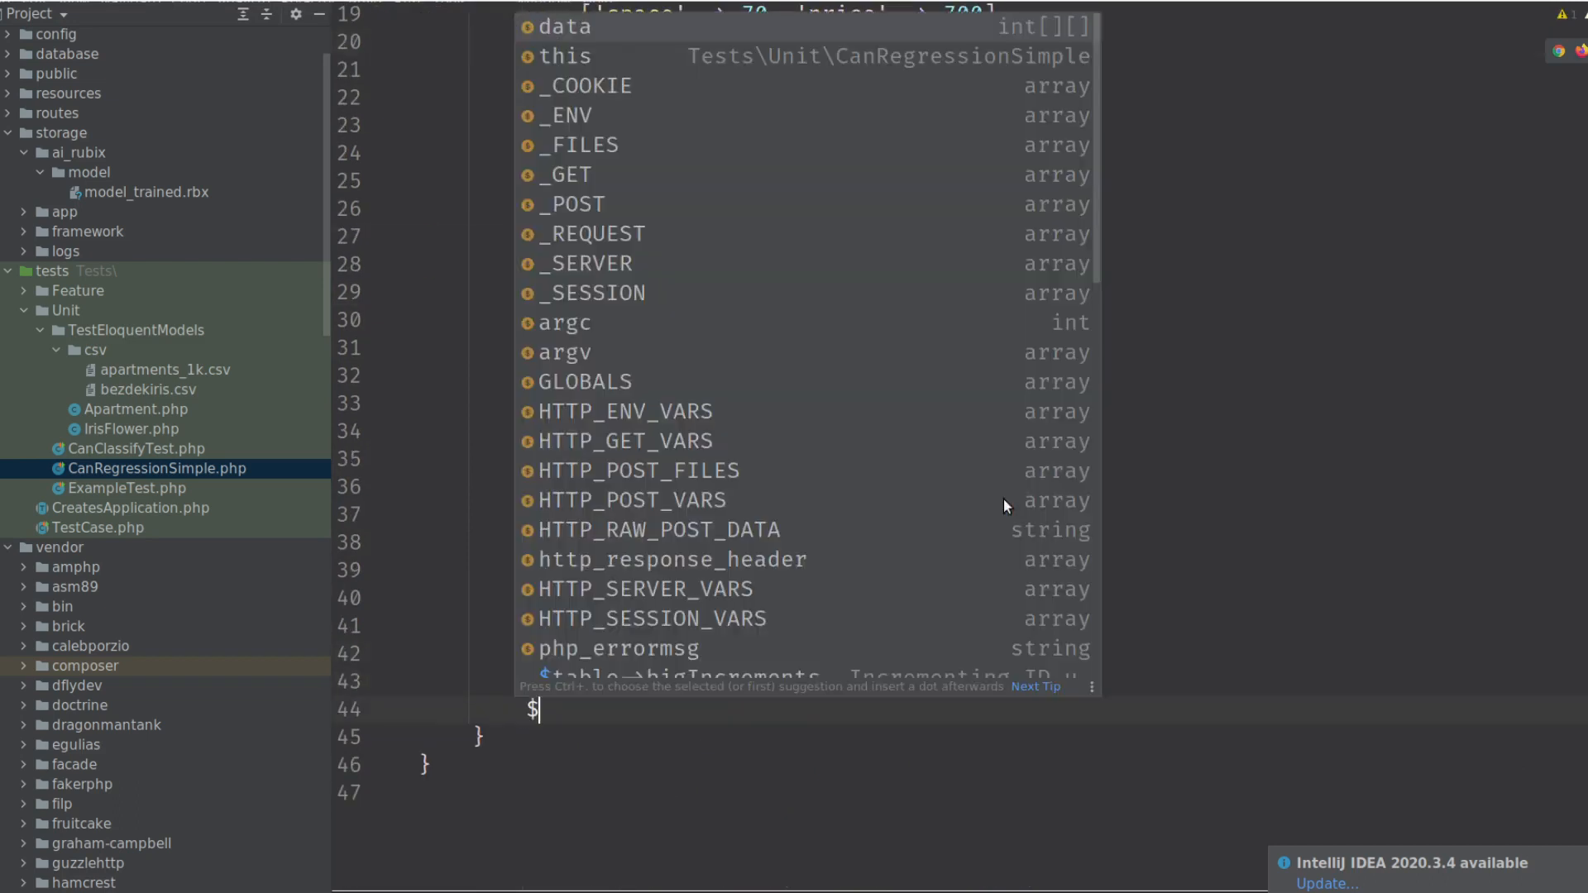
key(Escape)
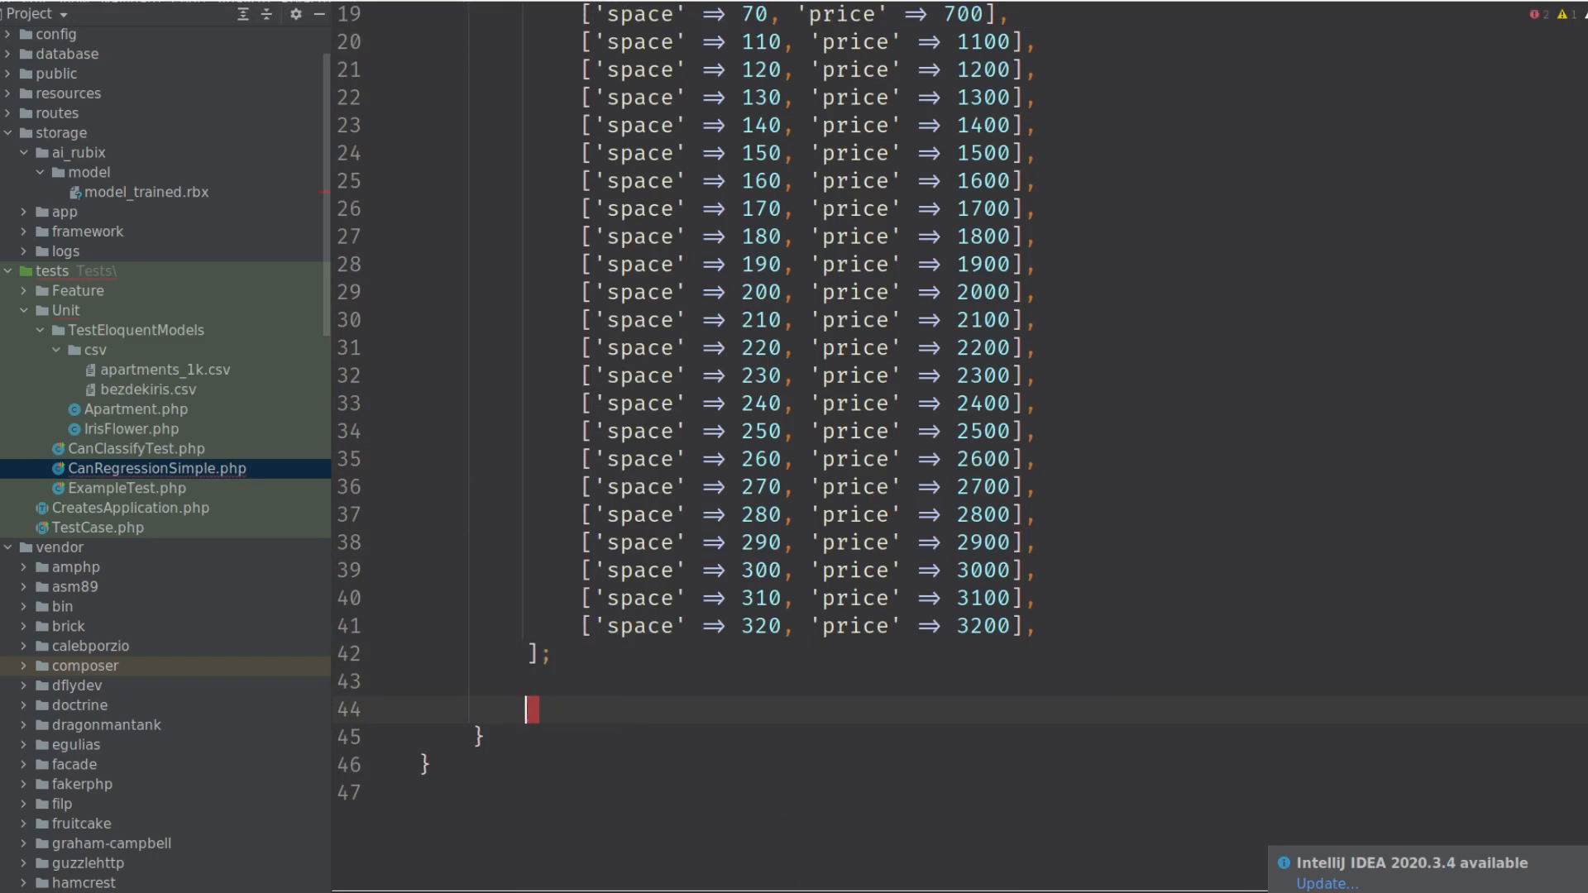
text($re)
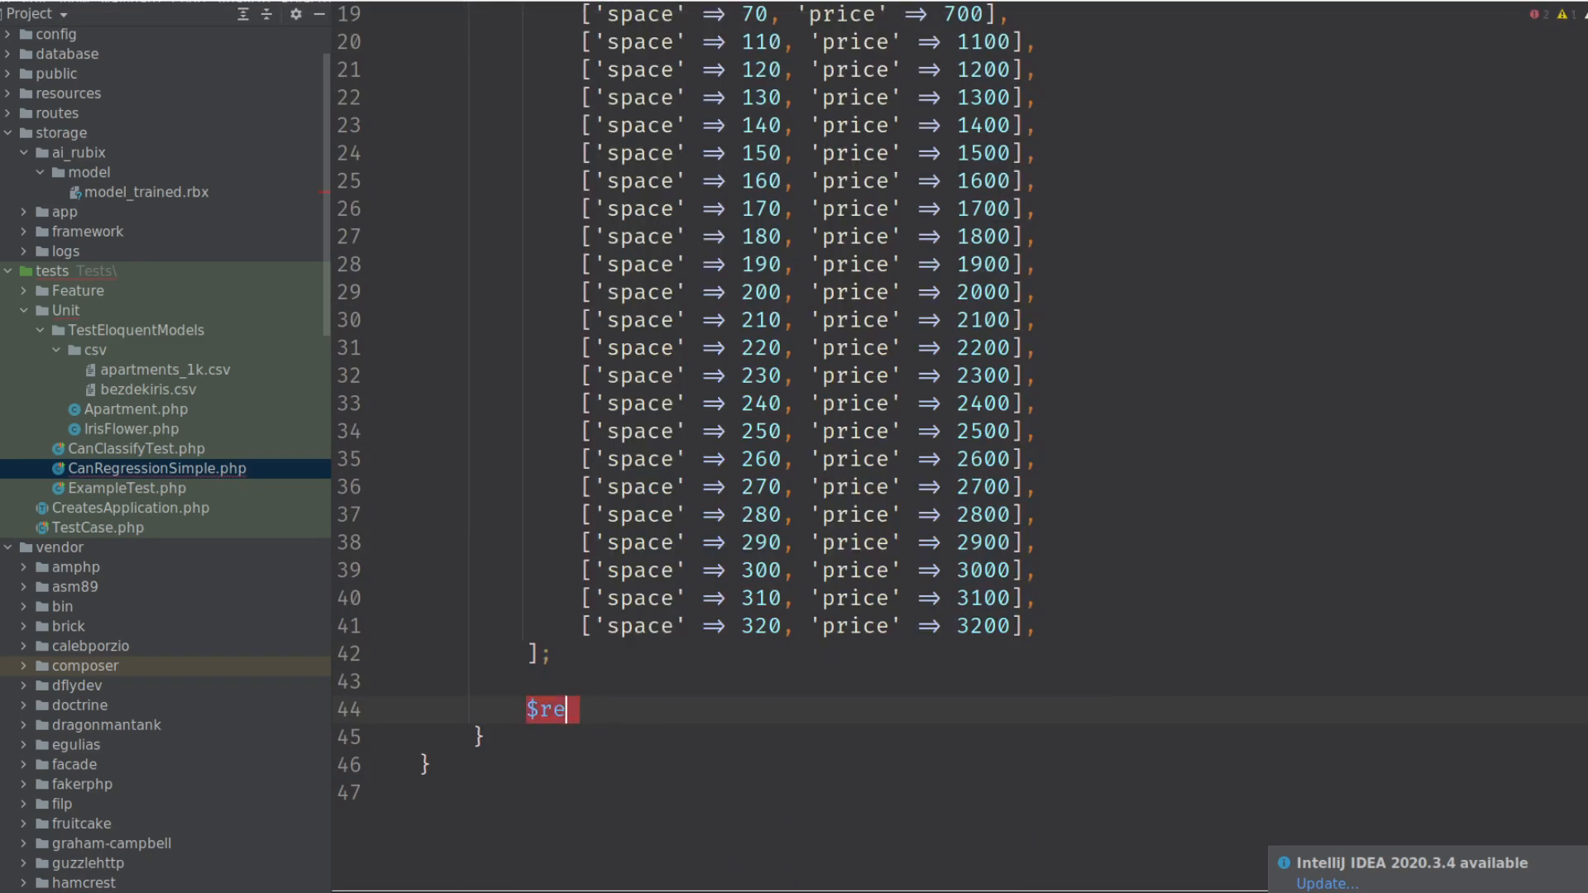
text(p =)
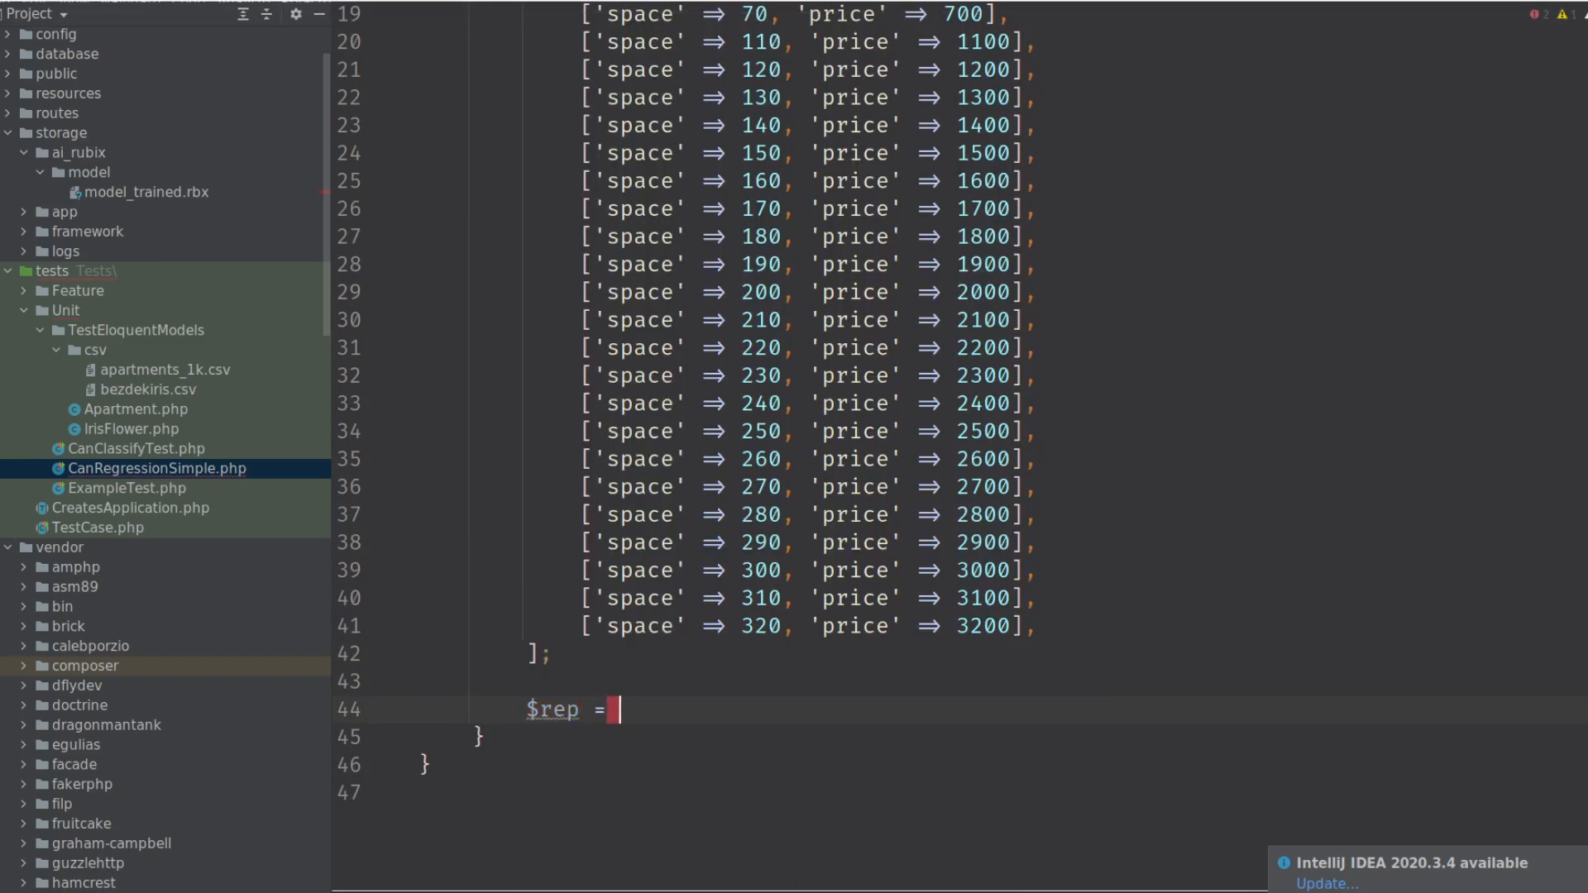
text(RubixAi::train()
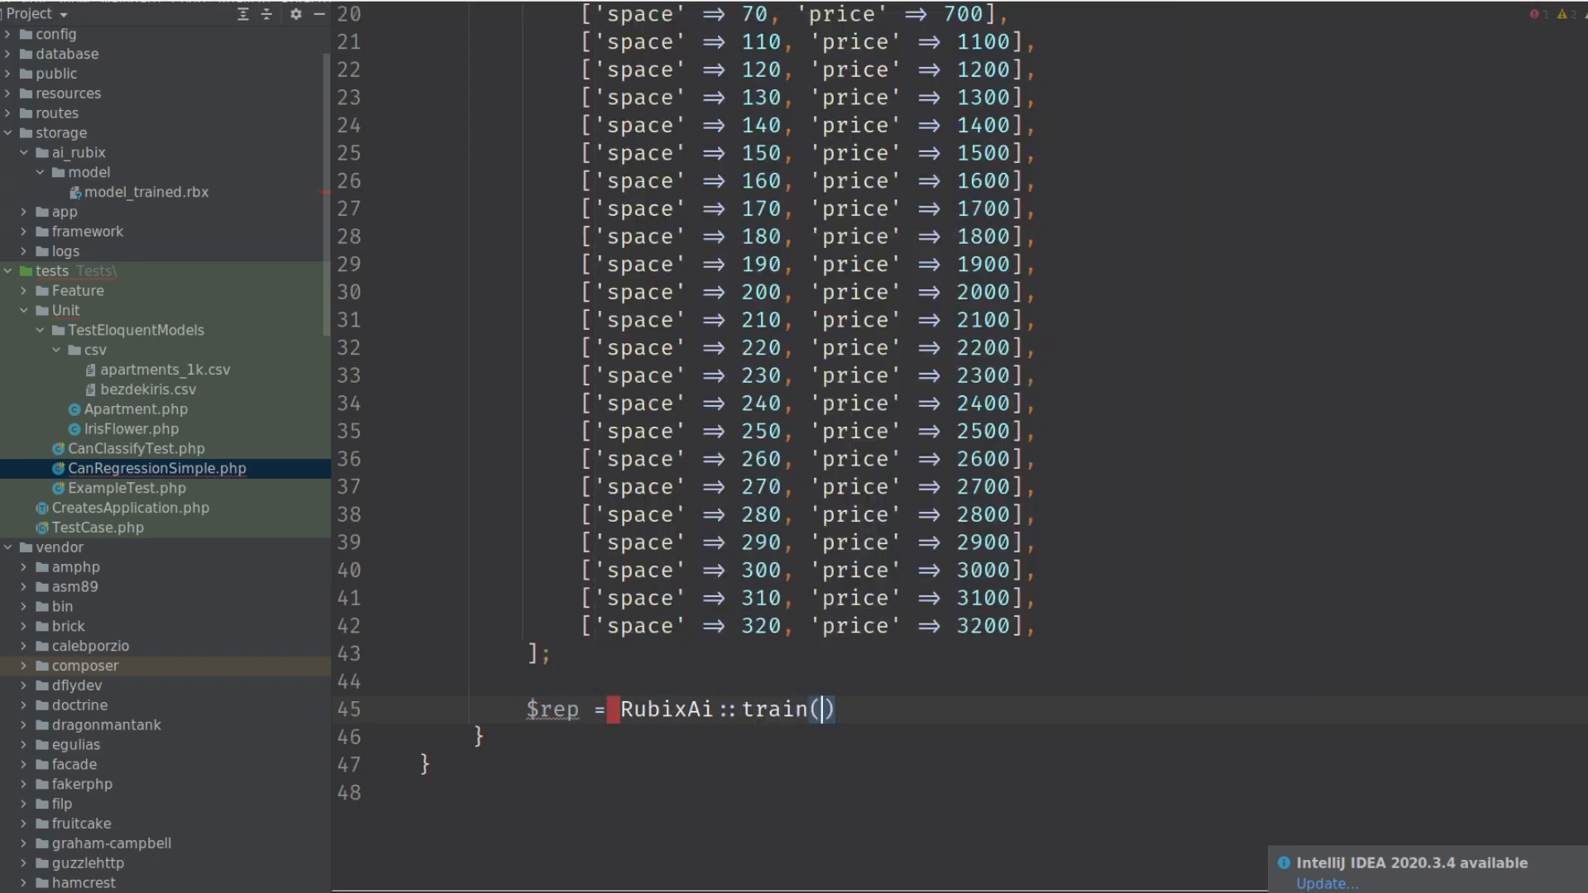
text($data)
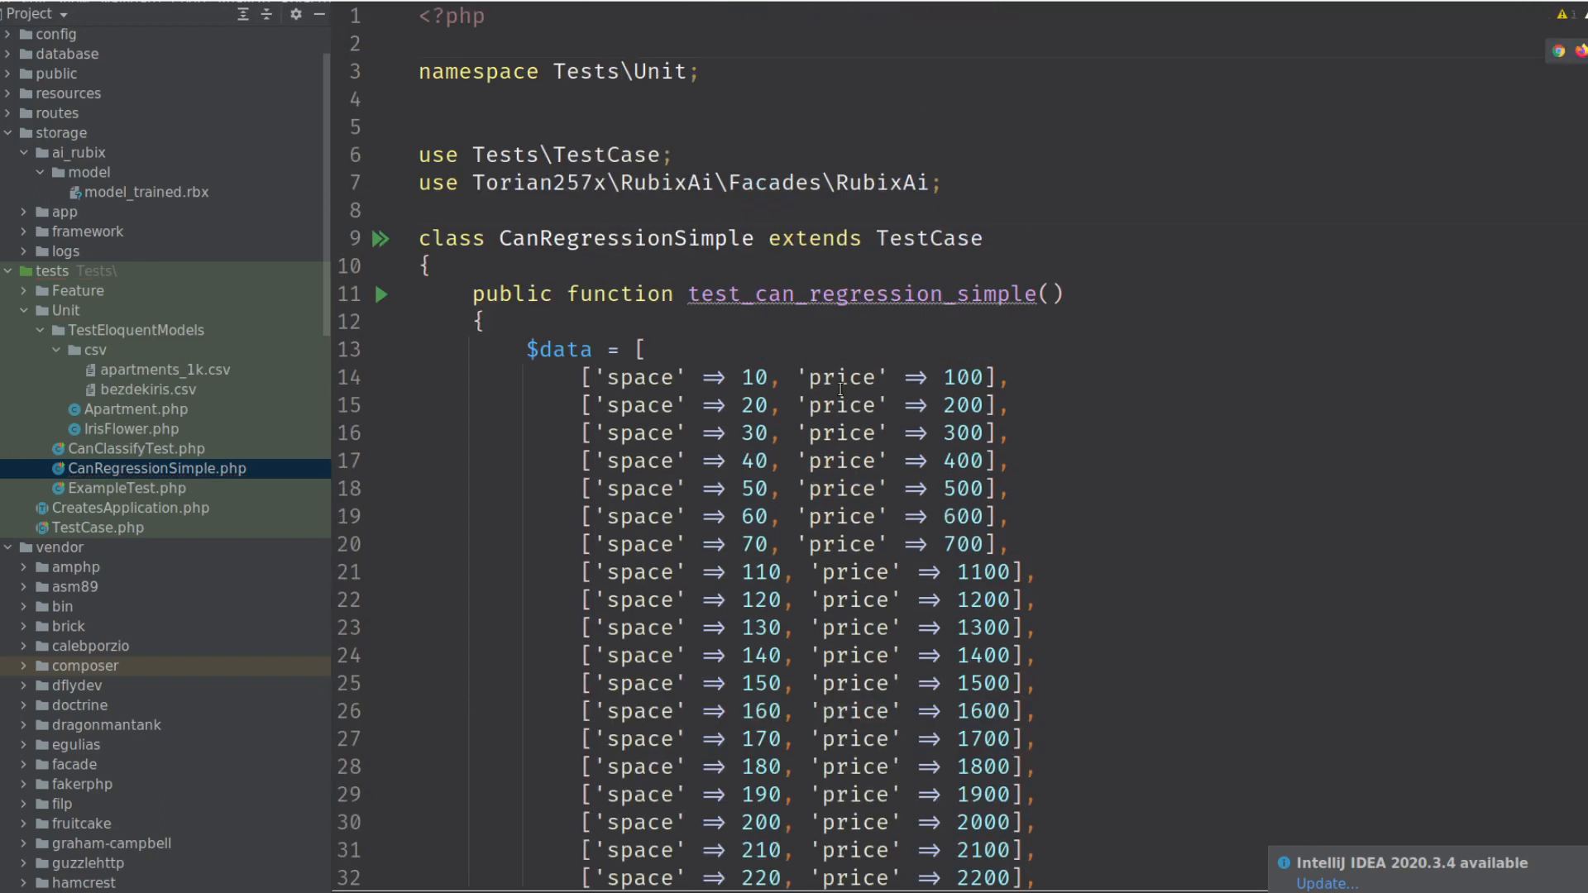
scroll(down, 3)
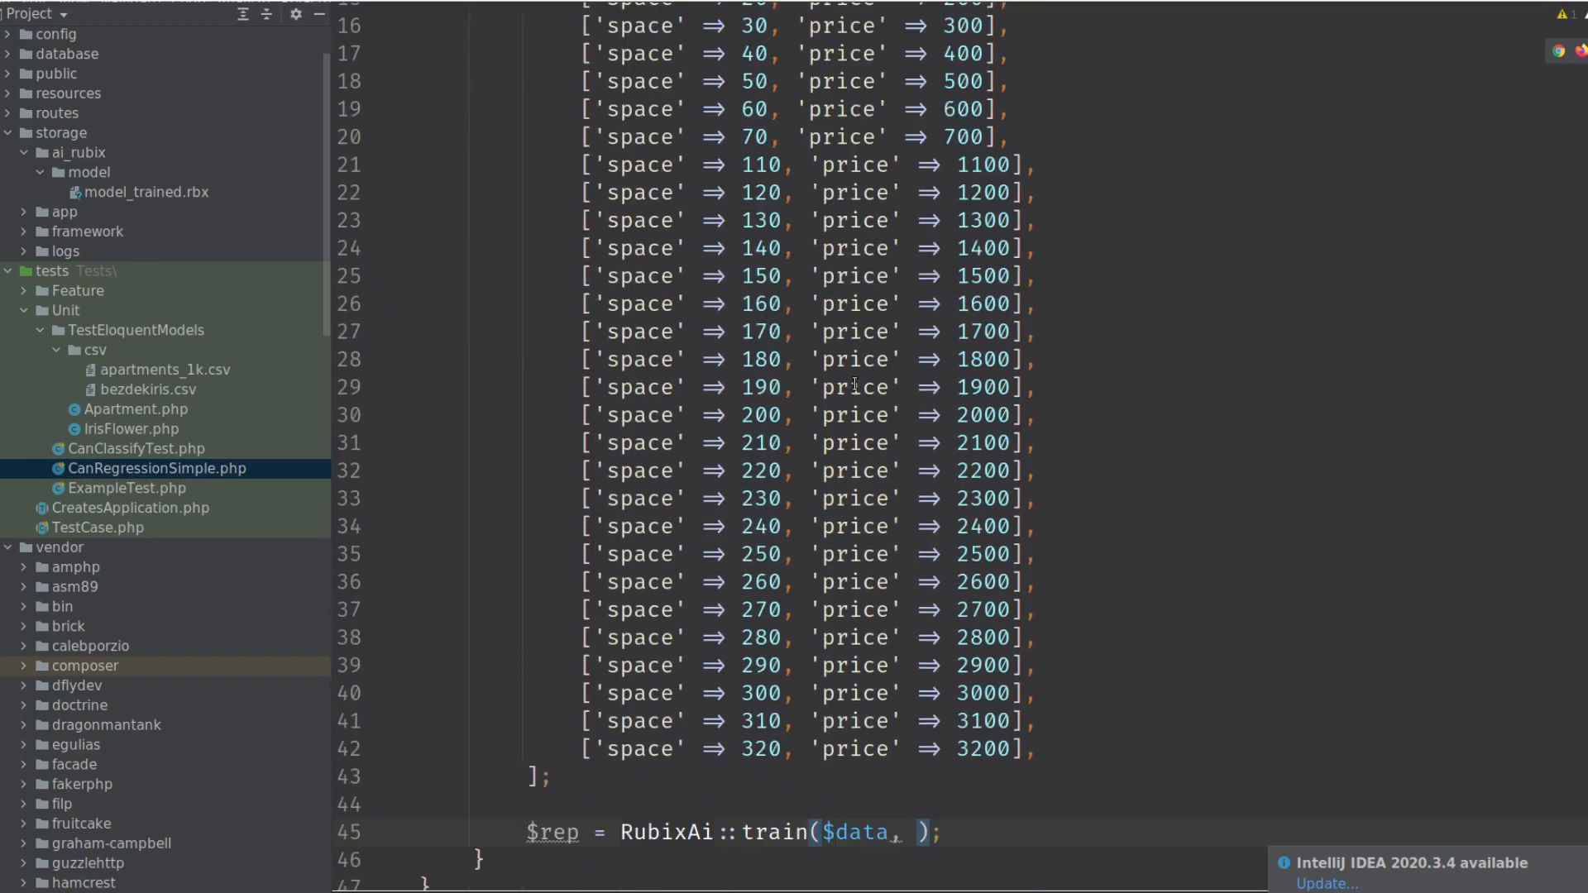
text(')
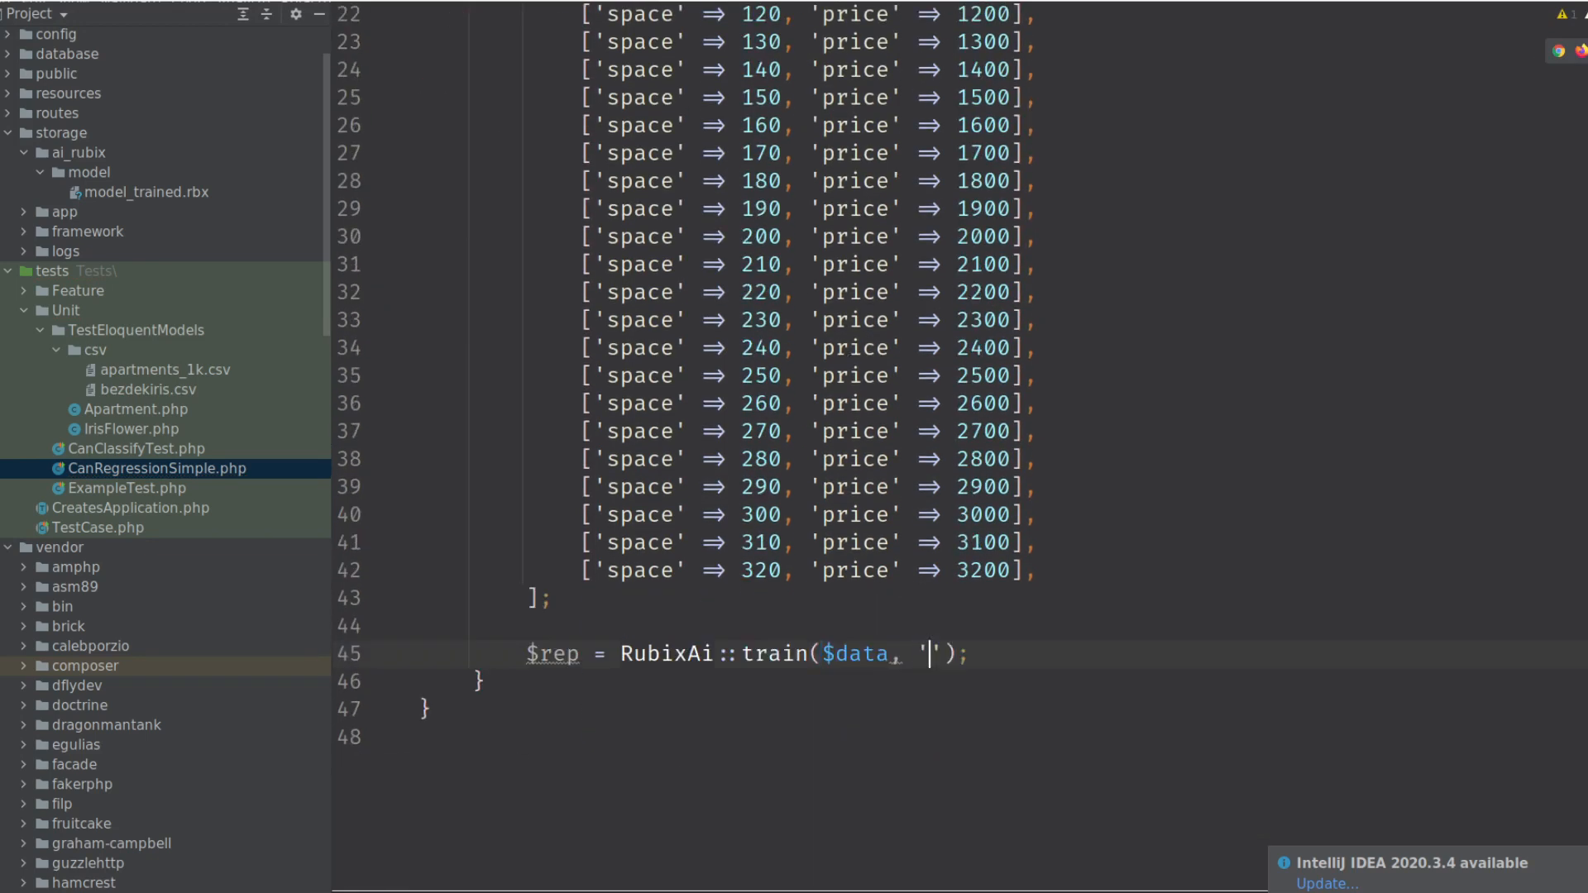
text(data_index_w_label: 'price')
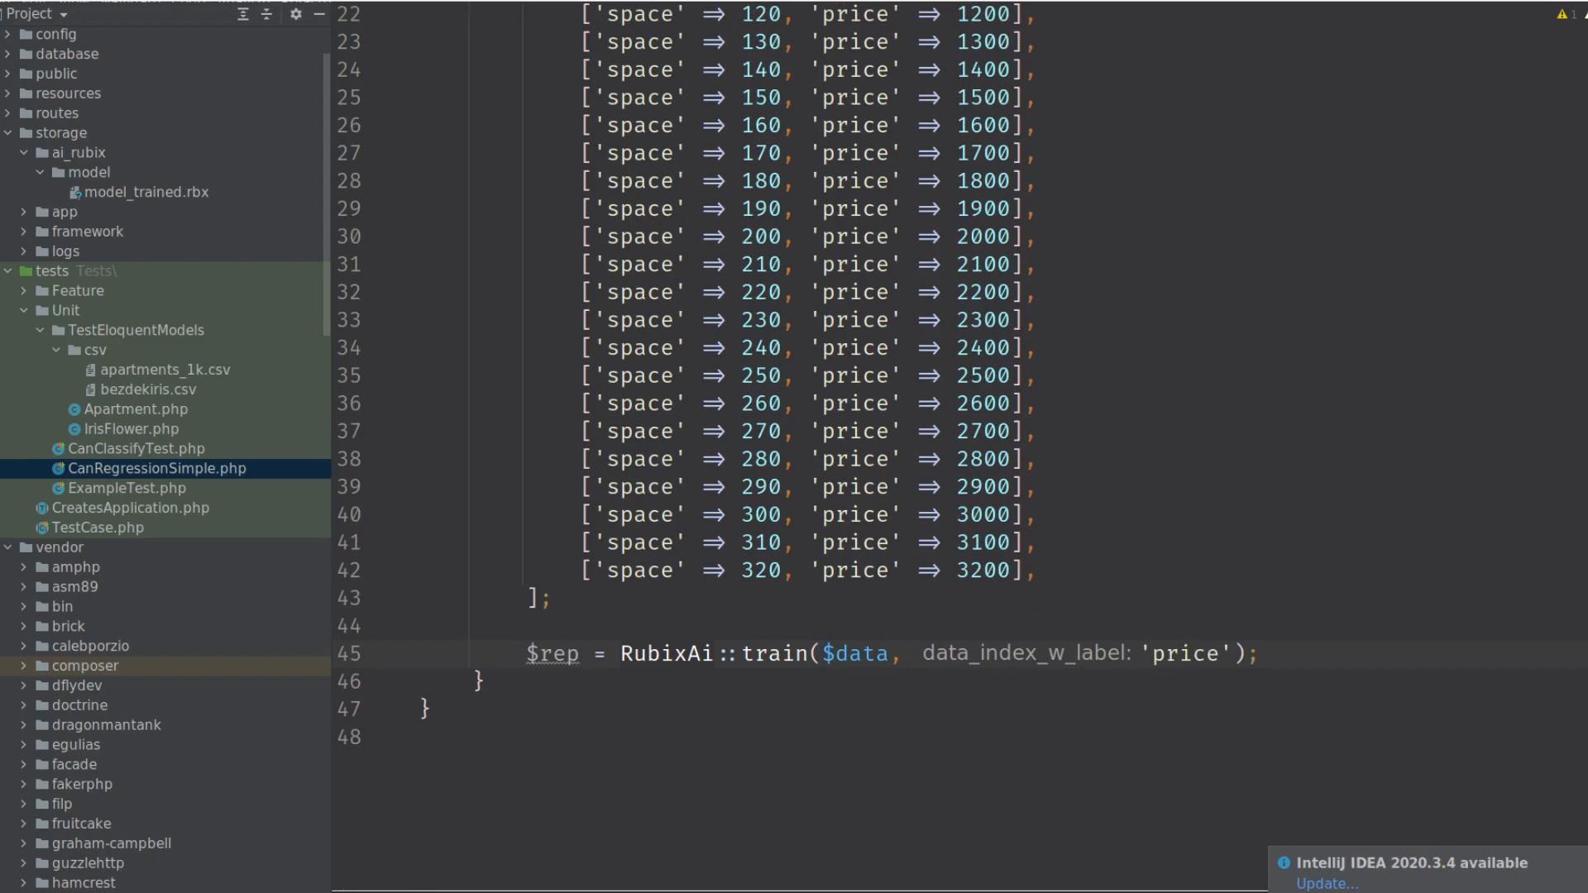
text(var_dump)
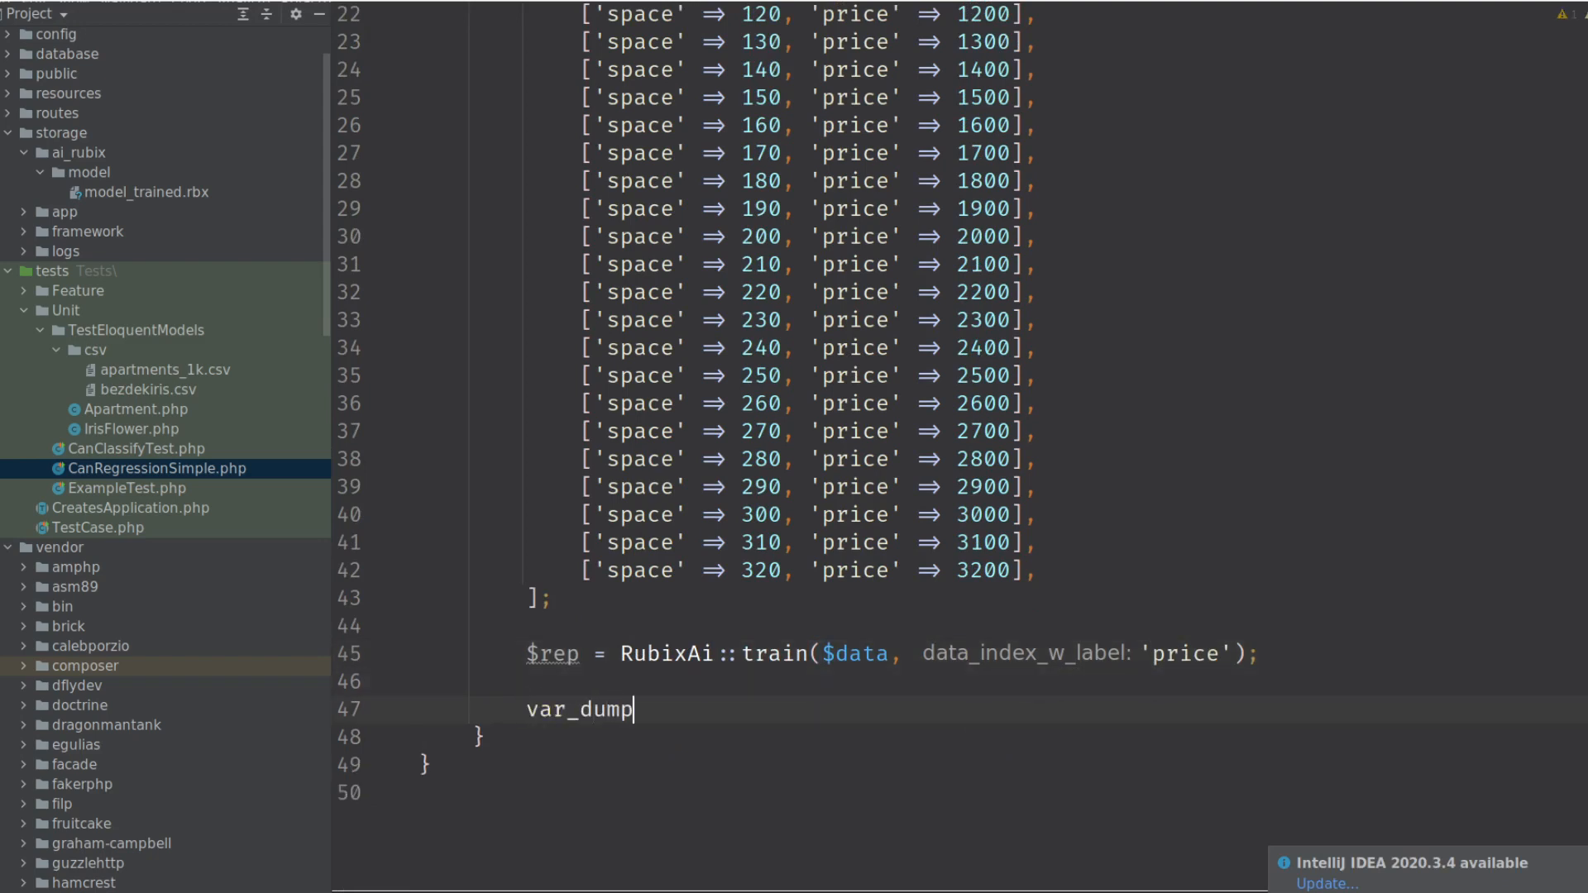
text(($rep);)
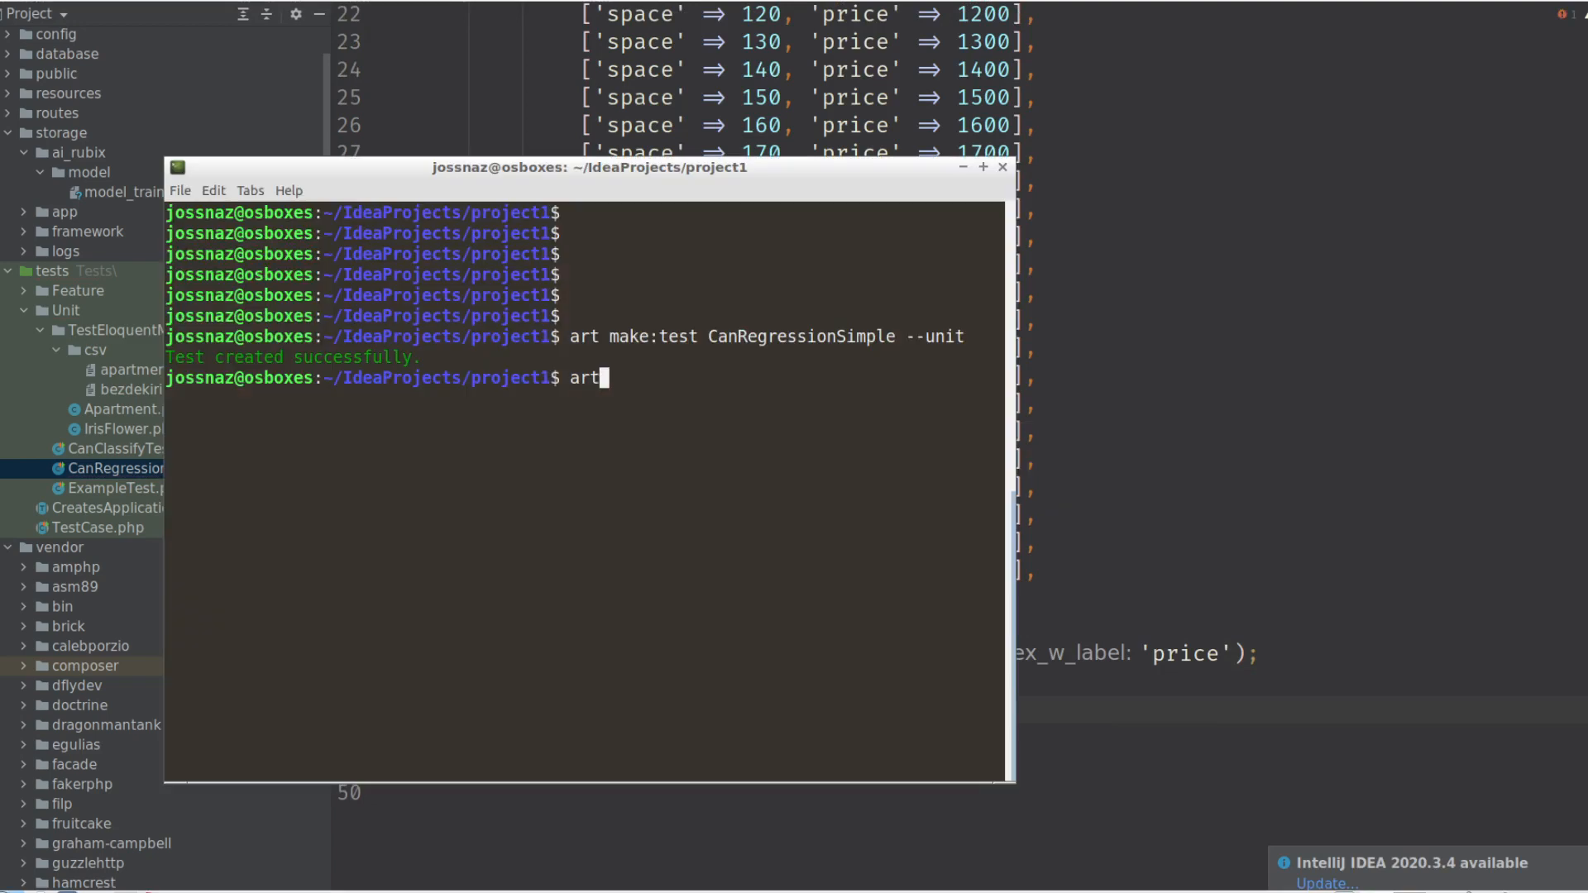
Run 'art test ./tests/Unit/CanRegressionSimple.php' and scroll the report (r squared ≈0.988).
text(test ./tests/)
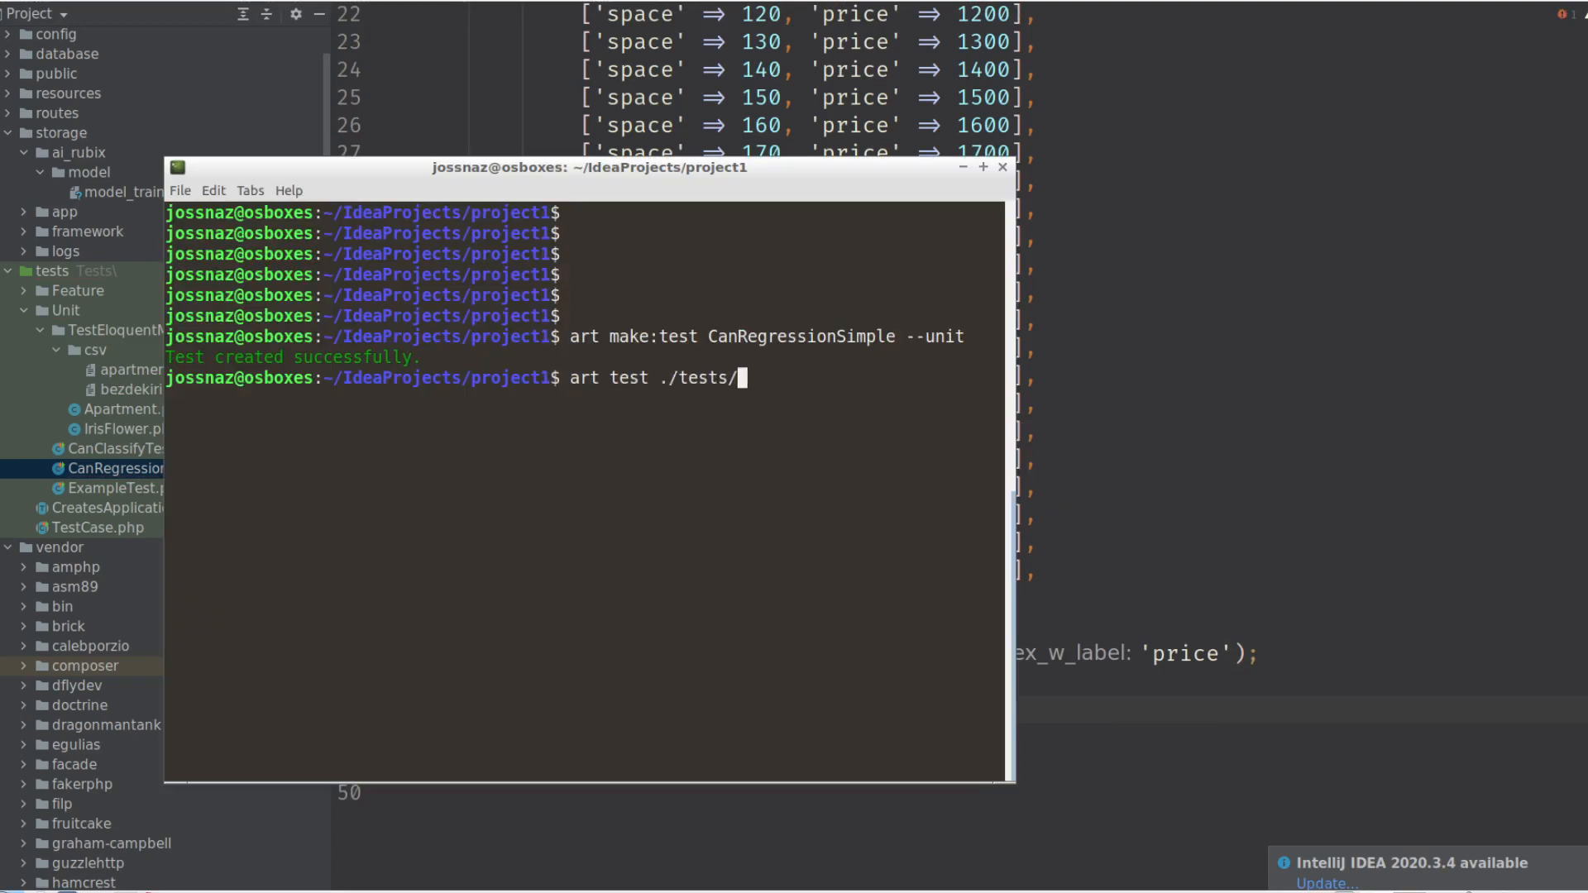
text(Unit/)
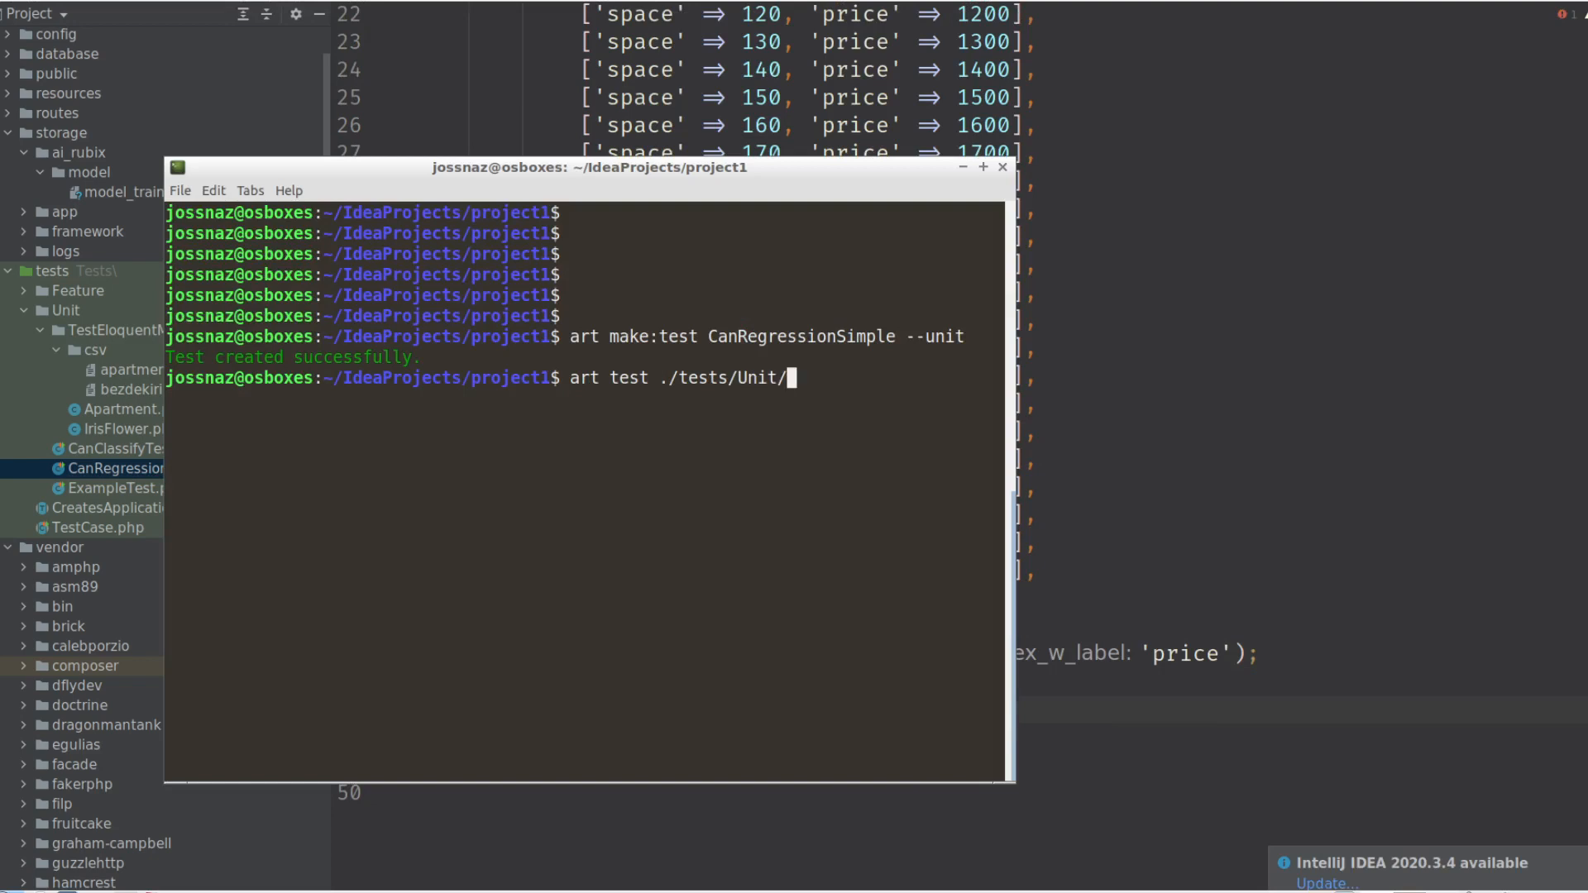
text(CanRegressionSimple.php)
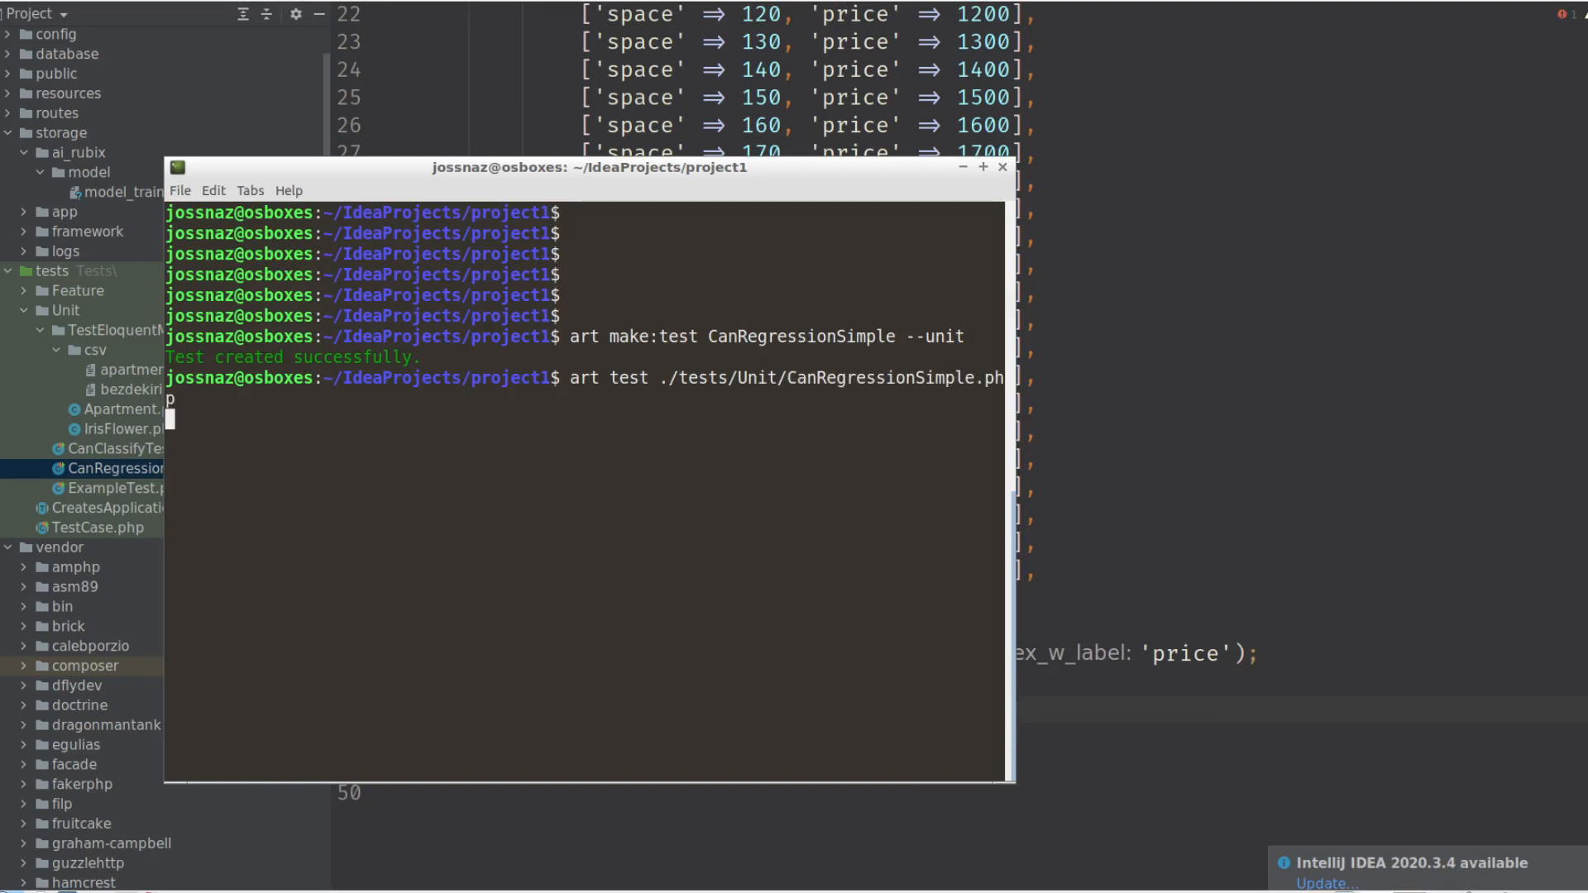
key(Return)
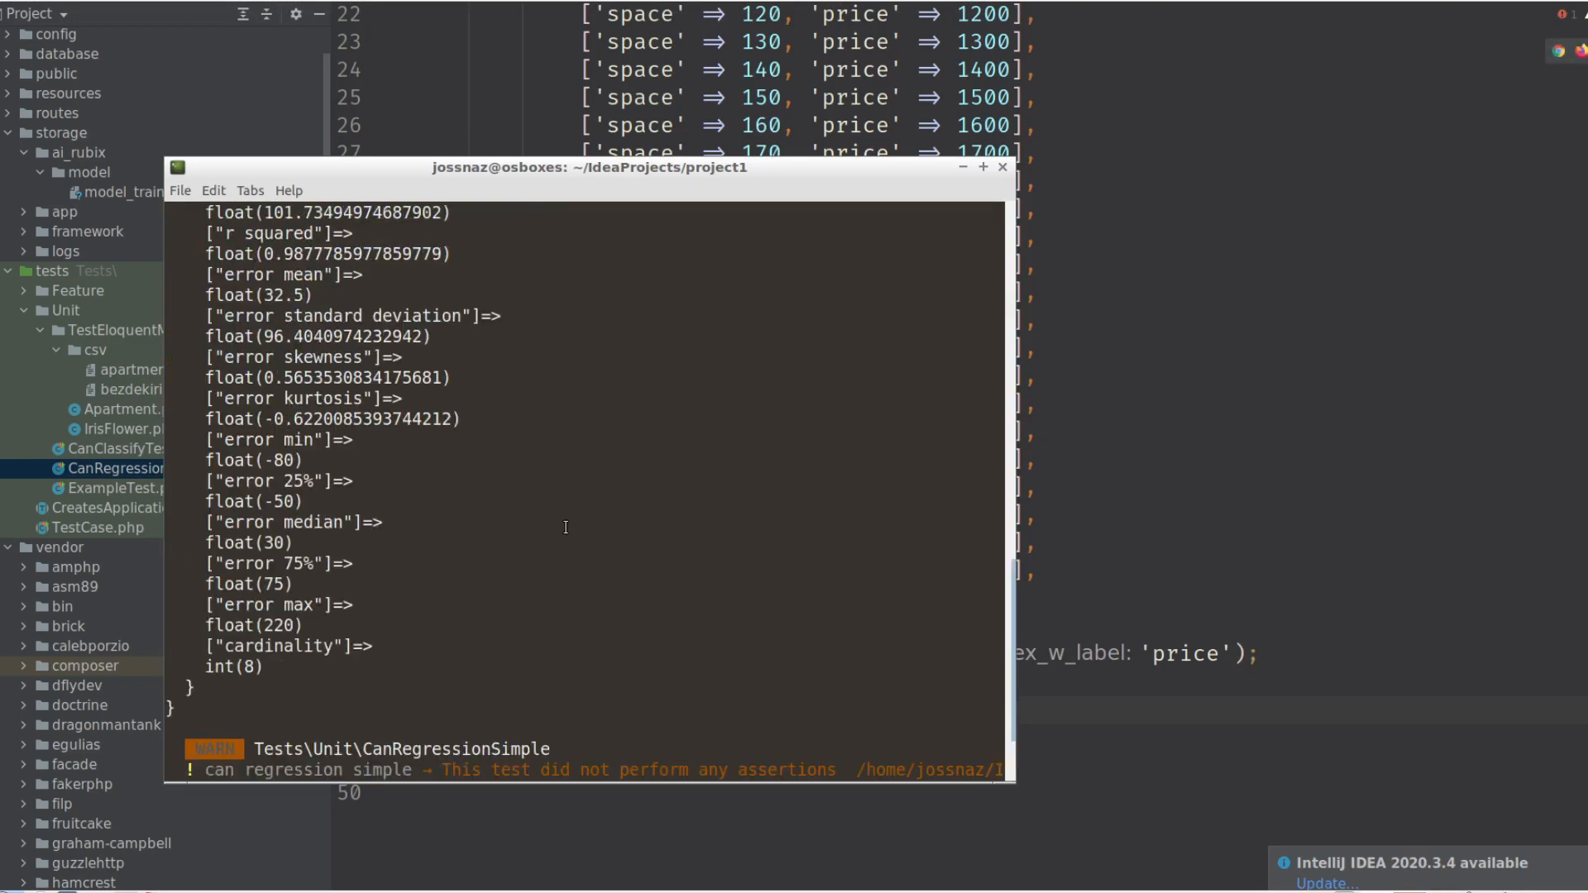
scroll(up, 3)
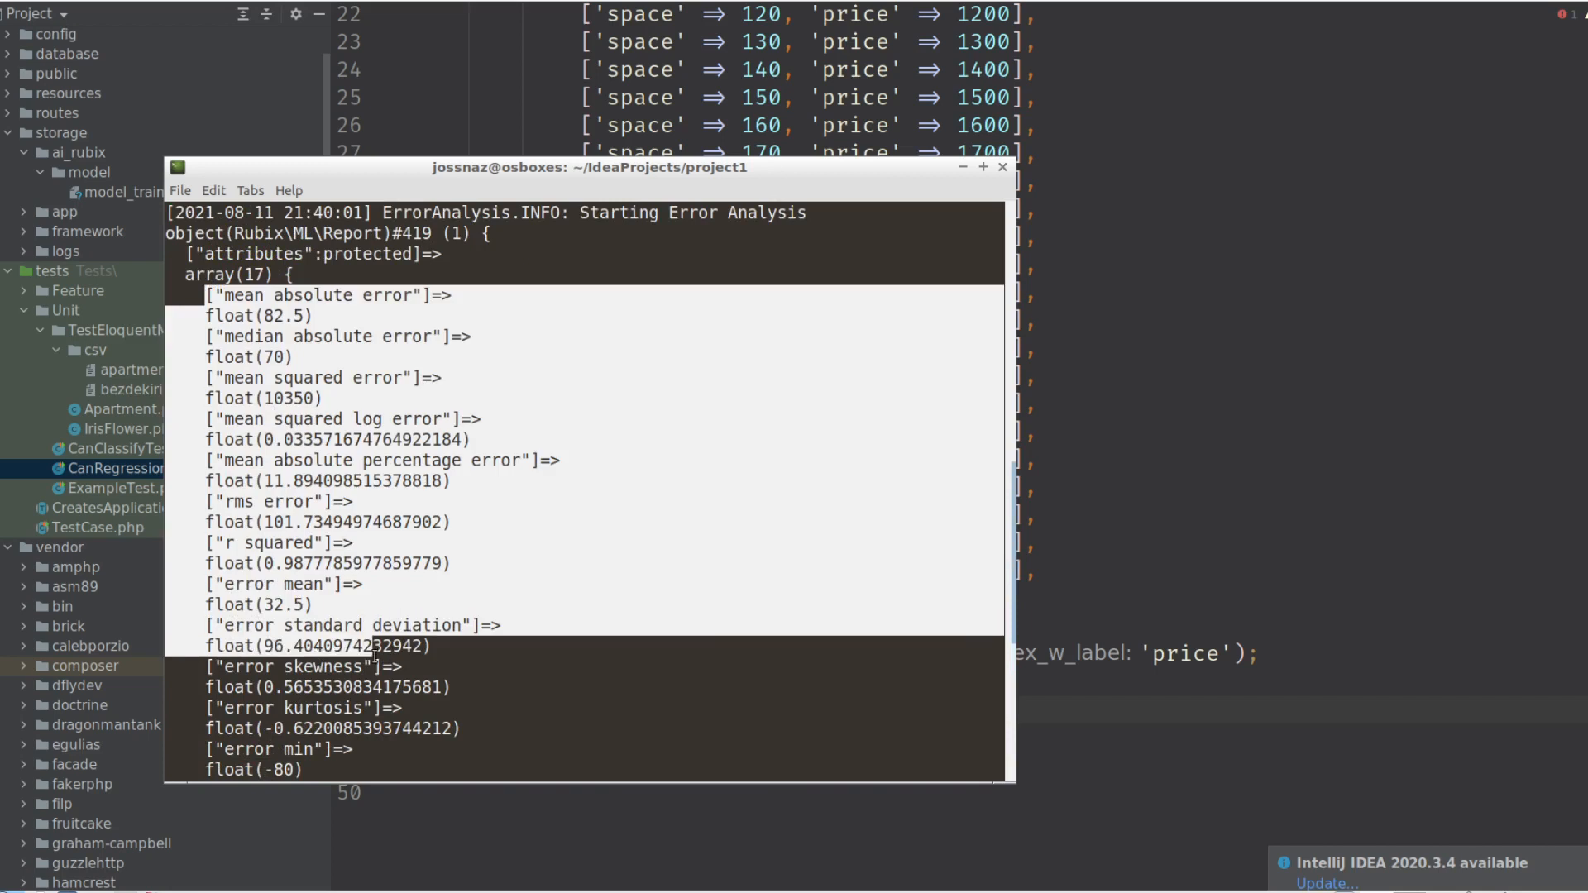
scroll(down, 3)
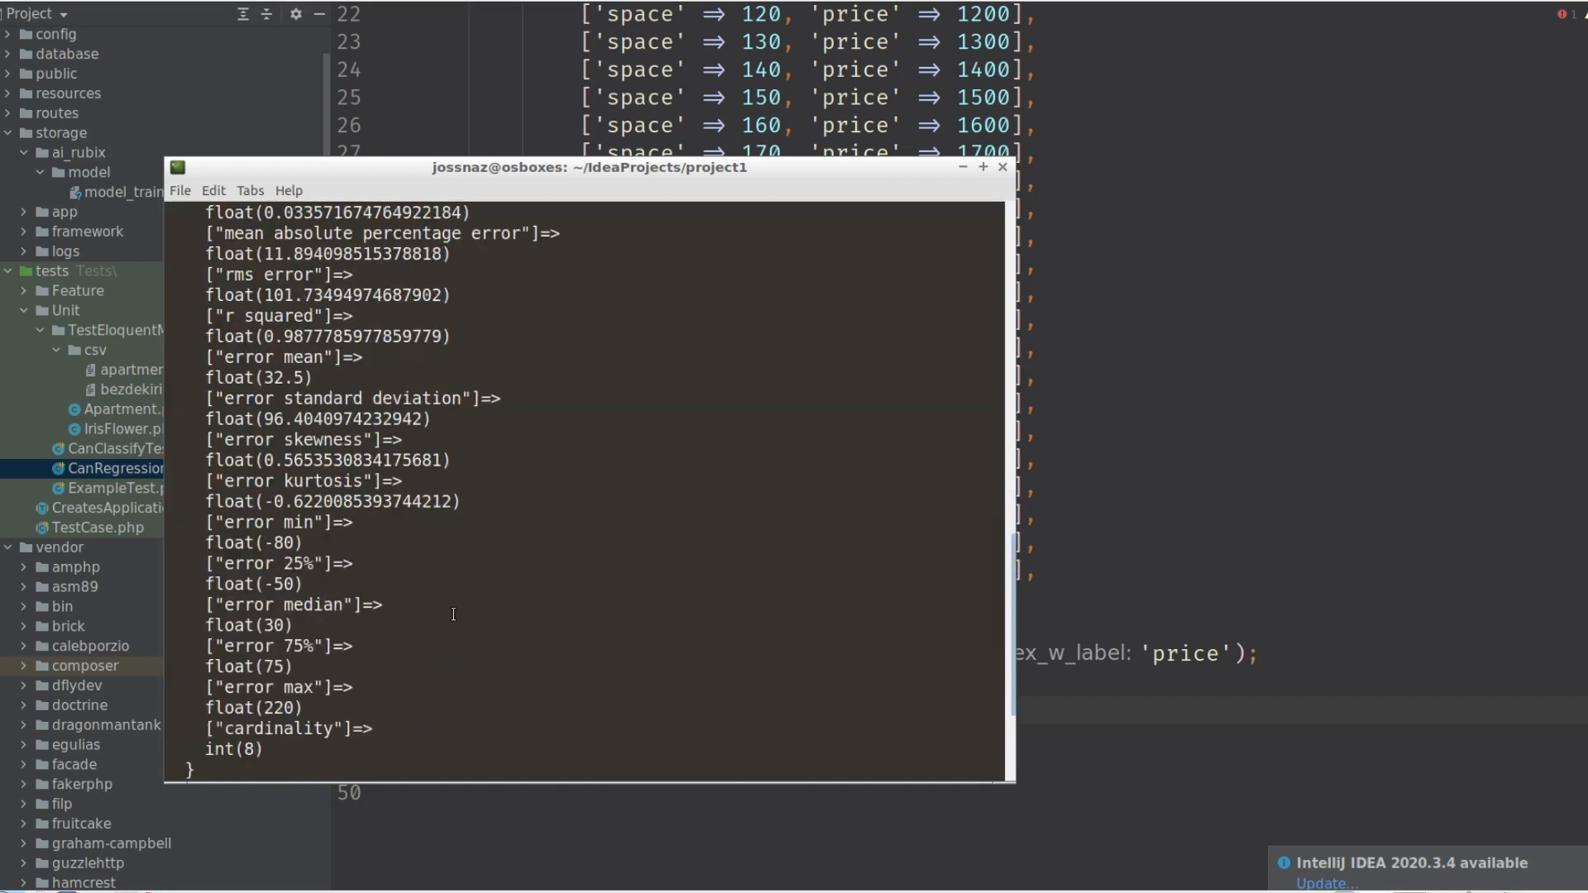
scroll(up, 3)
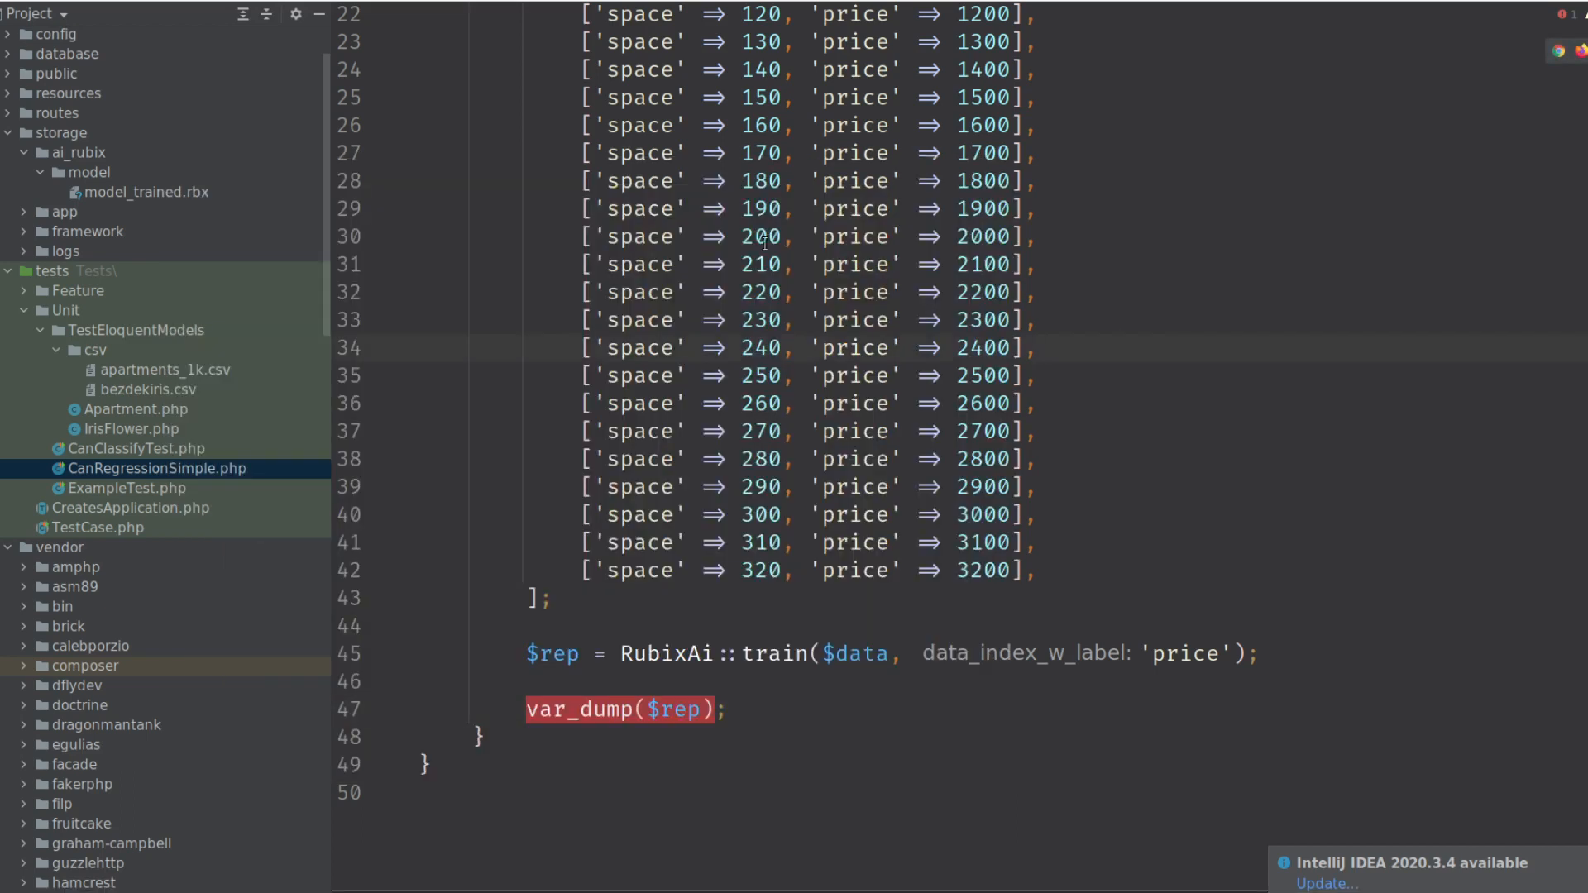
Add a rough '~ 19 2080' note at the end of the space 200 row.
double_click(978, 236)
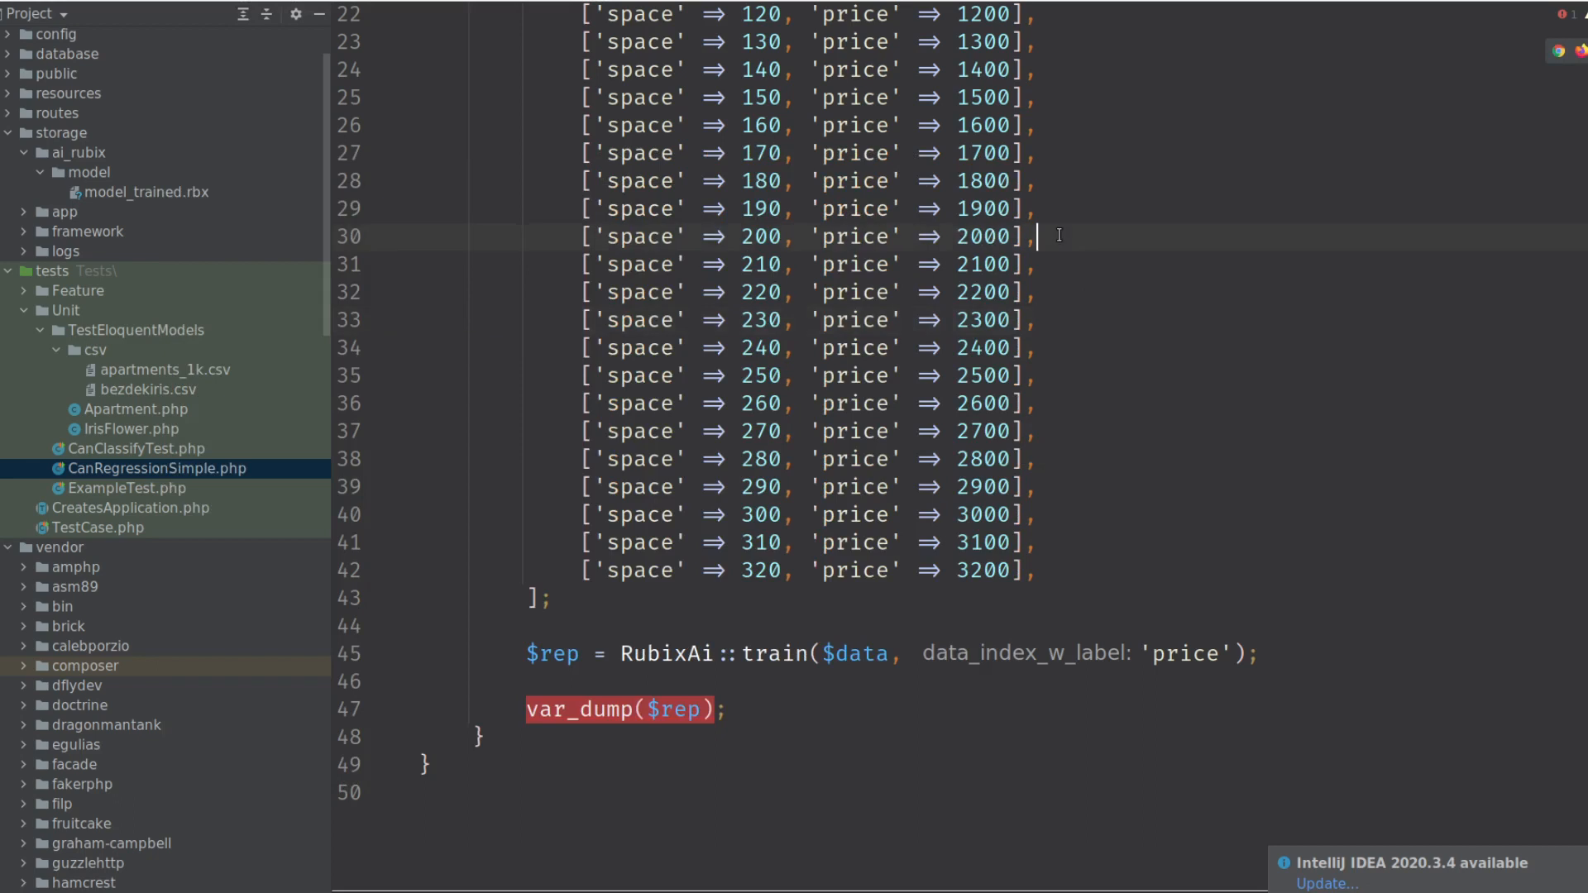
text(~)
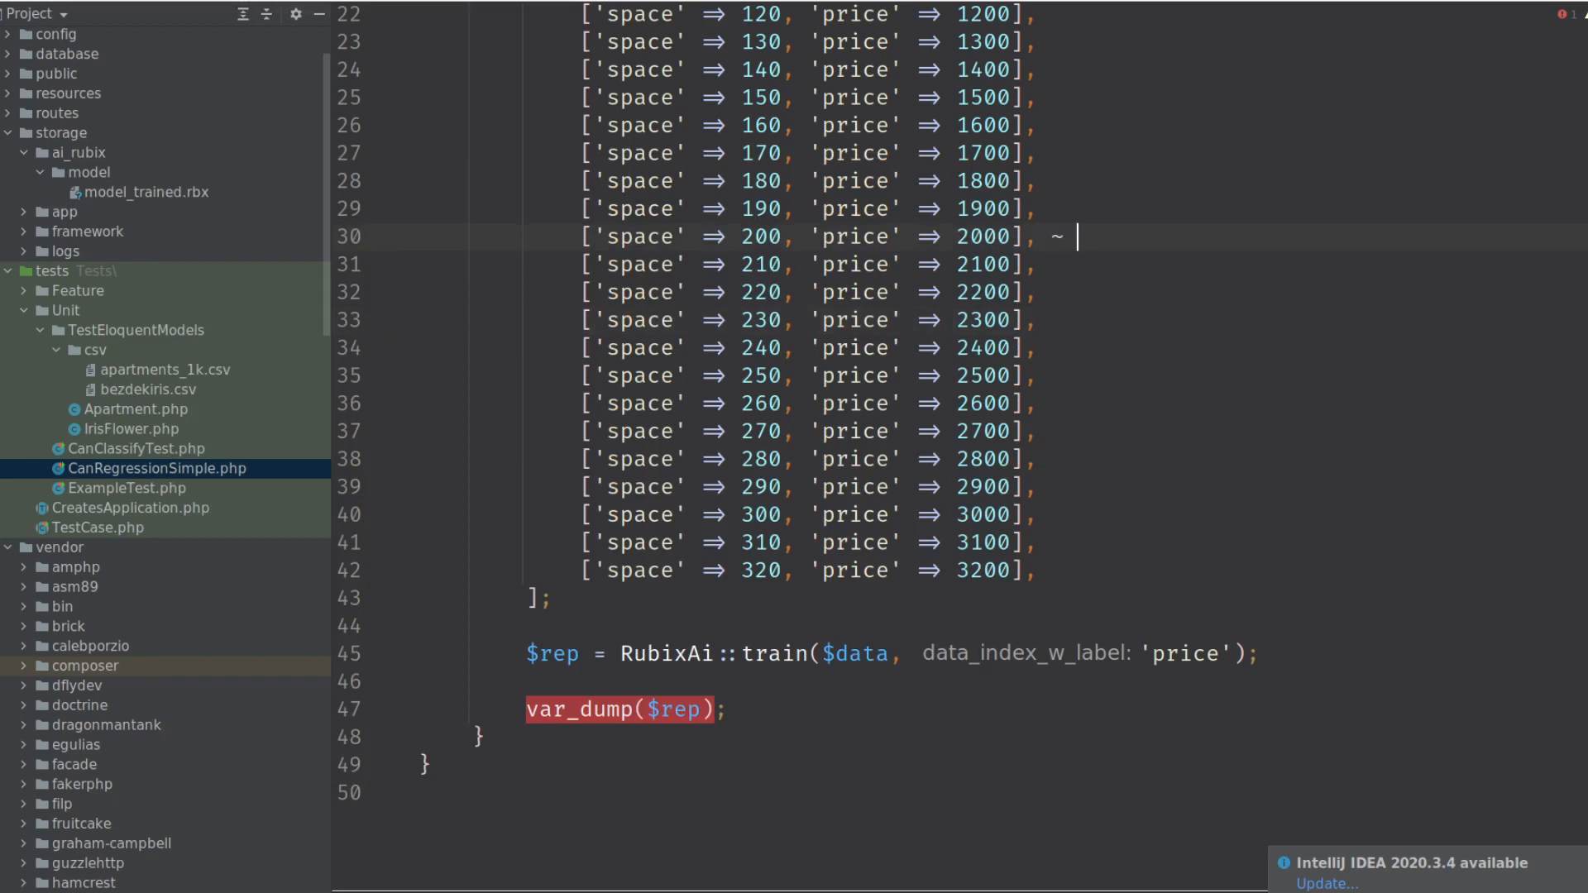
text(19)
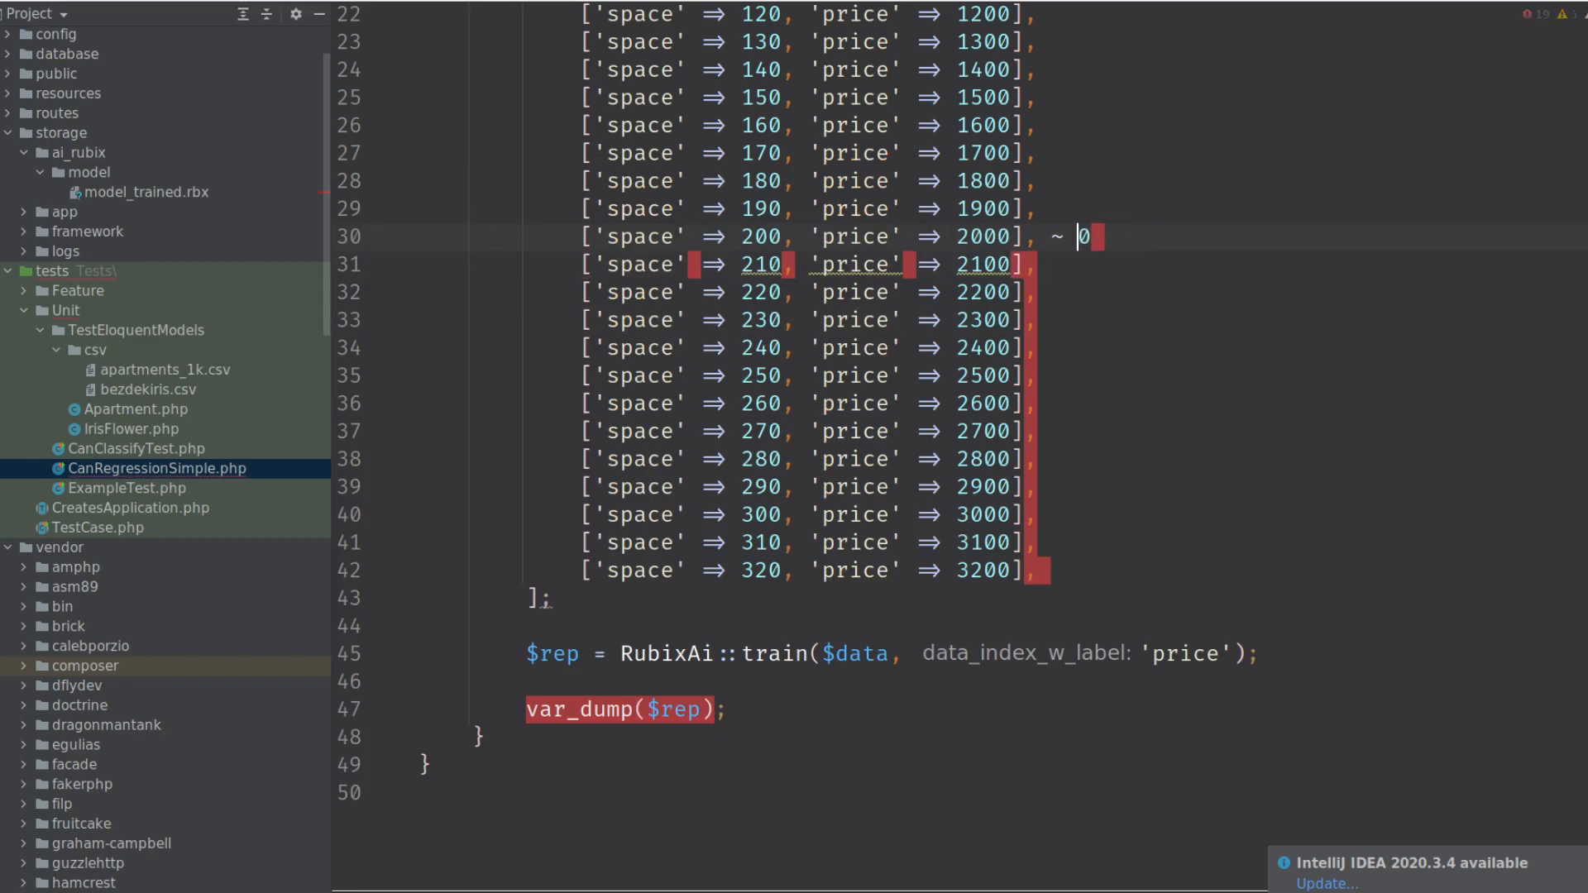
text(2080)
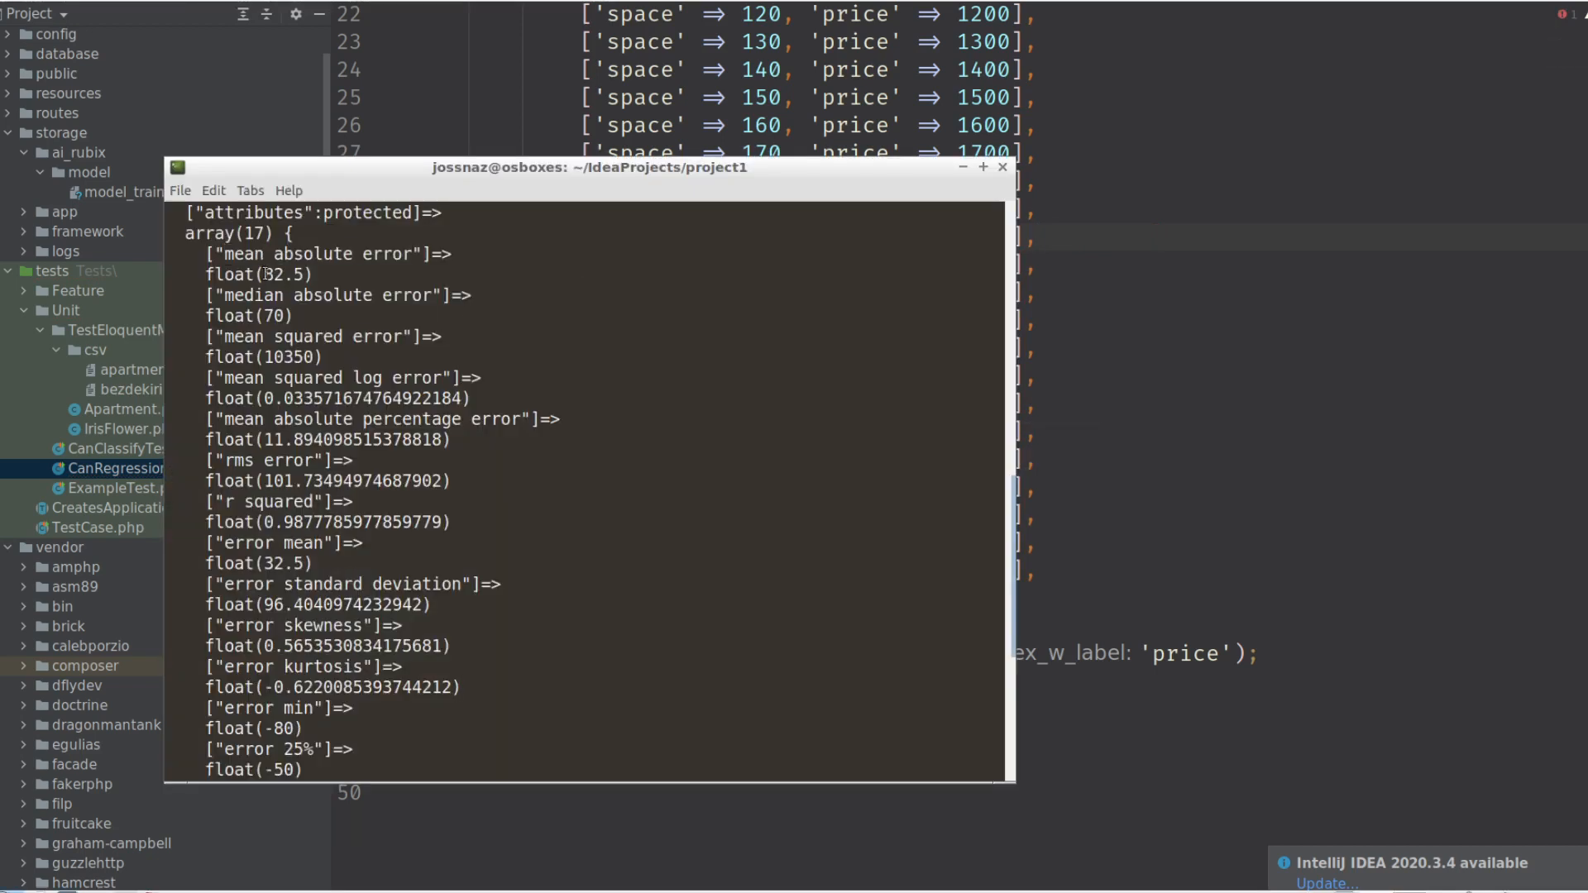
Highlight the mean absolute error 82.5 and r squared values, then return to the editor.
double_click(285, 274)
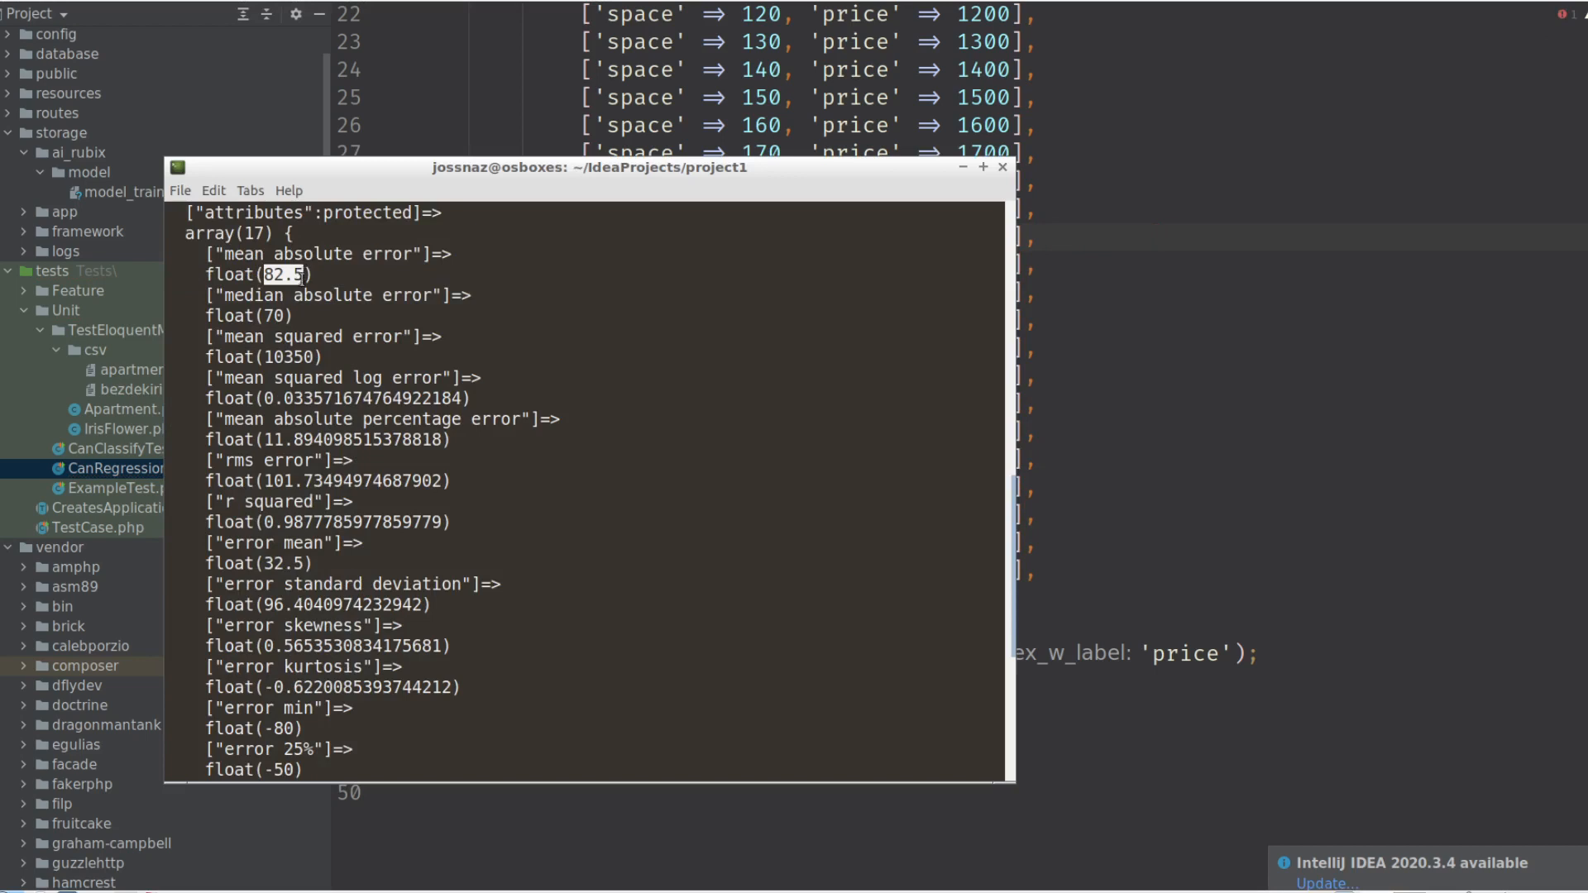
scroll(down, 3)
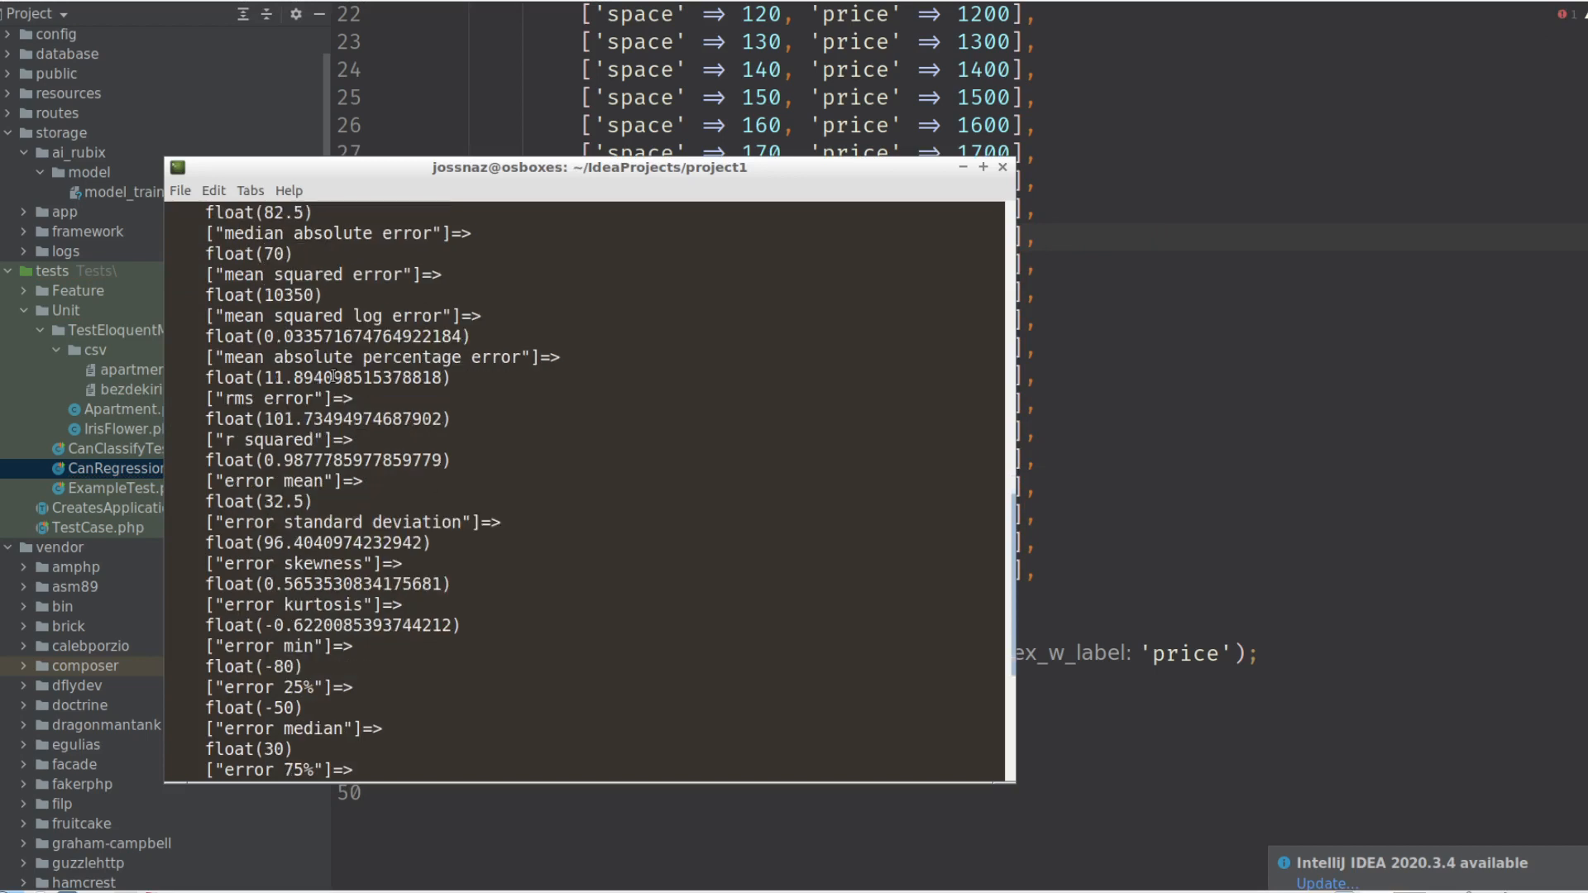
scroll(up, 3)
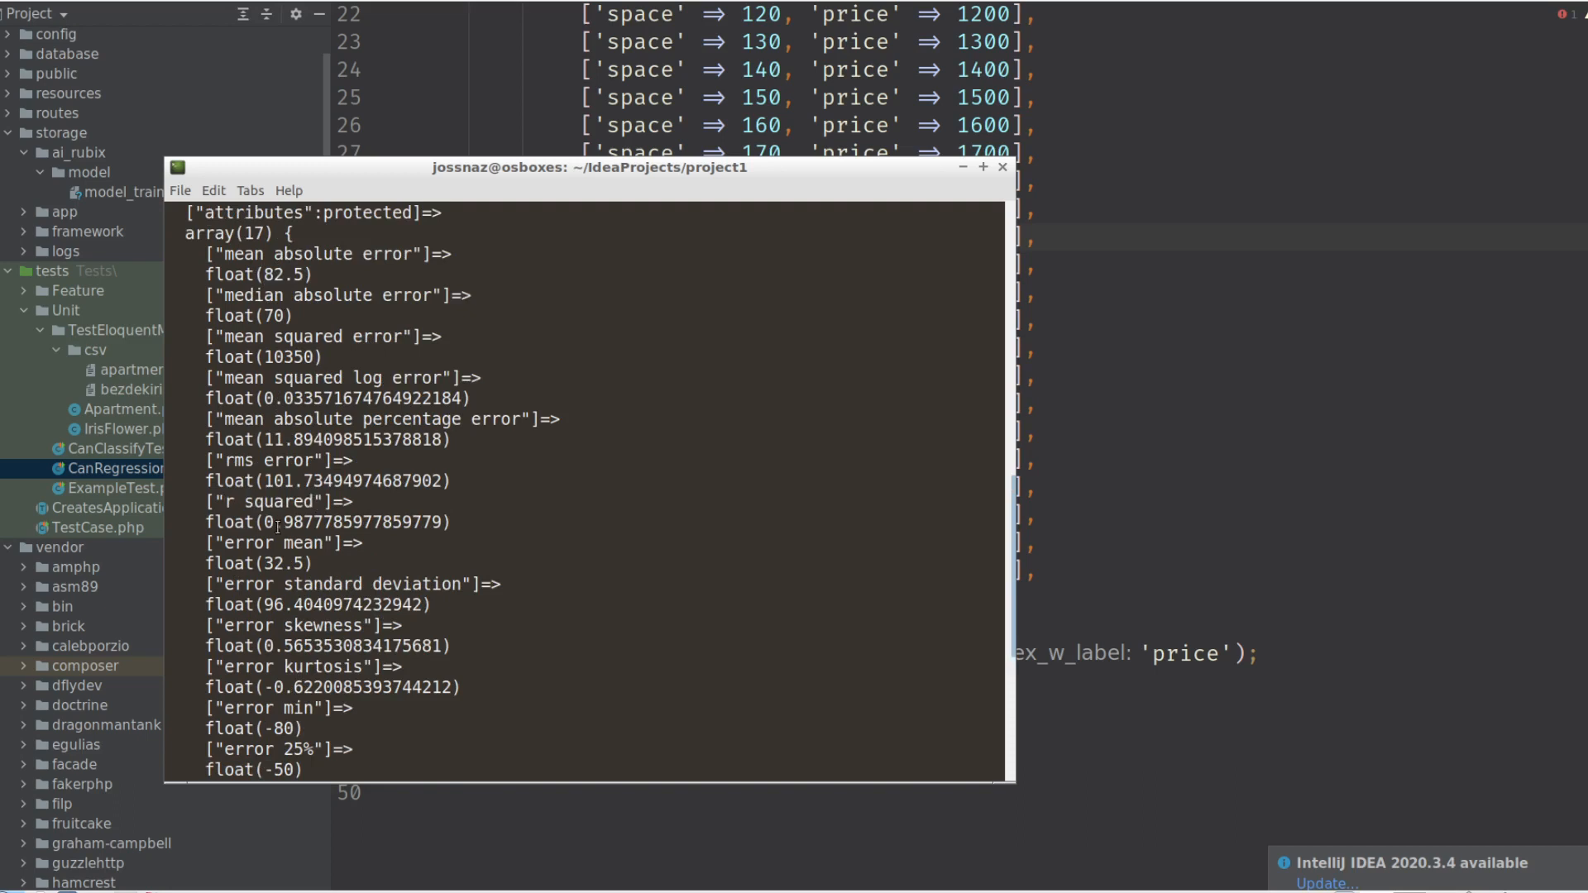
double_click(294, 522)
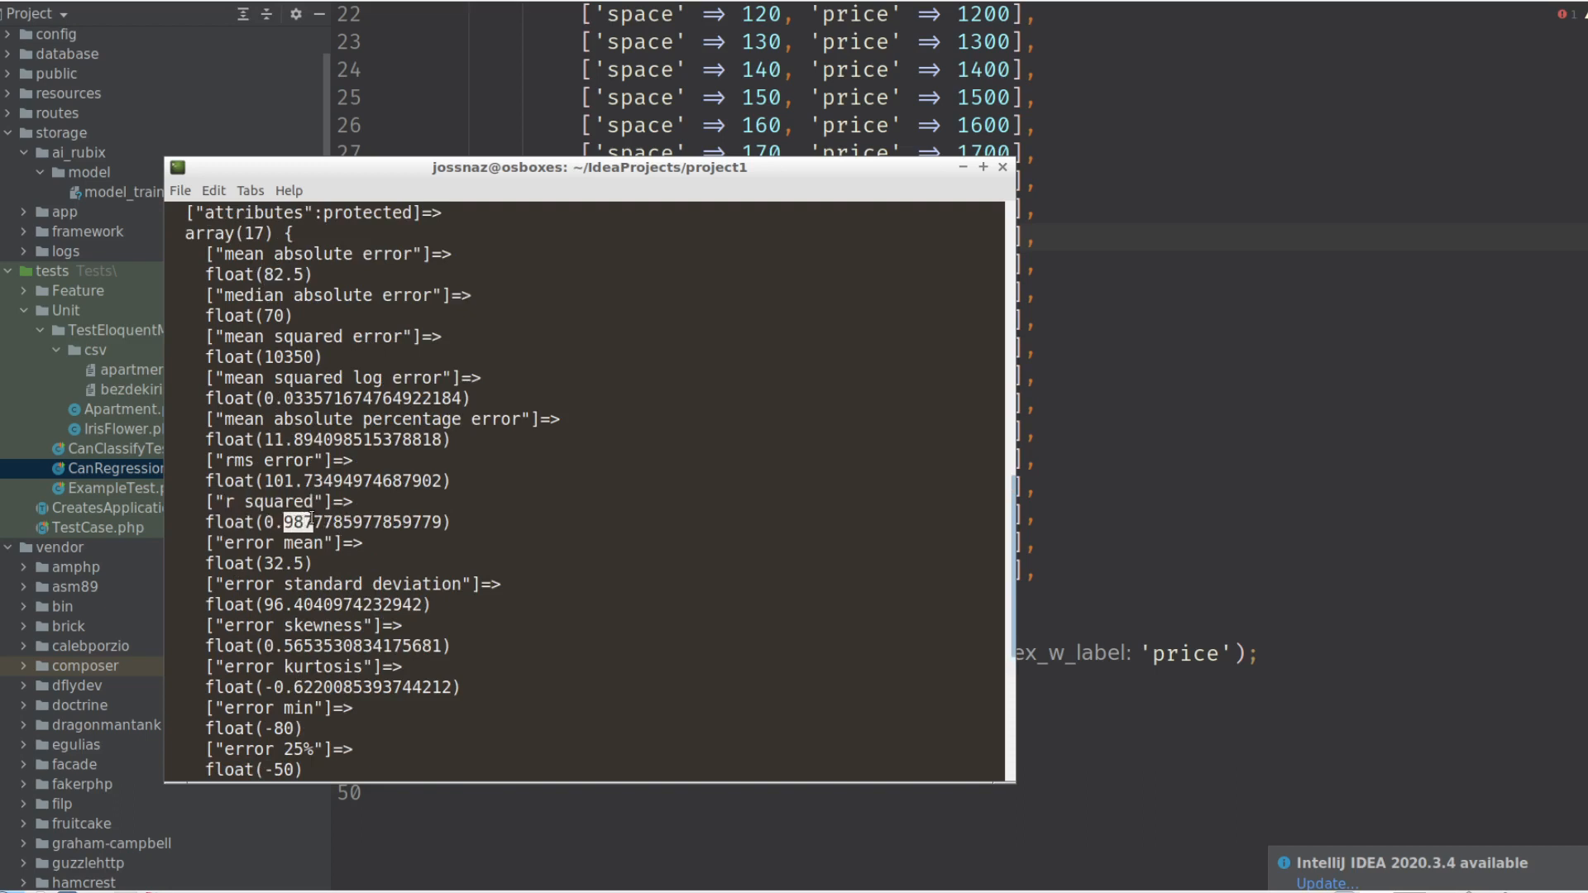
click(1001, 167)
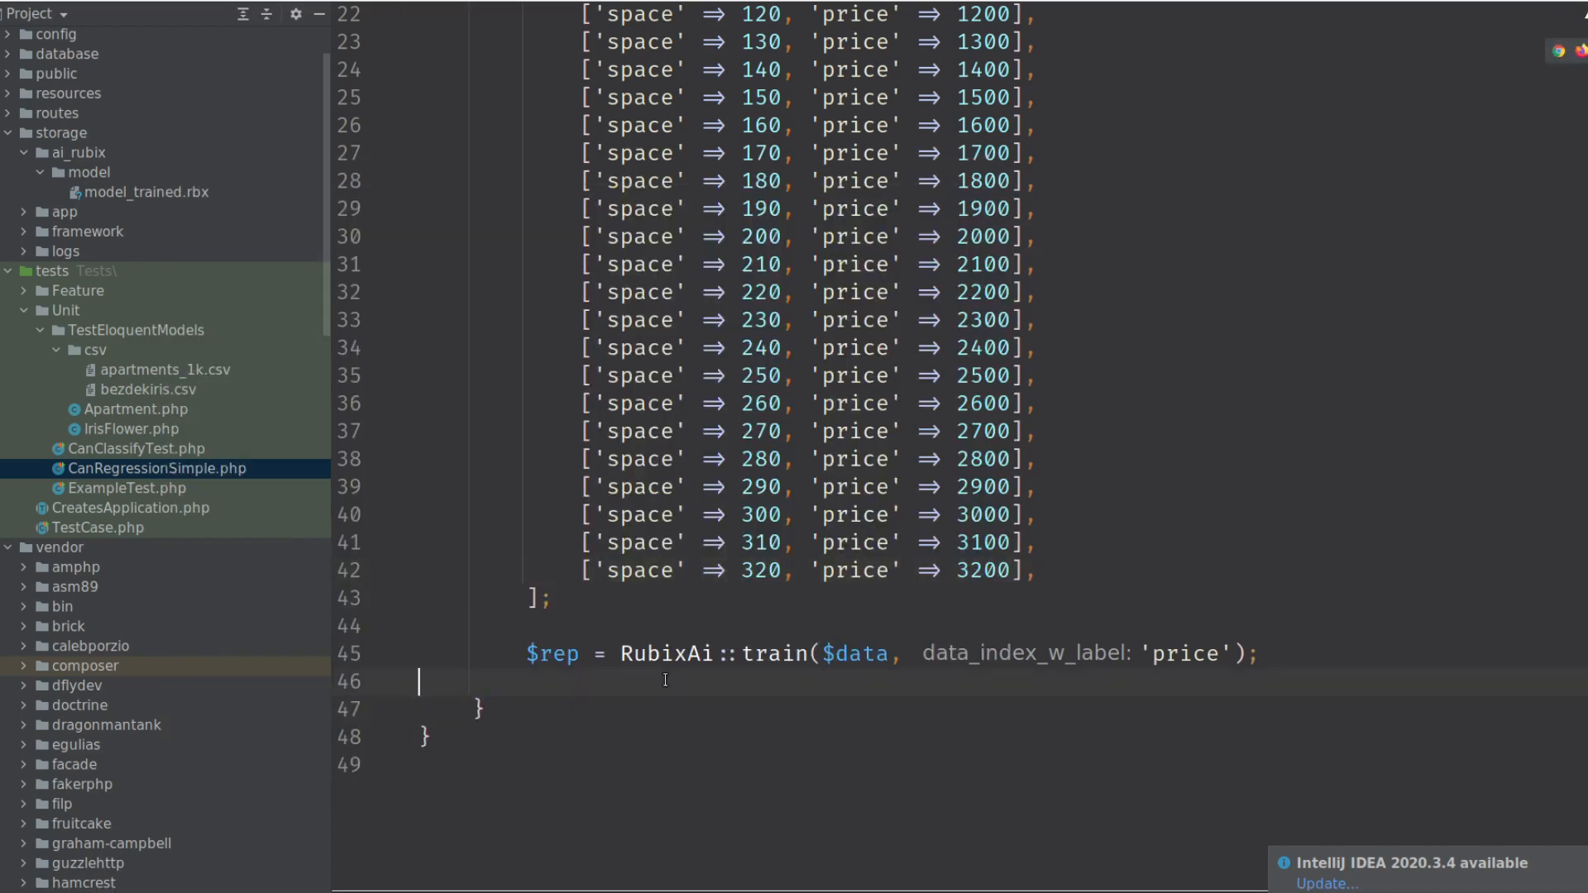
Add a $pm array of spaces 10 through 70 below the training call.
key(enter)
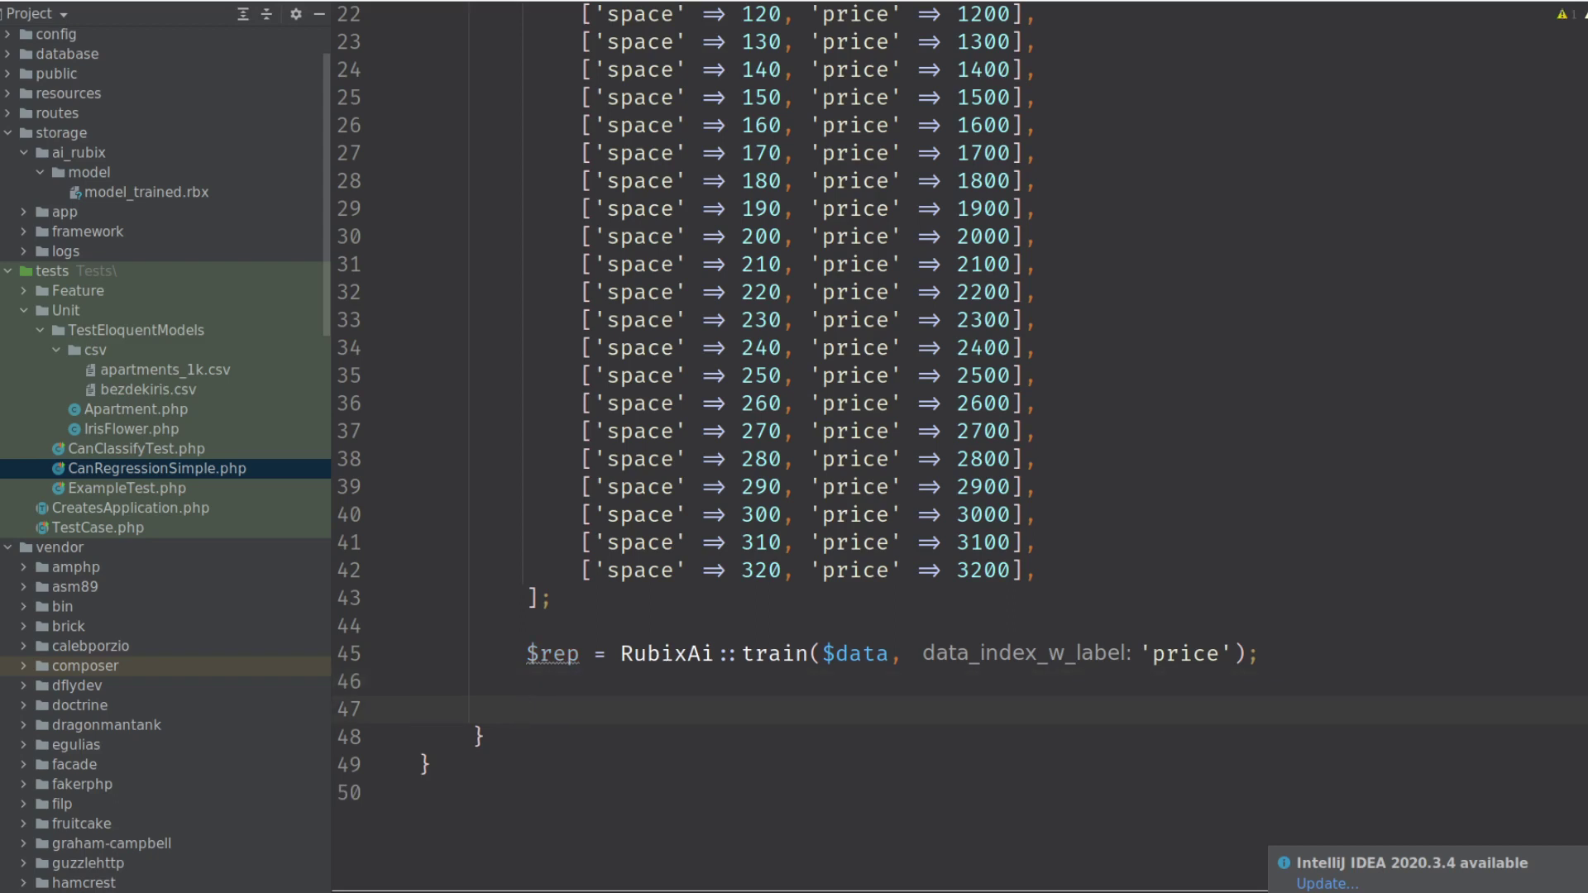
click(527, 710)
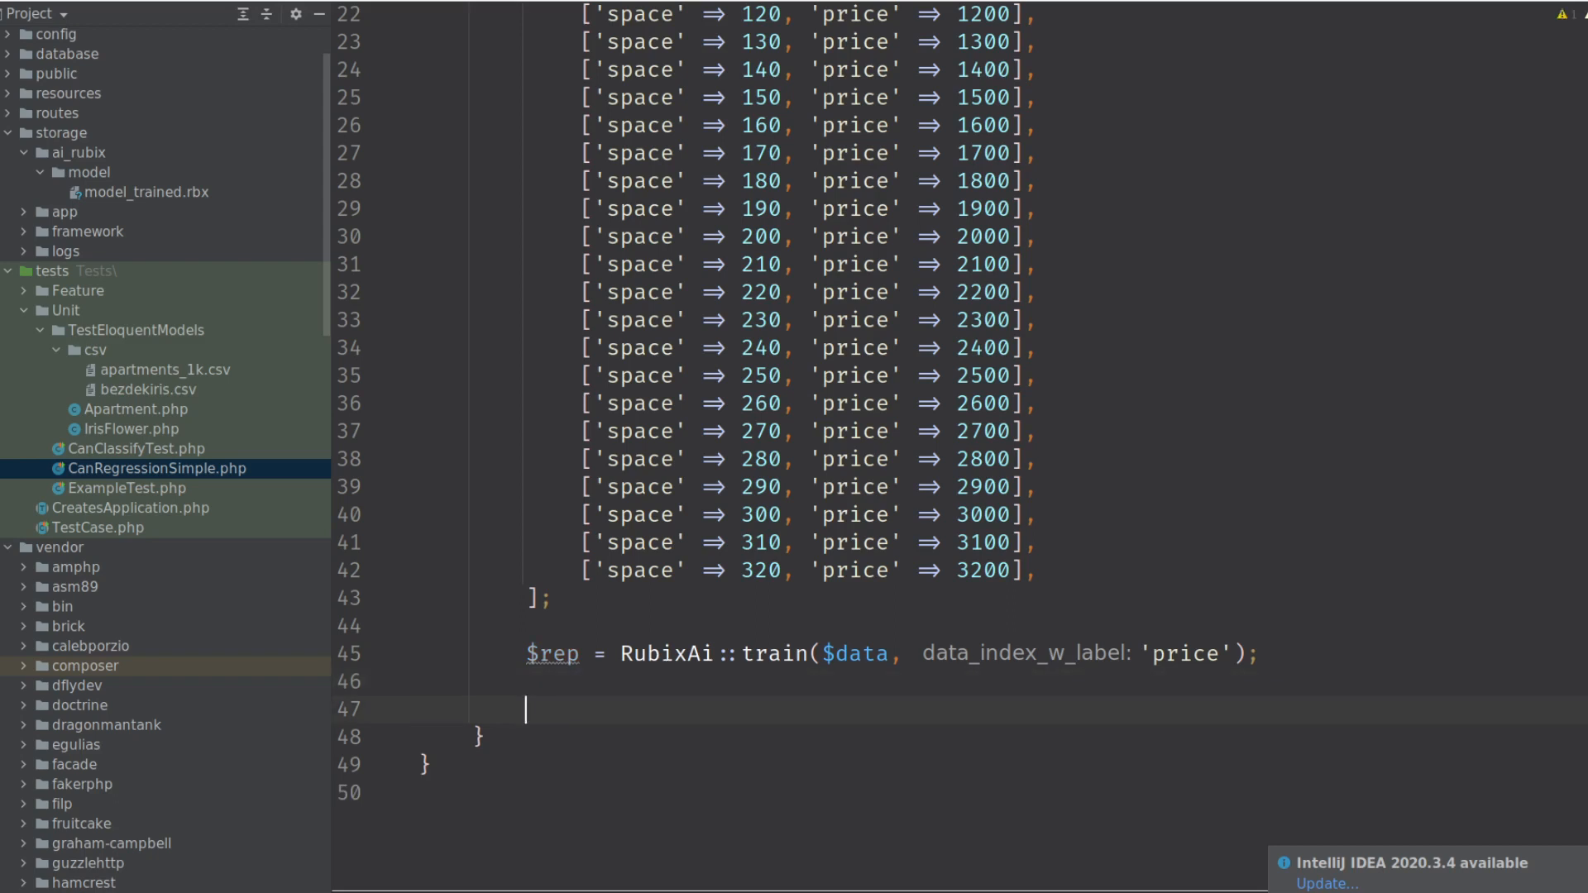
text($pm = [)
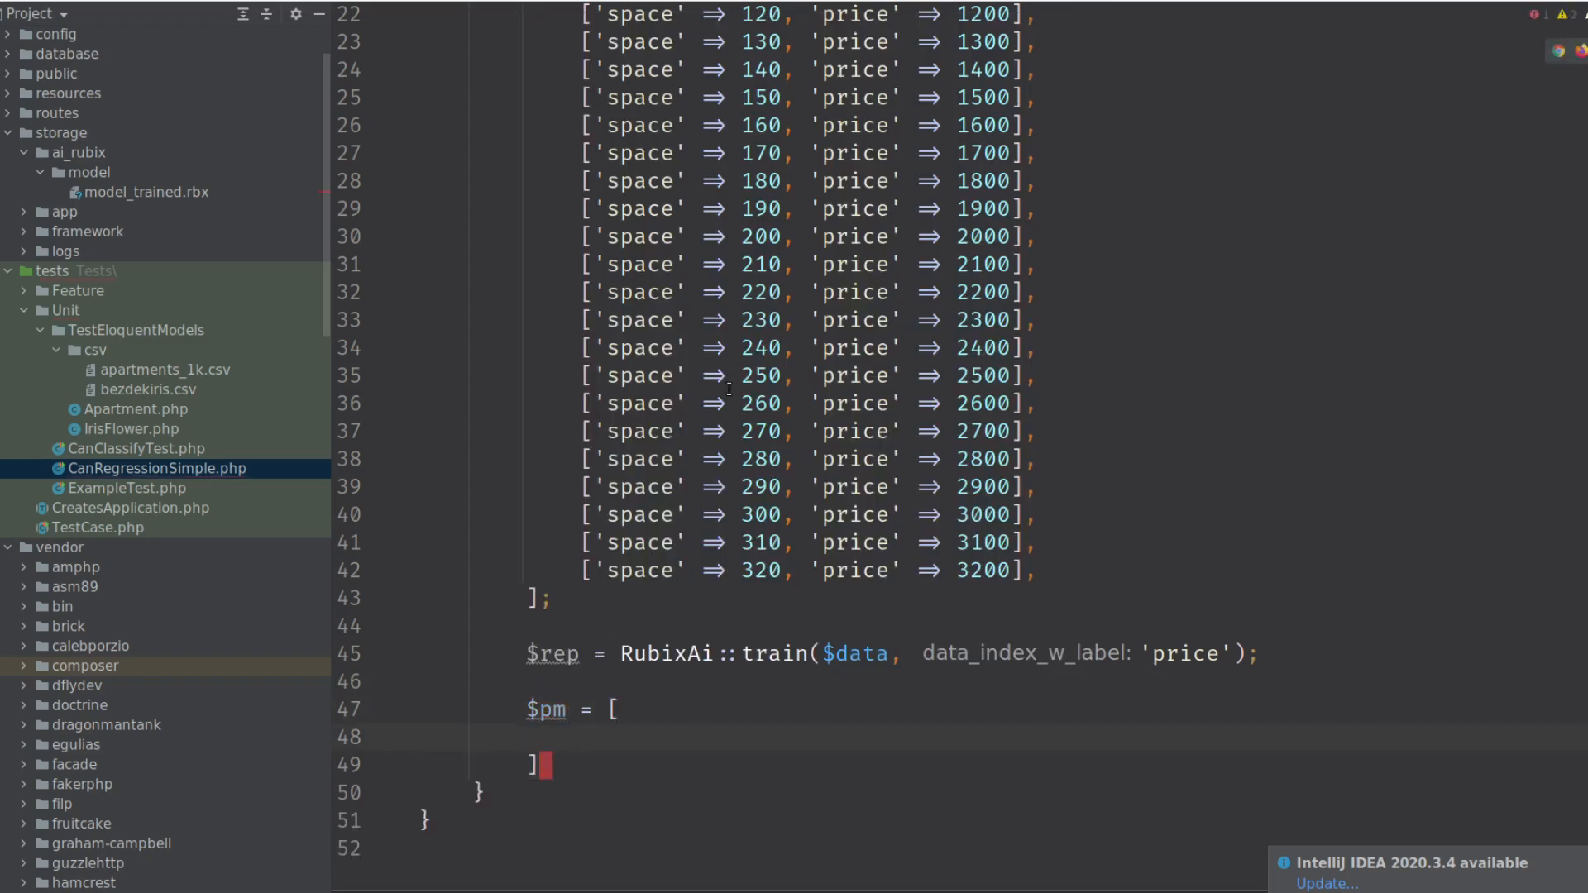
scroll(up, 3)
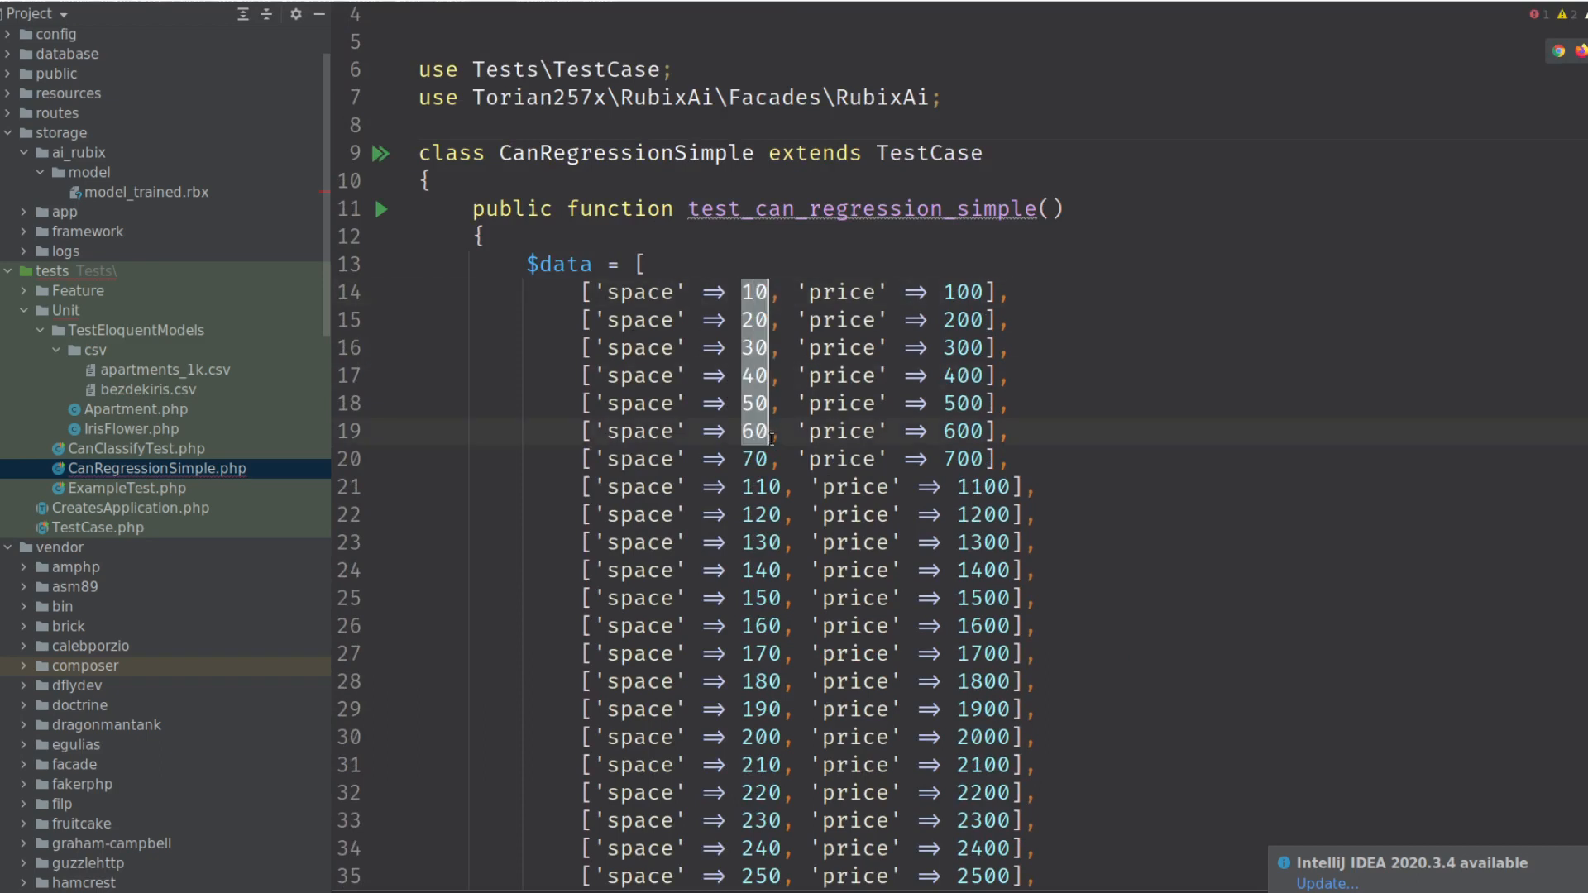
scroll(down, 3)
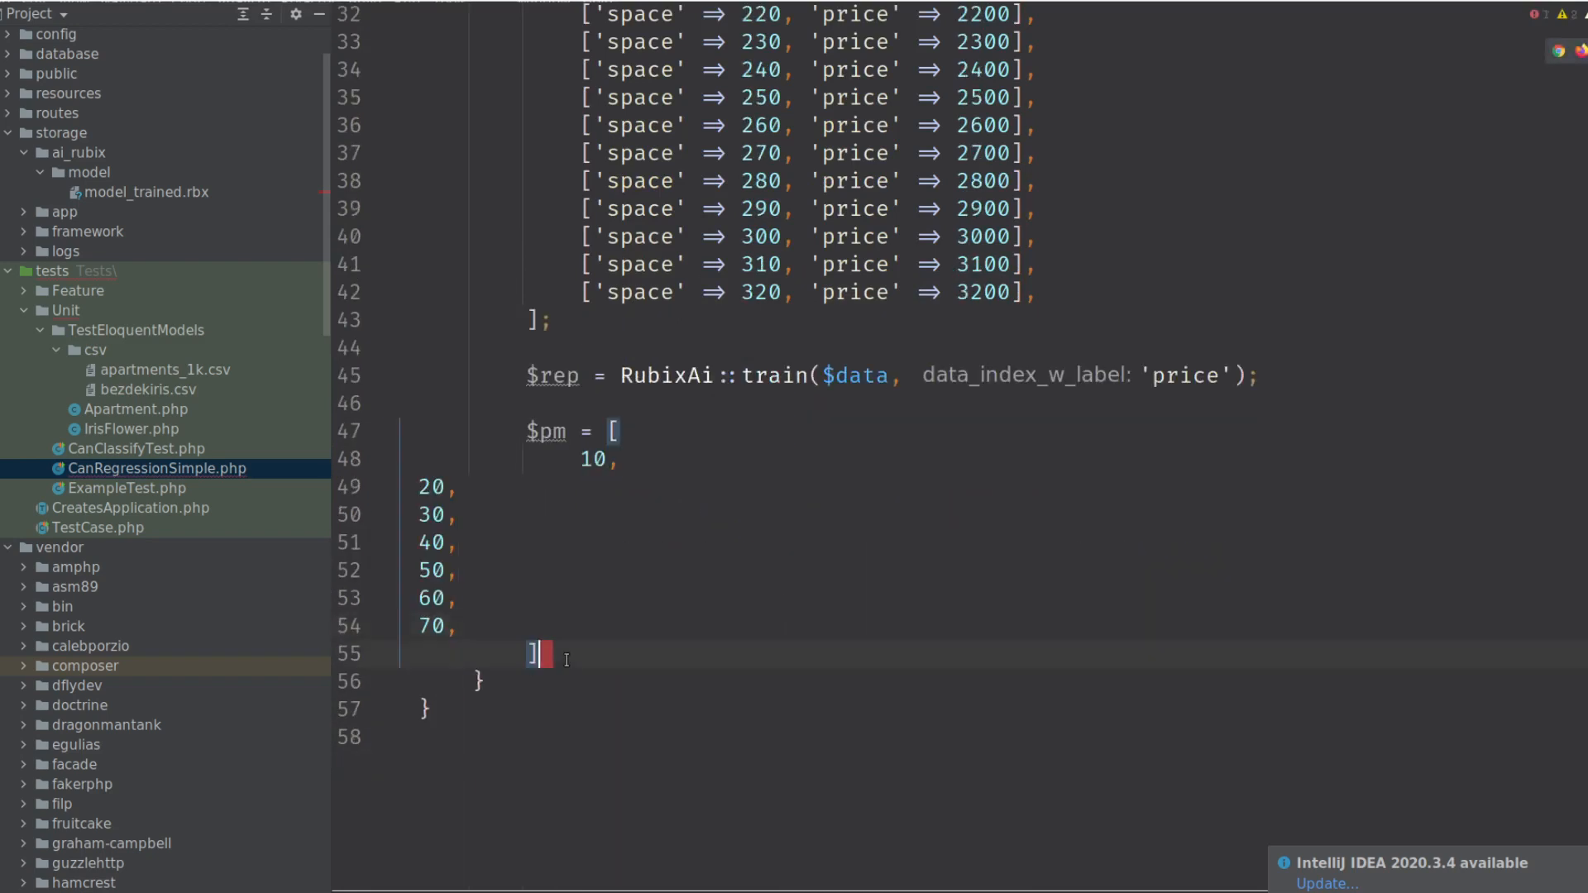
text(;)
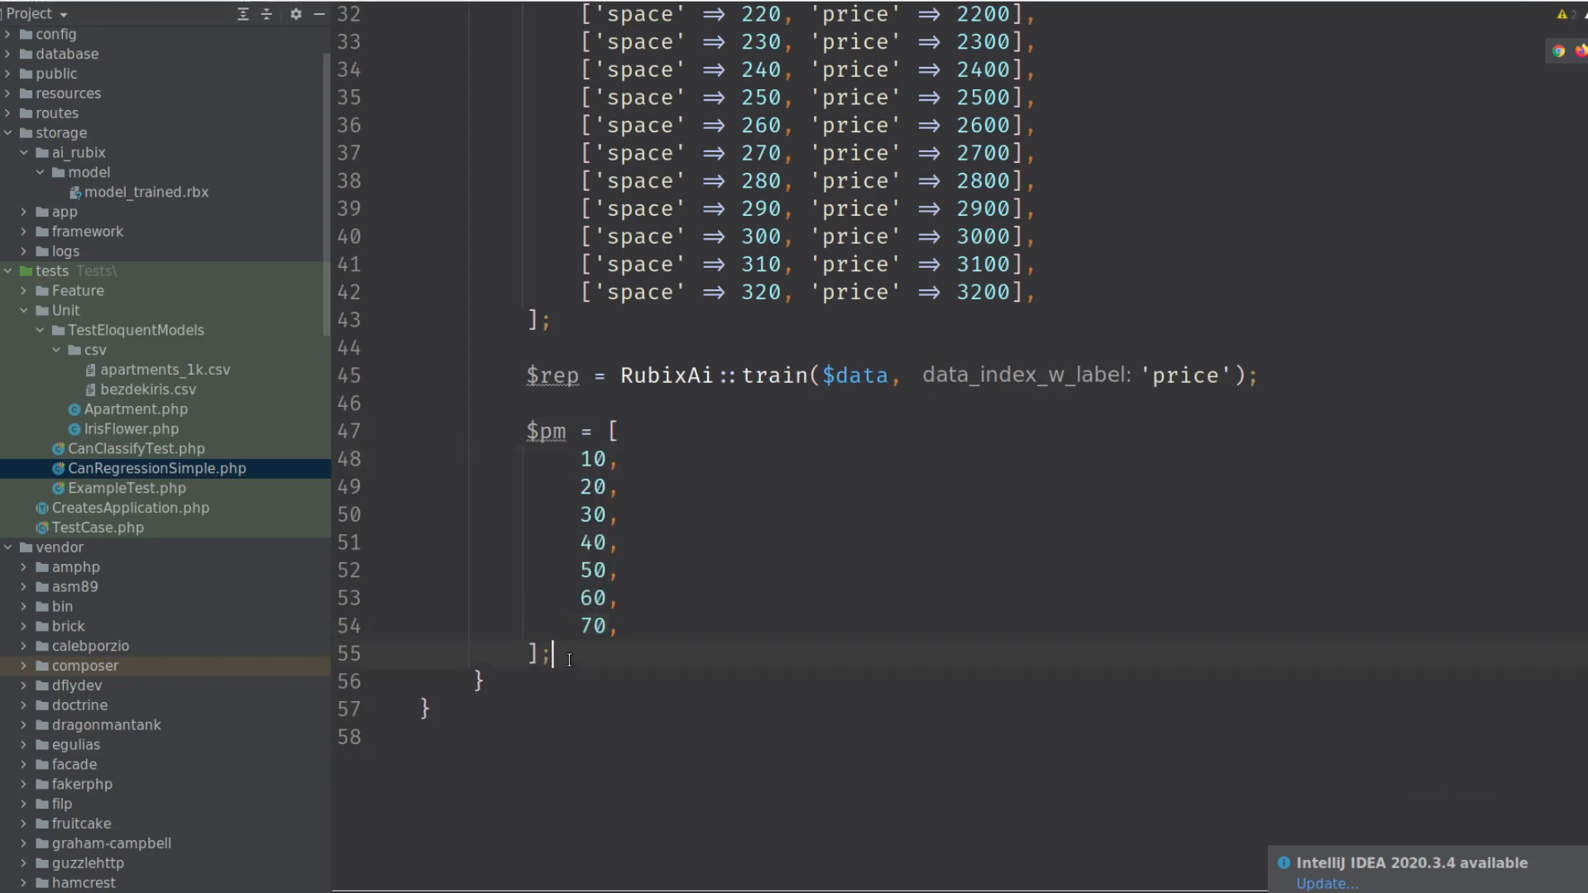
Store RubixAi::predict($pm) in $predictions and begin a var_dump of them.
text(R)
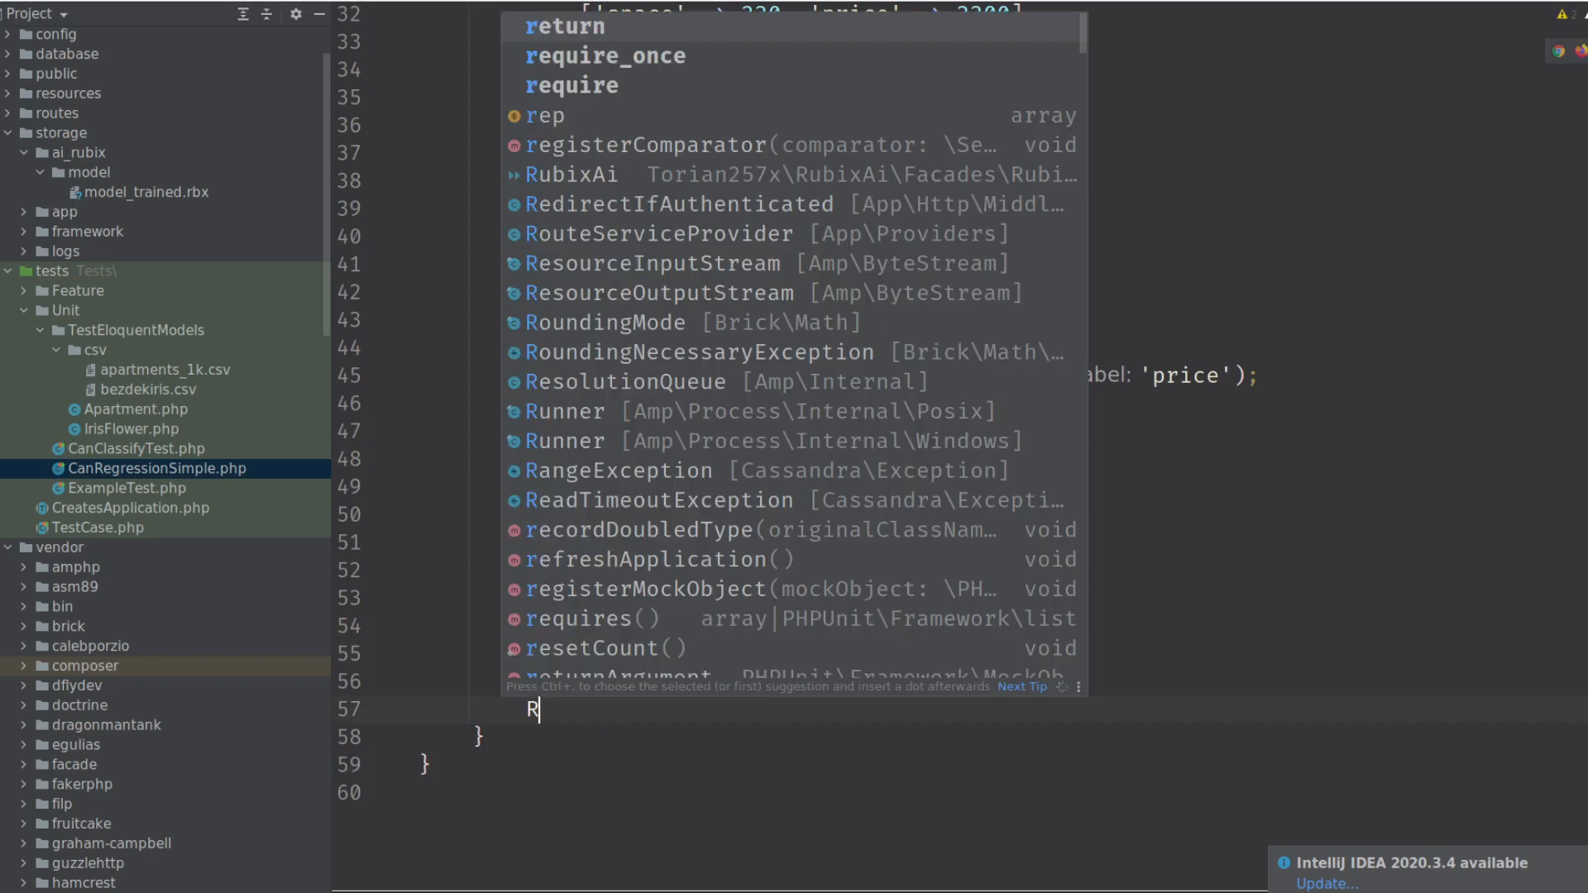
text(ubixAi::)
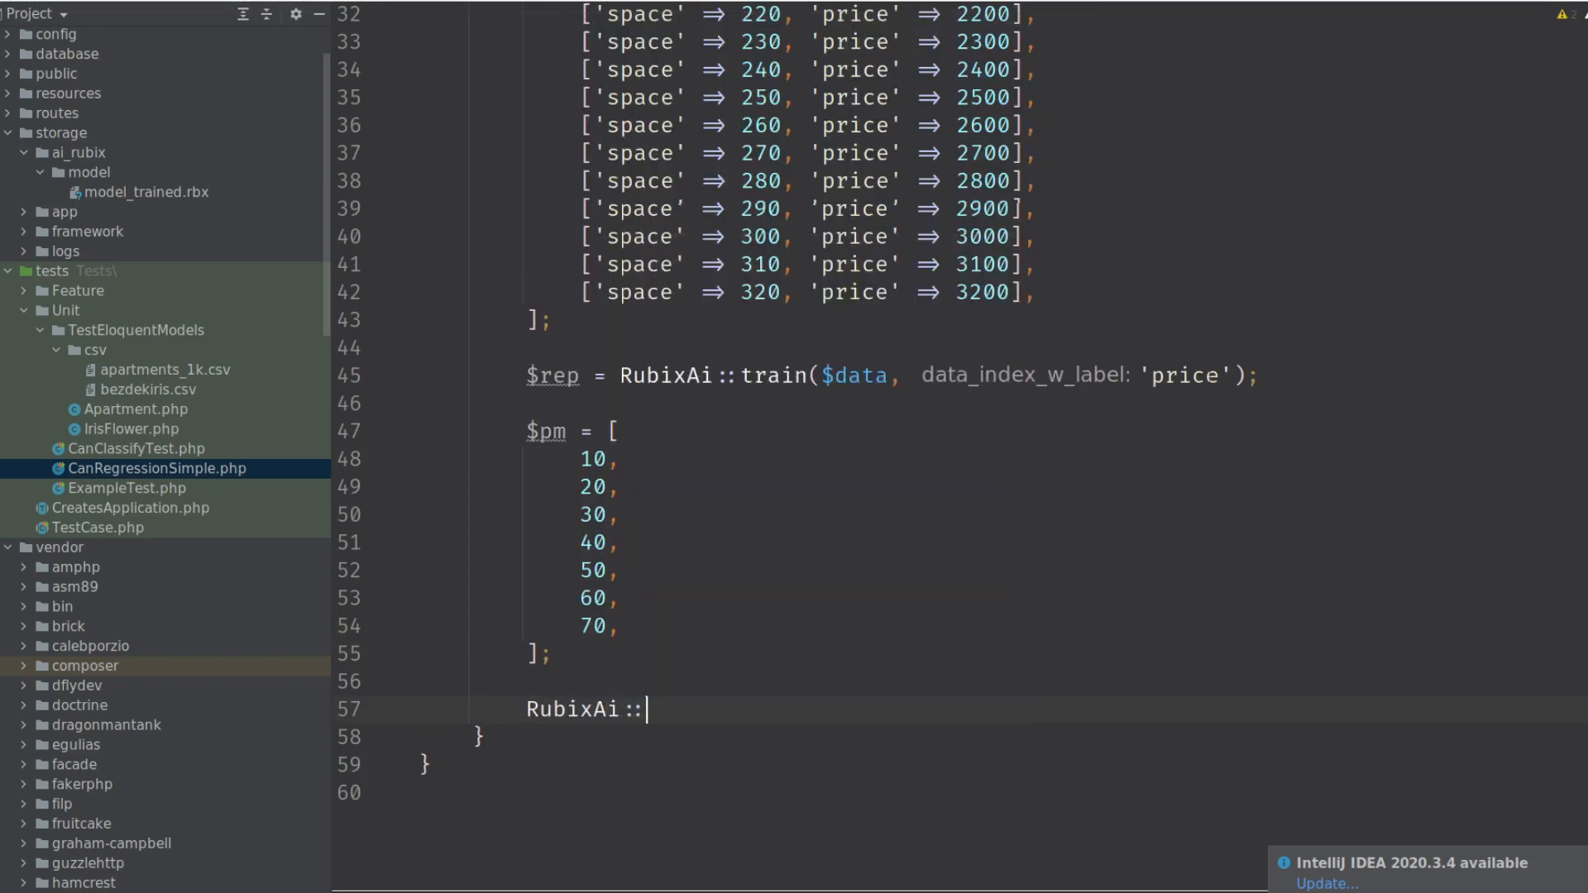
text(predict($pm)
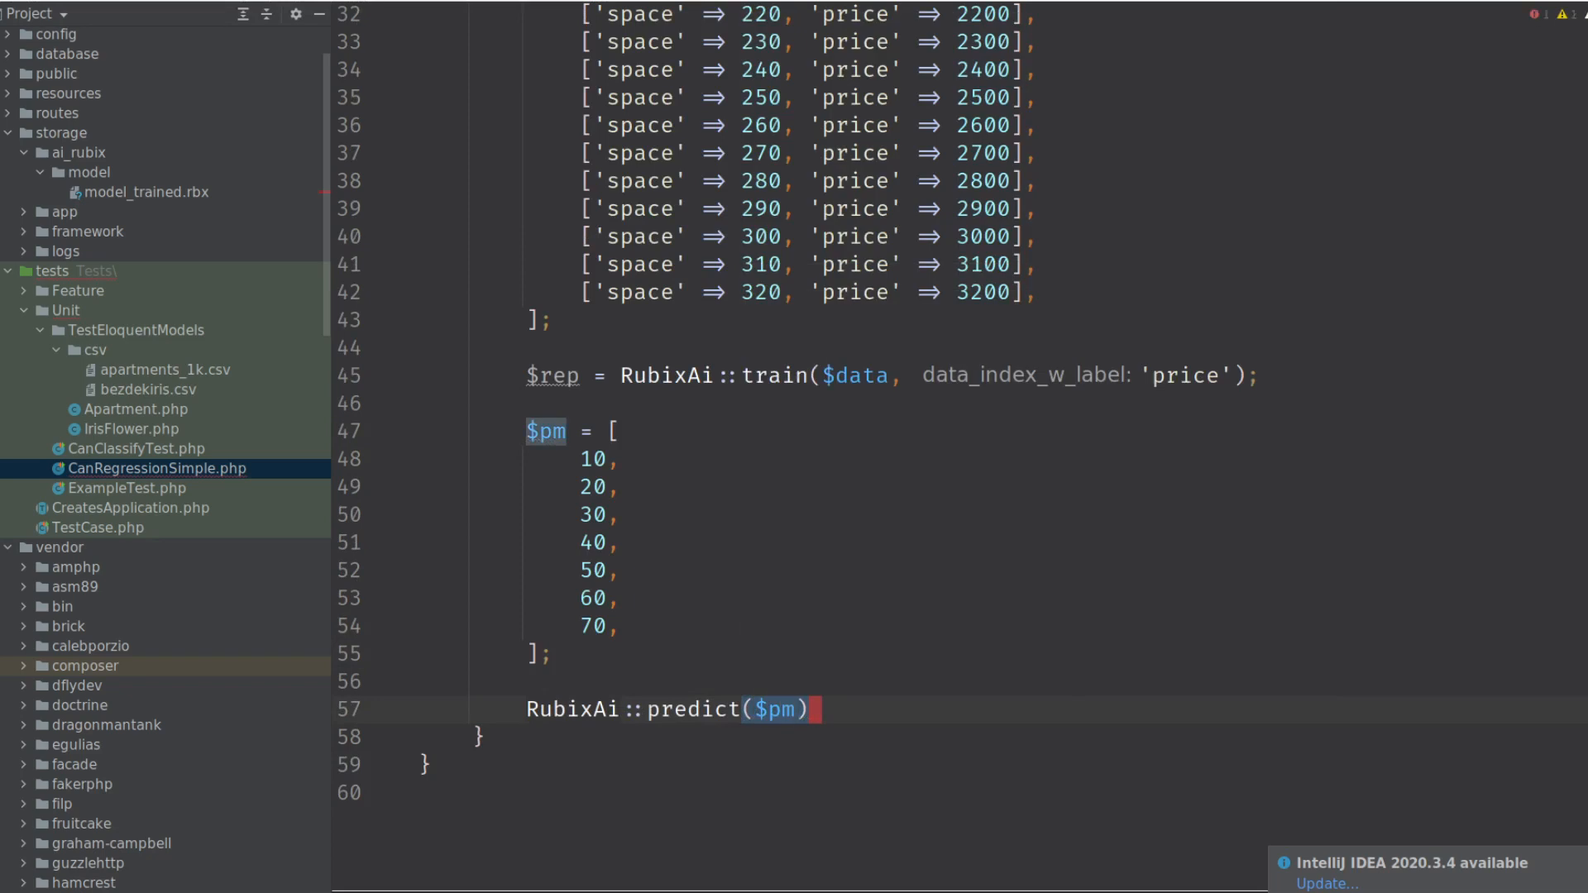
text($predictions =)
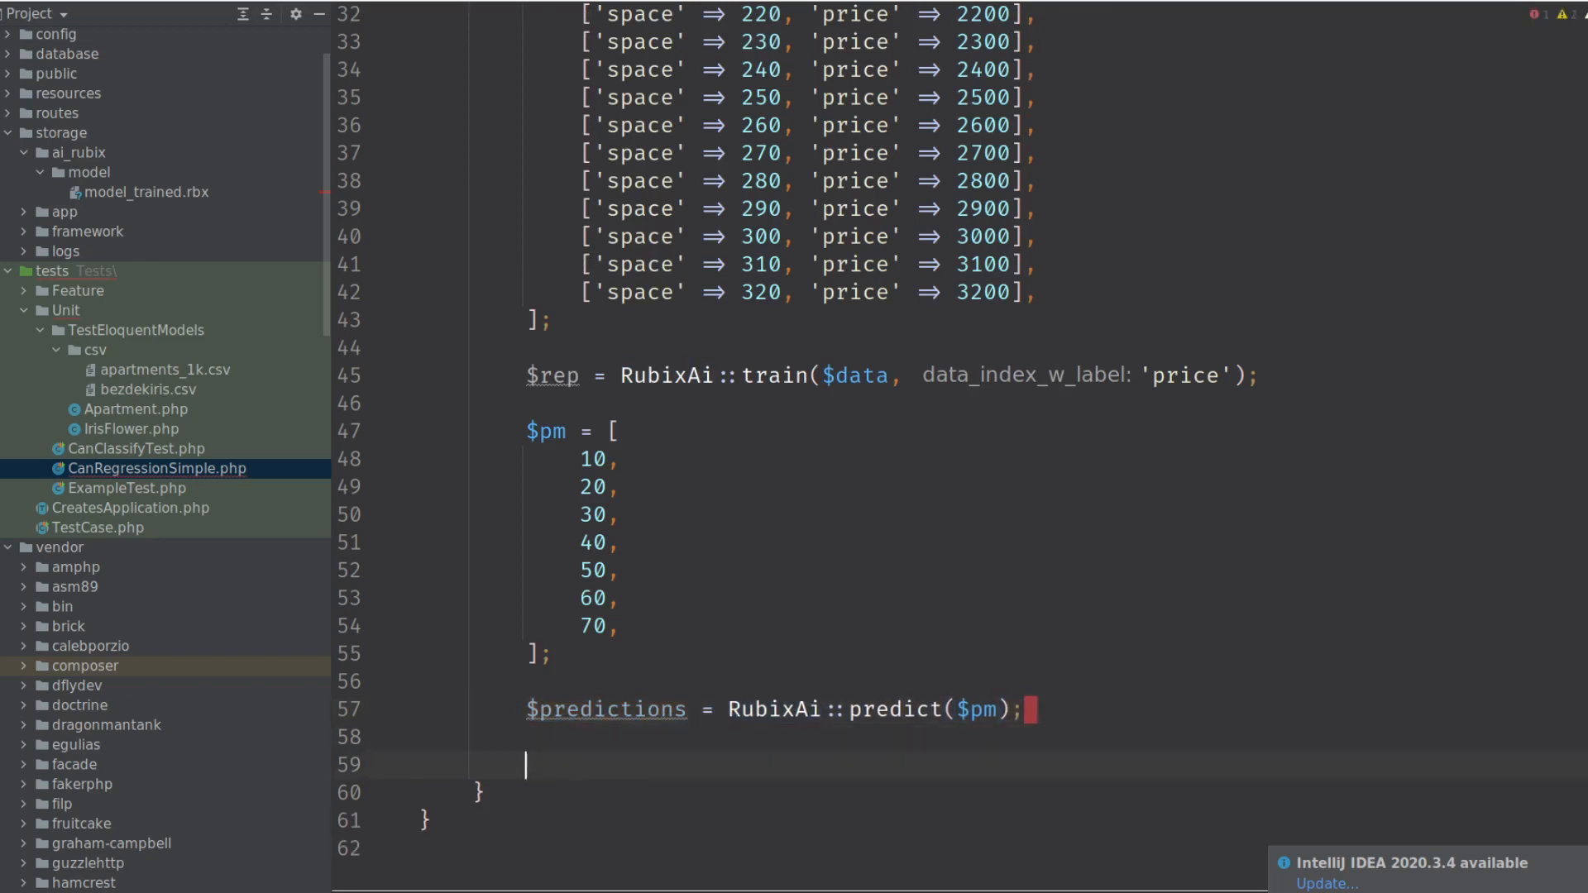
text(var_dump($pr)
text(art test ./tests/Unit/CanRegressionSimple.php)
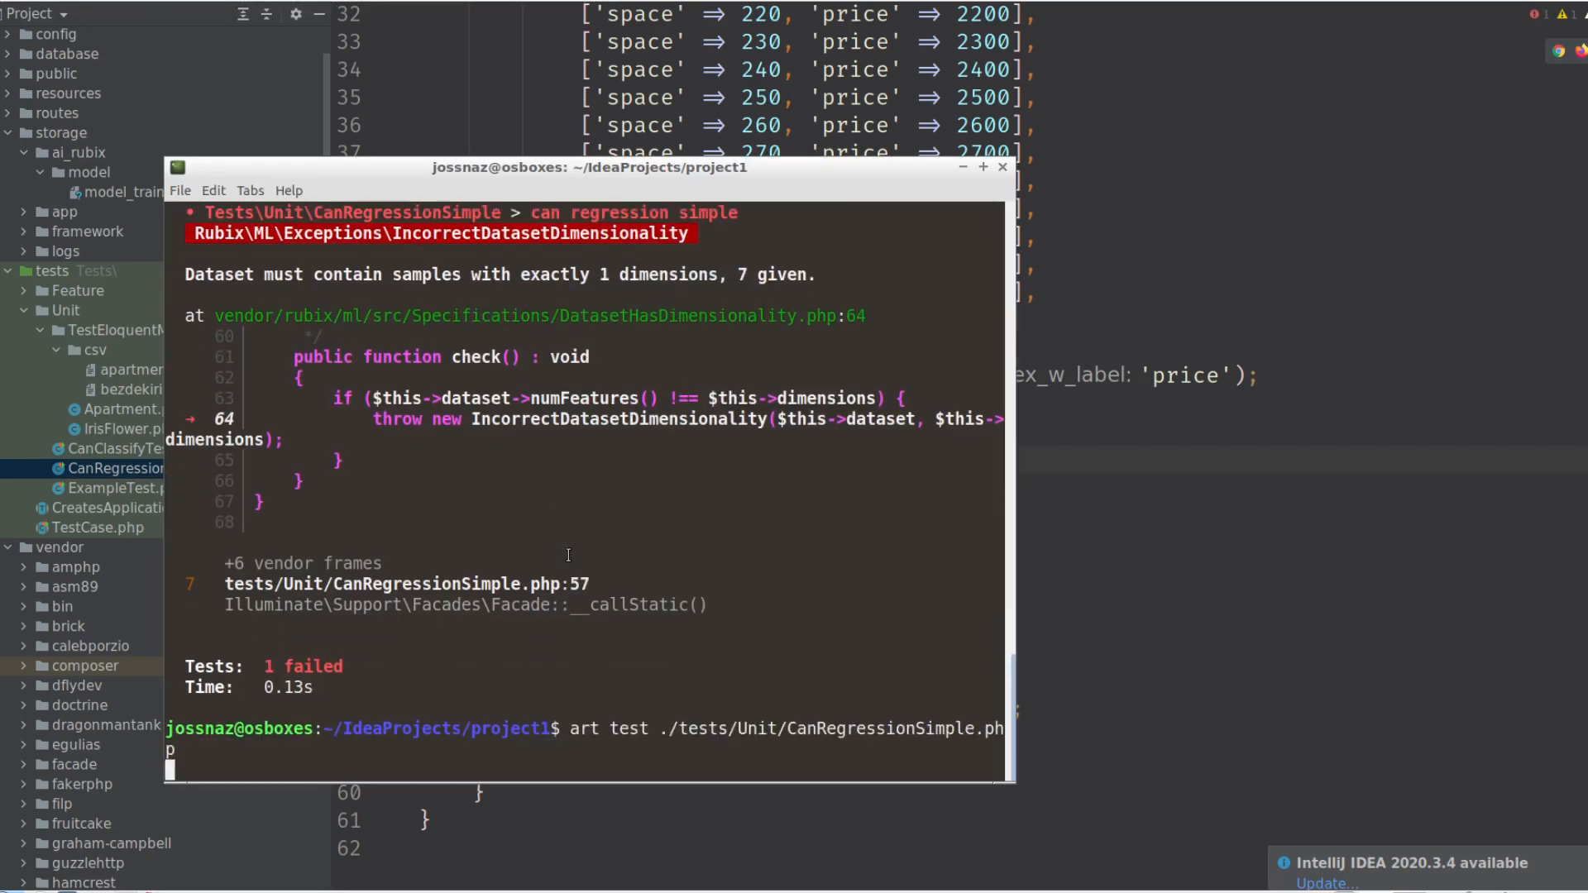
Rerun CanRegressionSimple.php and mark the predictions: 420 for six spaces, 620 for the seventh.
key(Return)
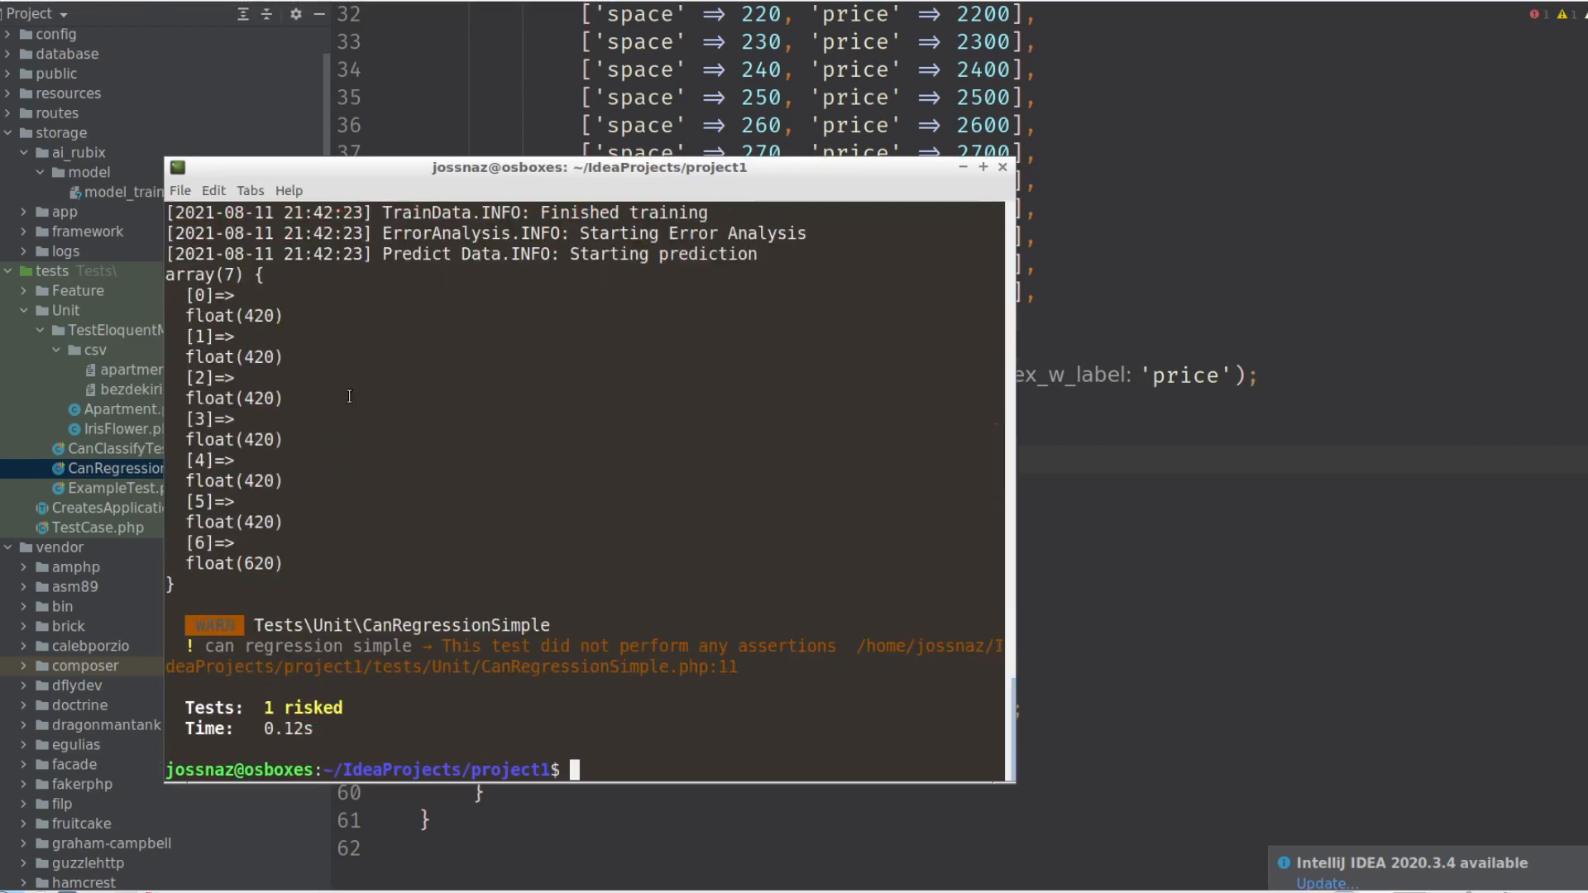
double_click(259, 357)
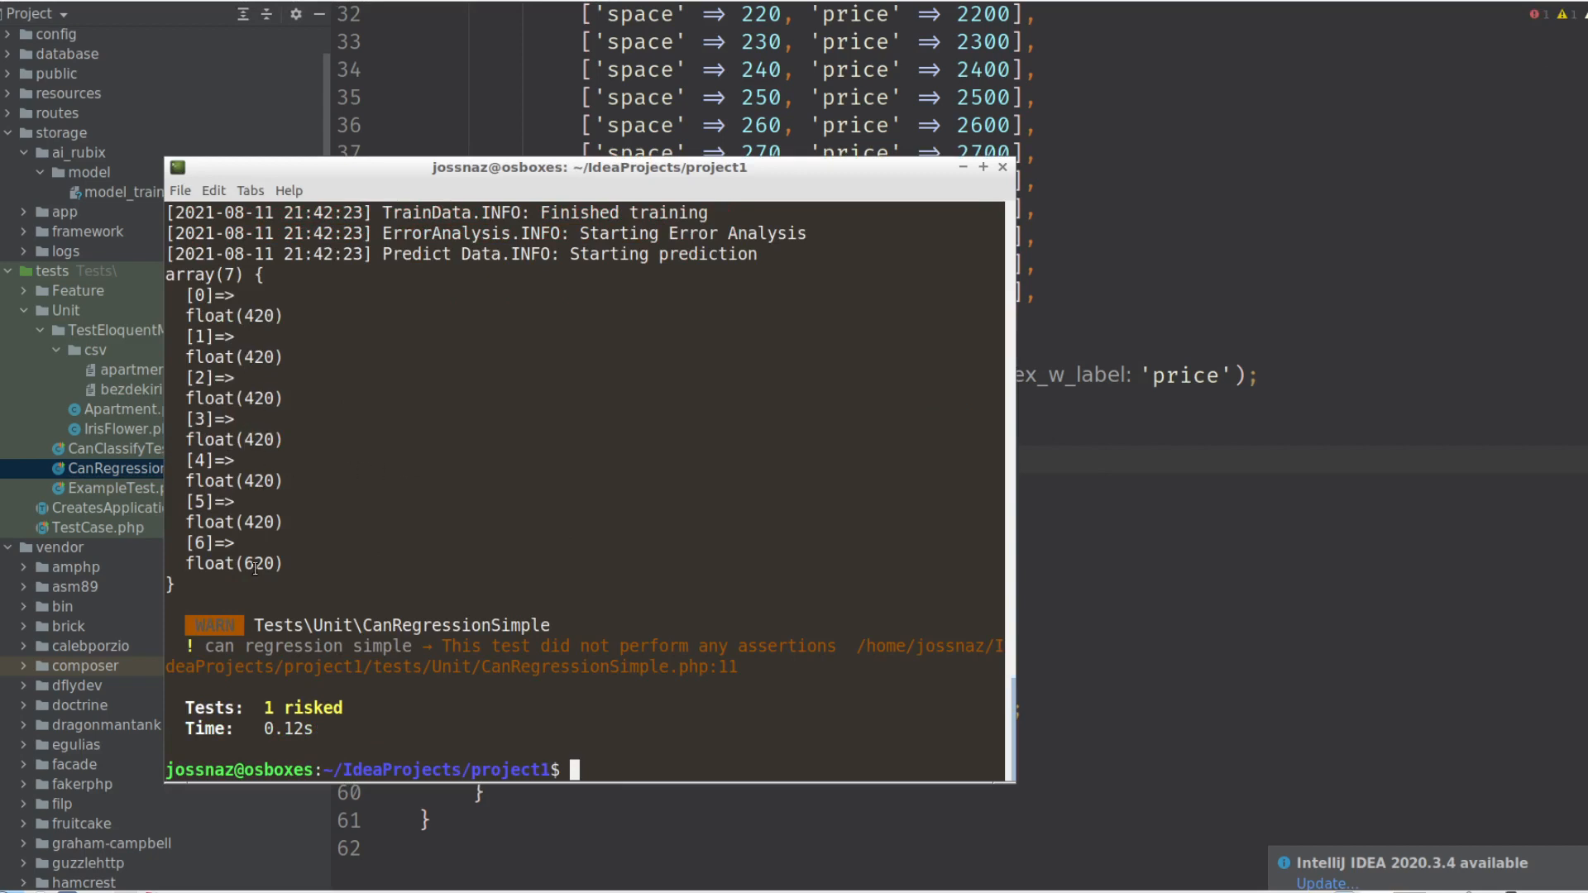
double_click(259, 563)
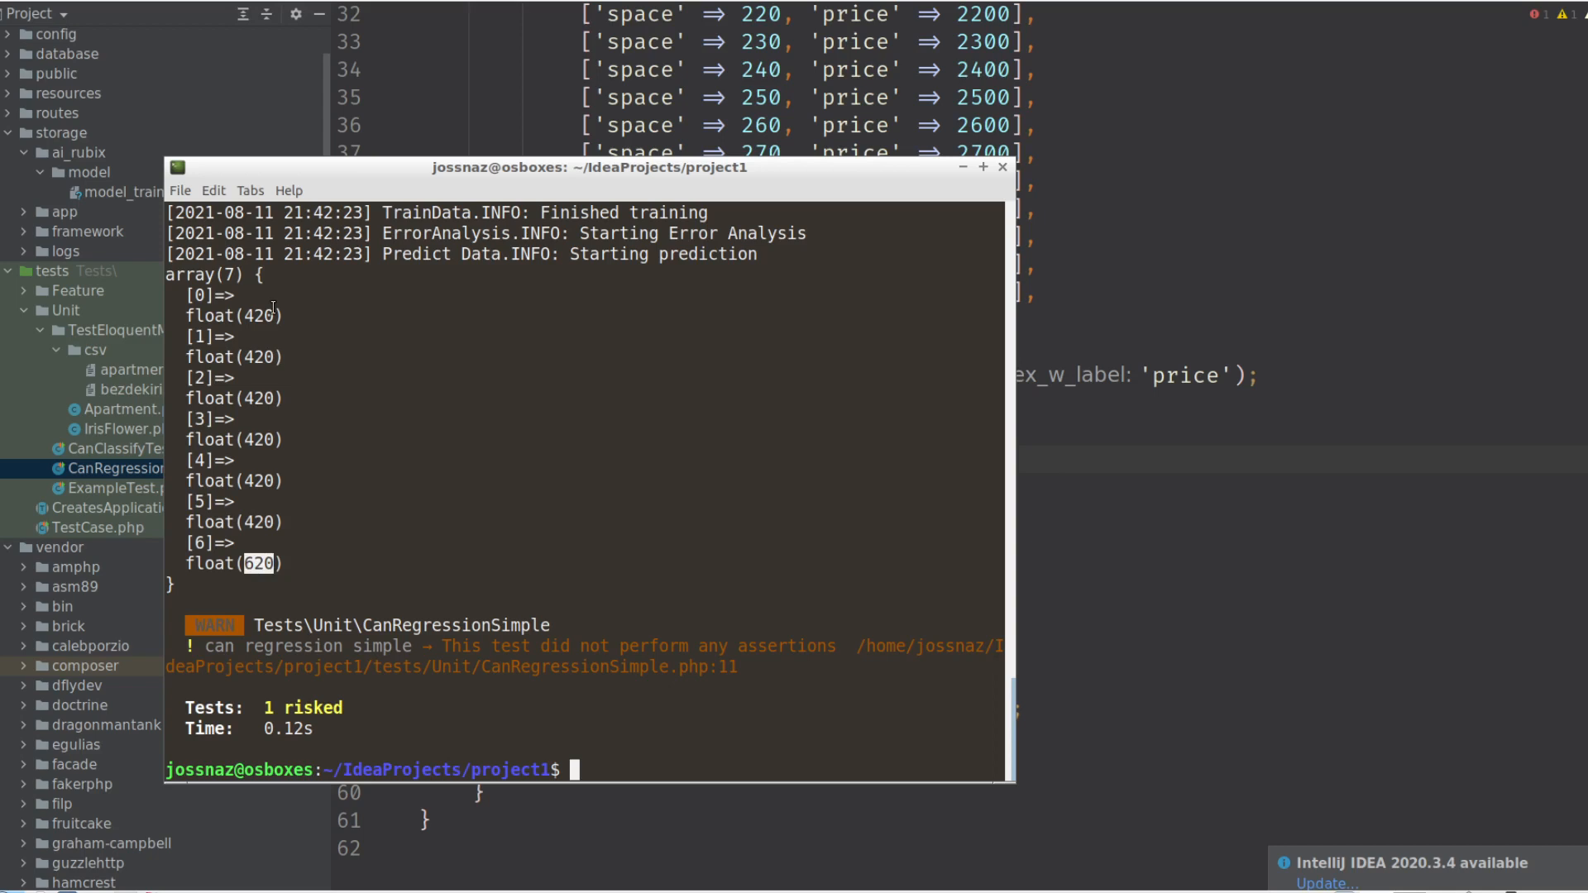
mouse_move(1481, 500)
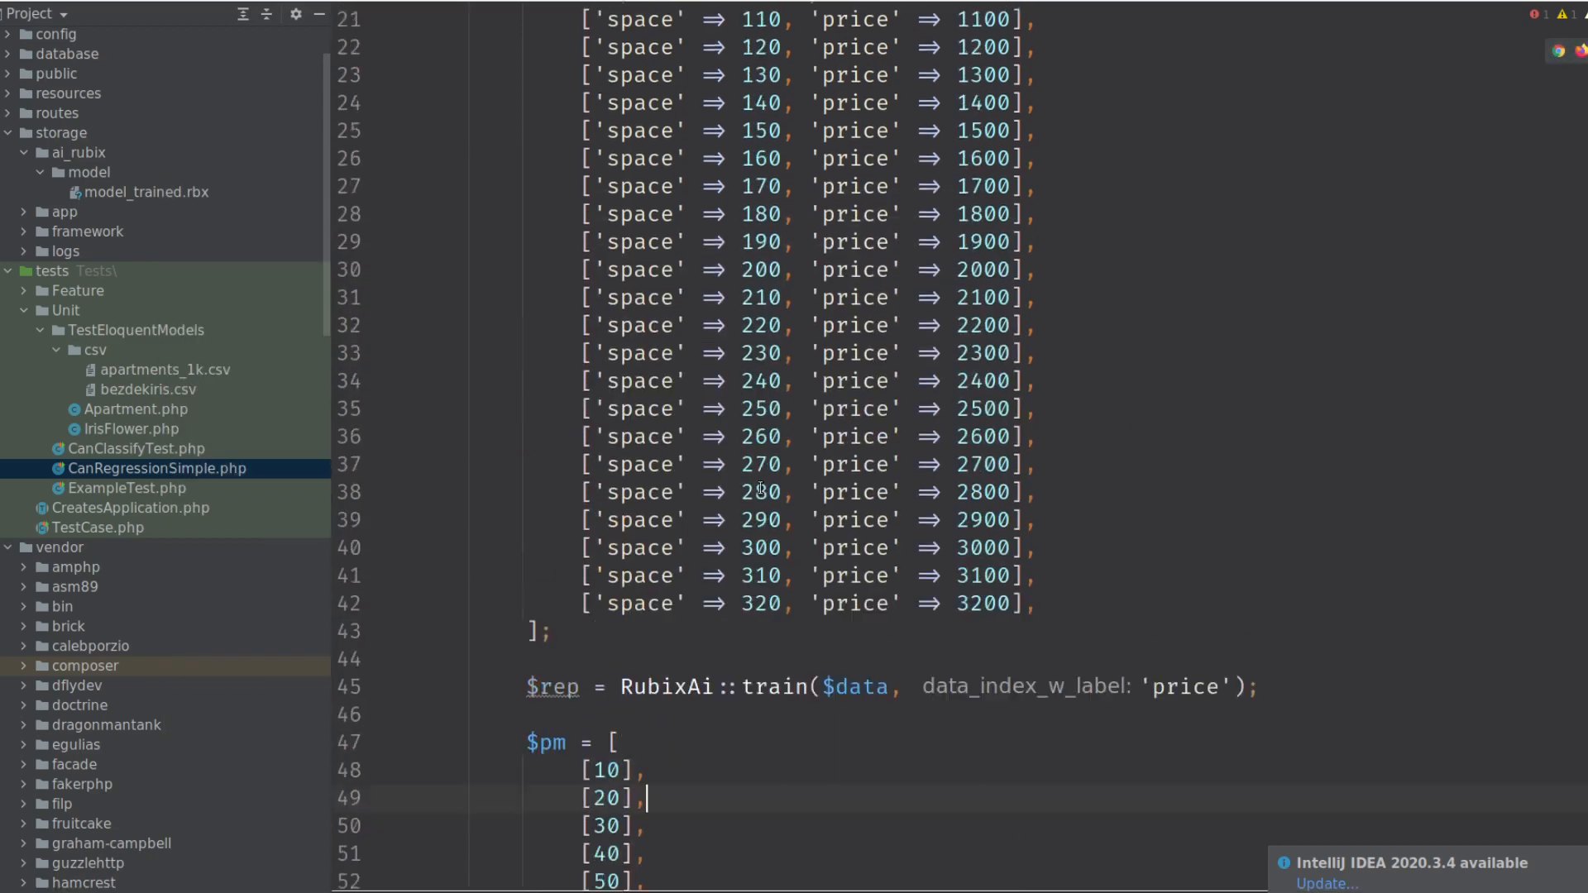
Scroll through the test file to review the $pm inputs for spaces 110 through 170.
scroll(up, 3)
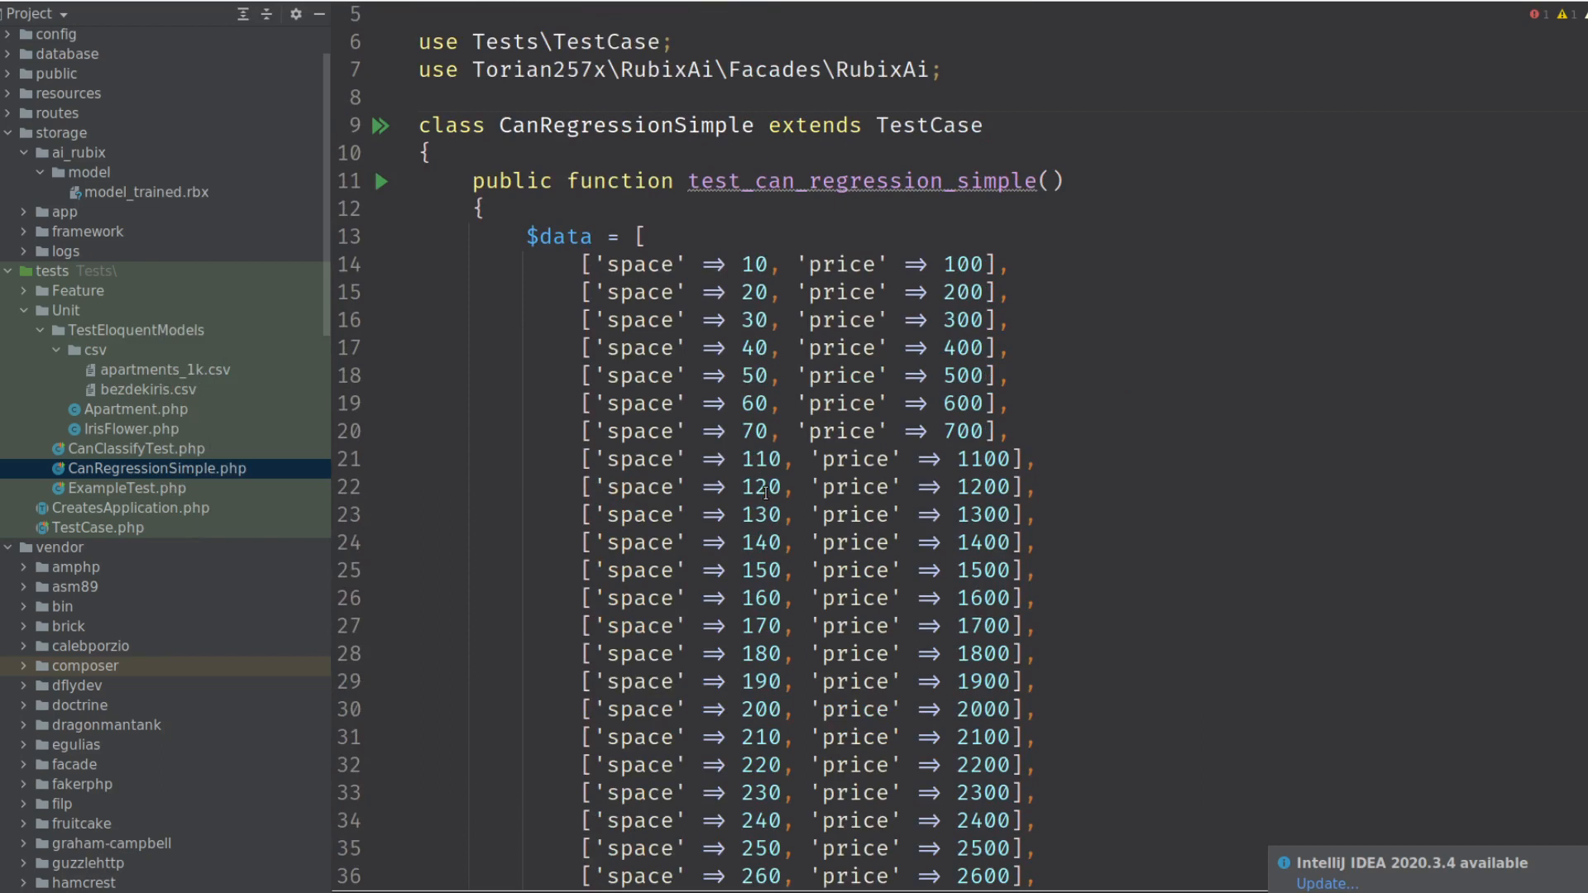
scroll(down, 3)
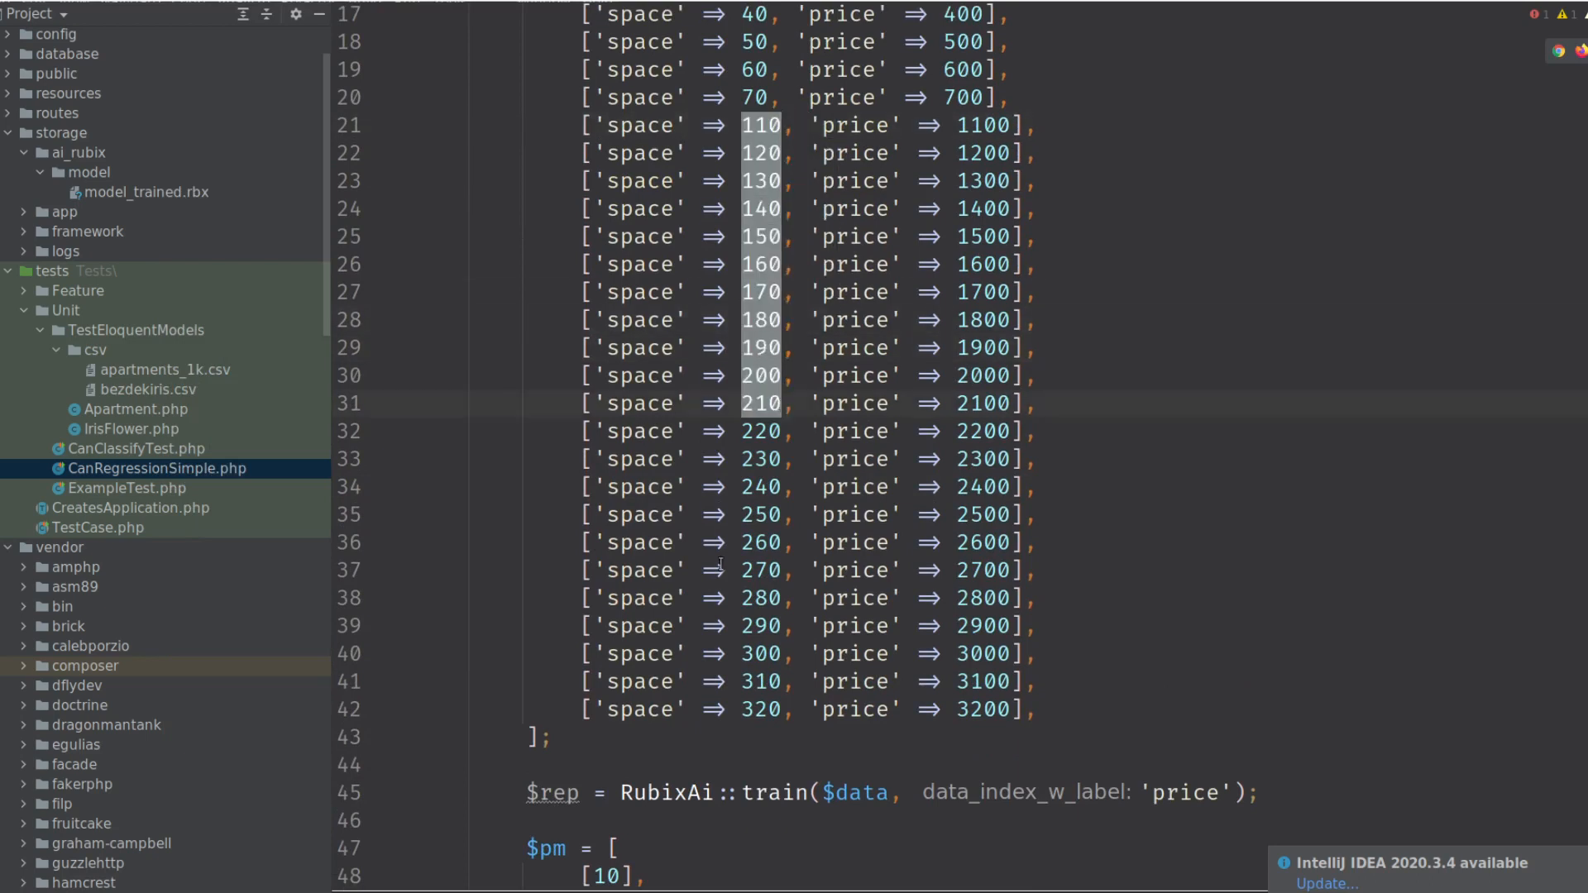
scroll(down, 3)
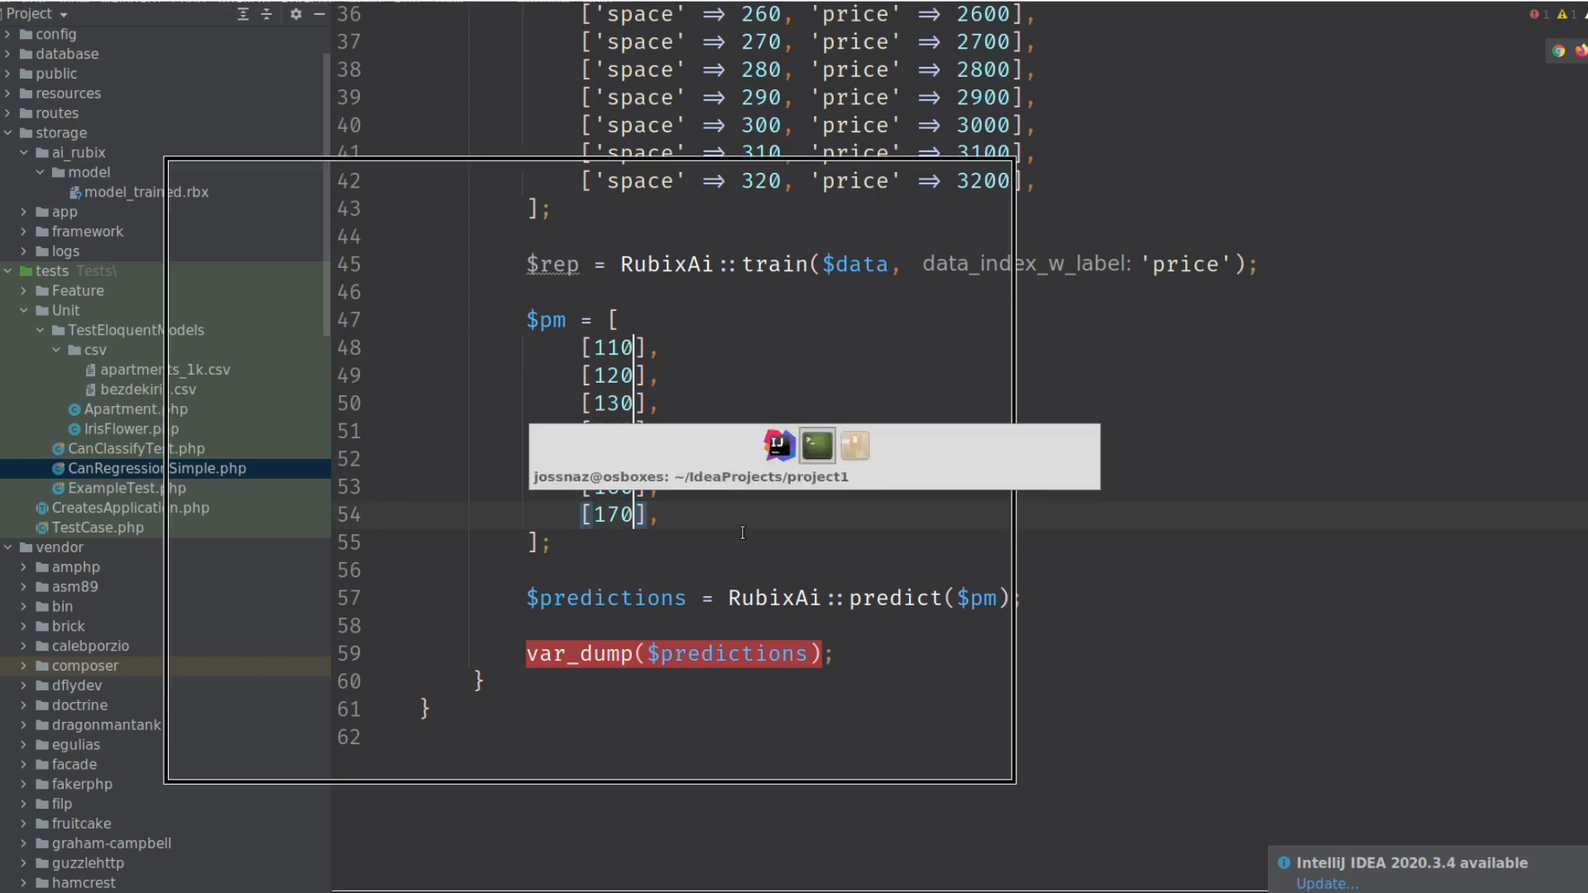
Switch to the terminal window to rerun the test for spaces 110–170.
click(816, 445)
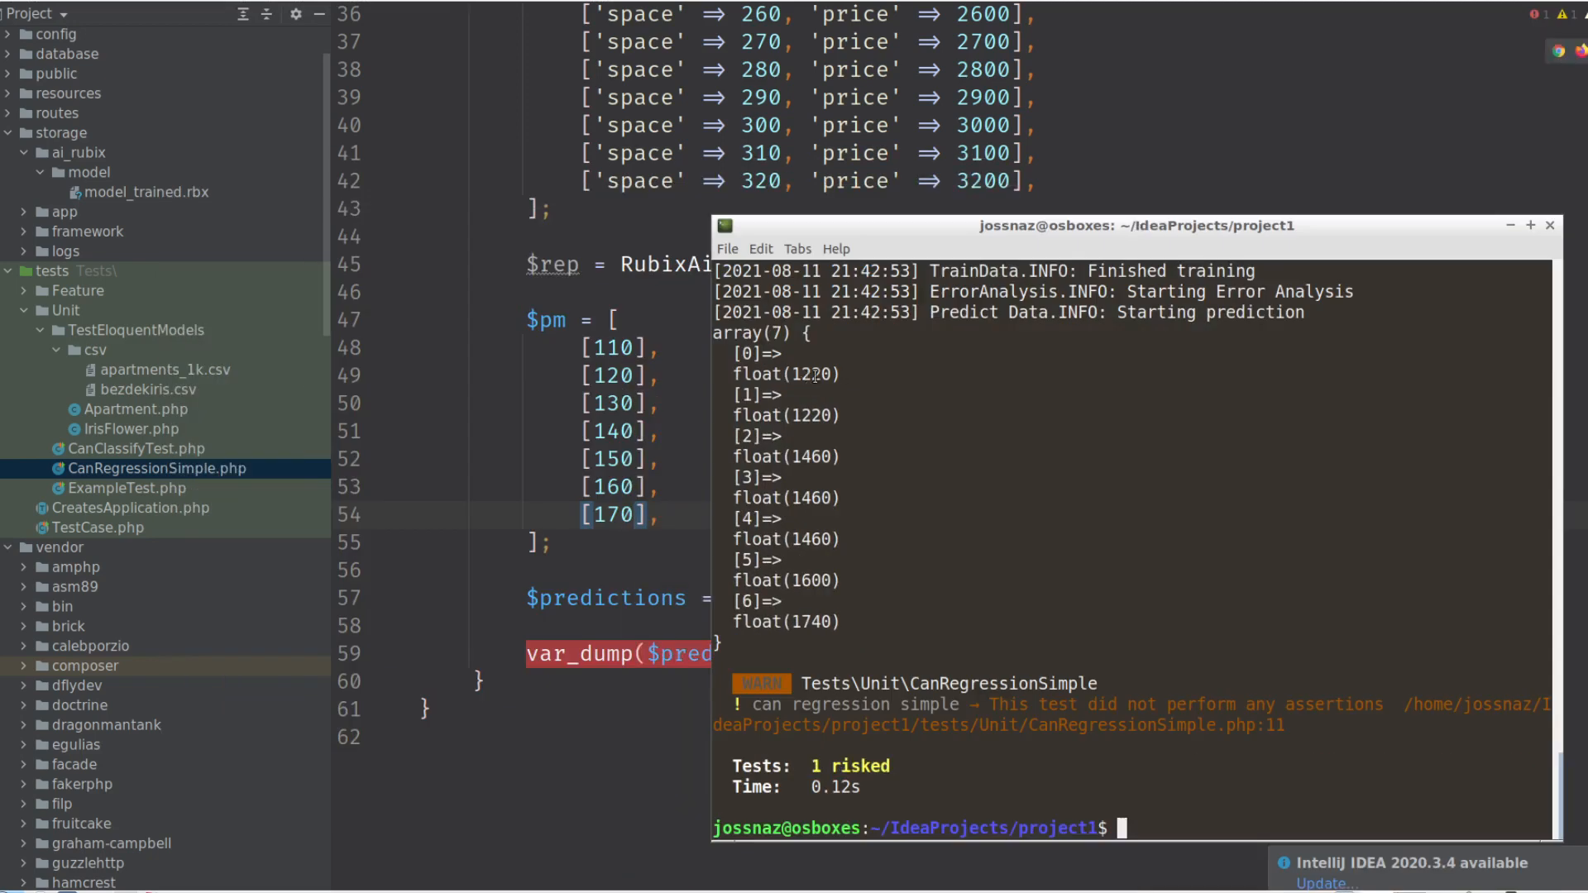
mouse_move(804, 433)
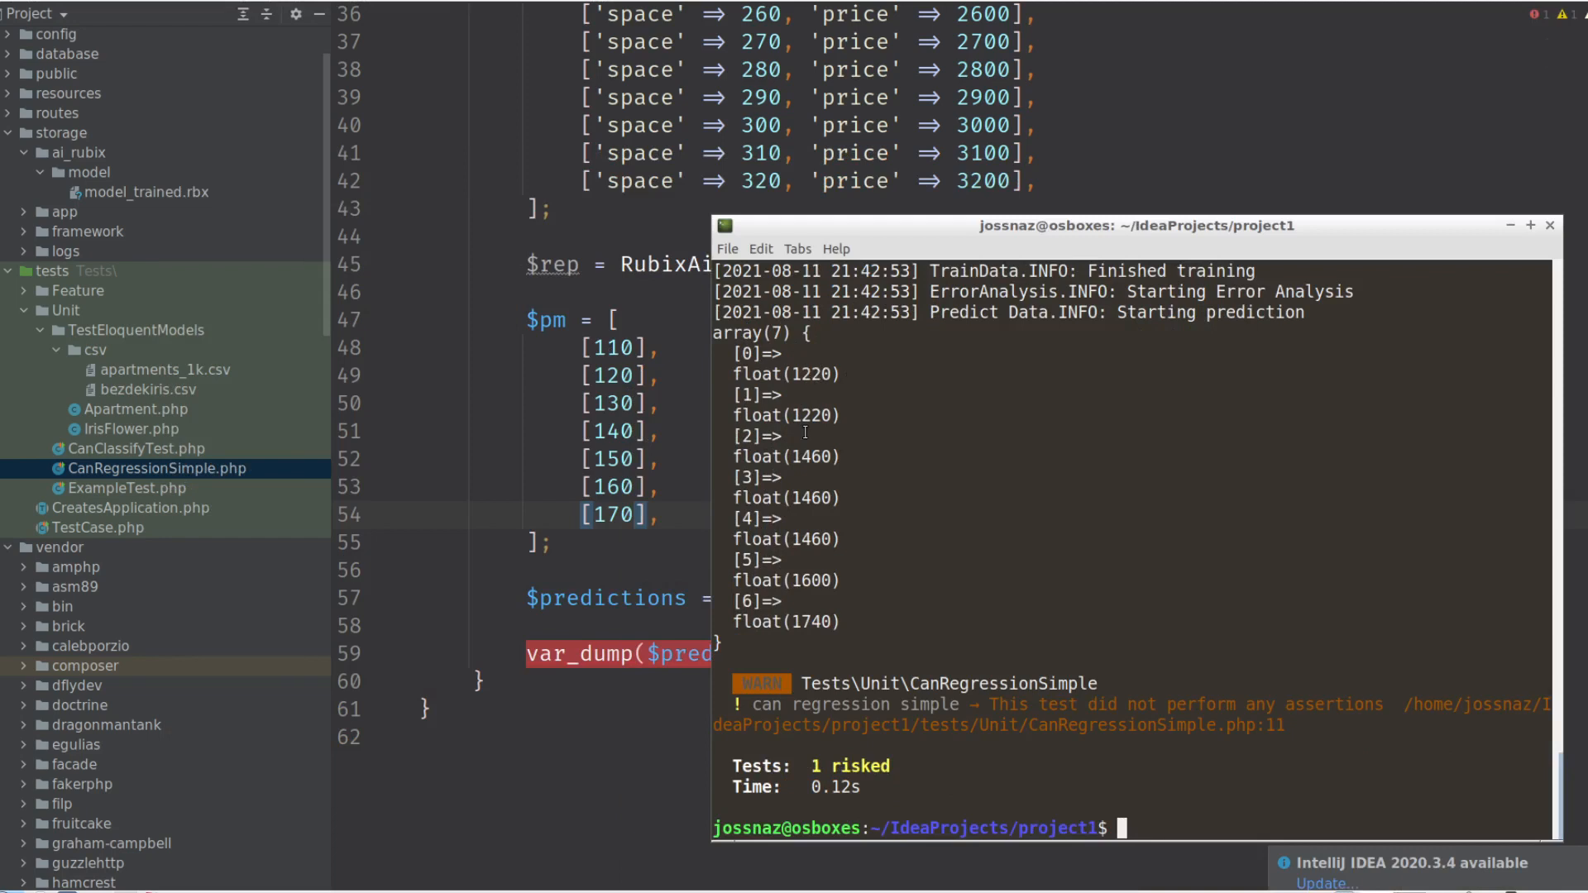
mouse_move(800, 415)
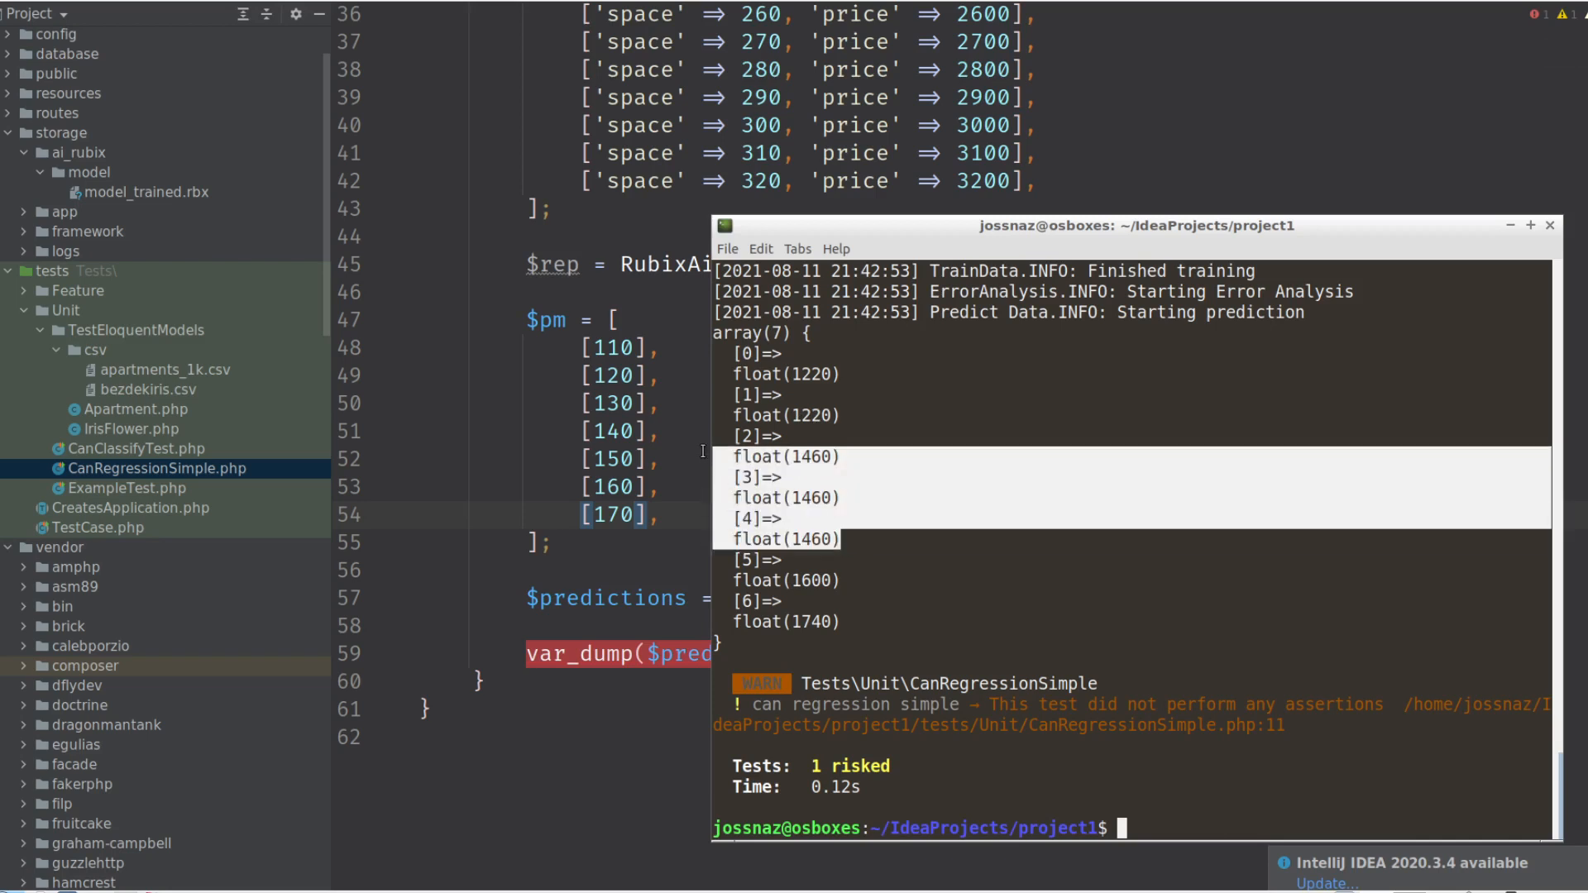
mouse_move(1006, 392)
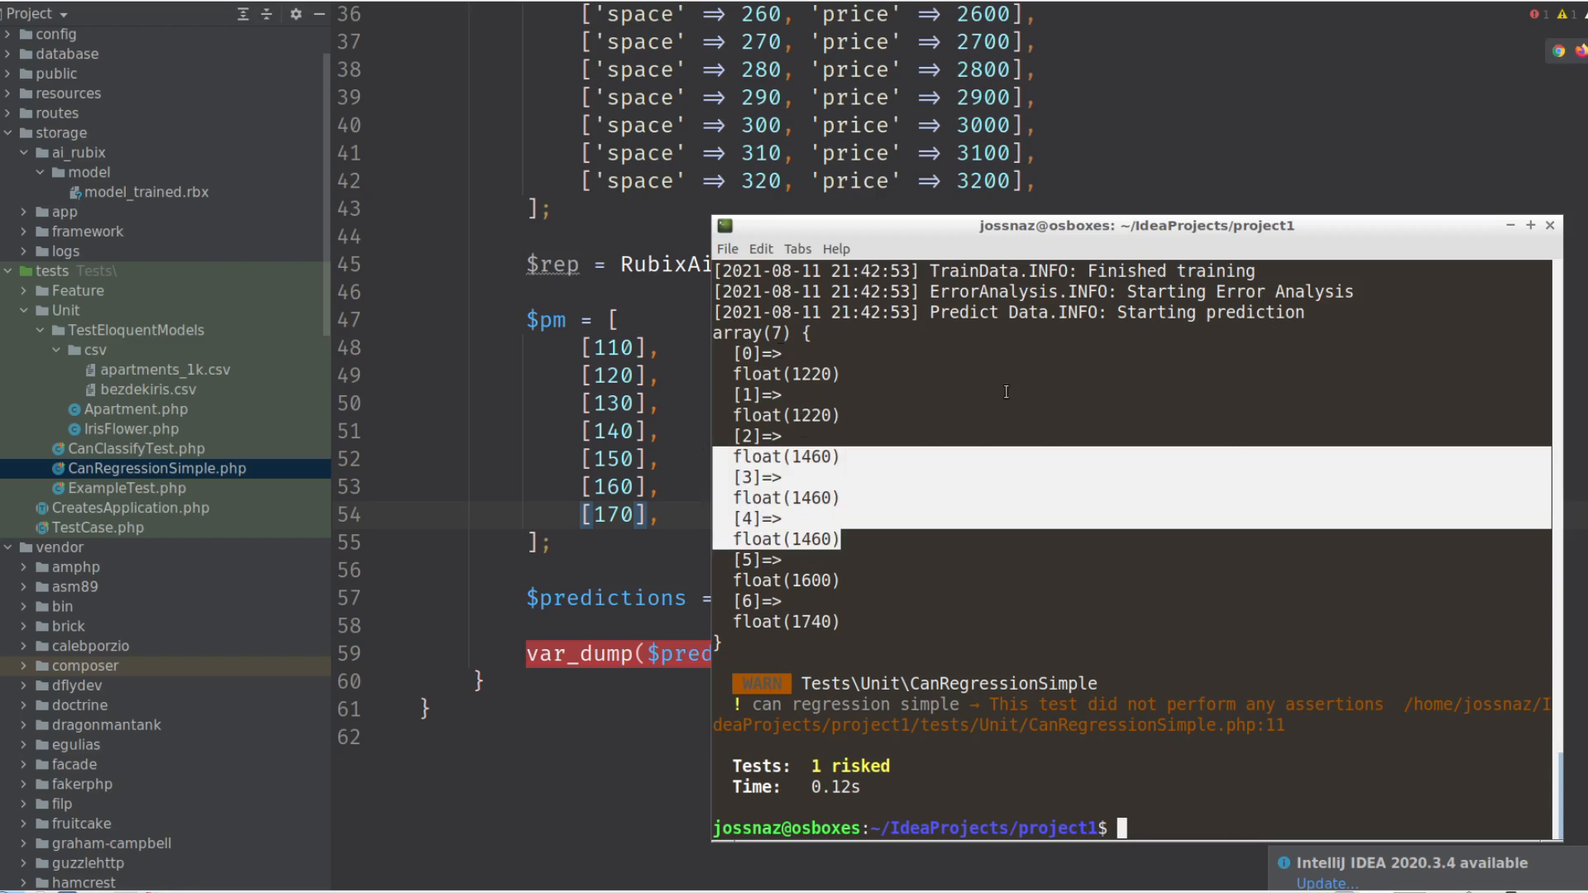
mouse_move(844, 430)
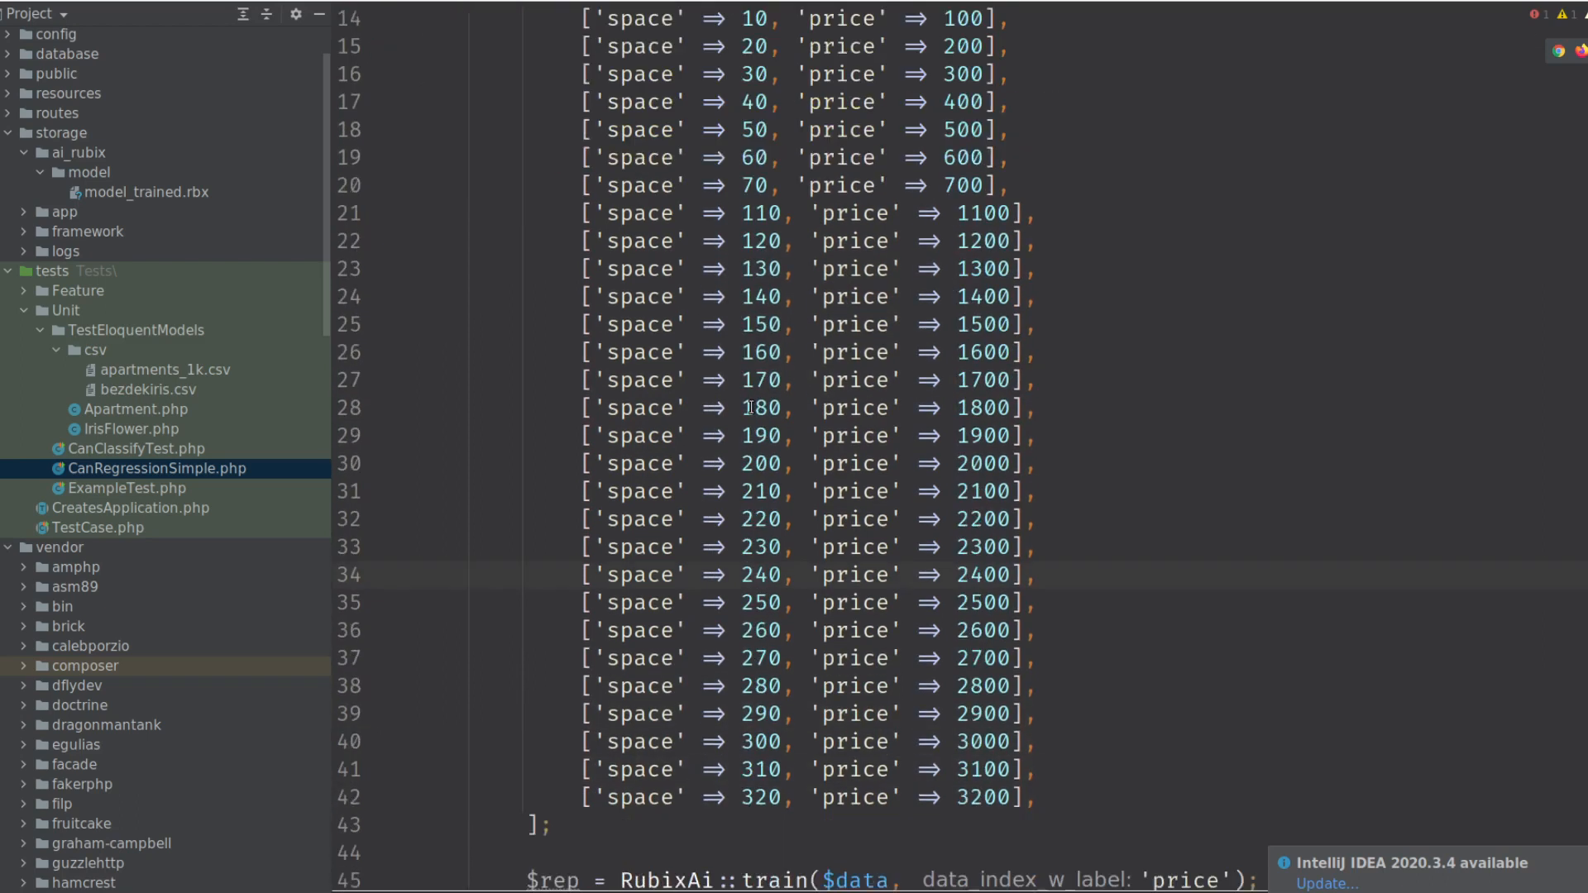
scroll(up, 3)
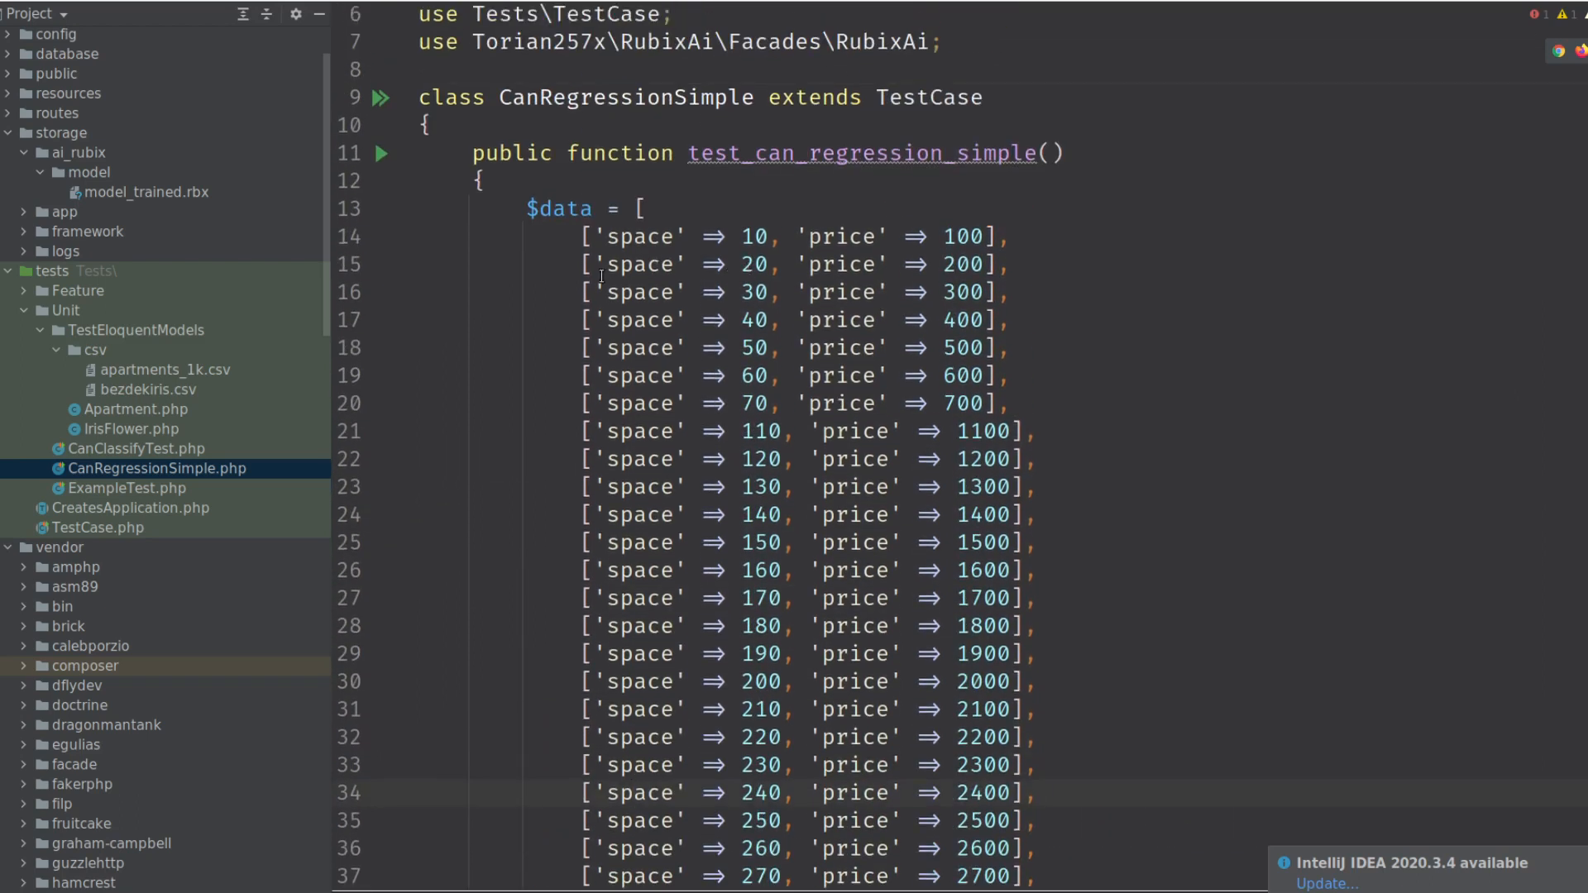
scroll(down, 3)
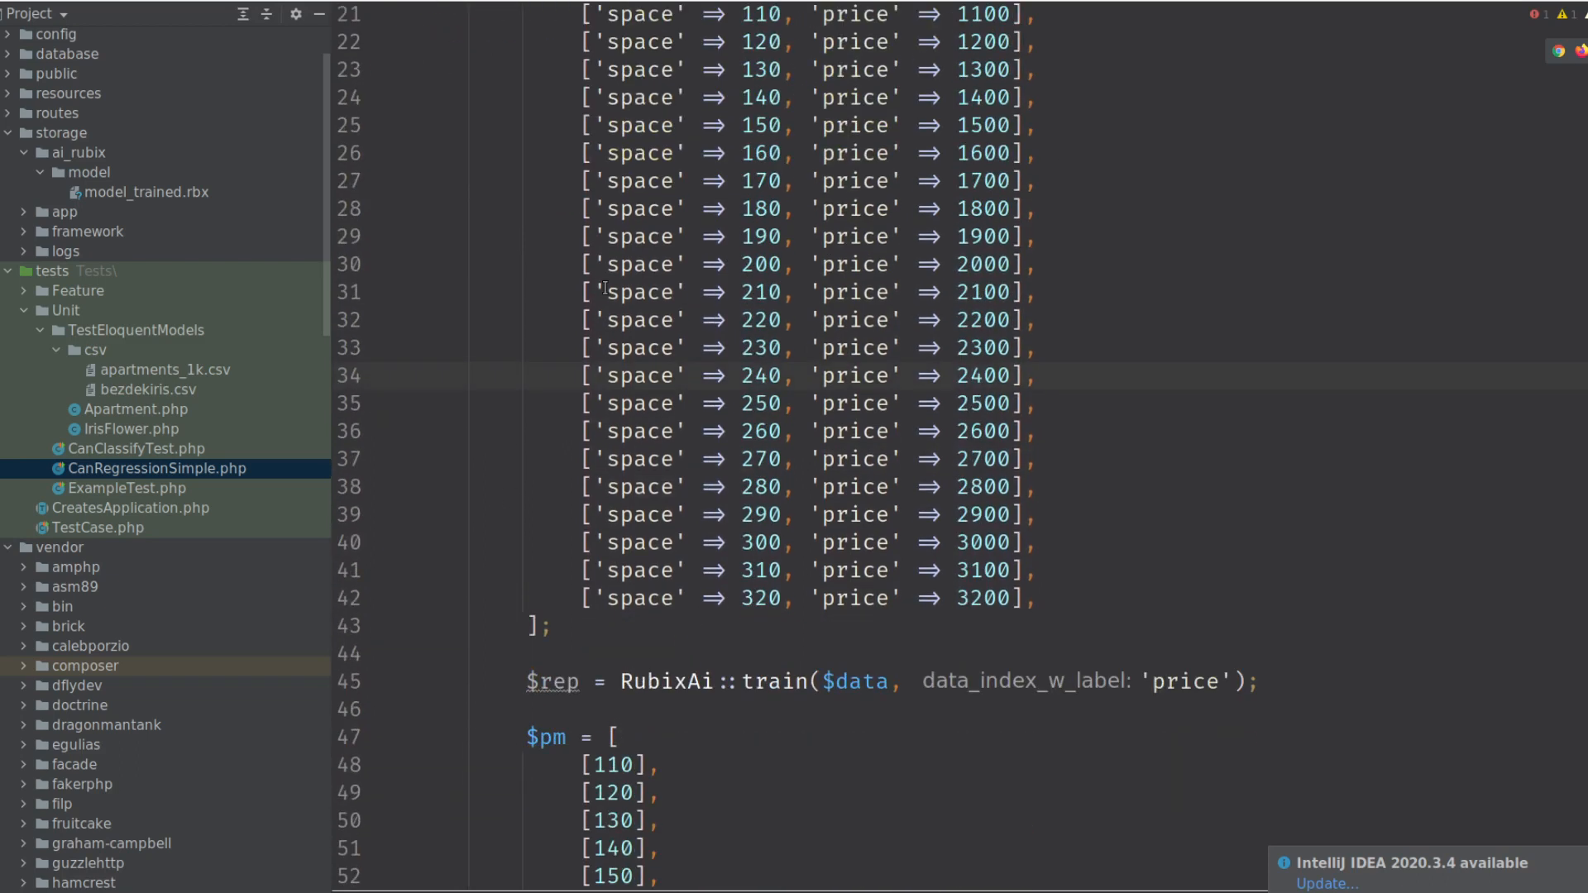
scroll(down, 3)
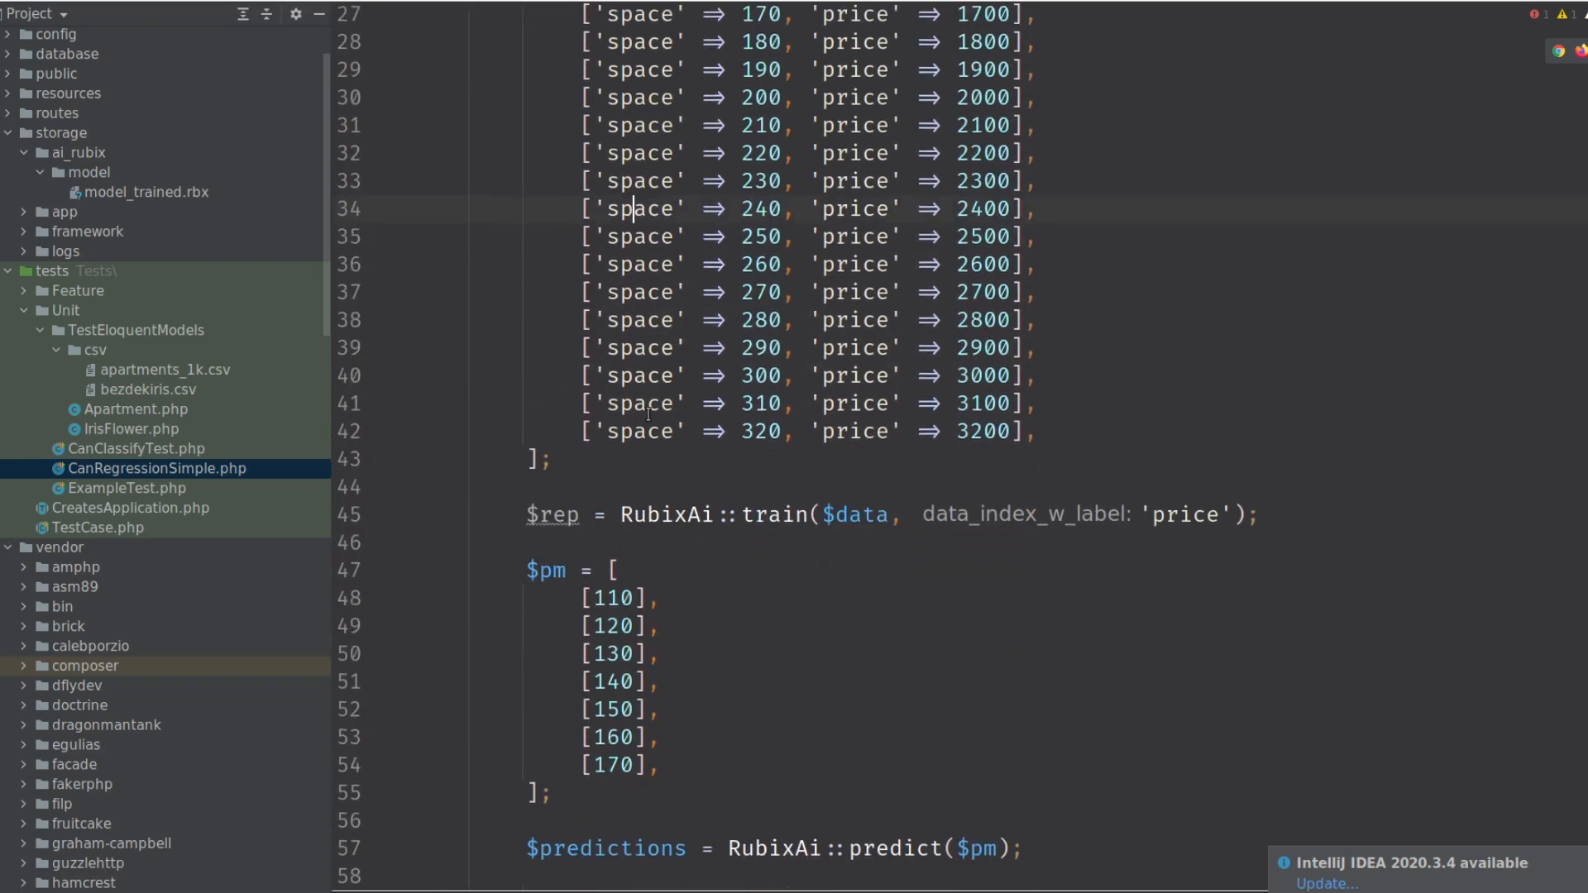
scroll(up, 3)
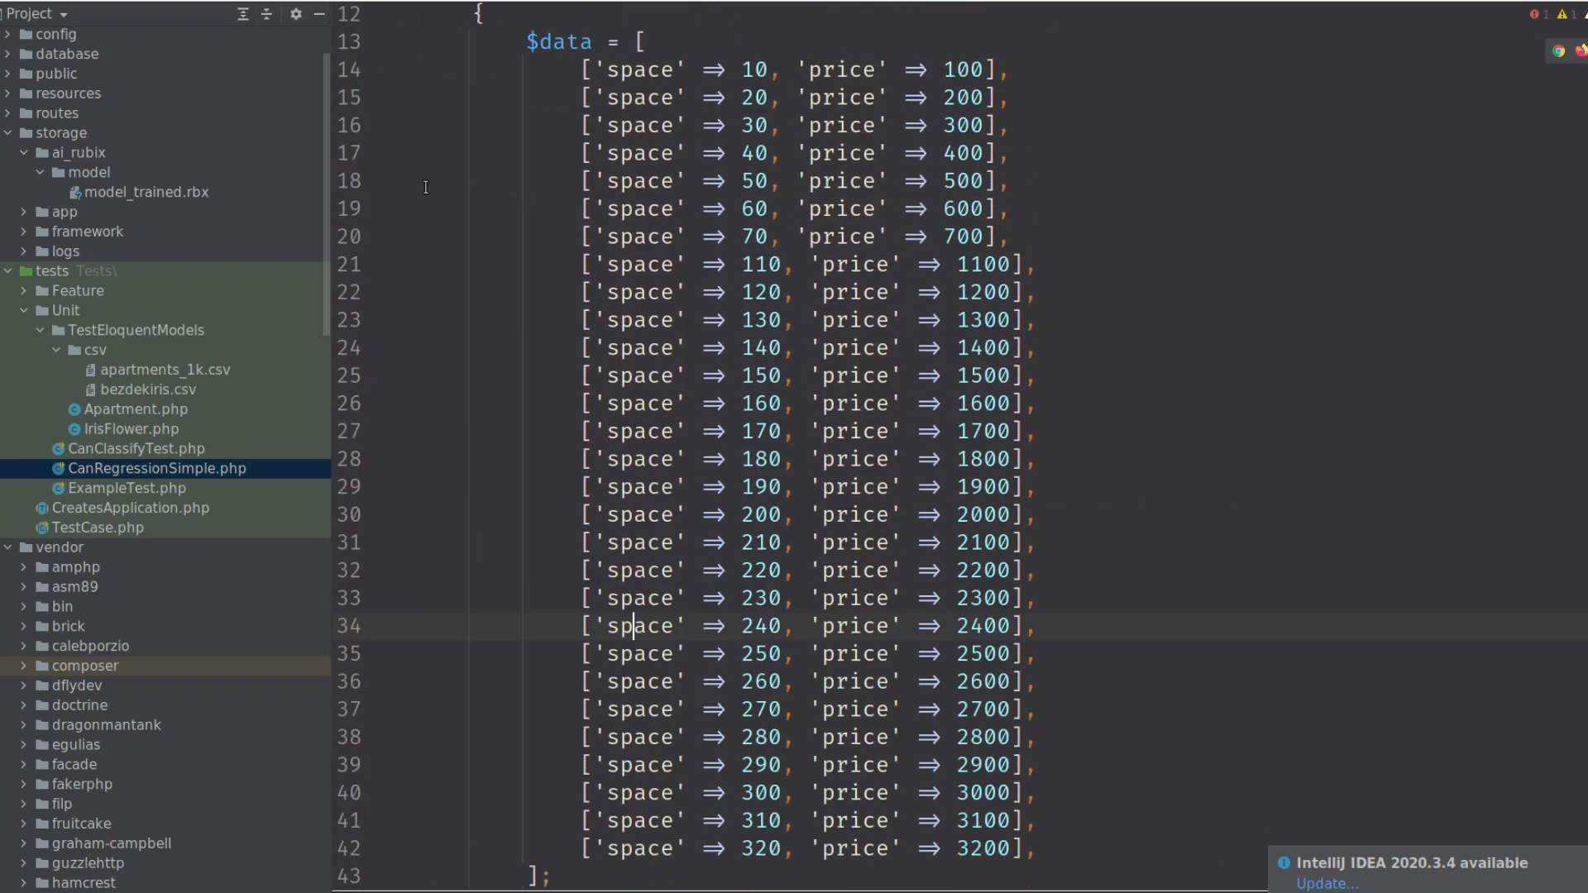
mouse_move(735, 477)
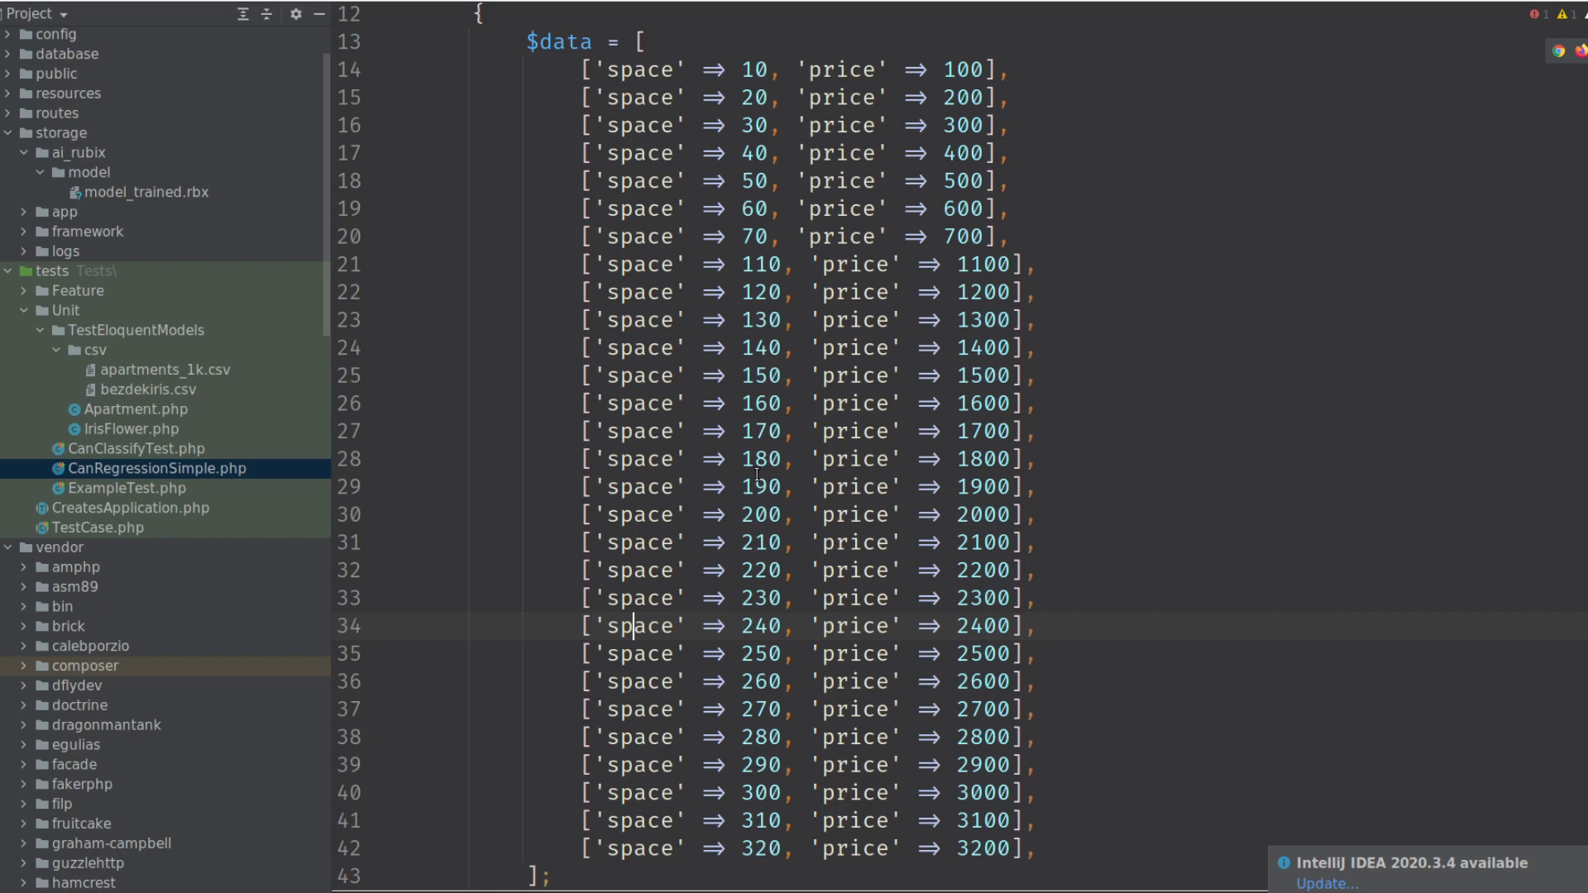
scroll(down, 3)
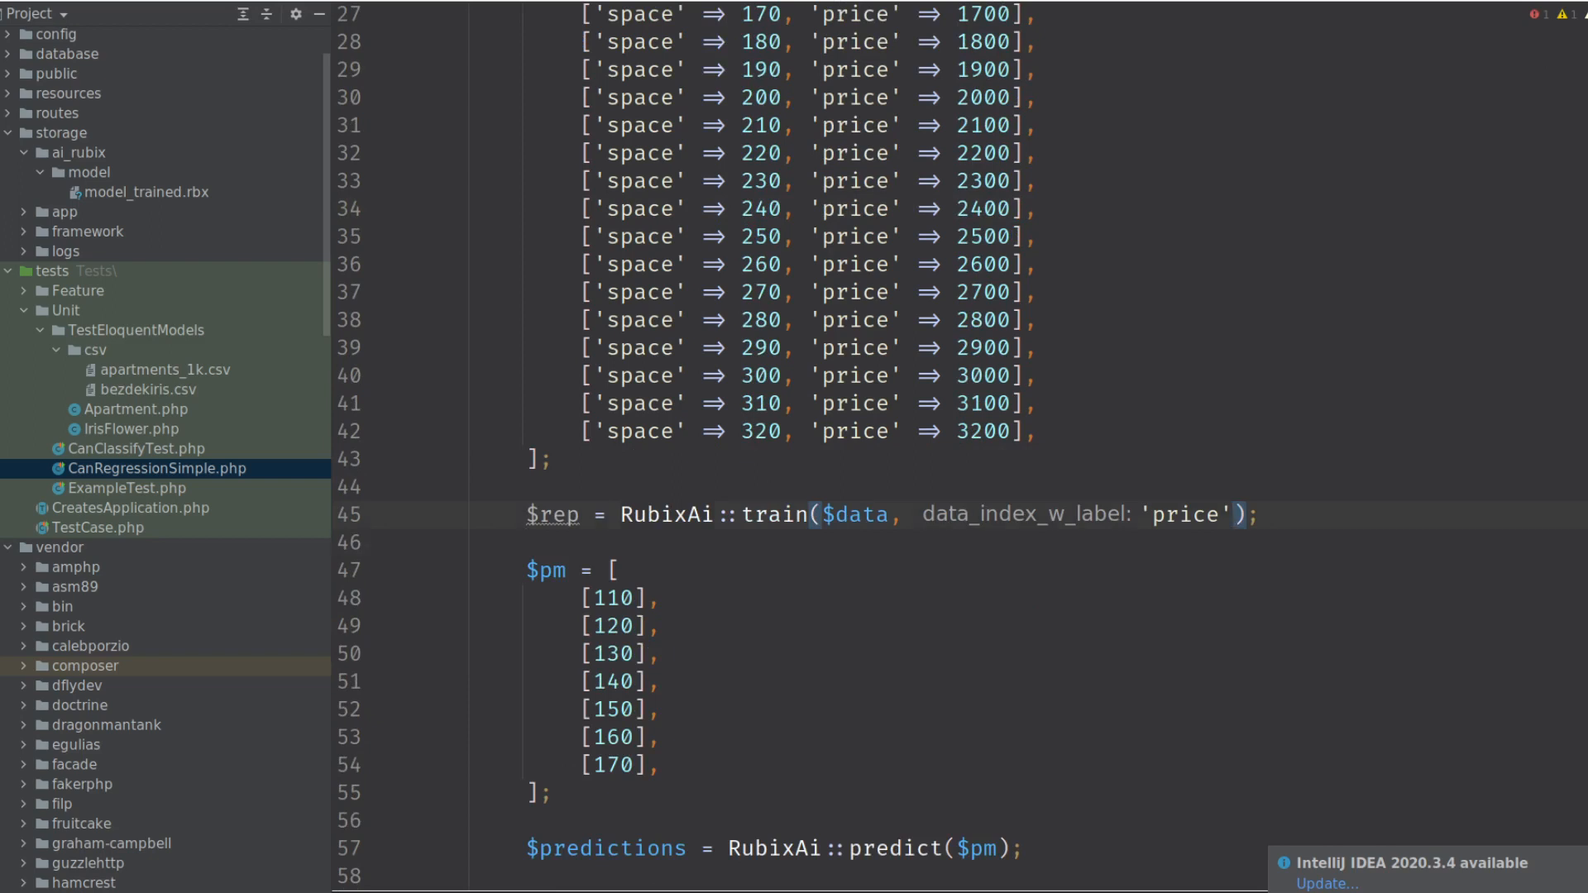
Move 'price' onto its own line and add train_part_size: 0.95 as a new train argument.
key(enter)
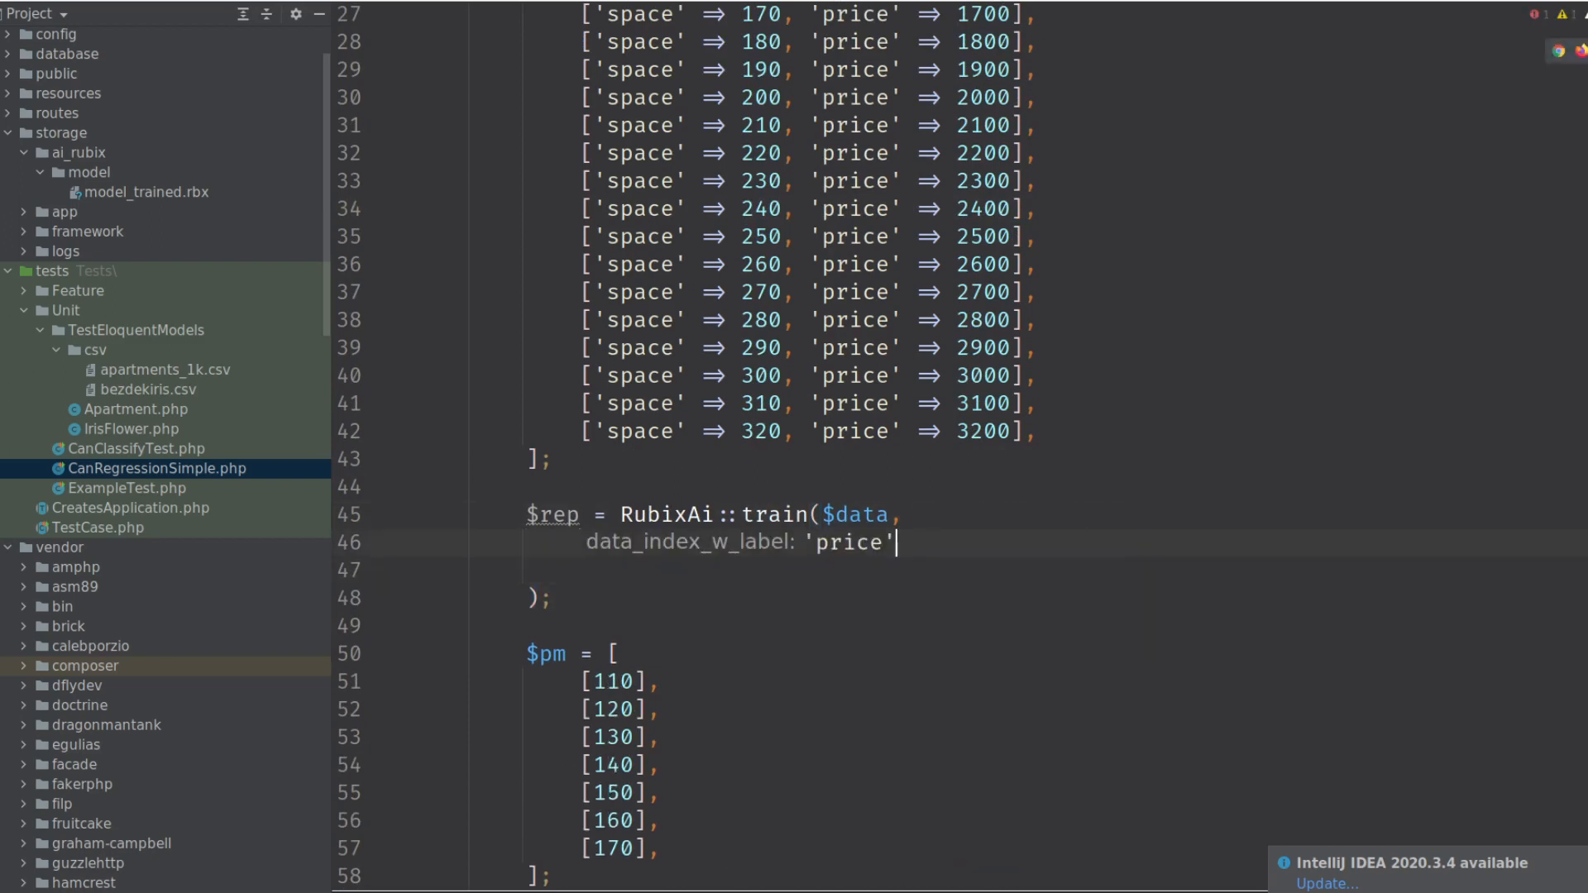
key(Return)
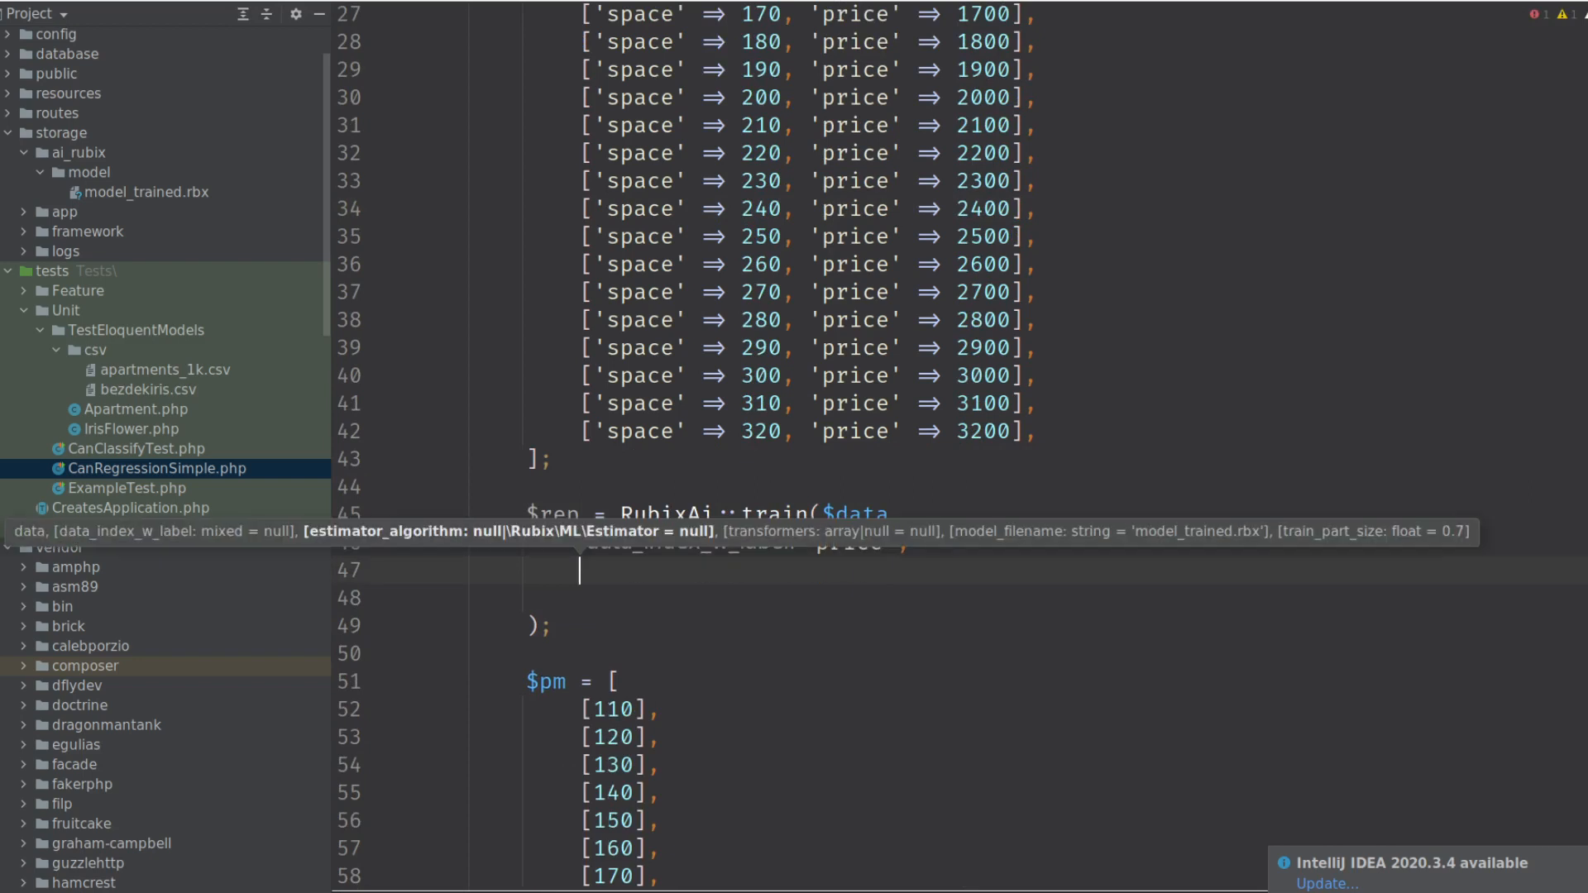
text(train_part_size:)
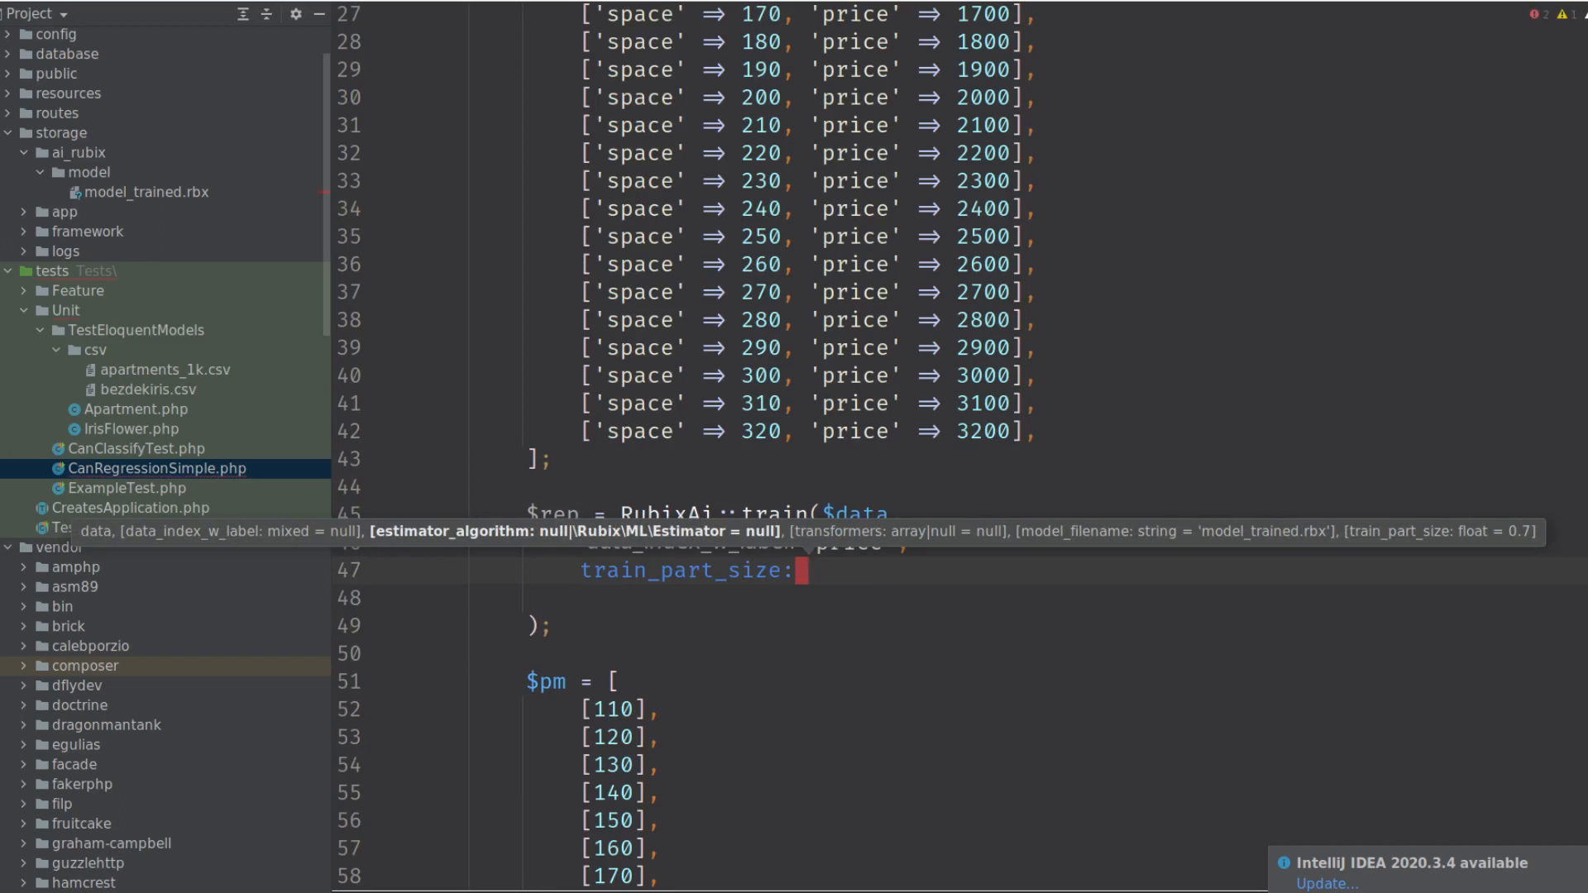
text(0.95)
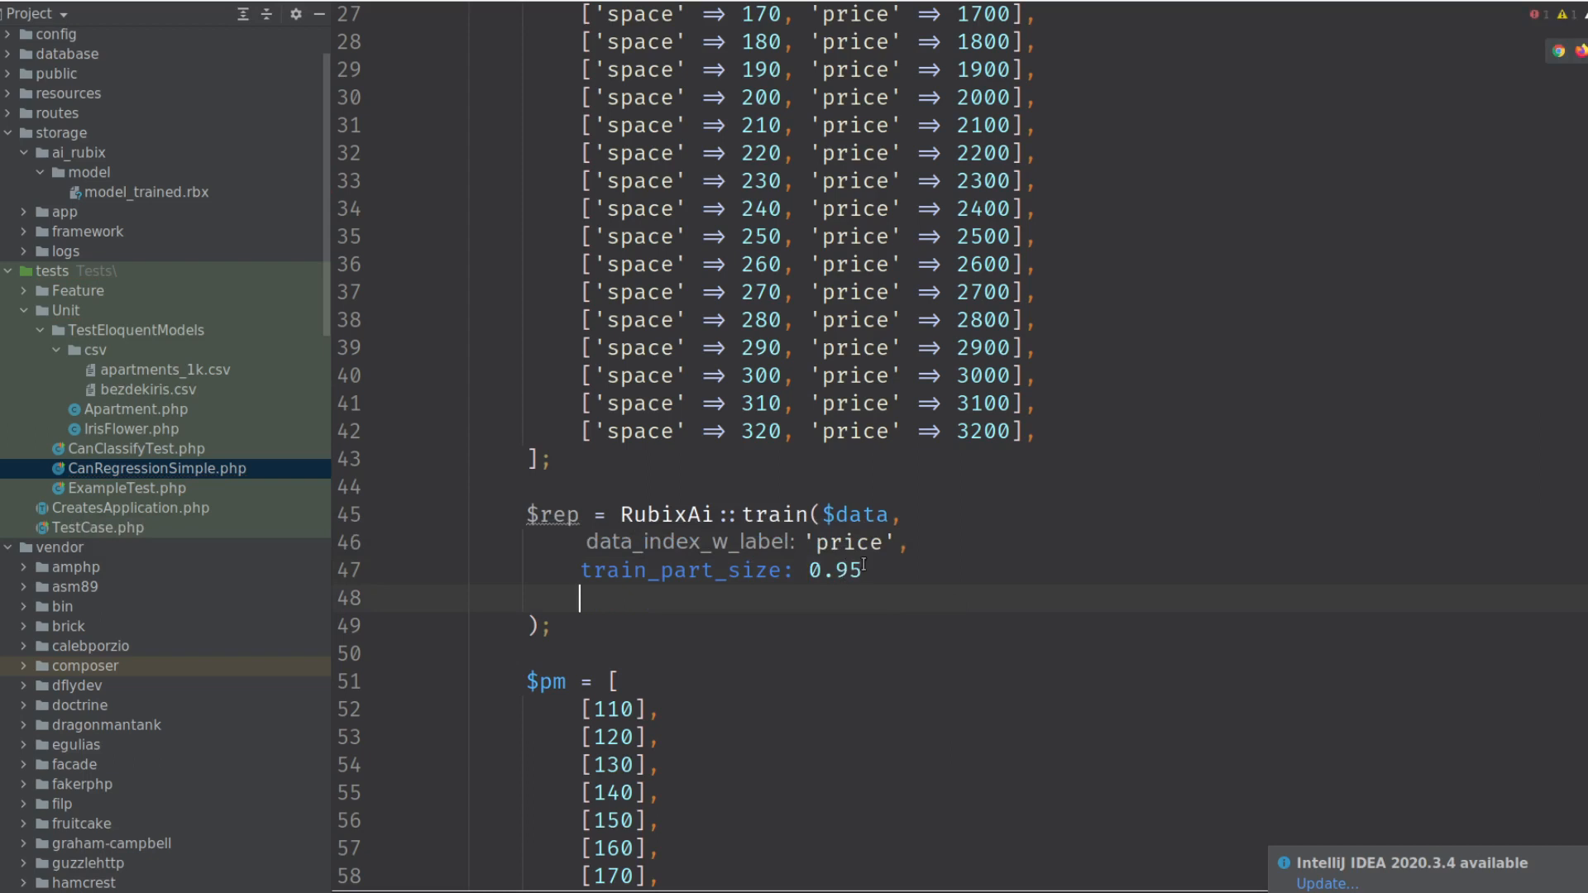
double_click(681, 569)
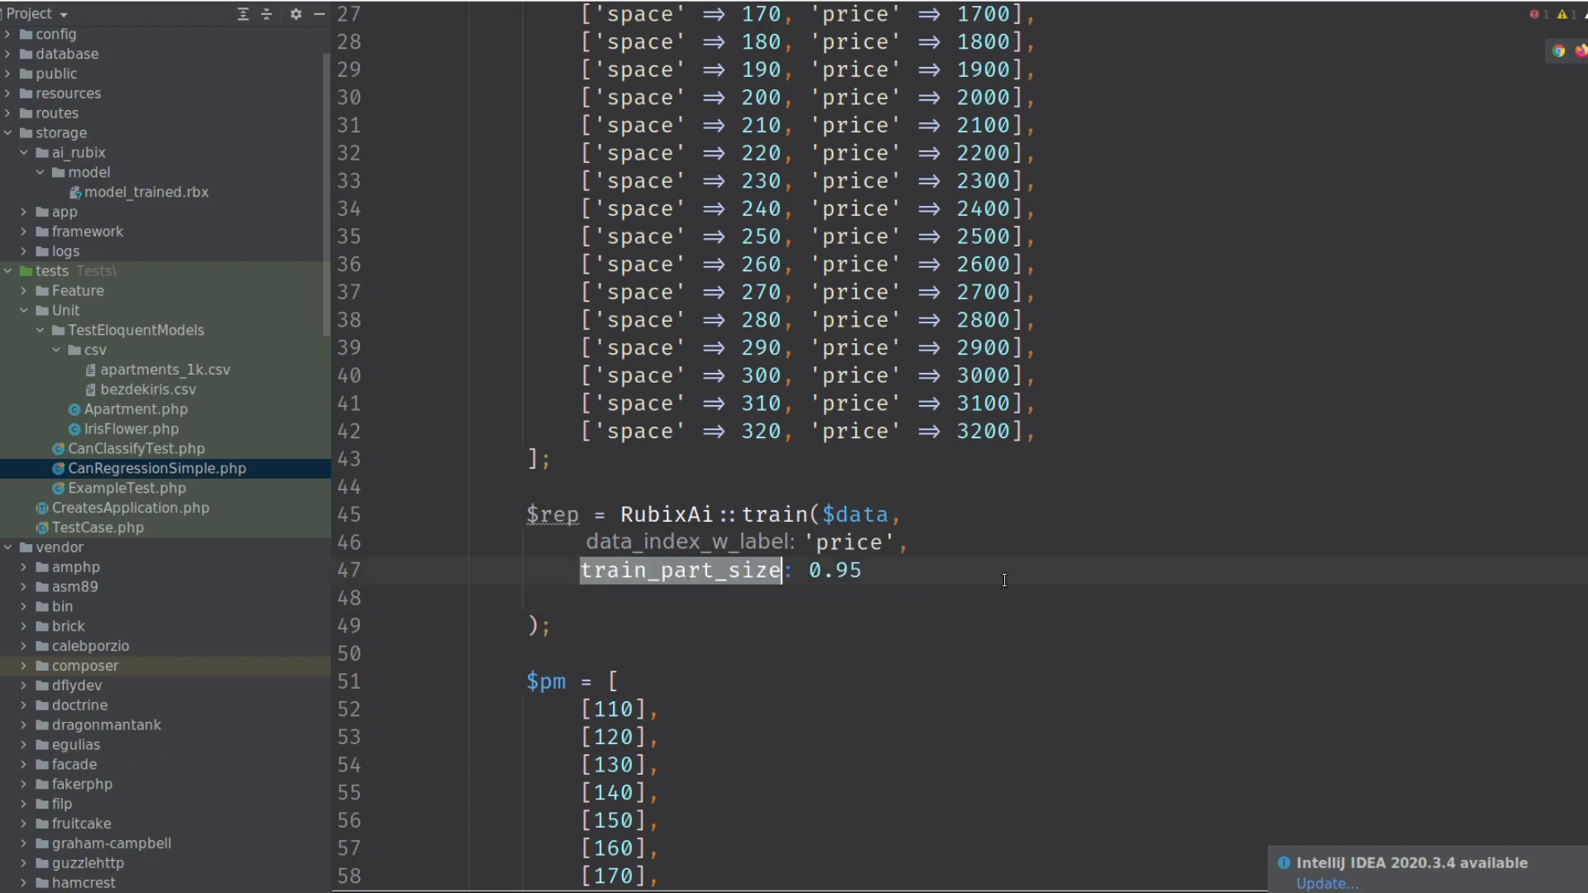
scroll(up, 3)
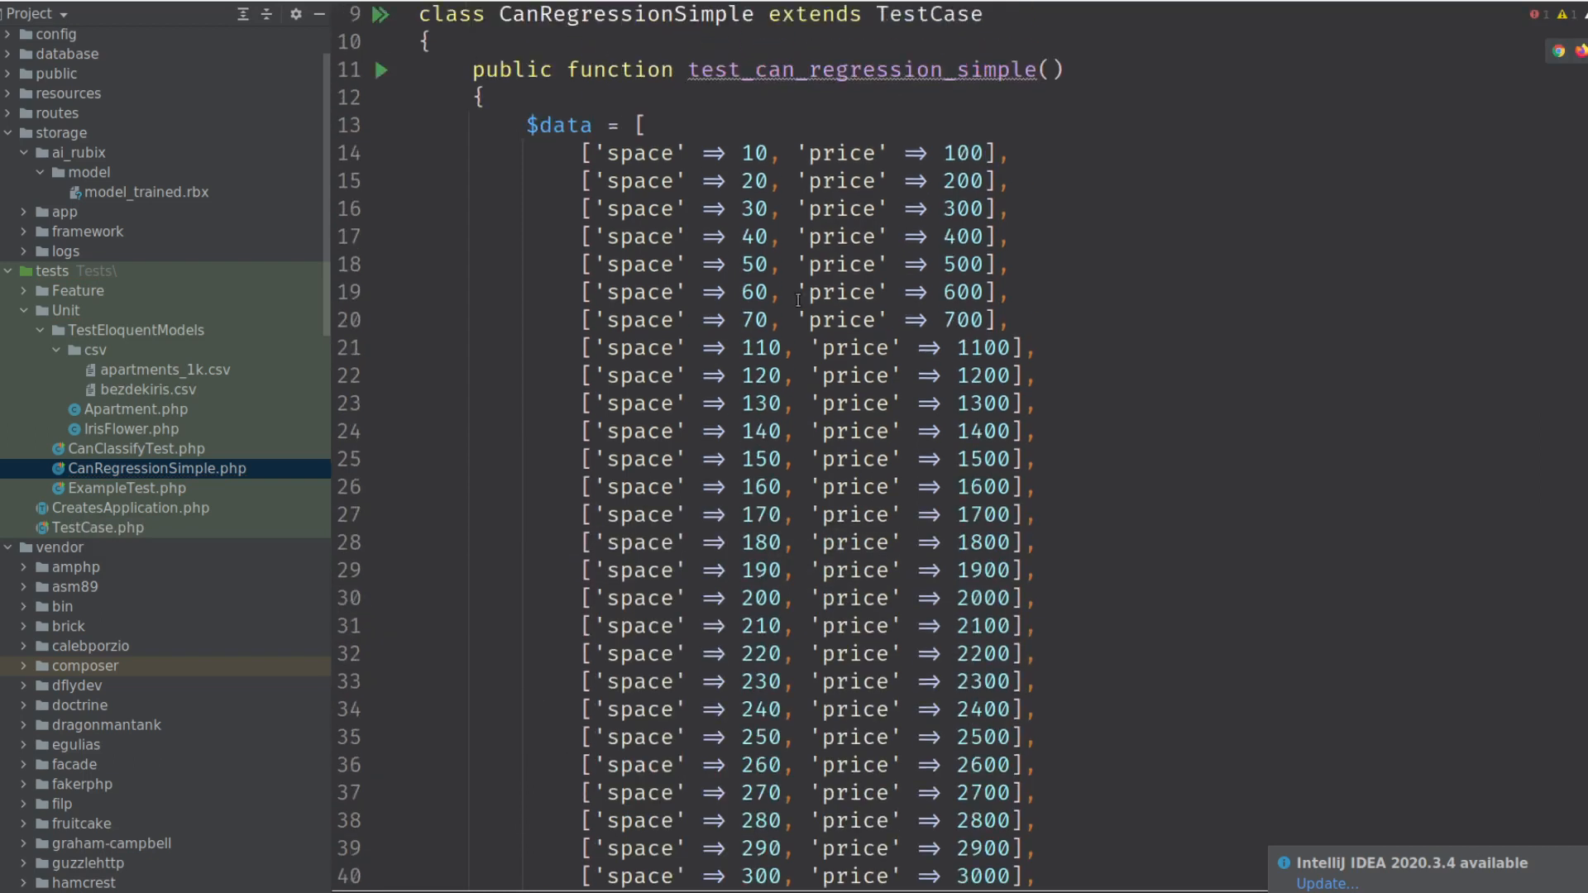
scroll(down, 3)
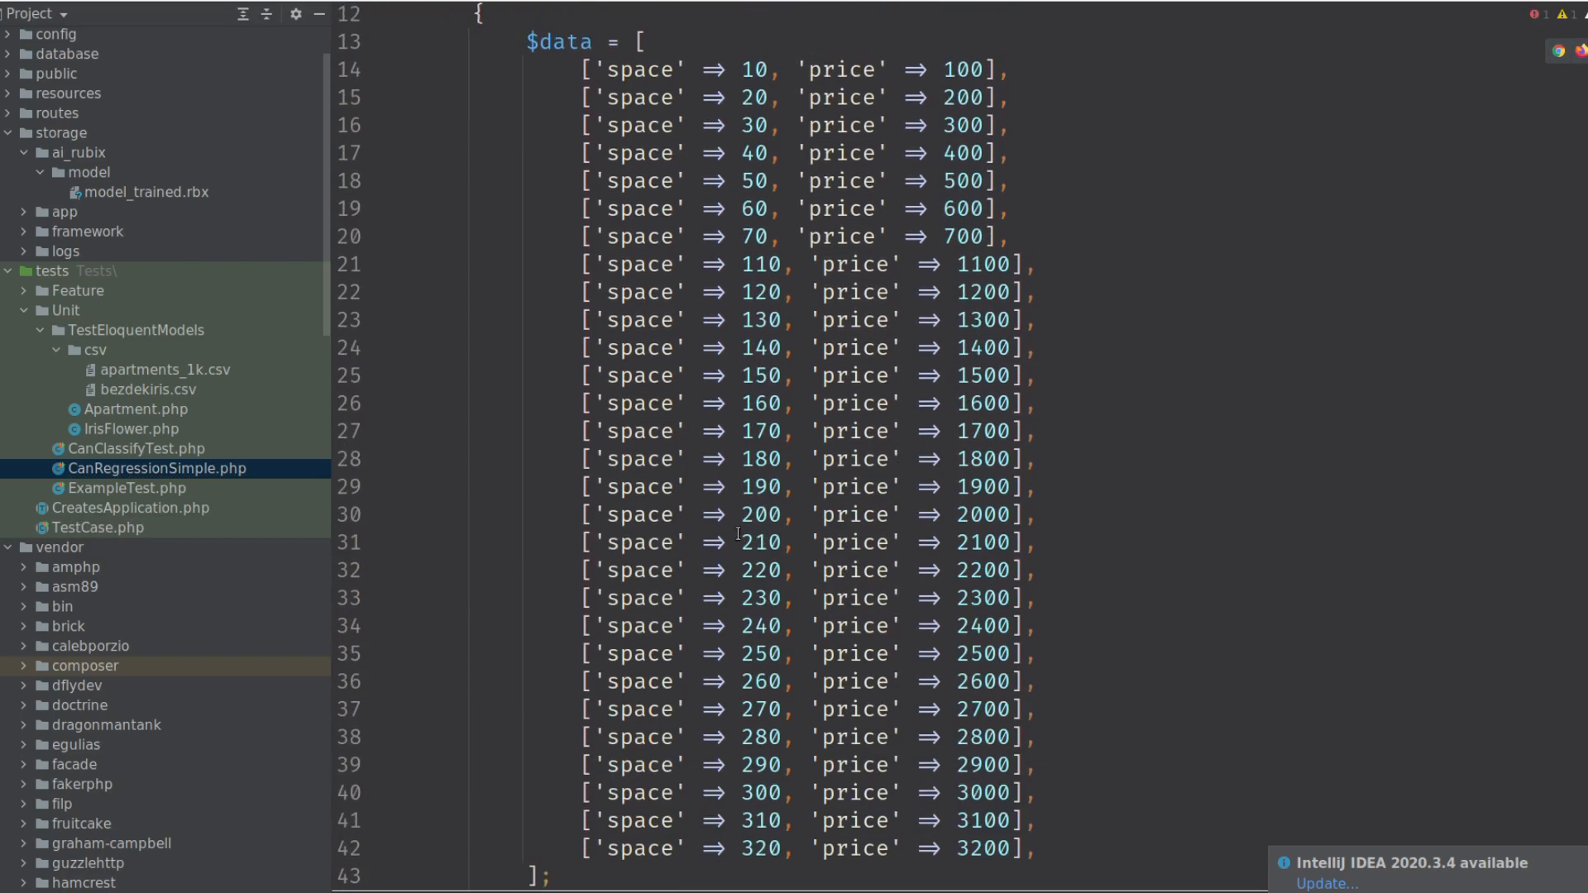
scroll(down, 3)
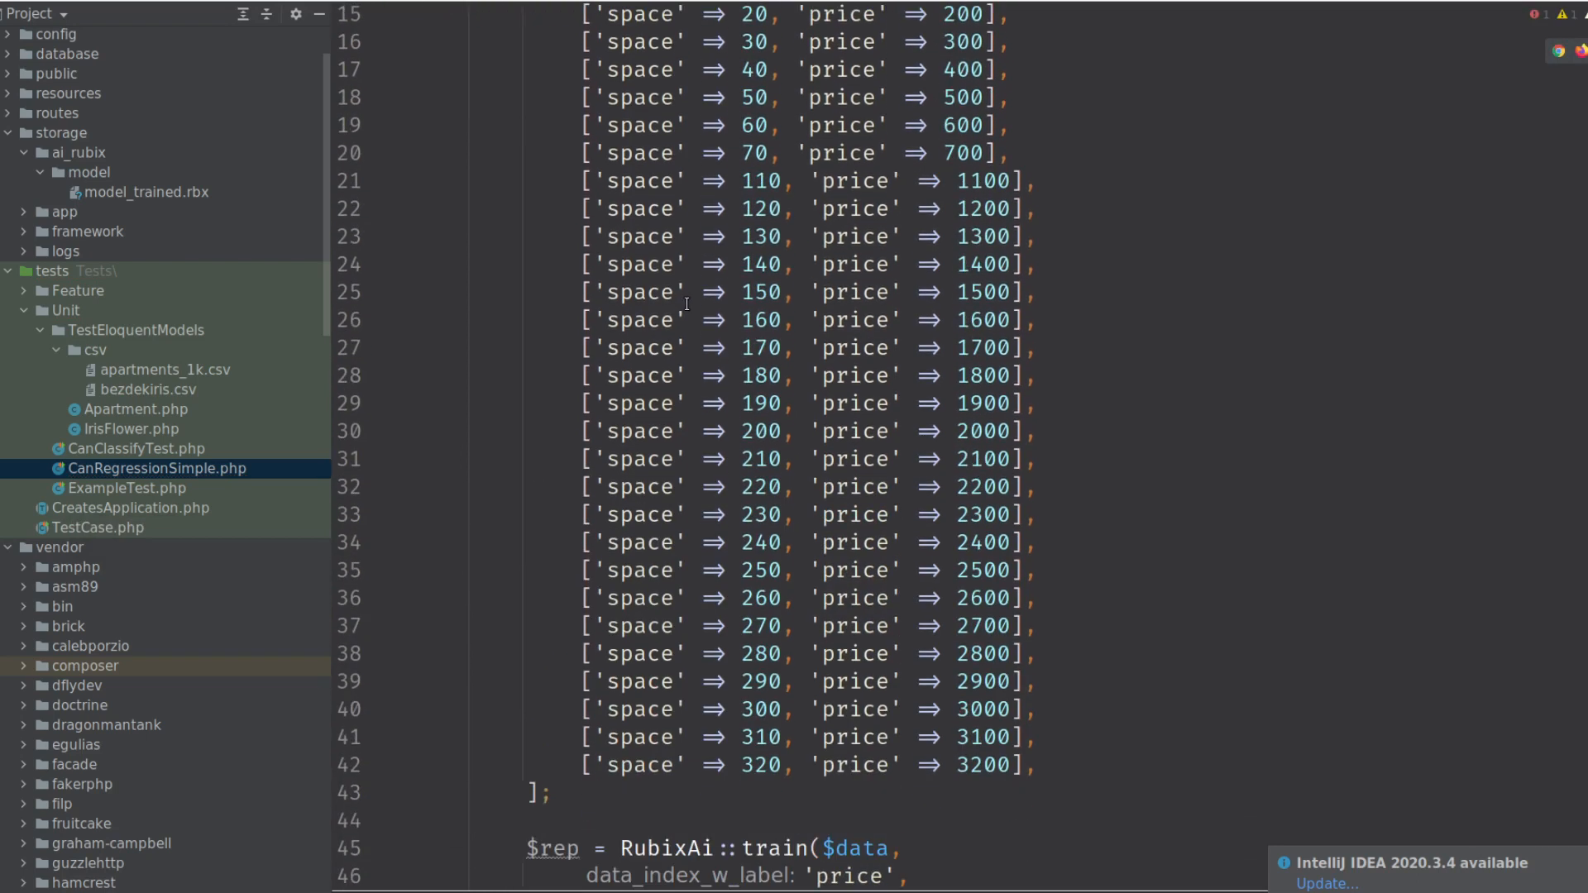
scroll(down, 3)
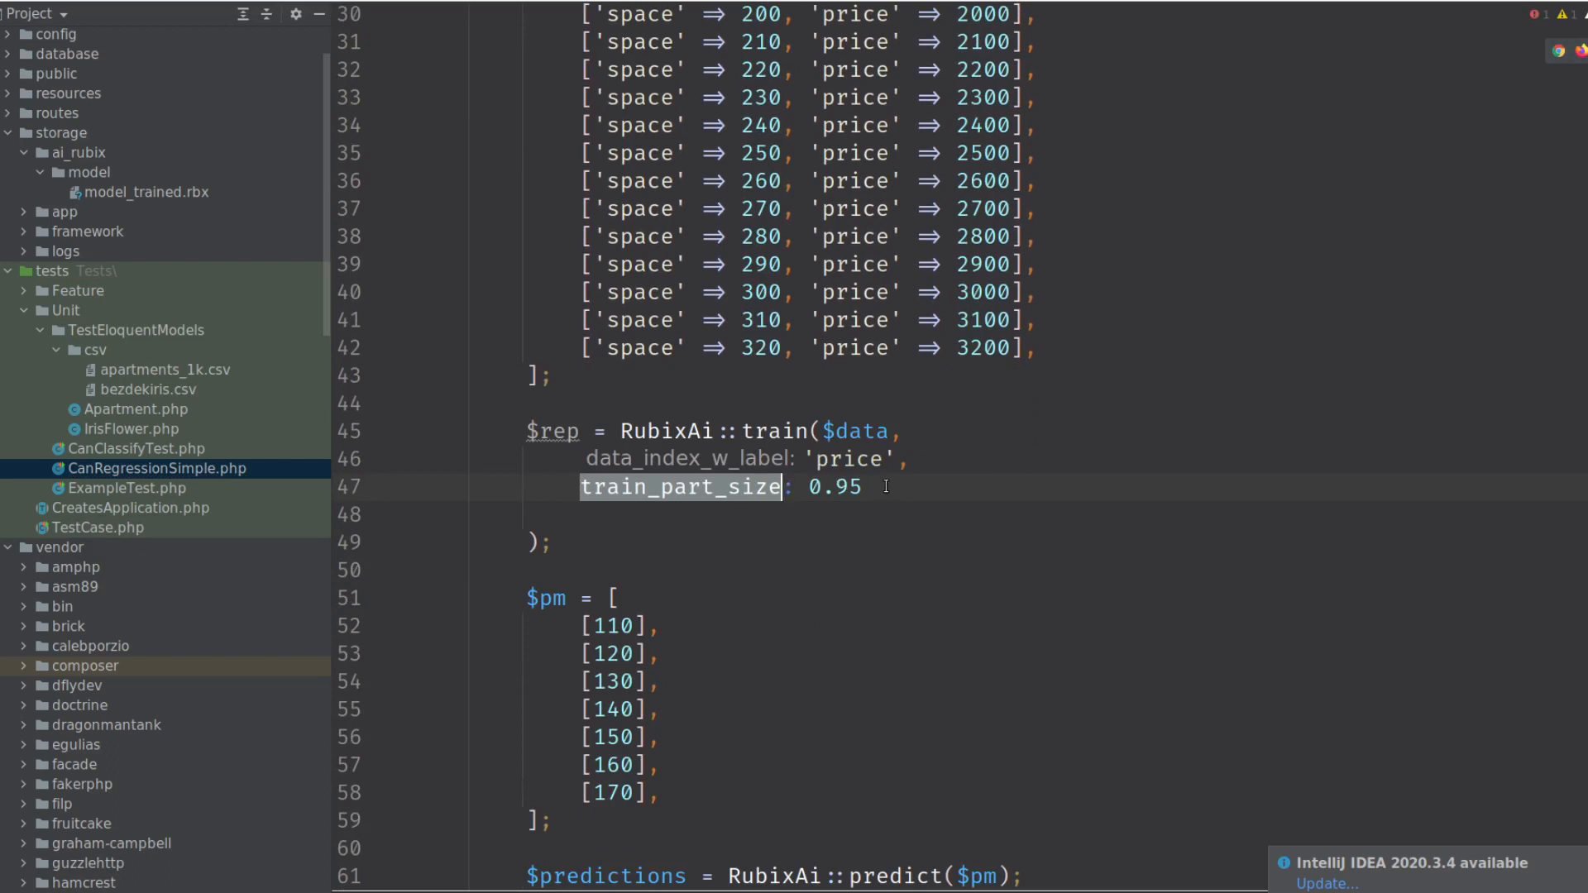
mouse_move(909, 482)
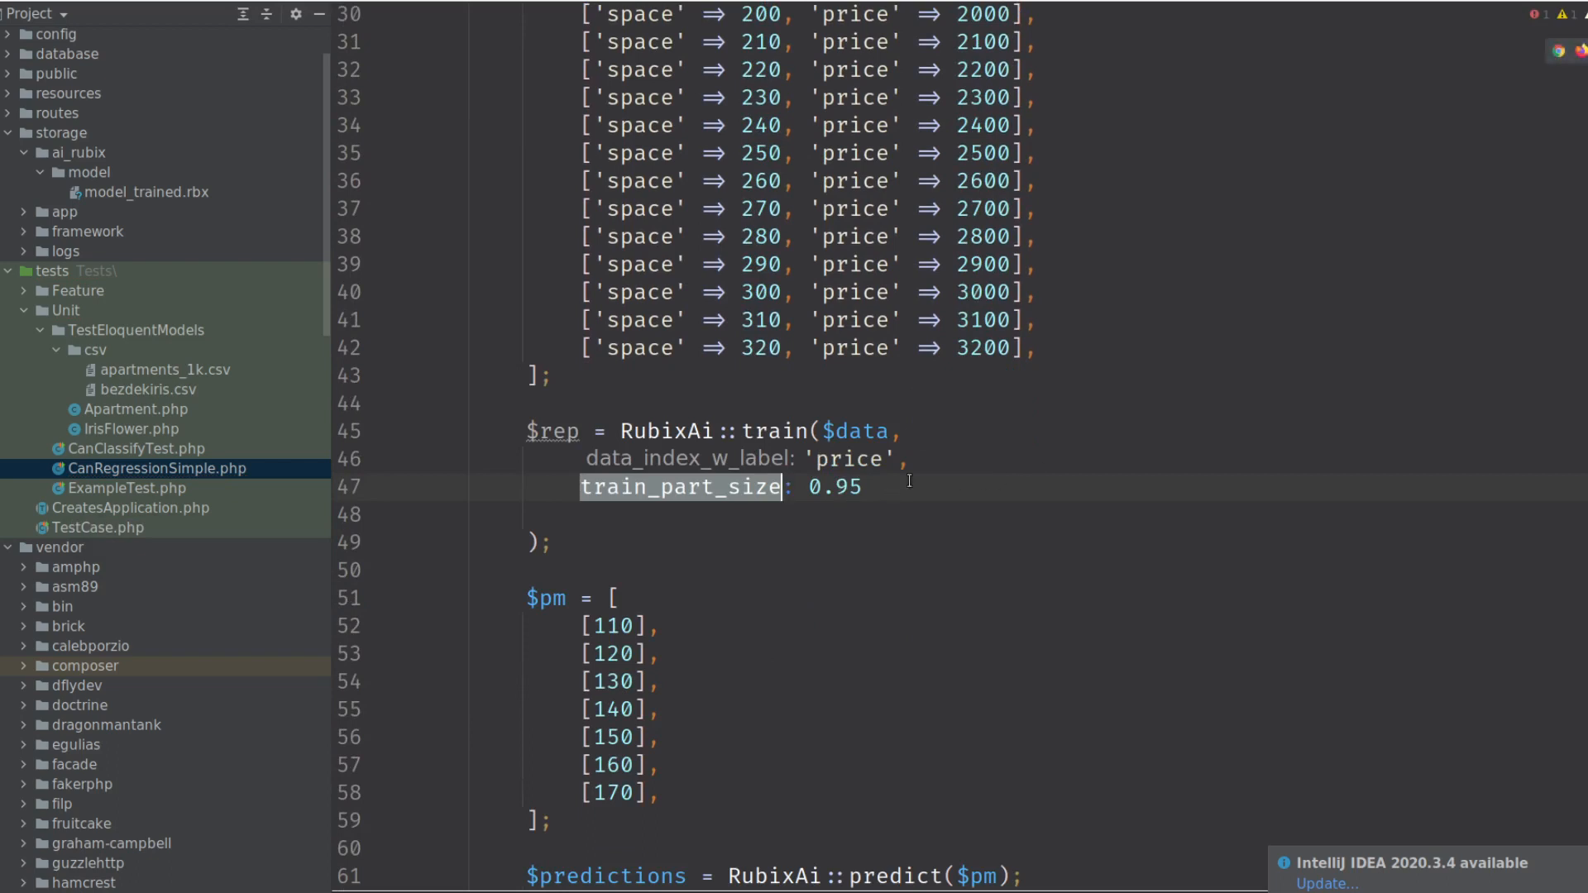
Rerun the test in the terminal and inspect the new predictions, 1140 through 1680.
click(839, 487)
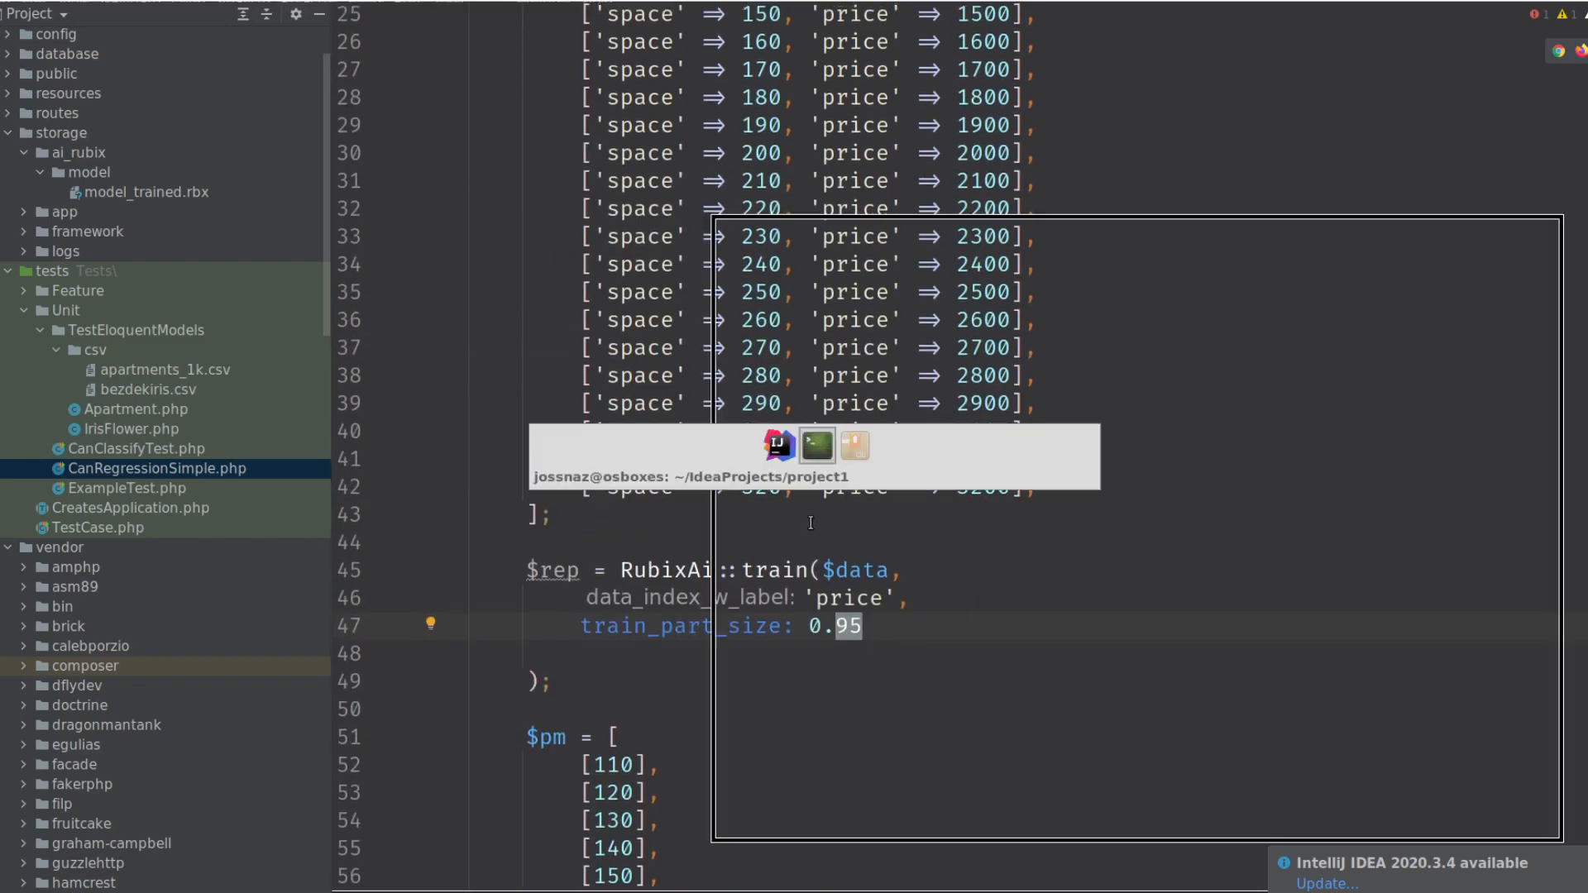
click(816, 446)
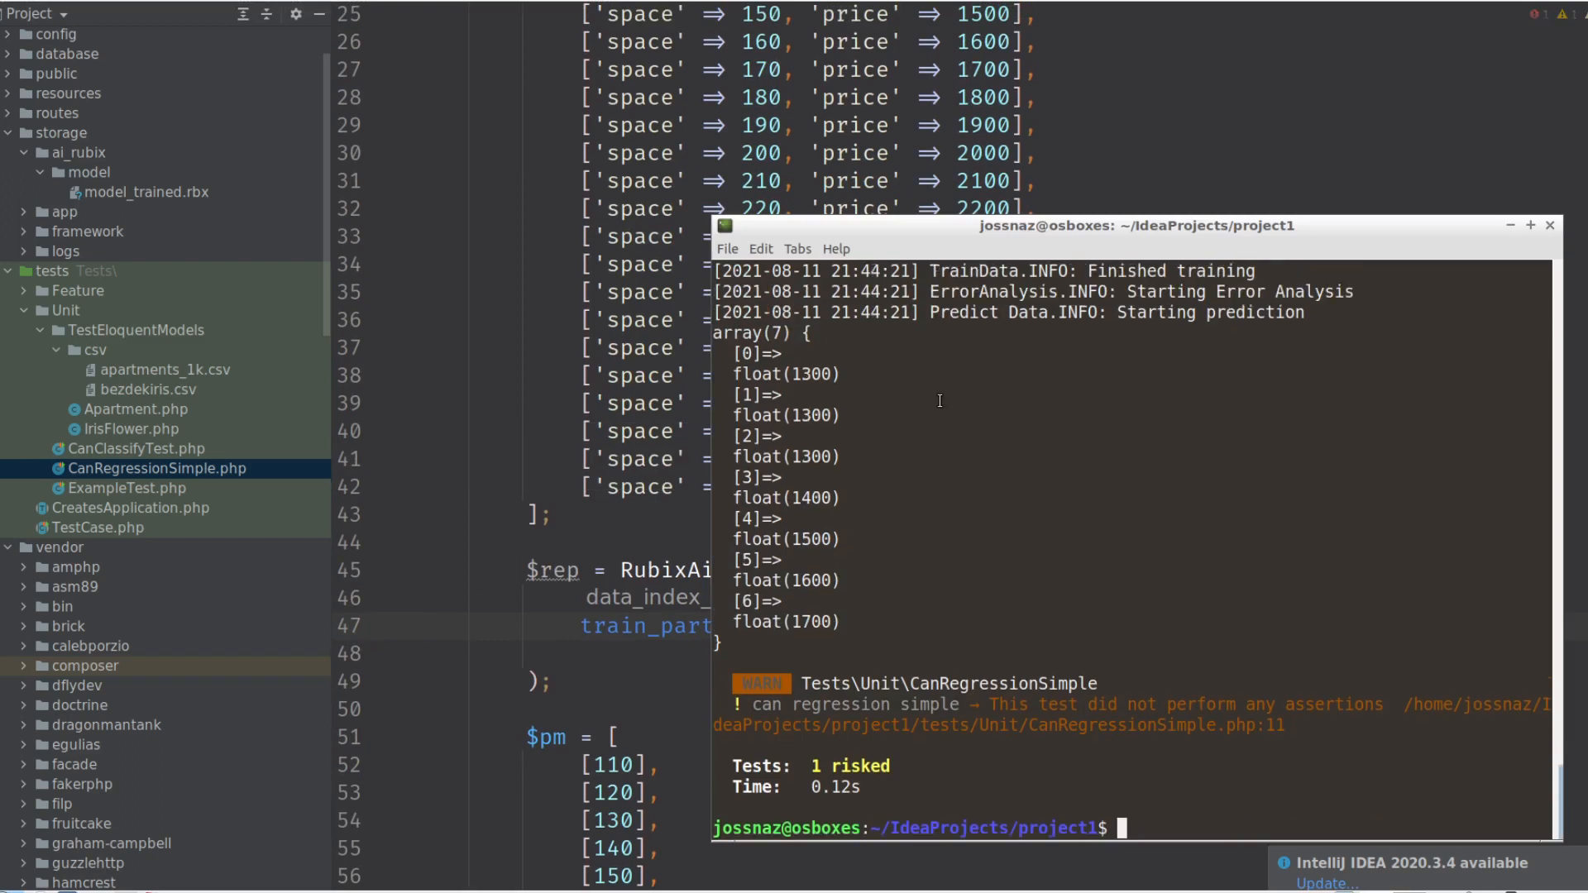
mouse_move(884, 477)
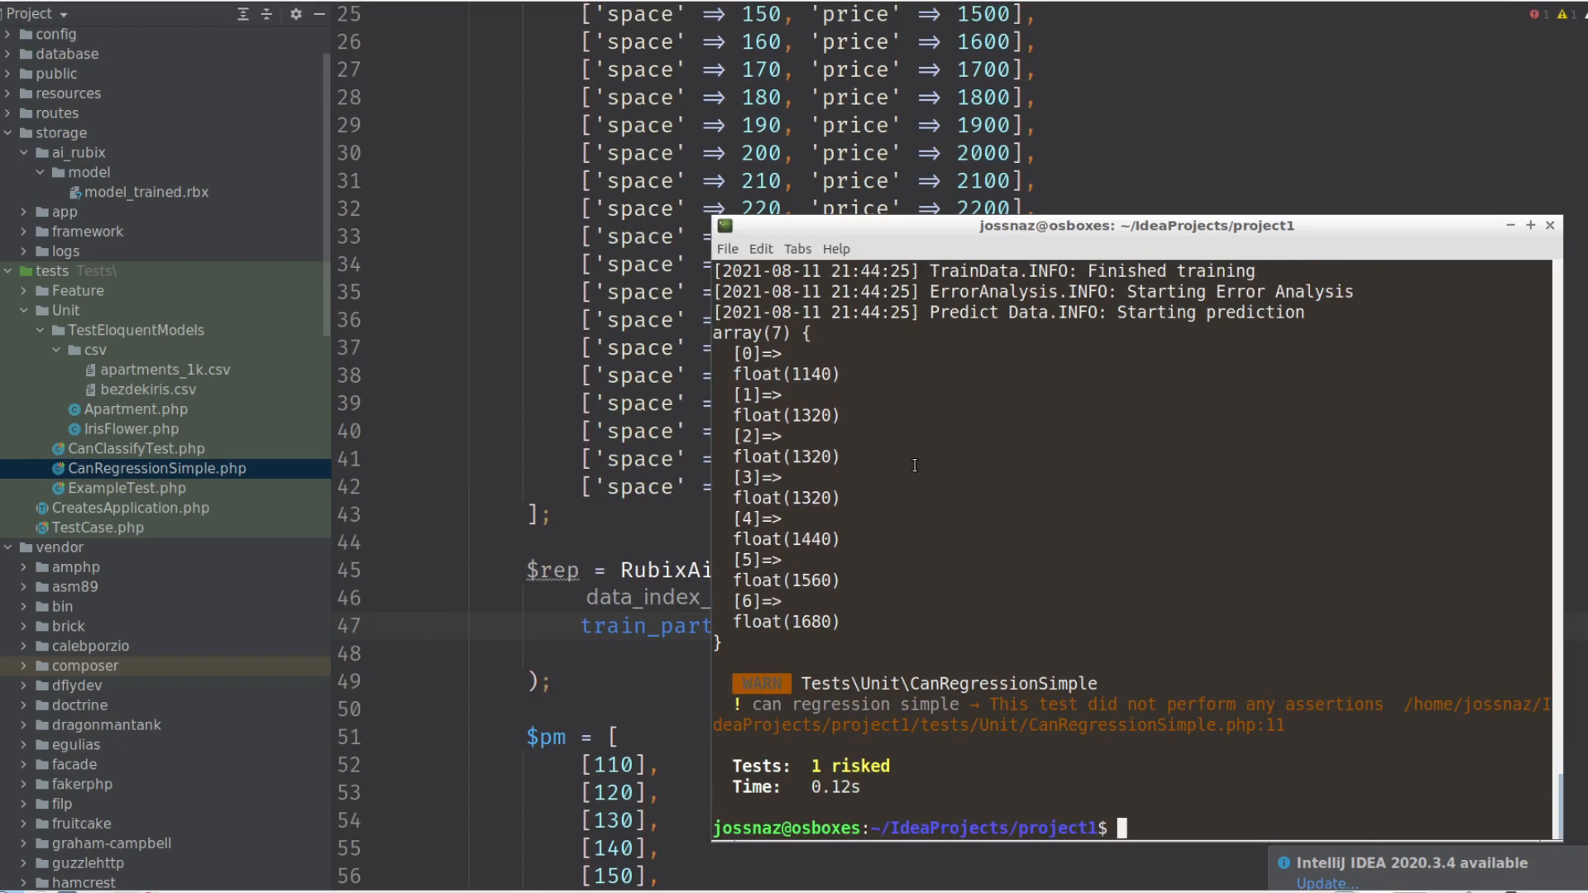
mouse_move(796, 365)
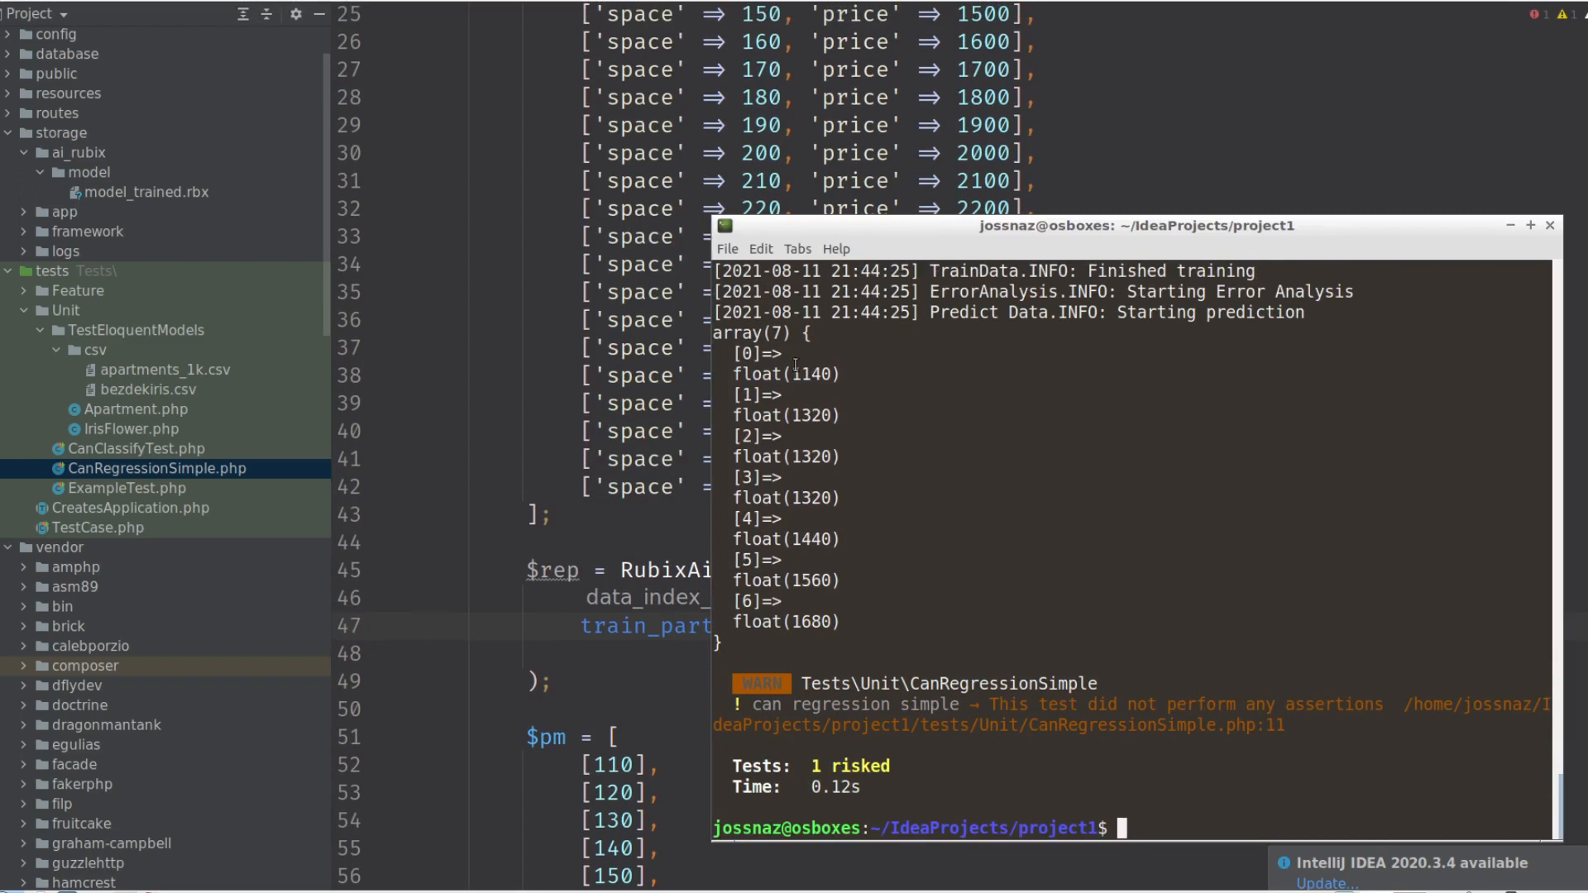
double_click(809, 415)
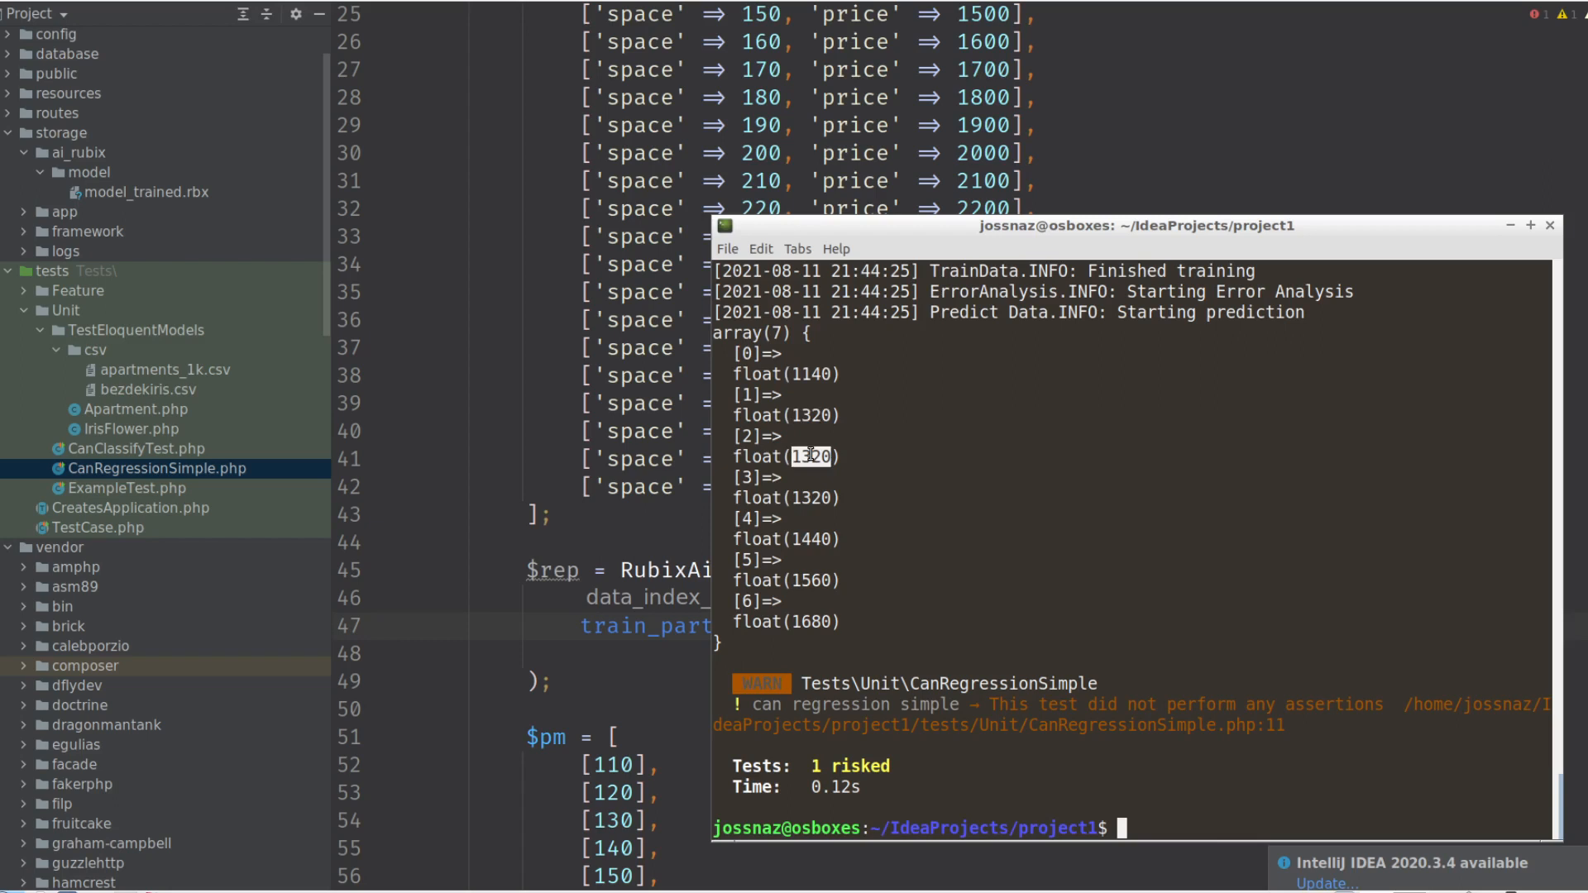
mouse_move(884, 503)
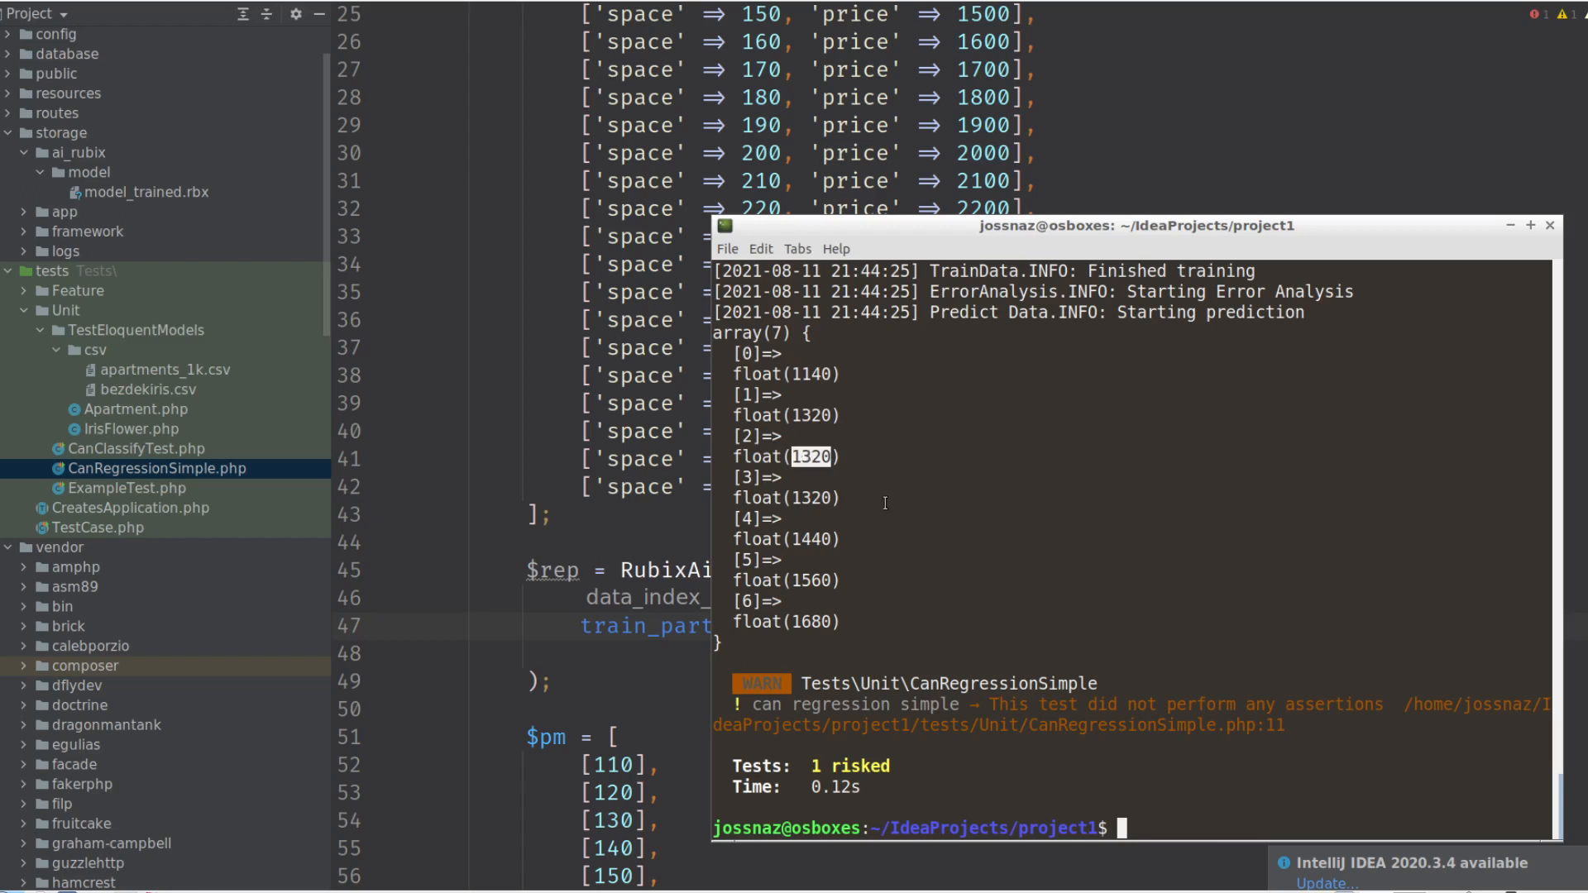
mouse_move(816, 555)
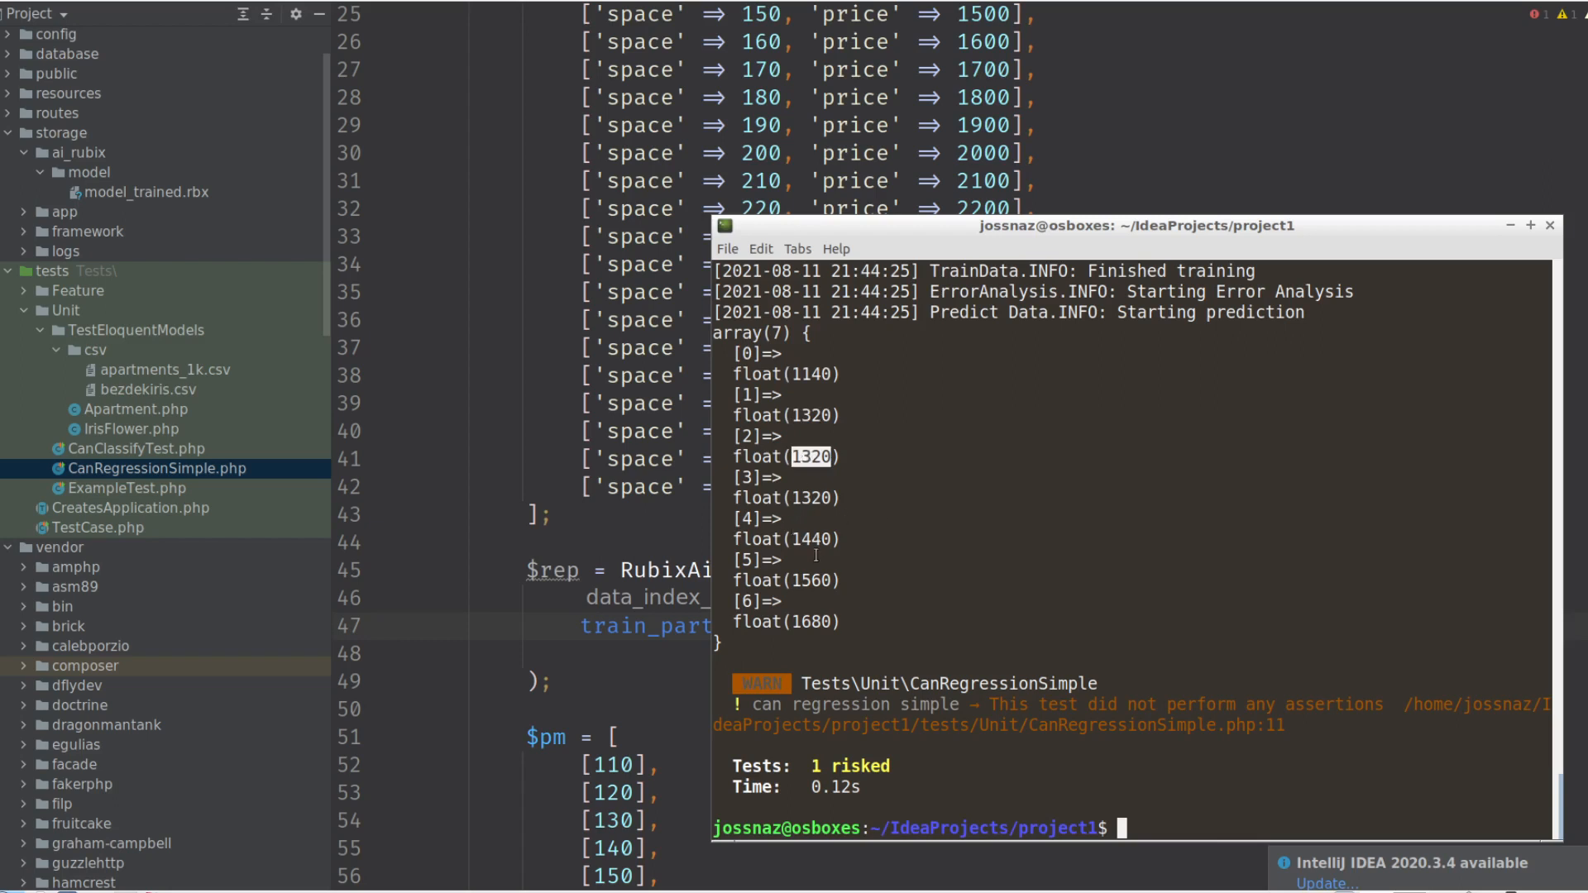
mouse_move(818, 586)
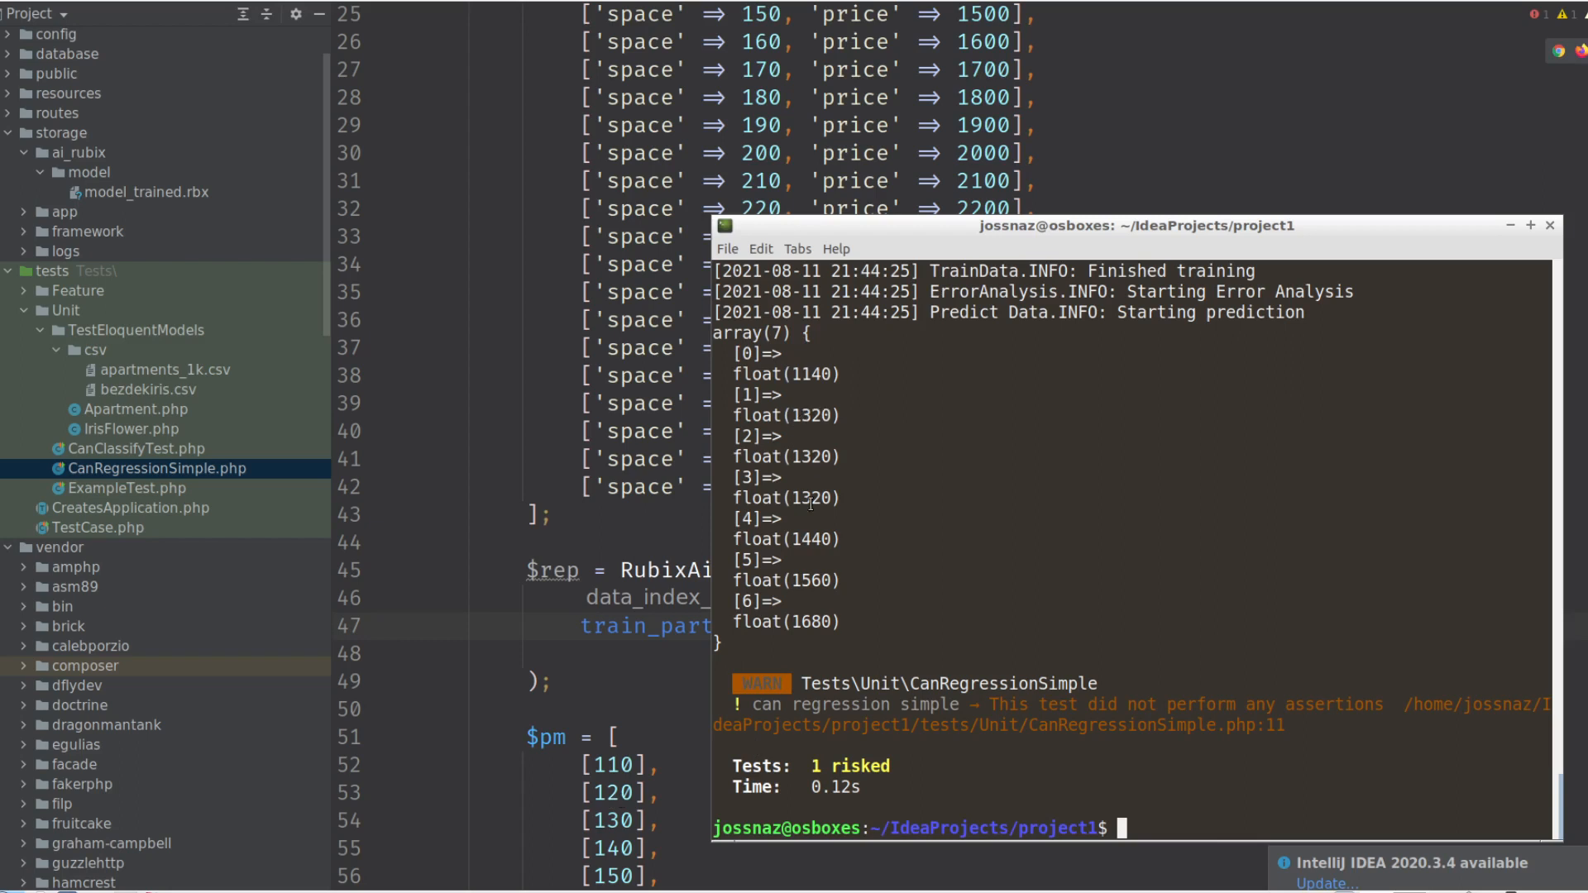
double_click(811, 457)
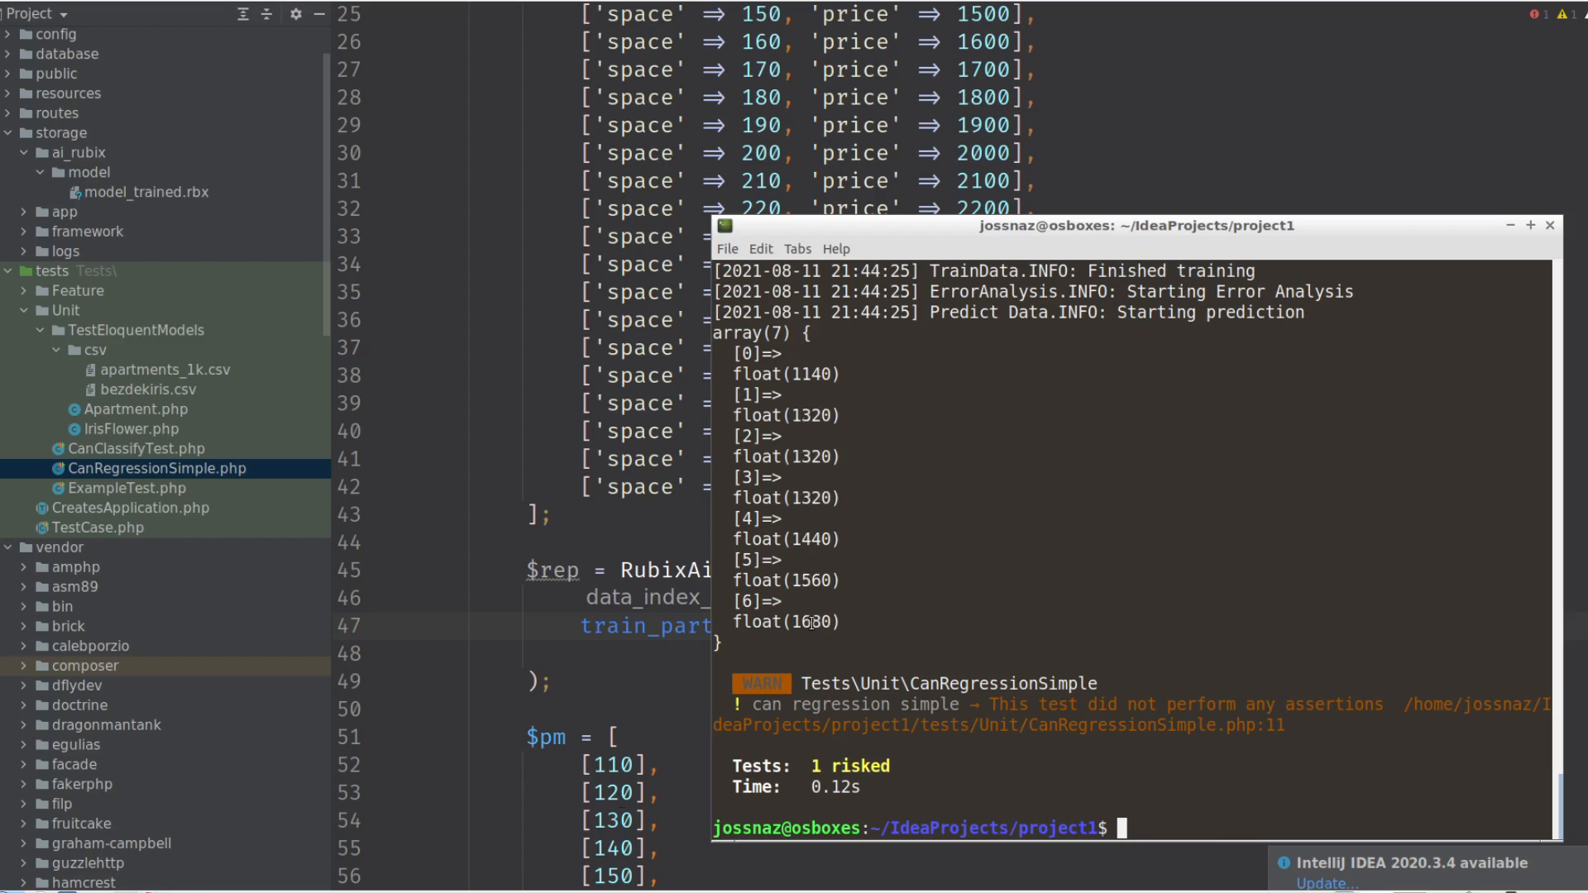
scroll(down, 3)
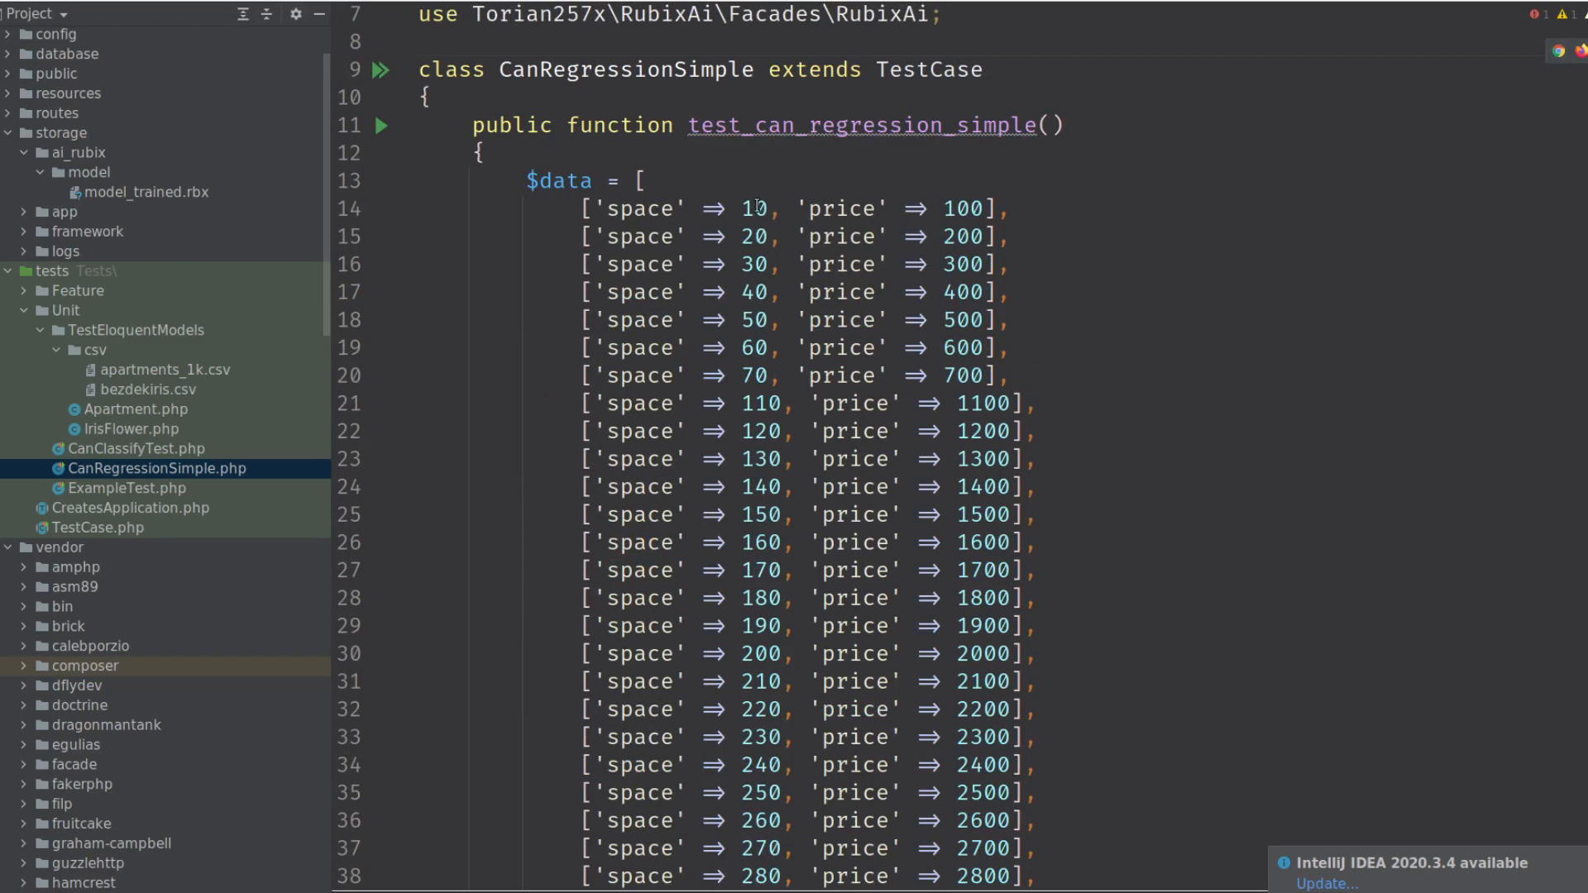
Append an estimator_algorithm: argument right after train_part_size: 0.95 in the train call.
scroll(down, 3)
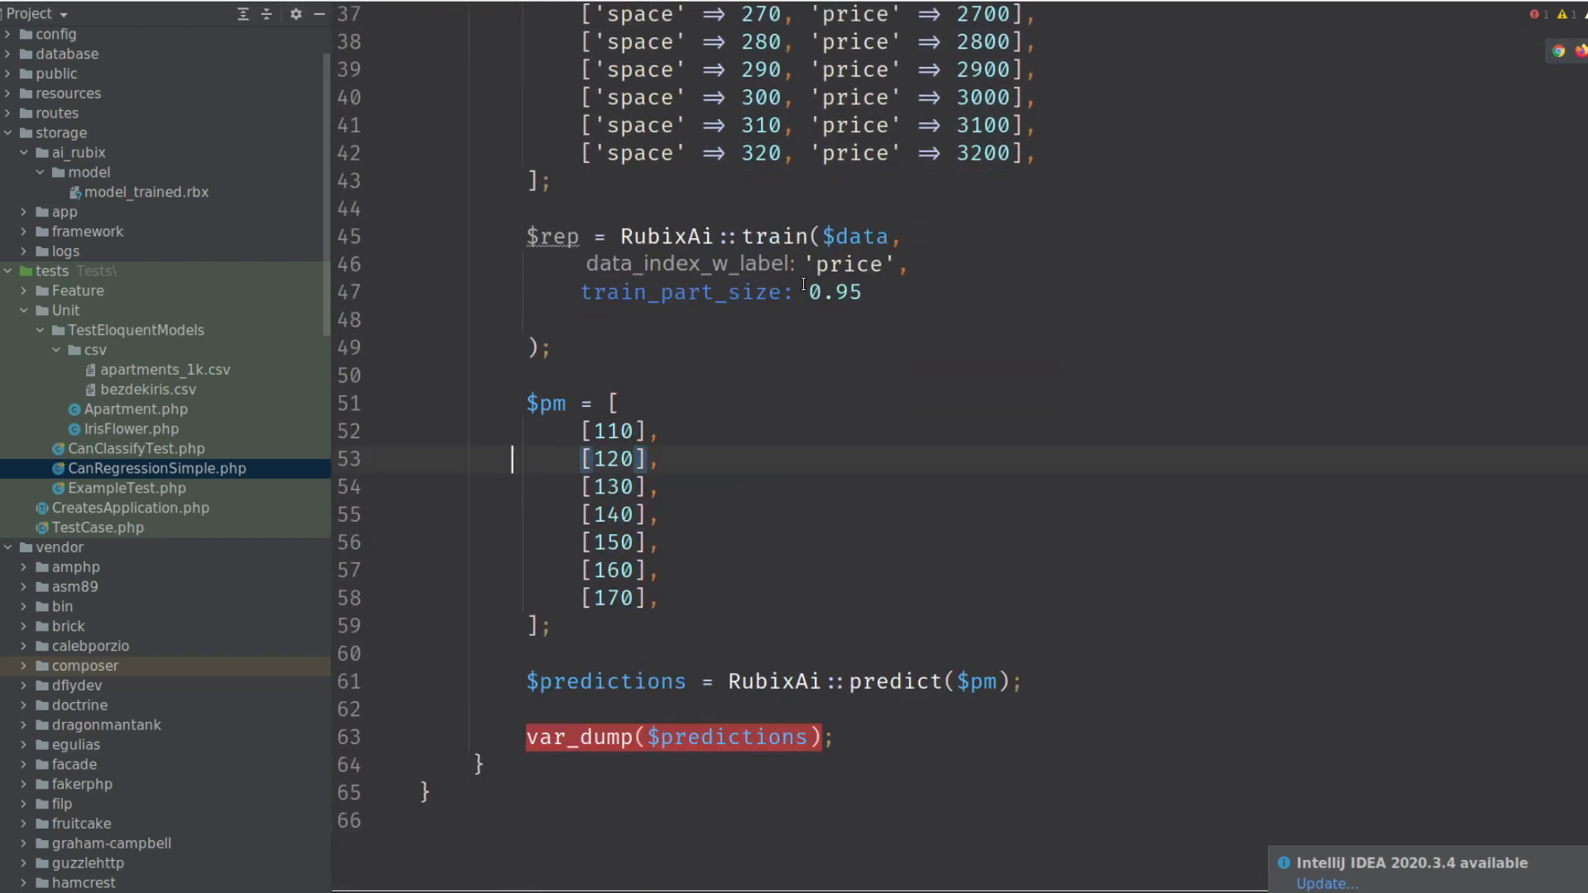
scroll(up, 3)
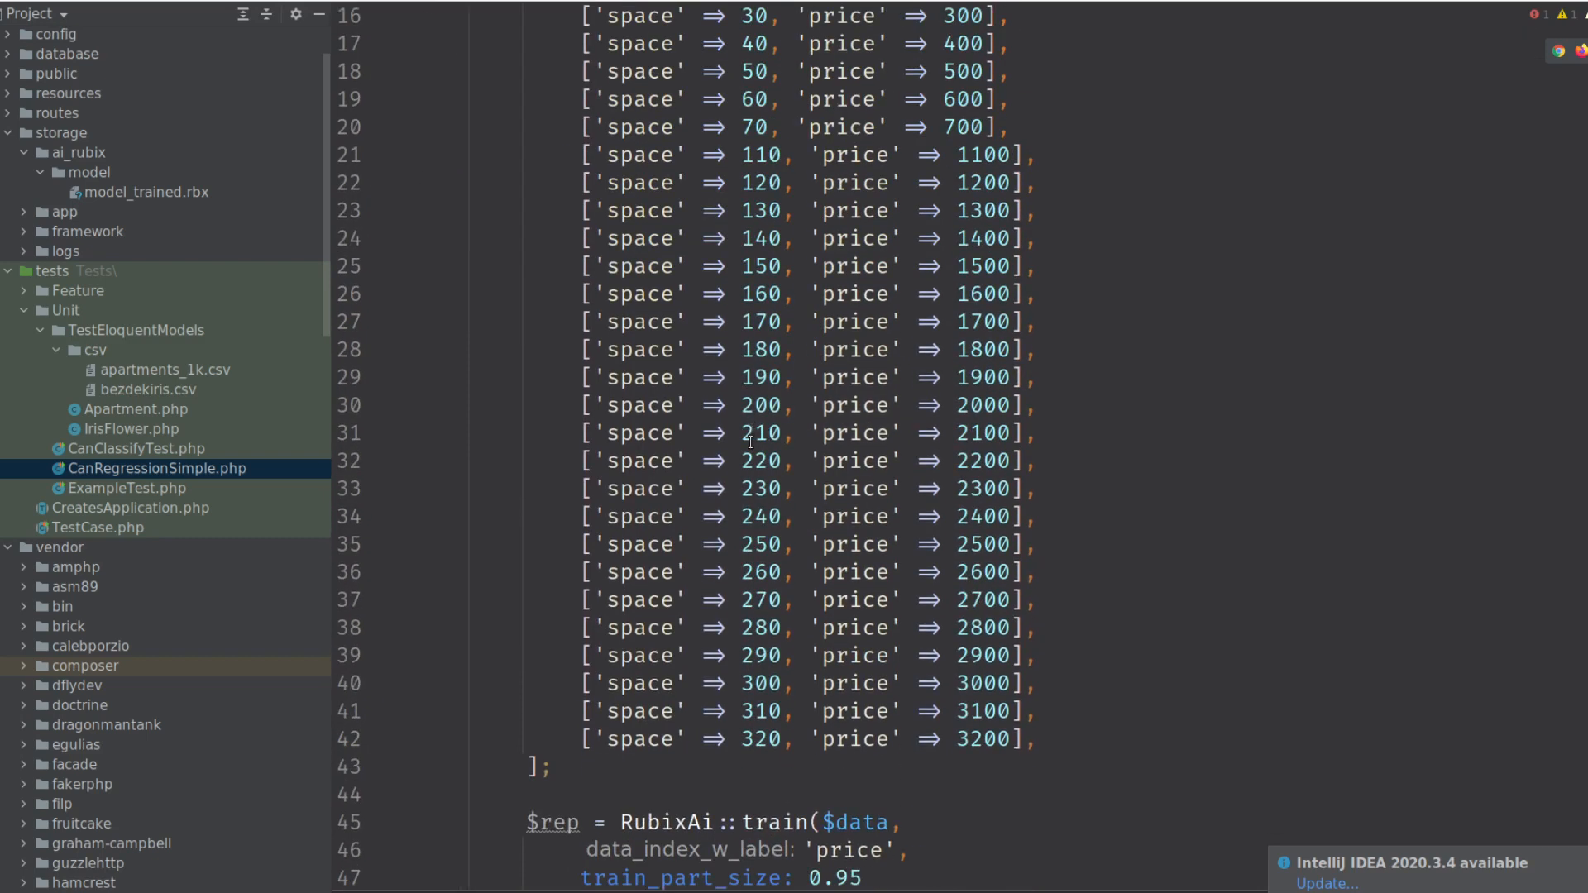
scroll(down, 3)
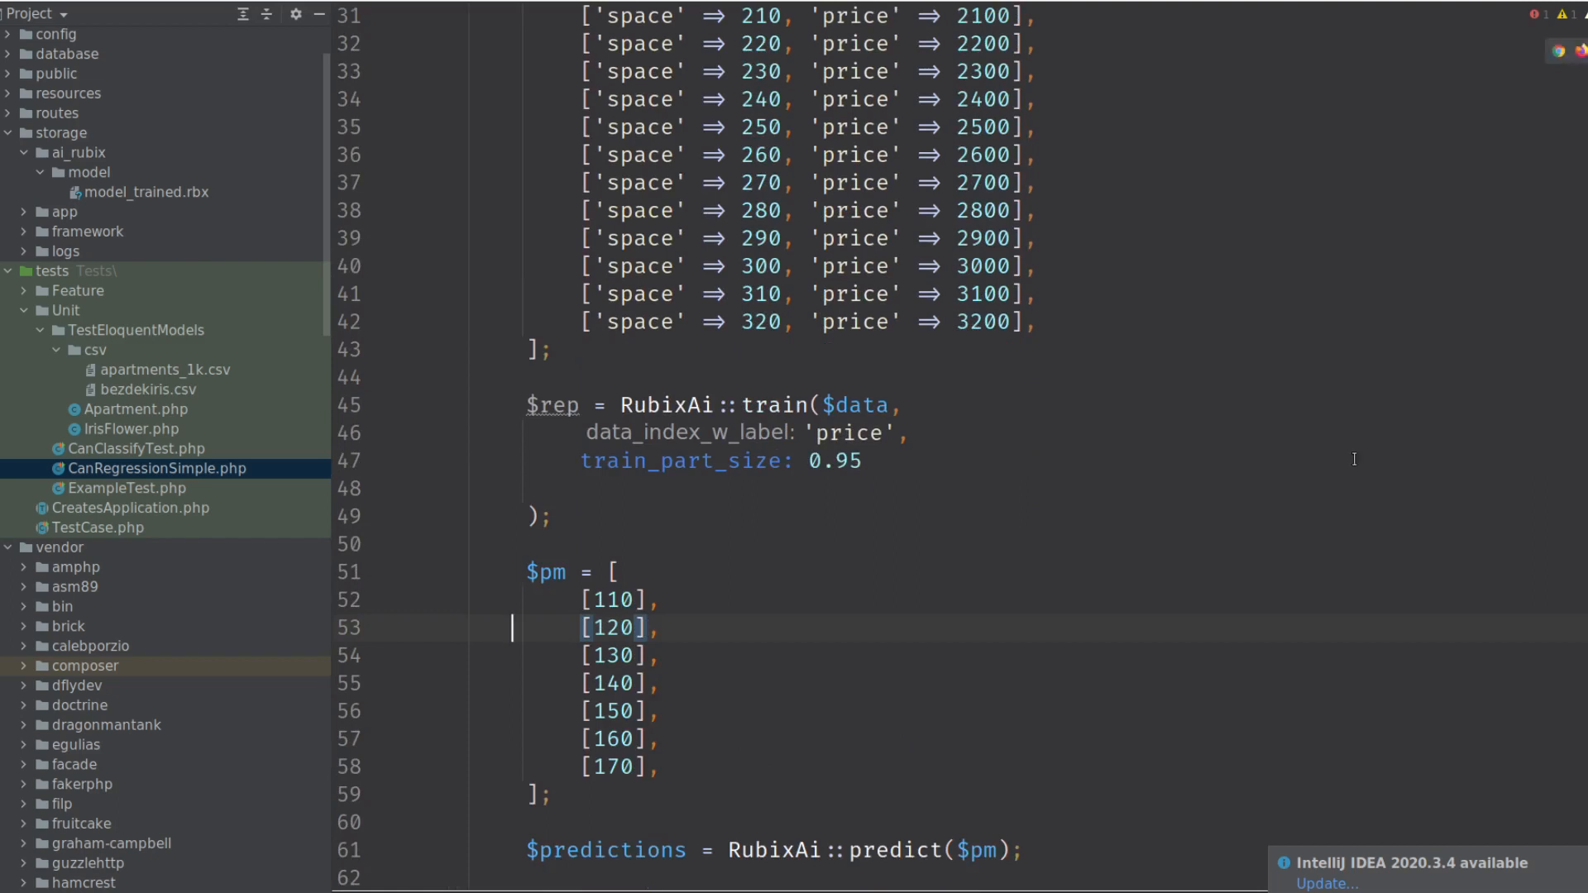
click(866, 461)
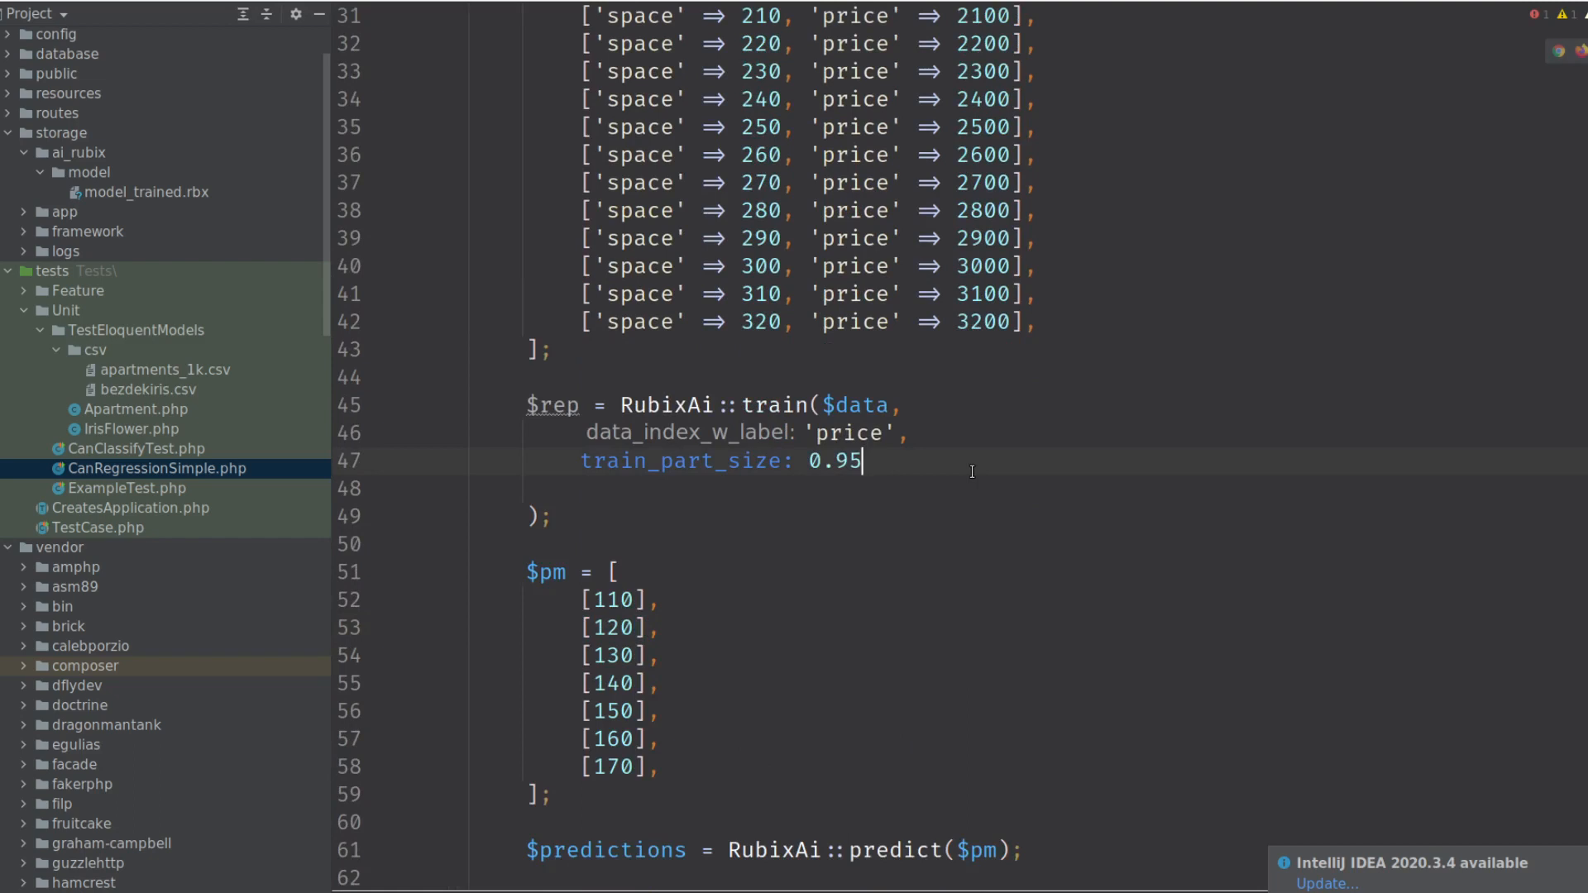
text(,estimator_algorithm:)
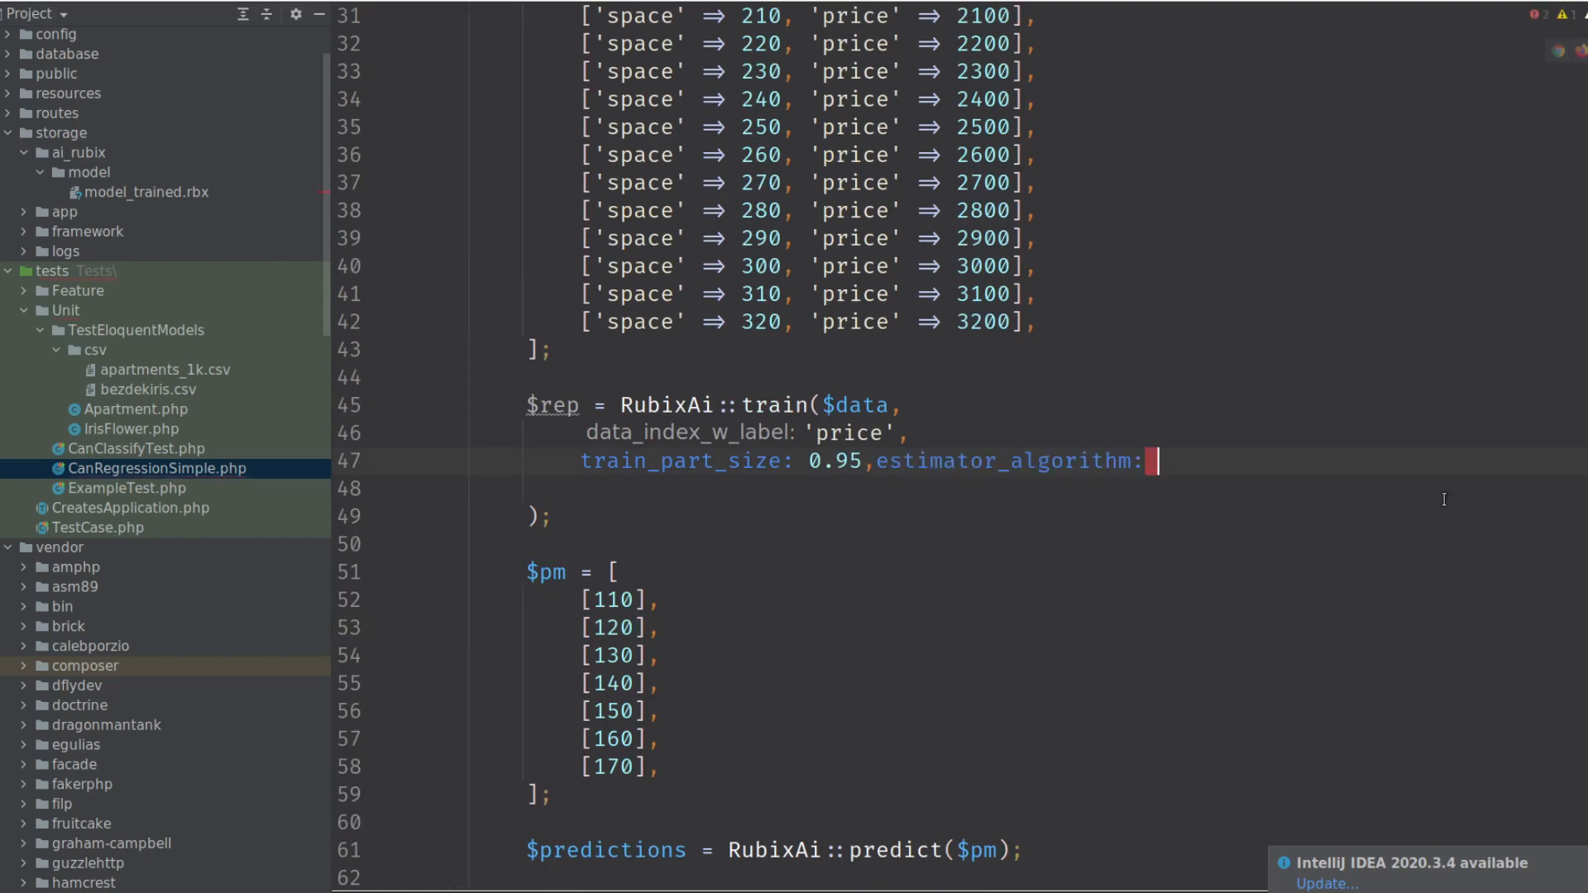
key(enter)
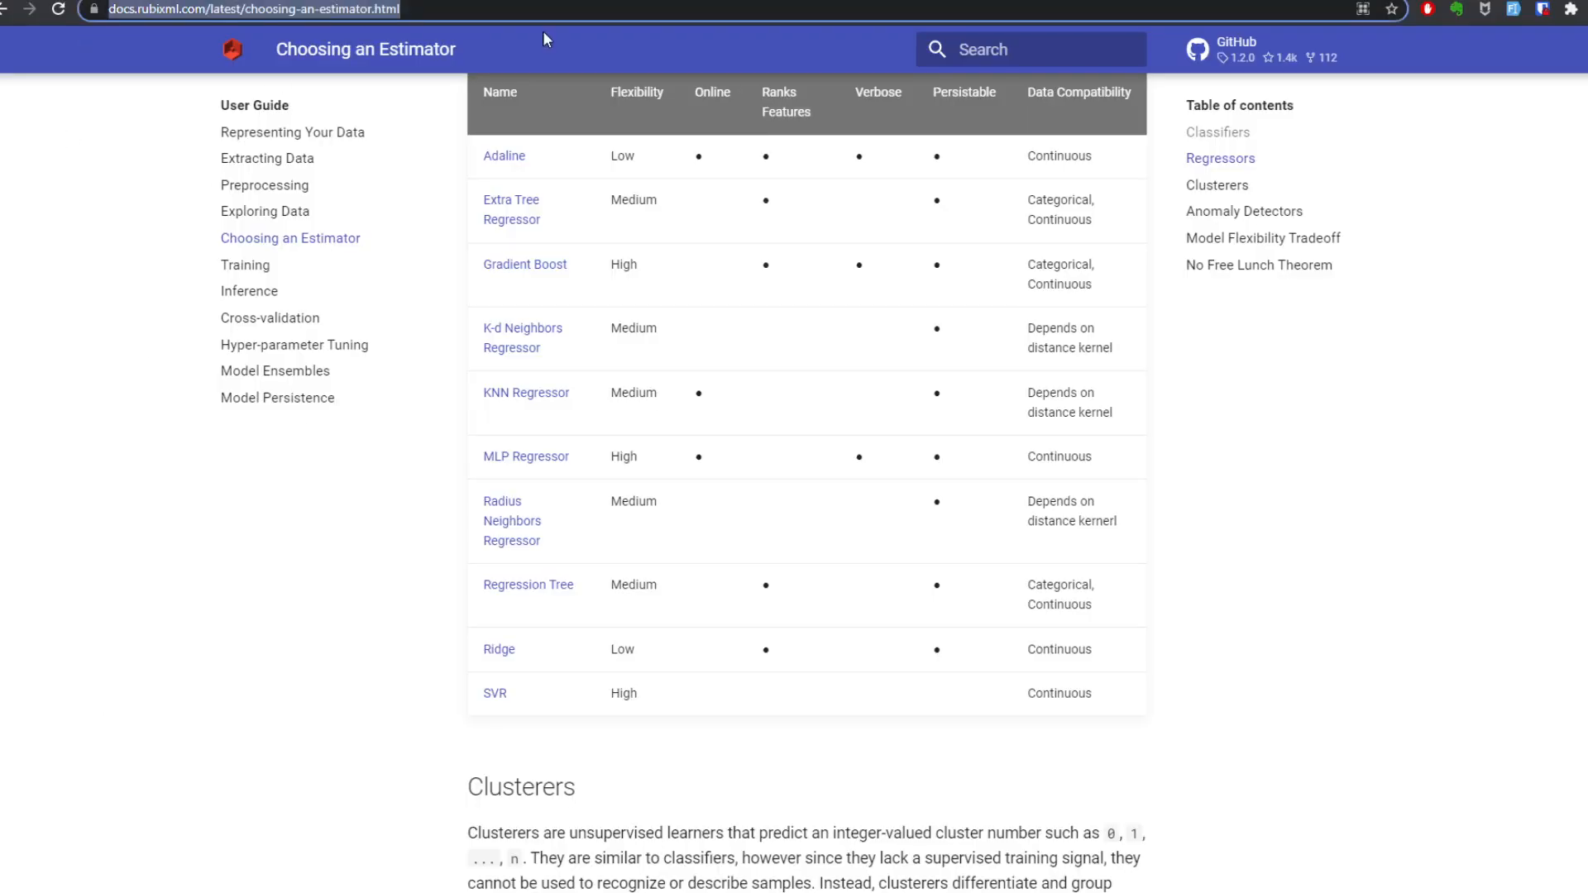
Browse the Regressors table on Choosing an Estimator and select the Ridge name.
scroll(up, 3)
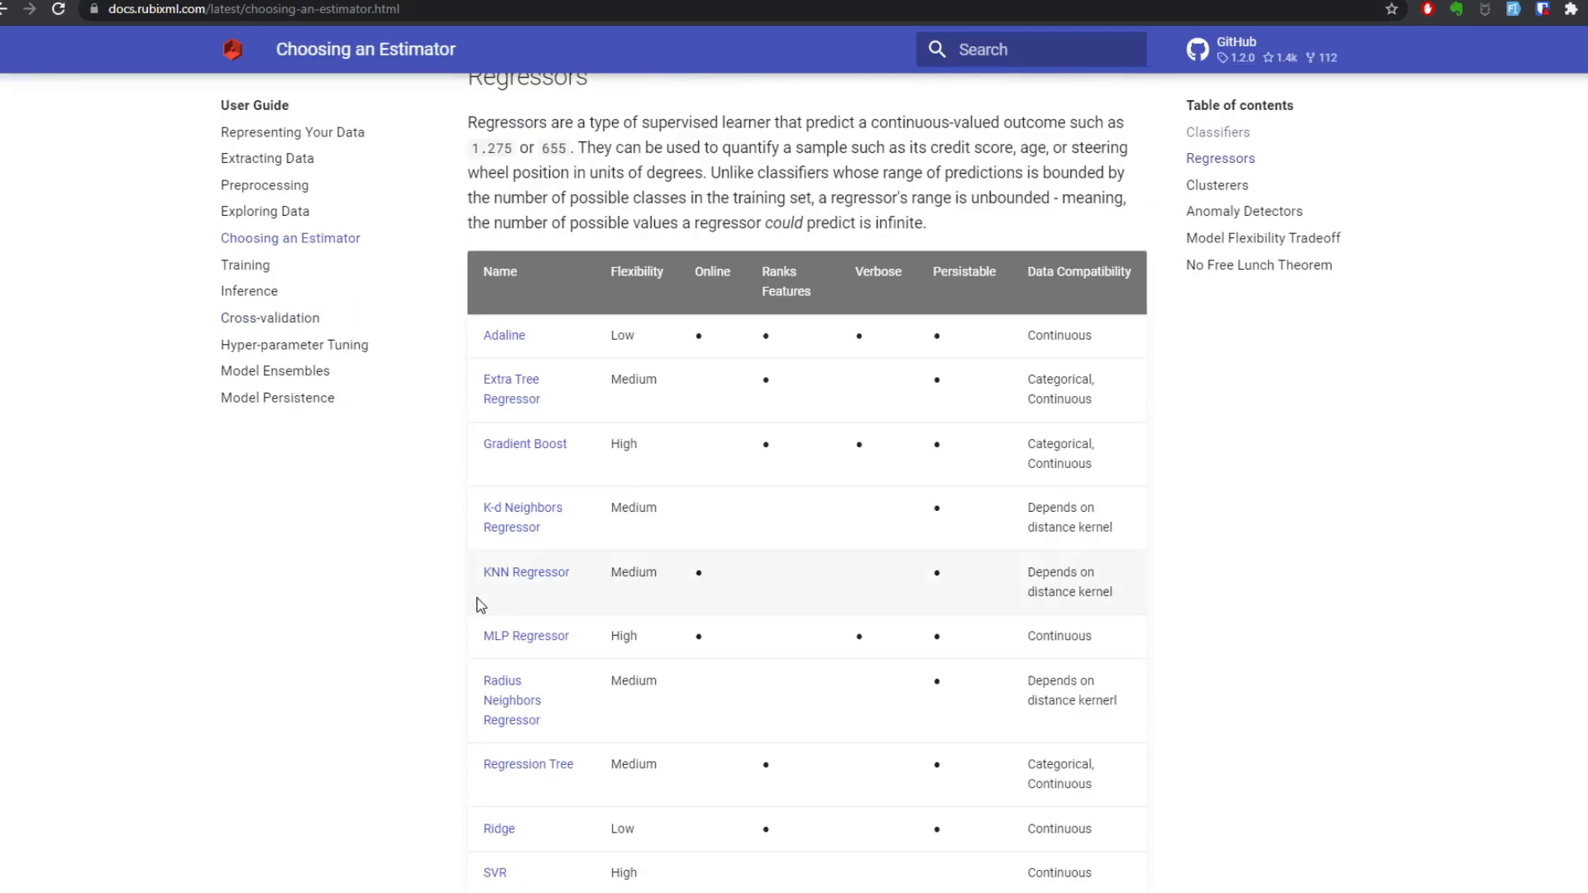
scroll(up, 3)
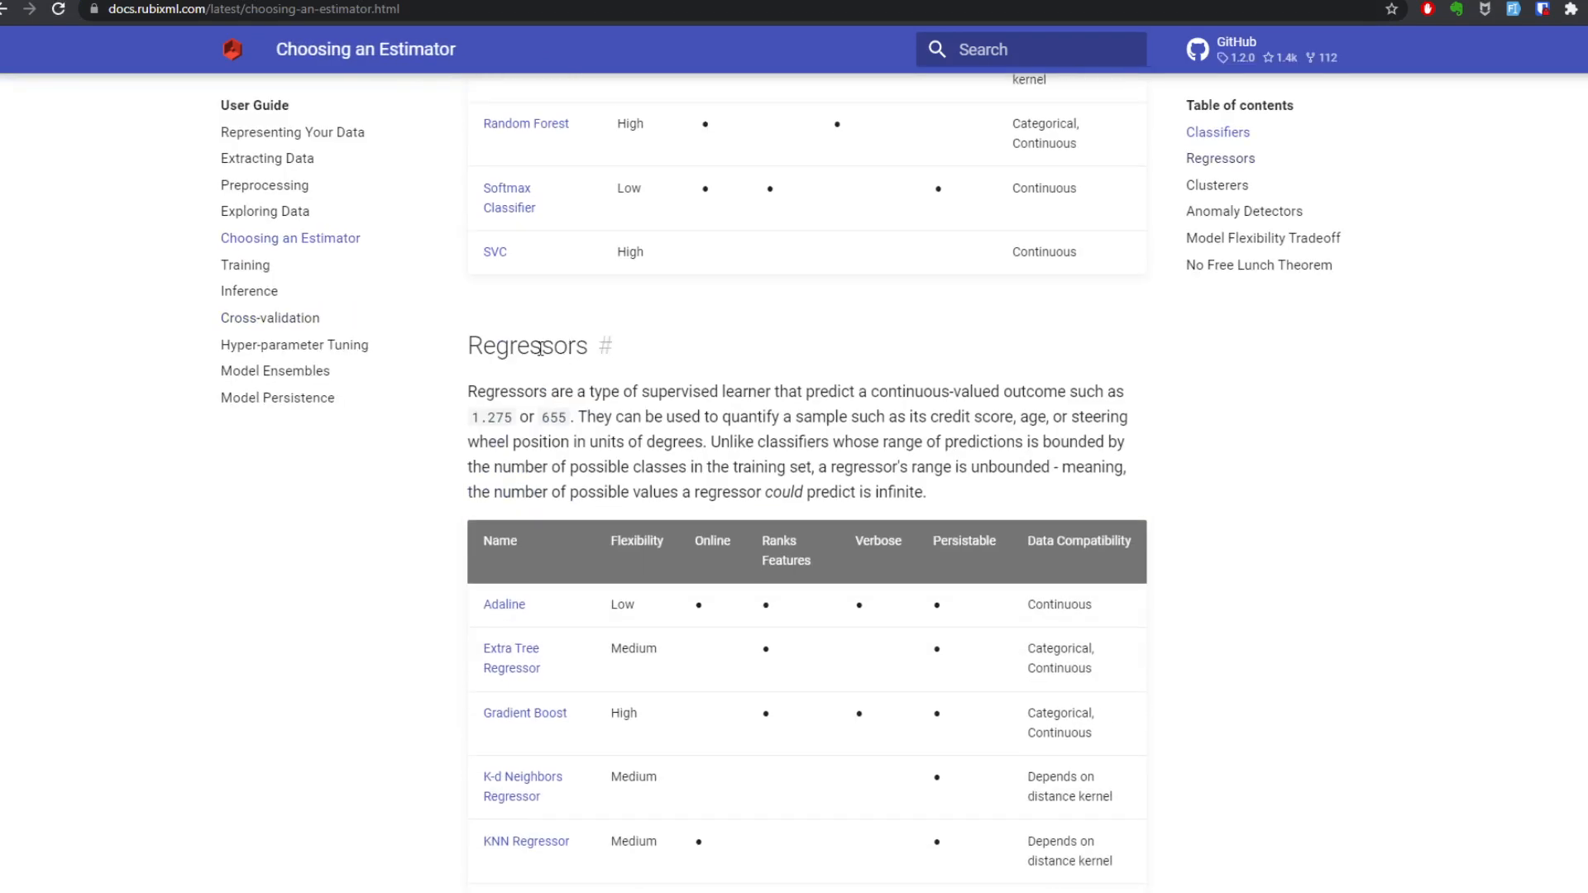
scroll(down, 3)
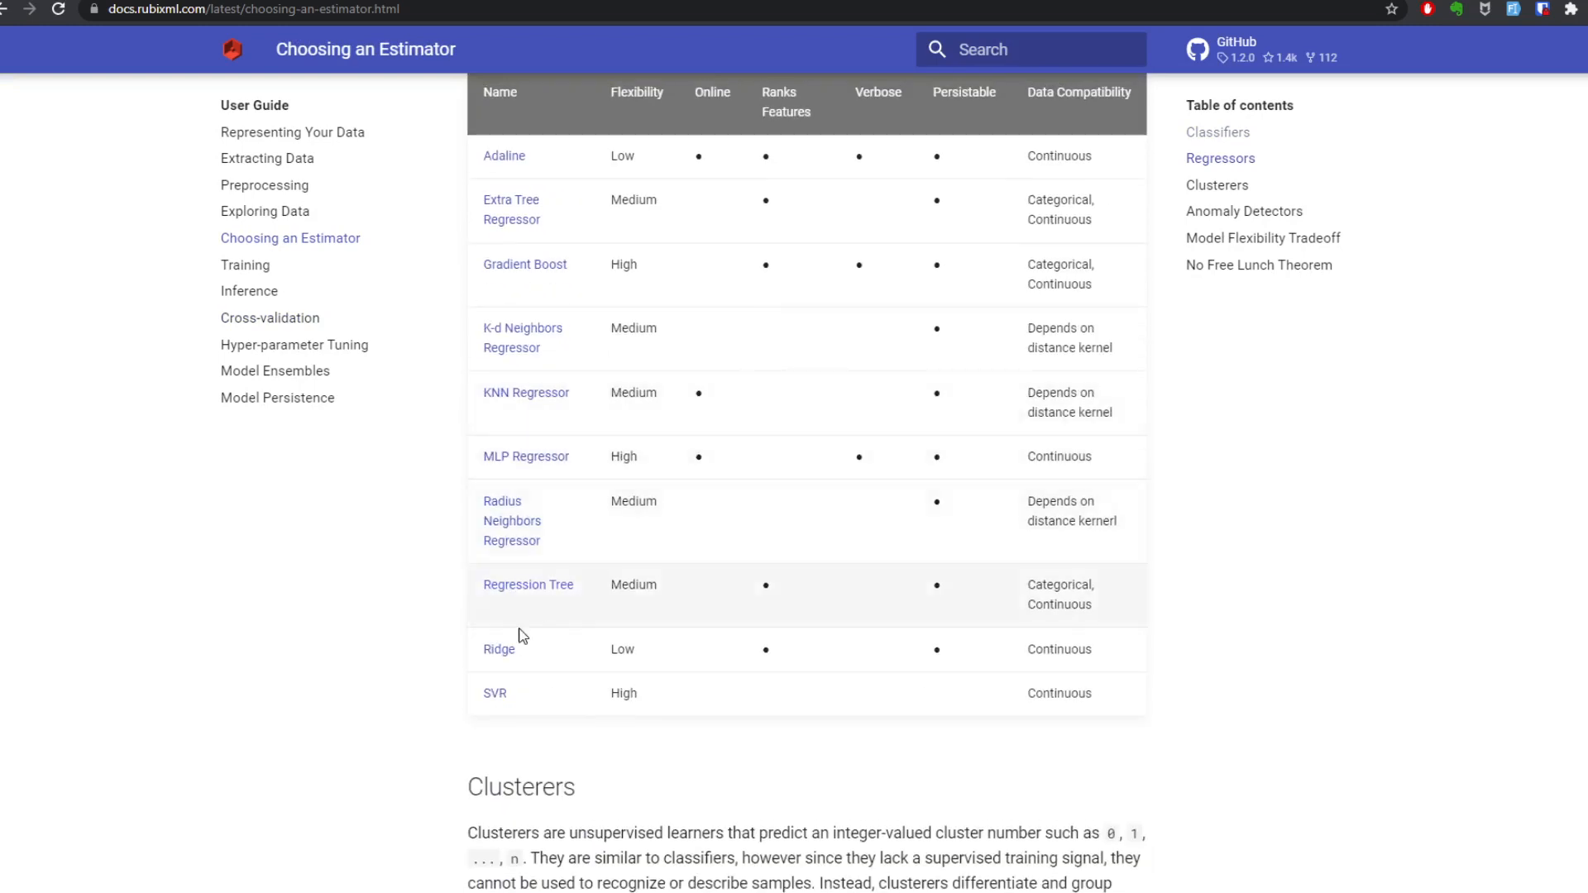
mouse_move(509, 633)
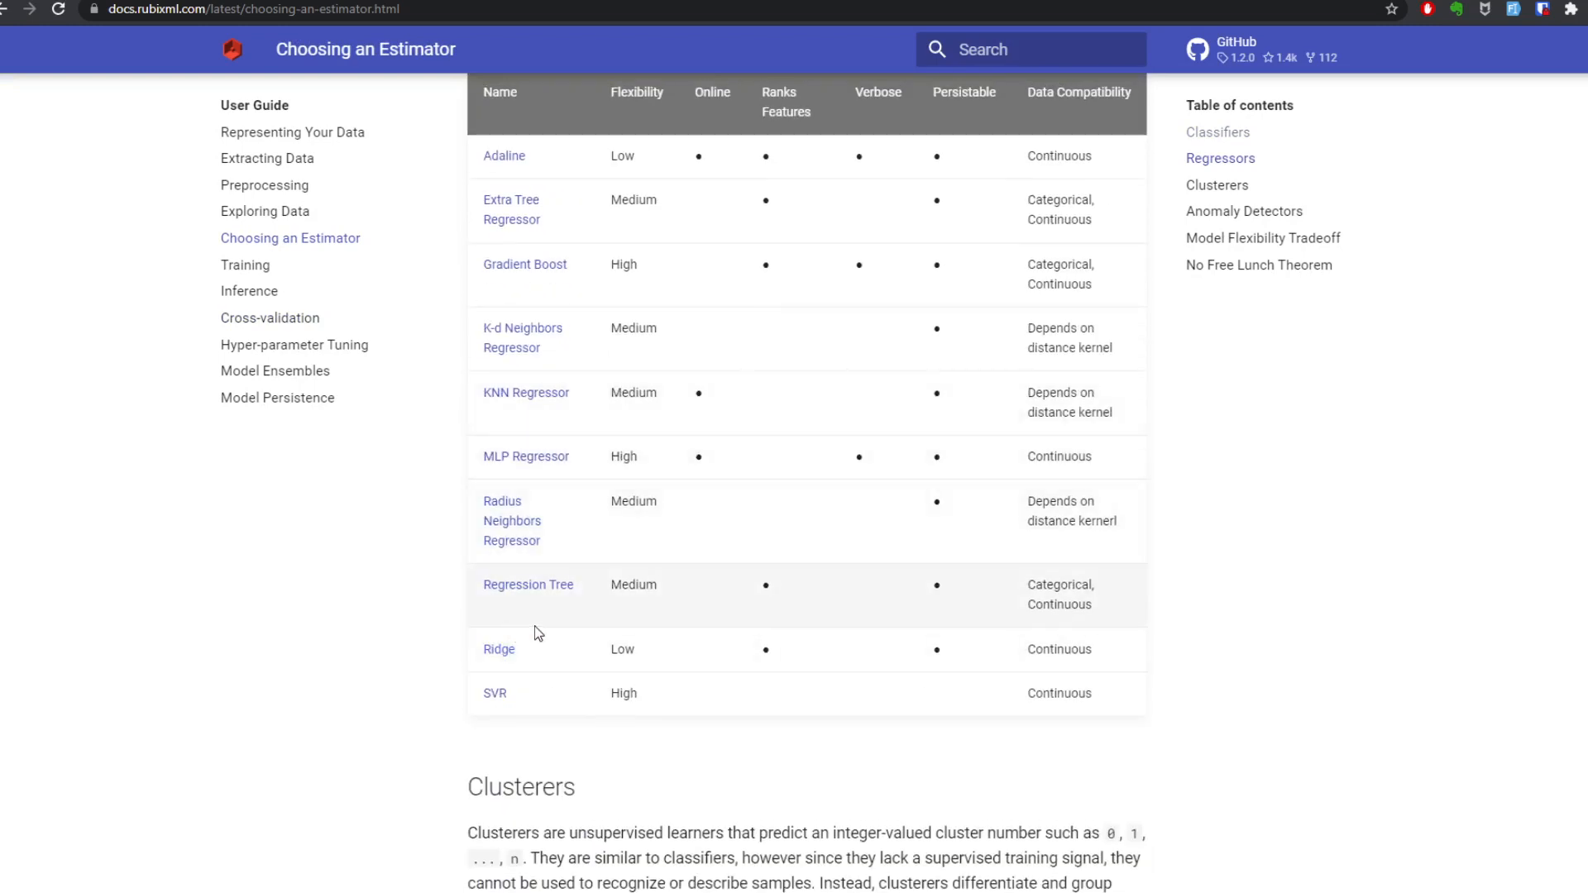
double_click(498, 649)
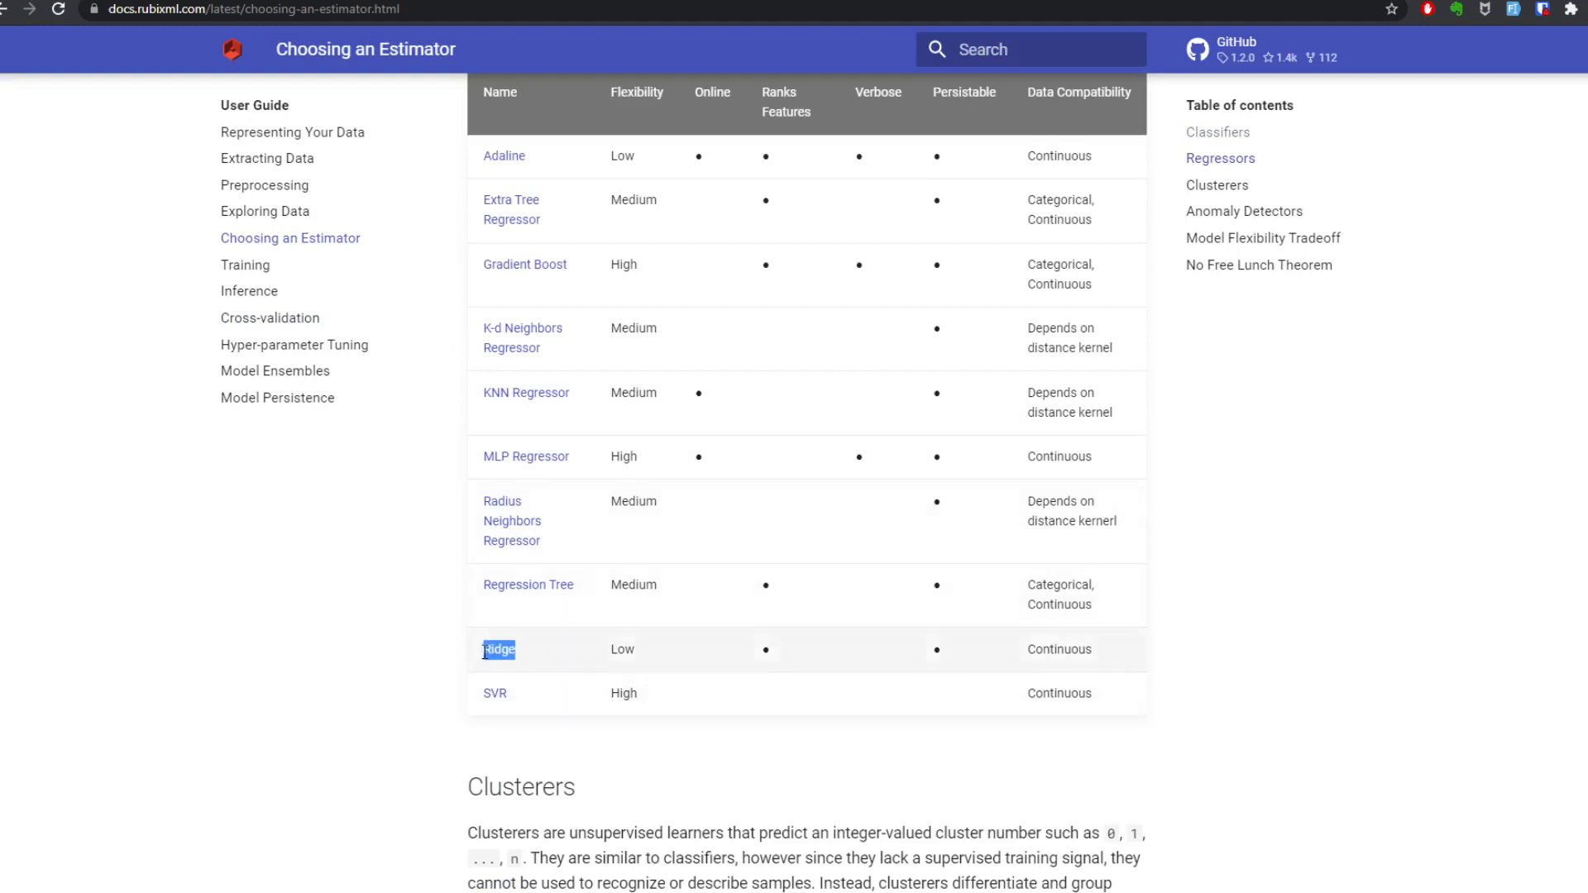
mouse_move(342, 503)
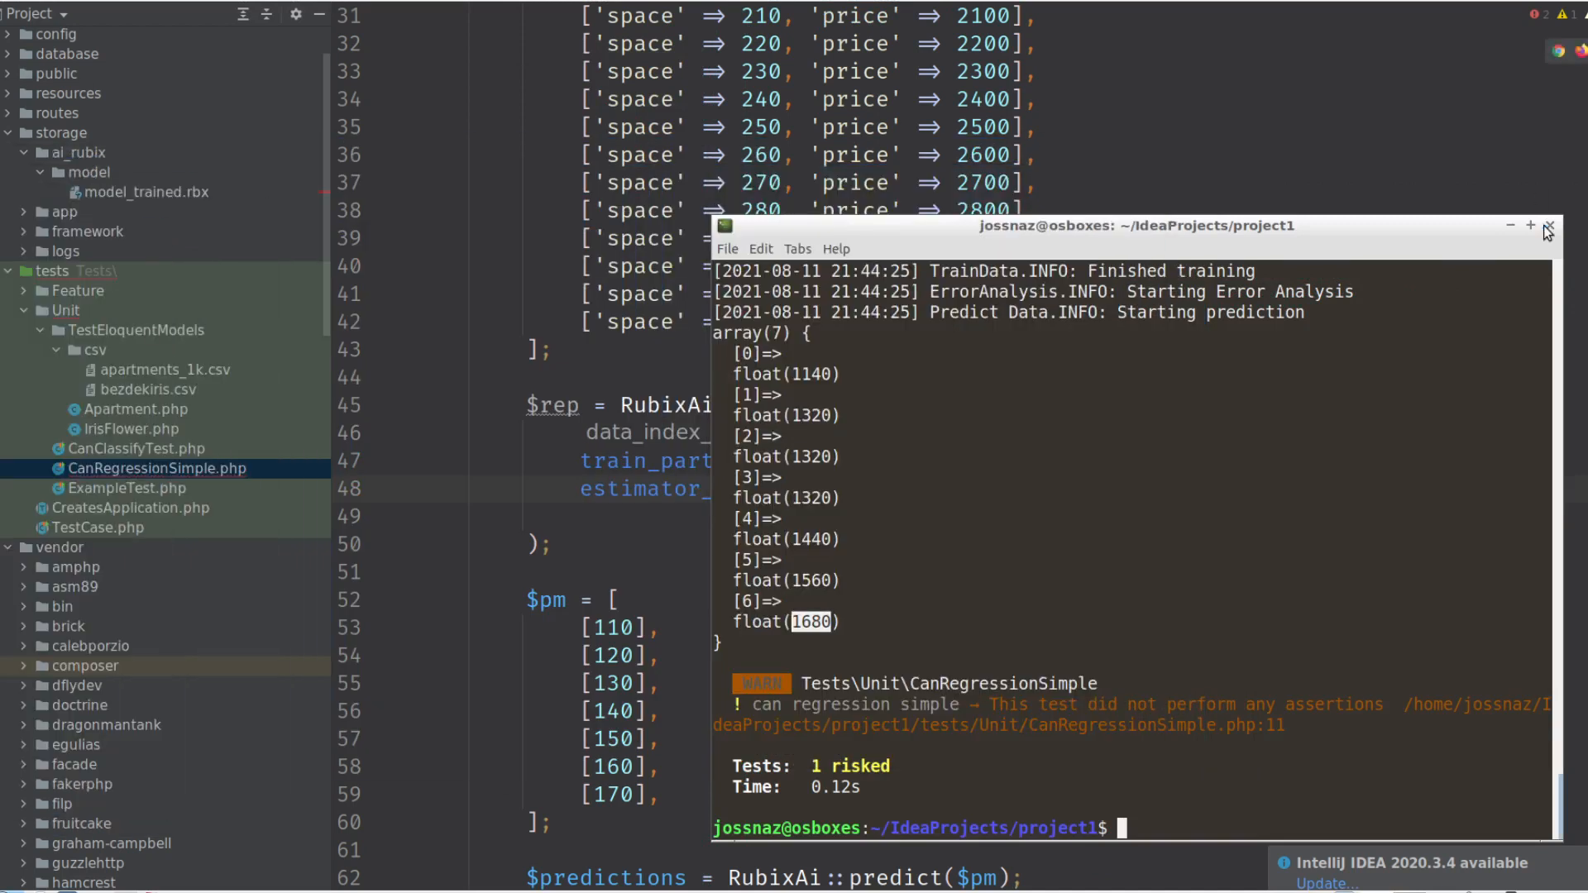
Enter new Ridge() as the estimator_algorithm value.
click(1549, 225)
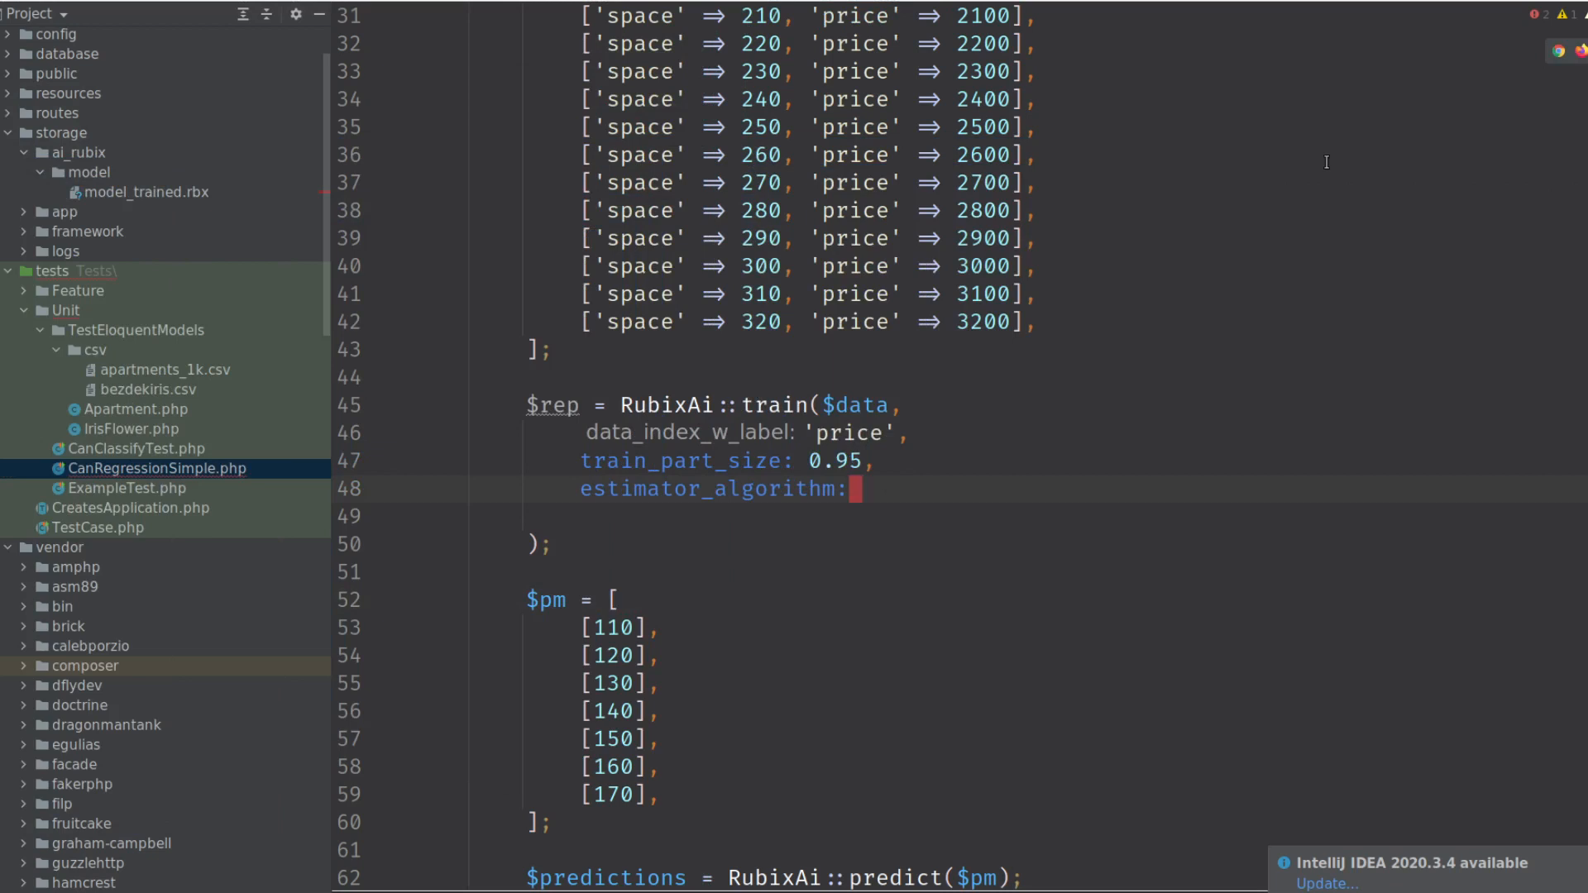
text(new Ridge())
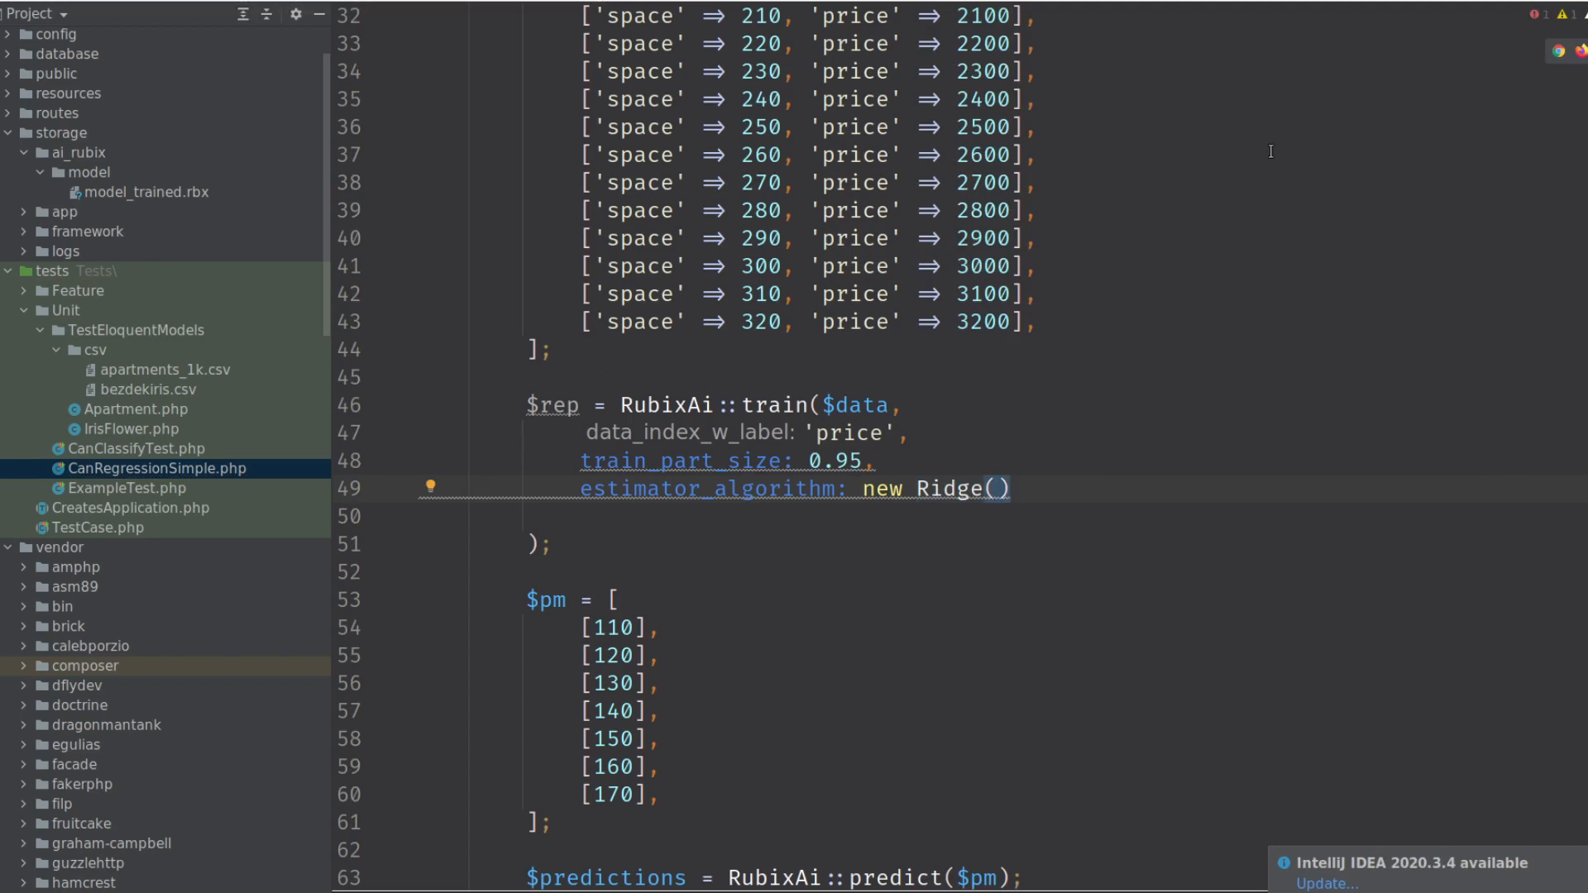
scroll(down, 3)
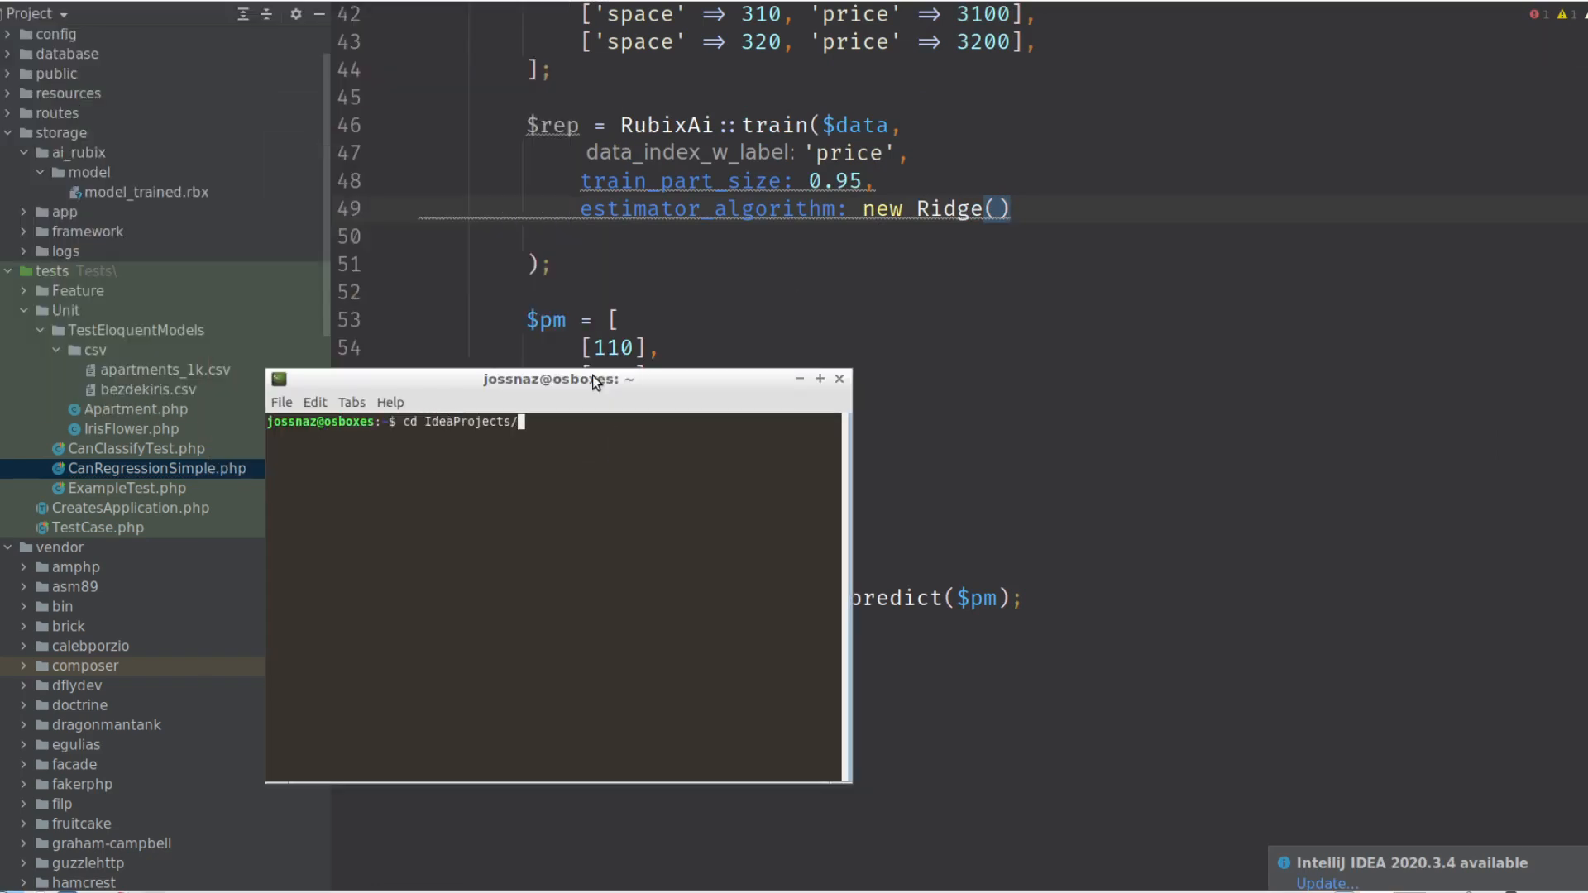
From project1, run art test ./tests/Unit/CanRegressionSimple.php, predicting about 1267.8 to 1694.9.
text(project)
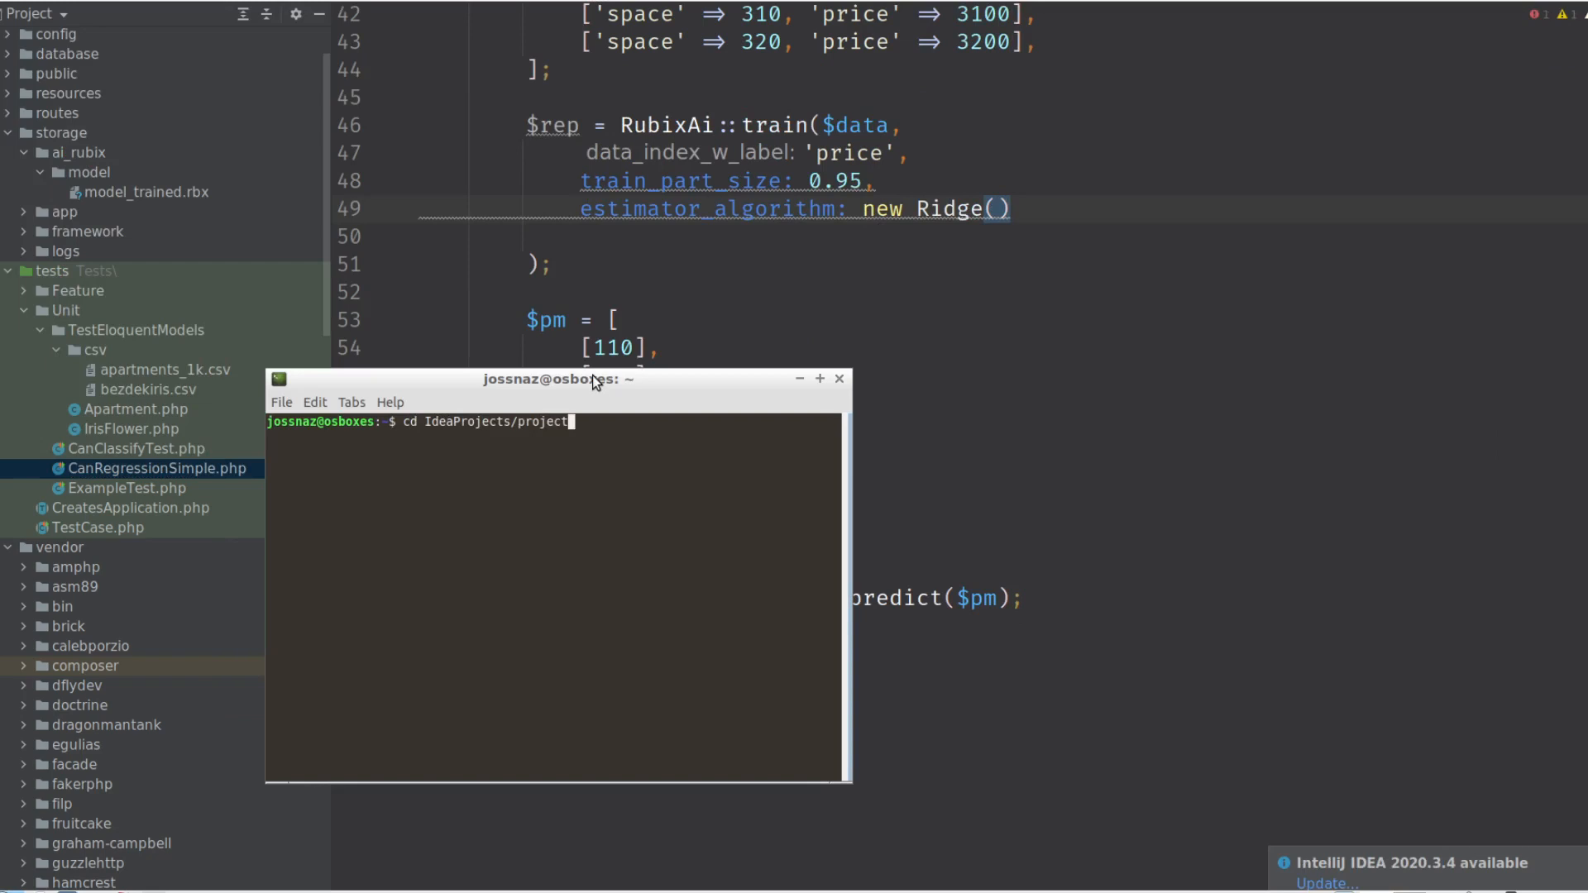
key(Return)
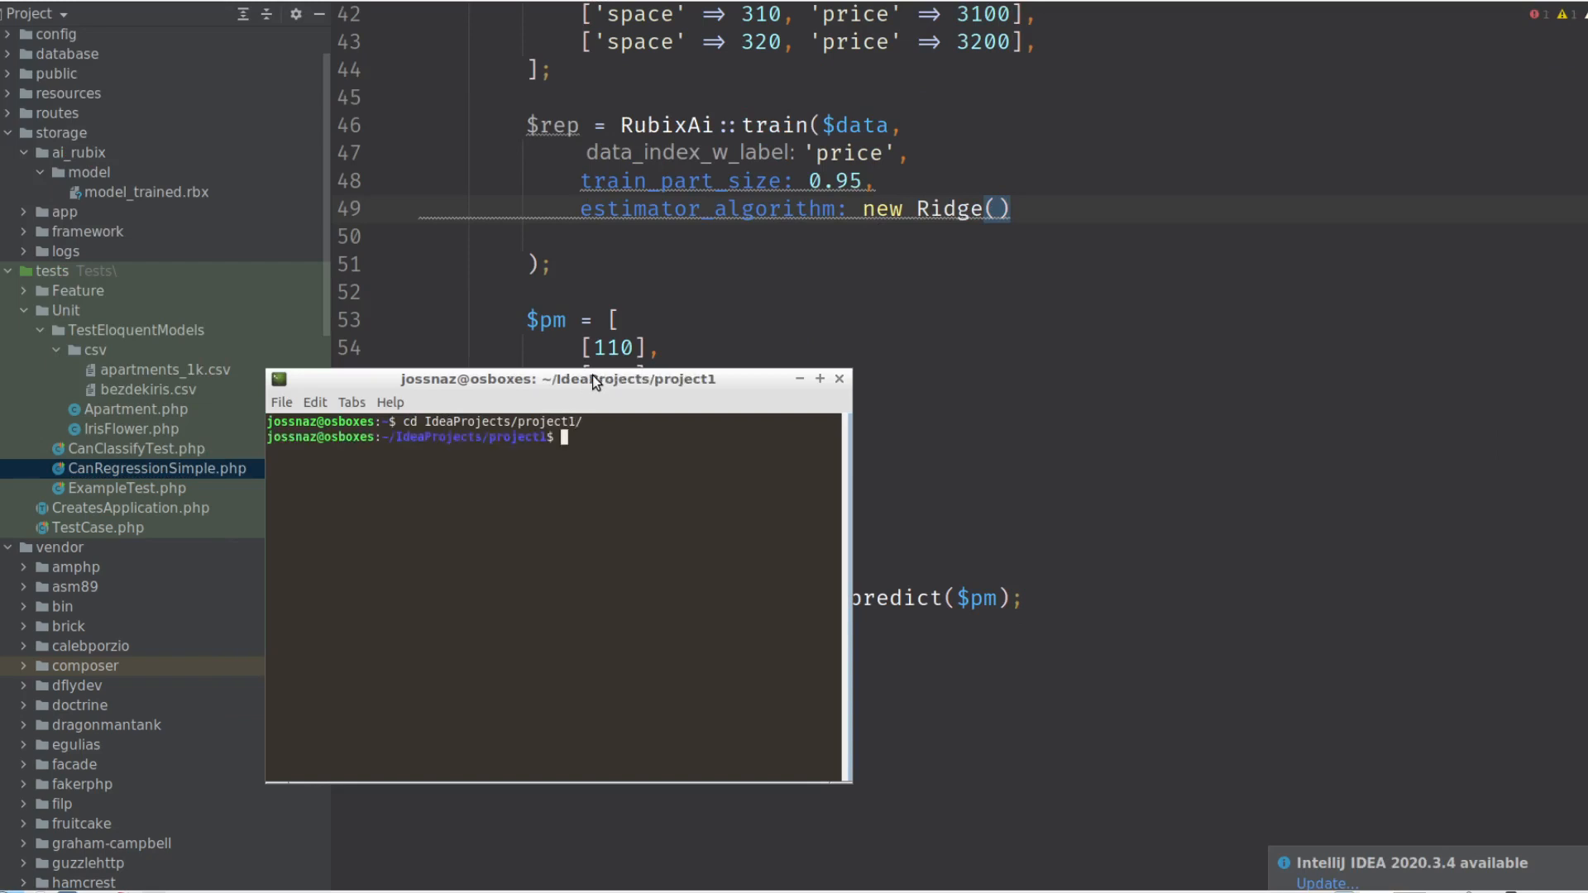
text(art)
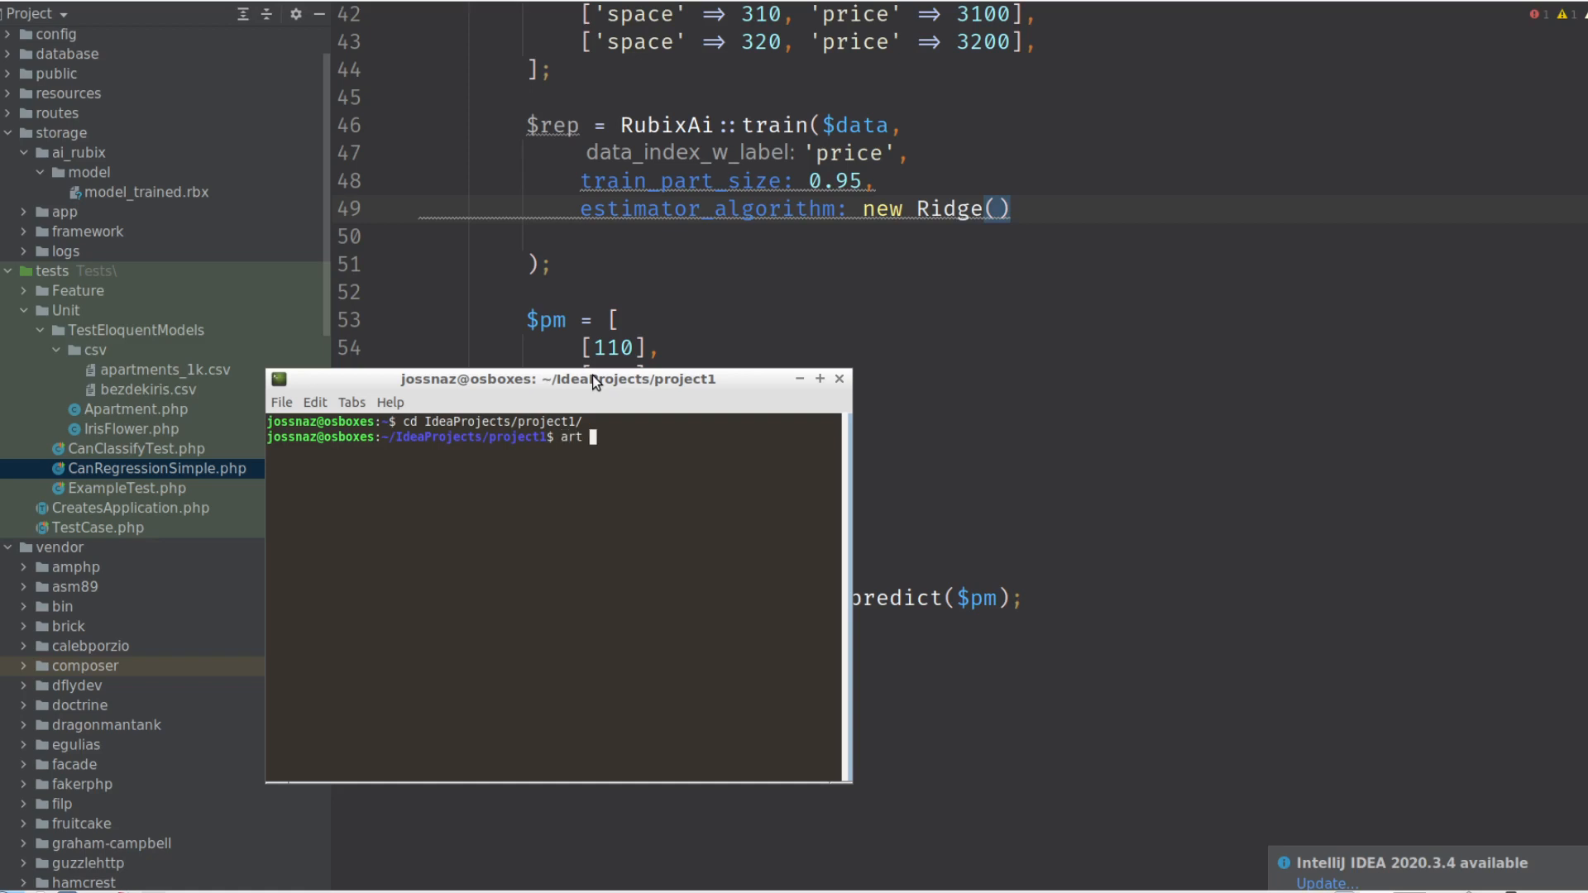
text(test ./te)
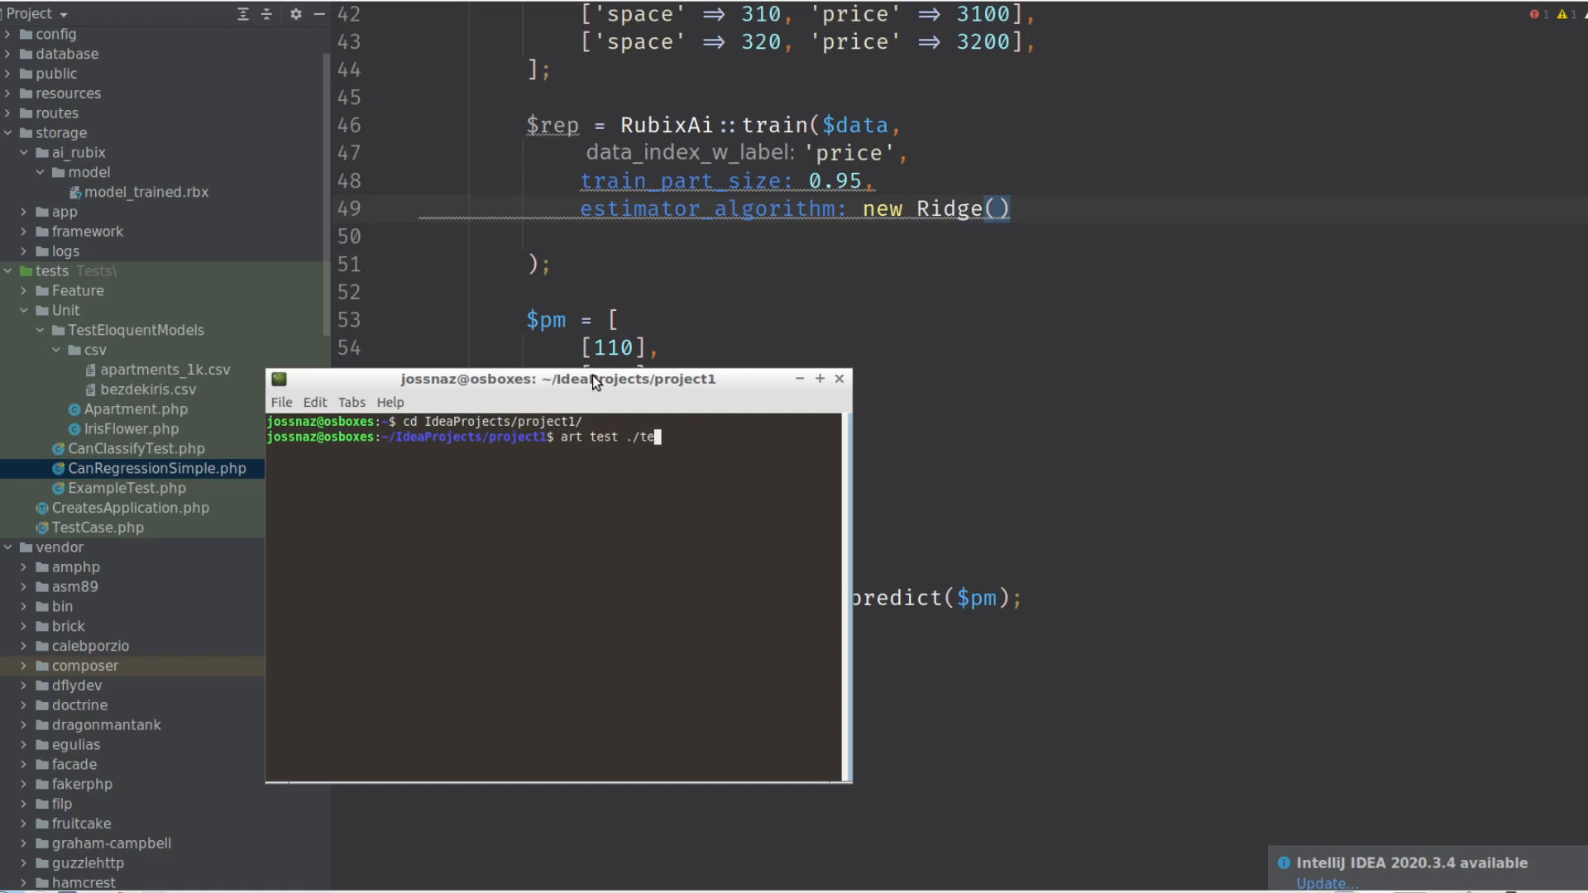
text(sts/Unit/)
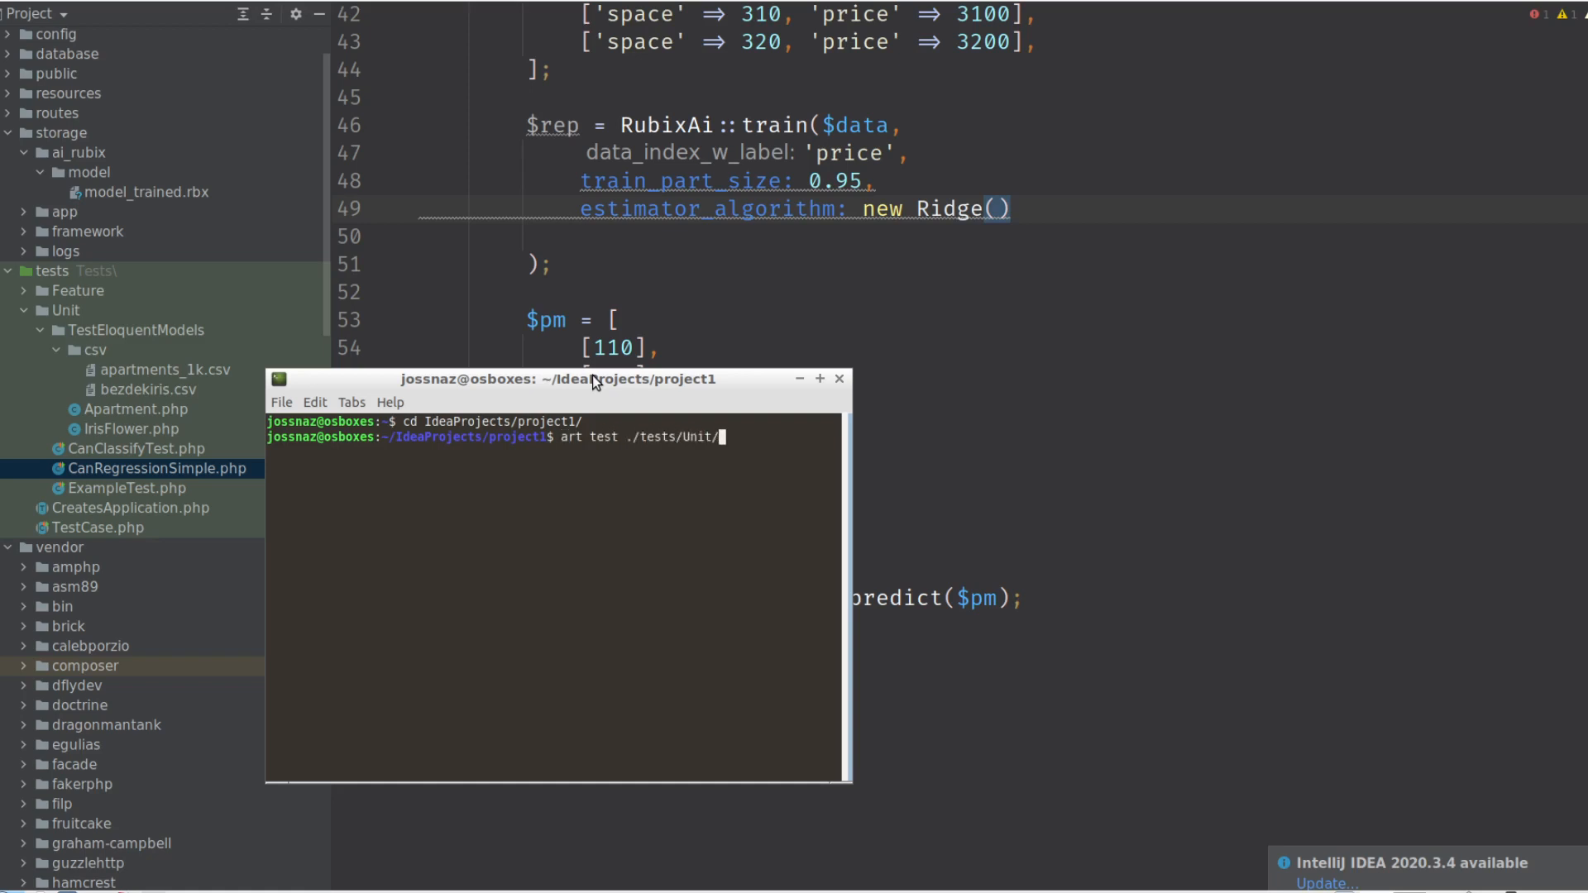
text(CanRegressionSimple.php)
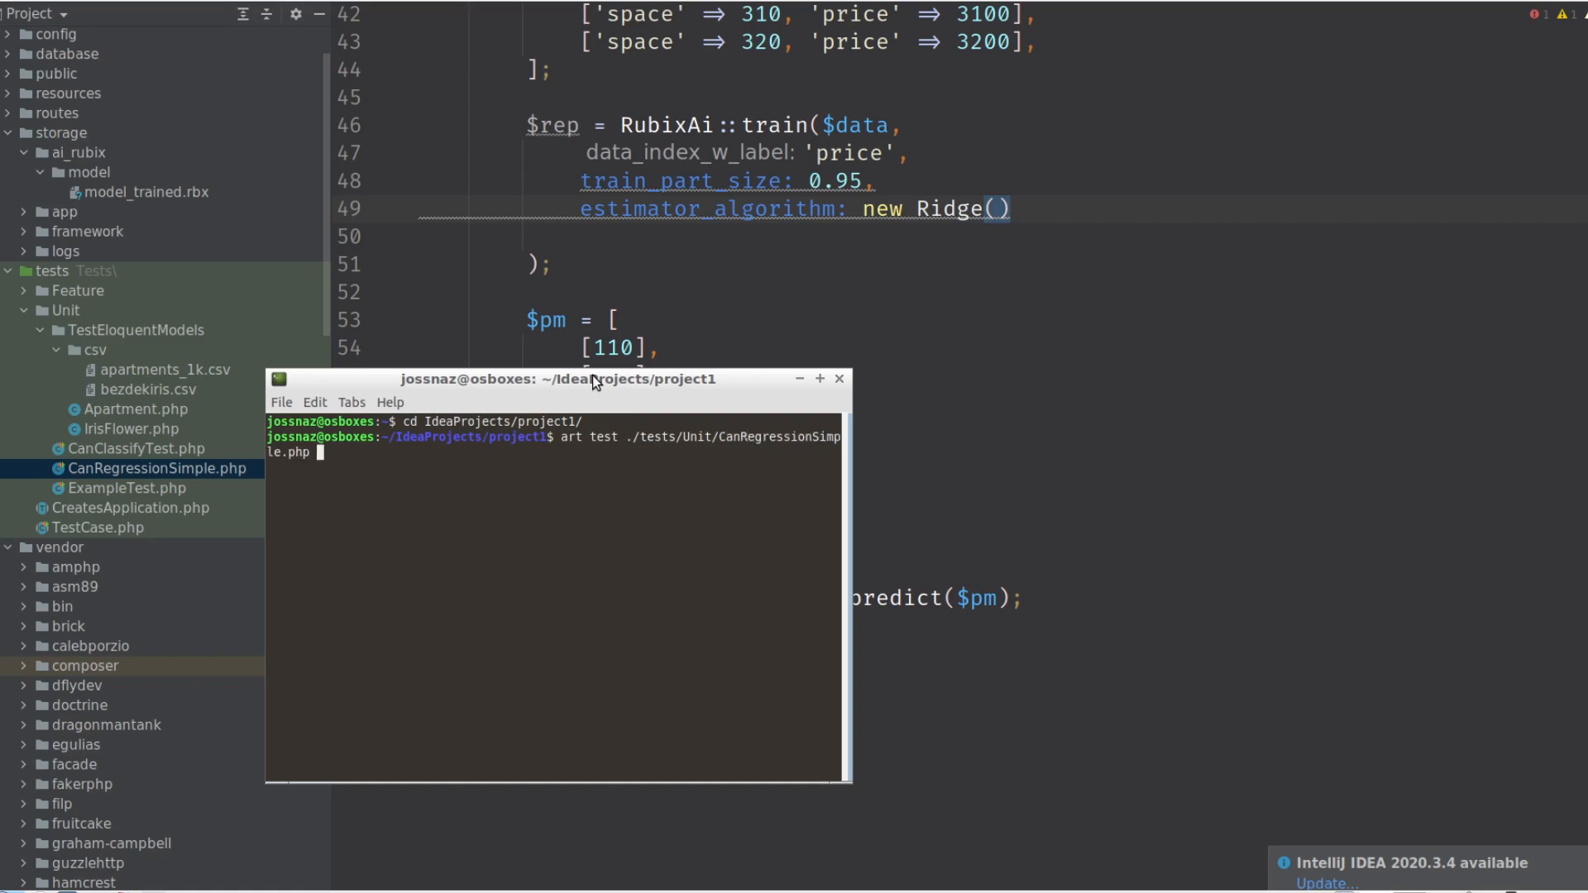
key(Return)
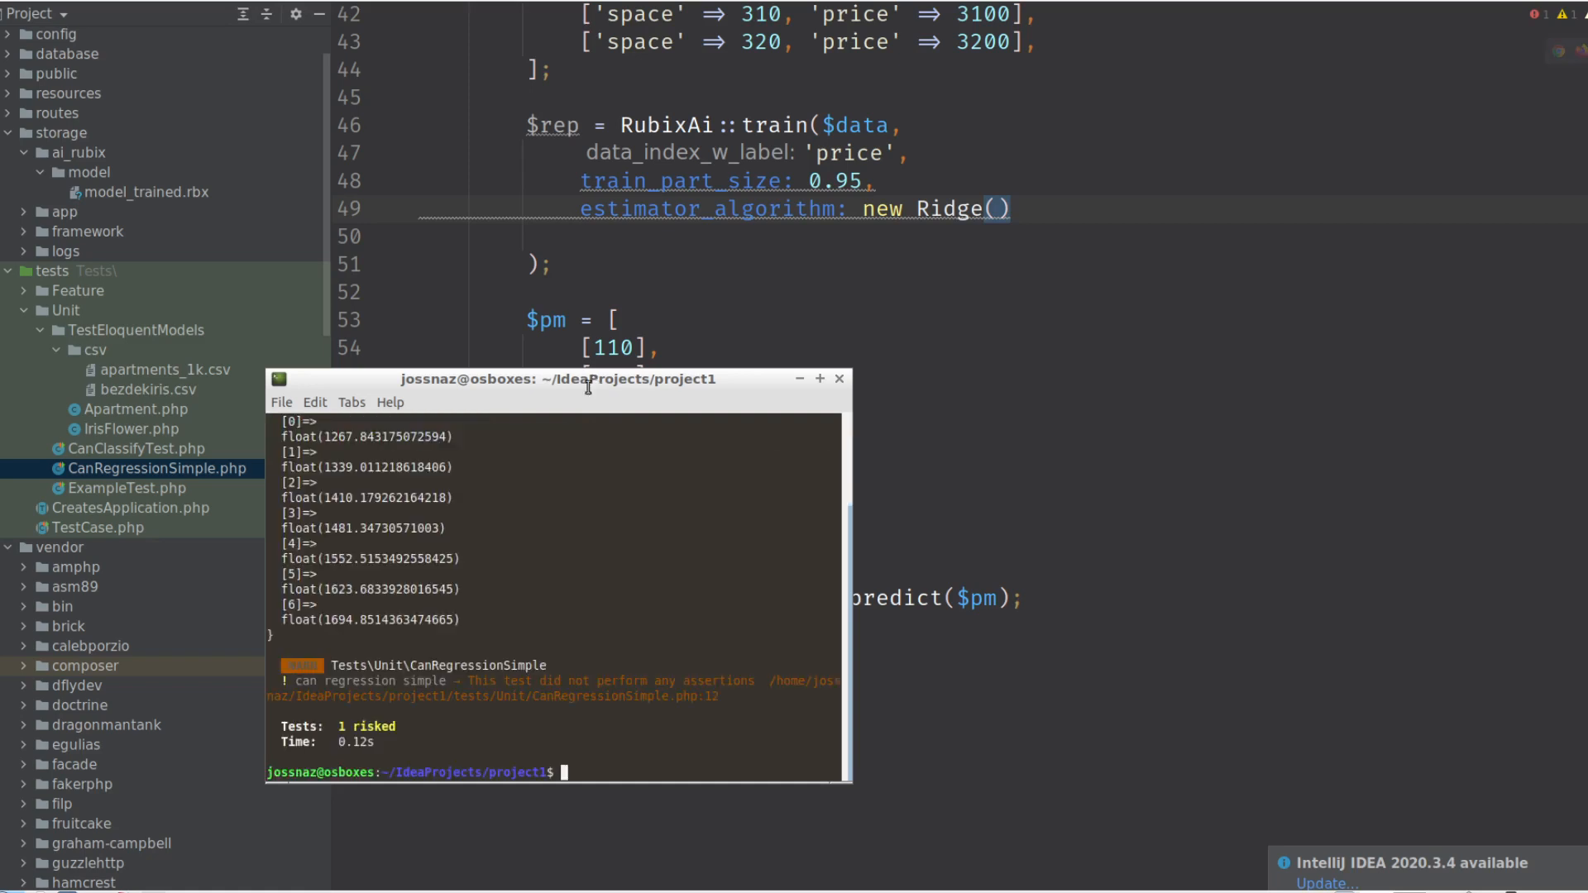
mouse_move(407, 660)
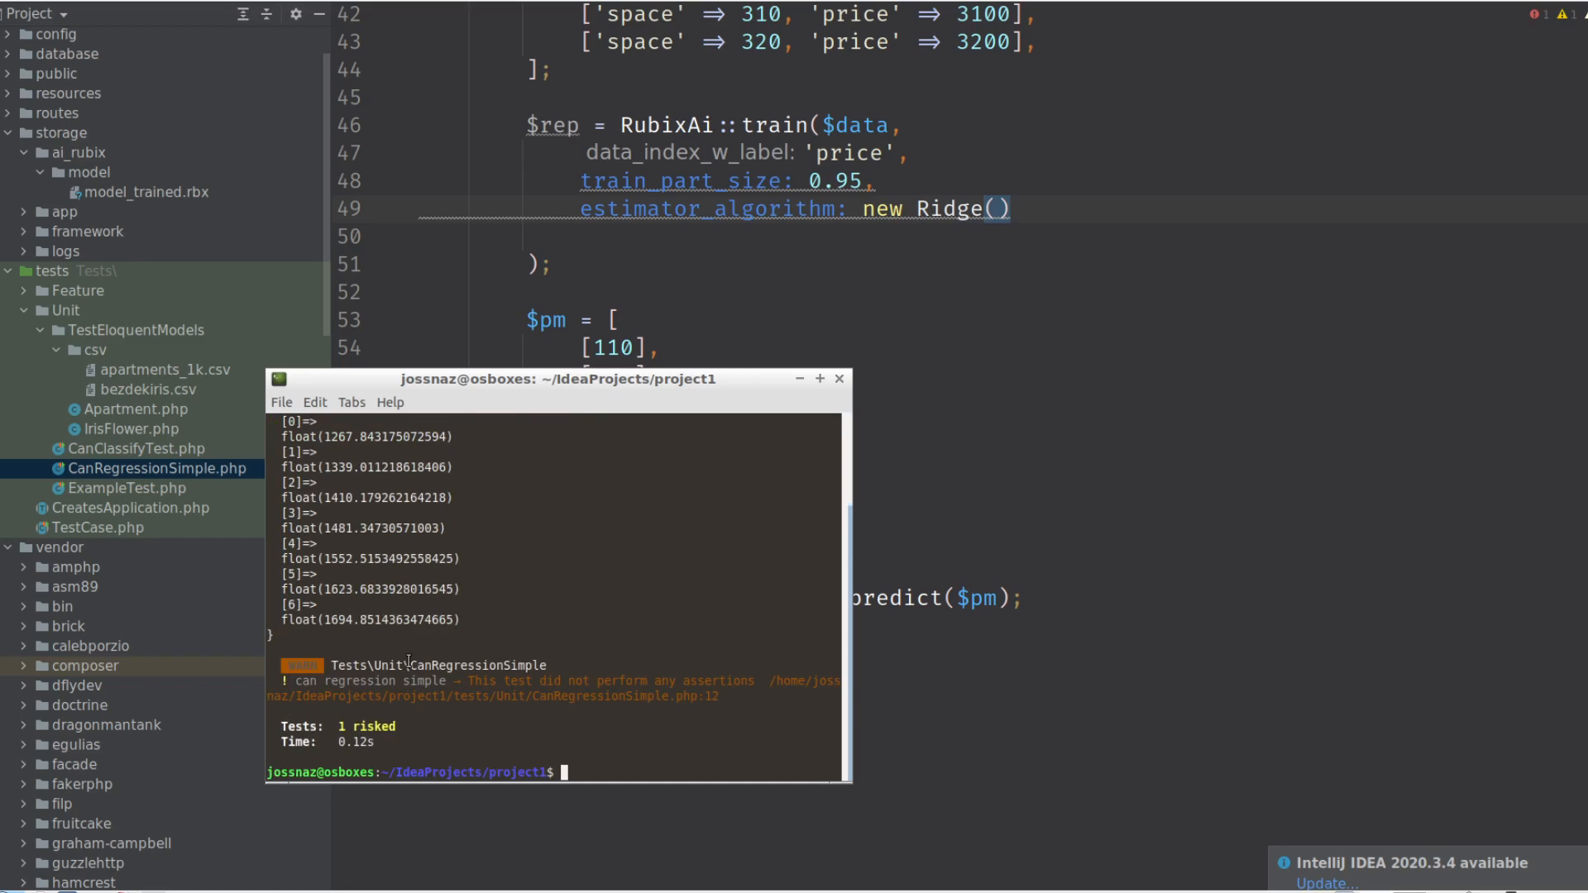
mouse_move(523, 474)
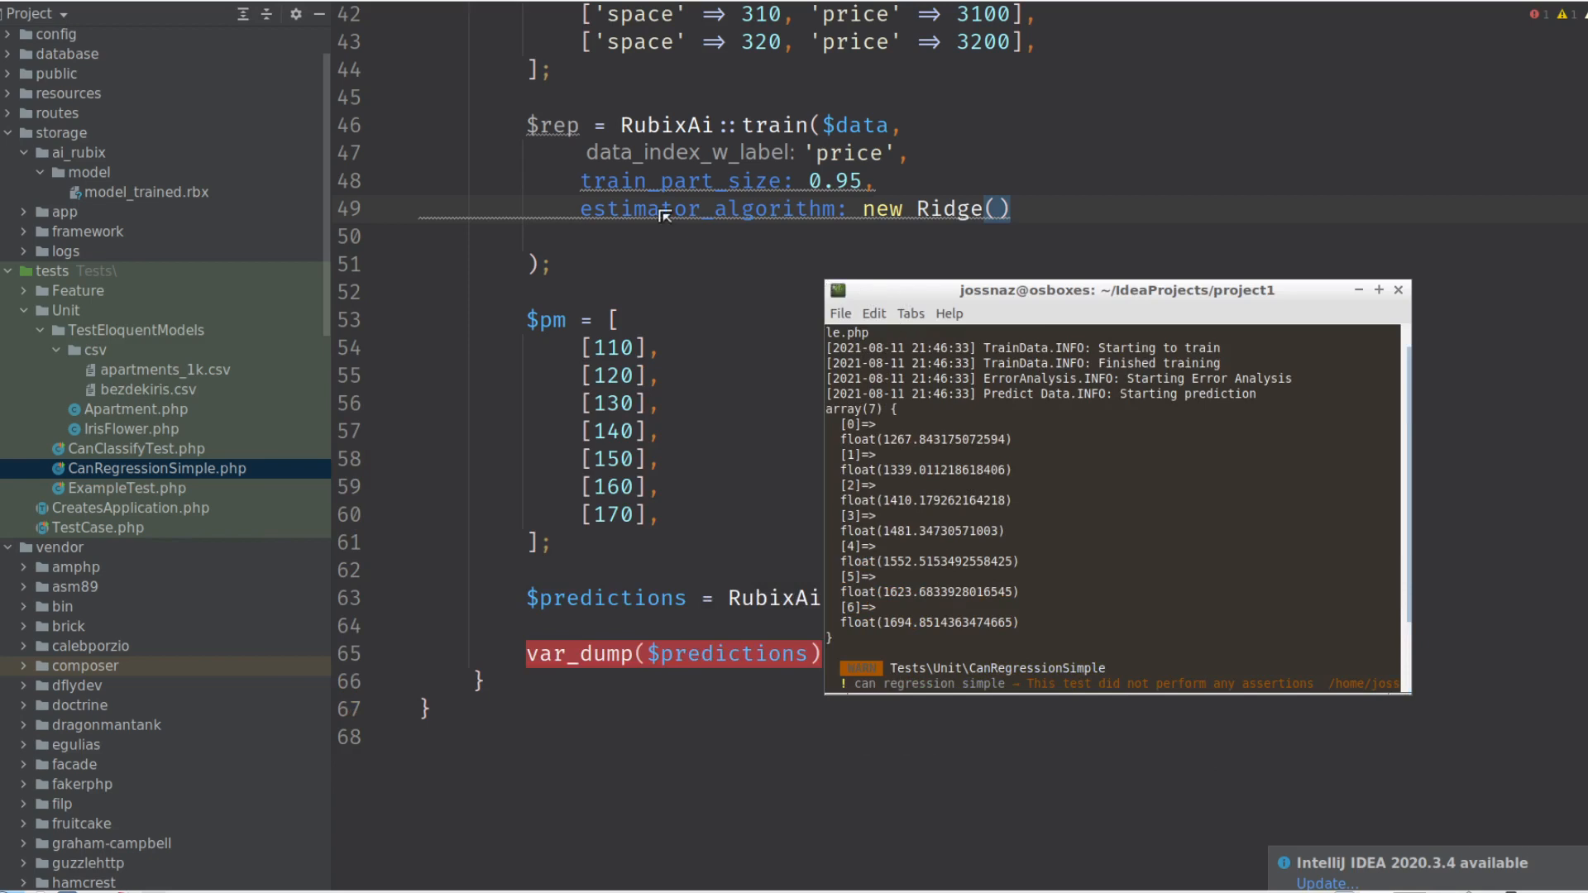
Enlarge the terminal output with Edit > Zoom In and select a prediction.
click(464, 148)
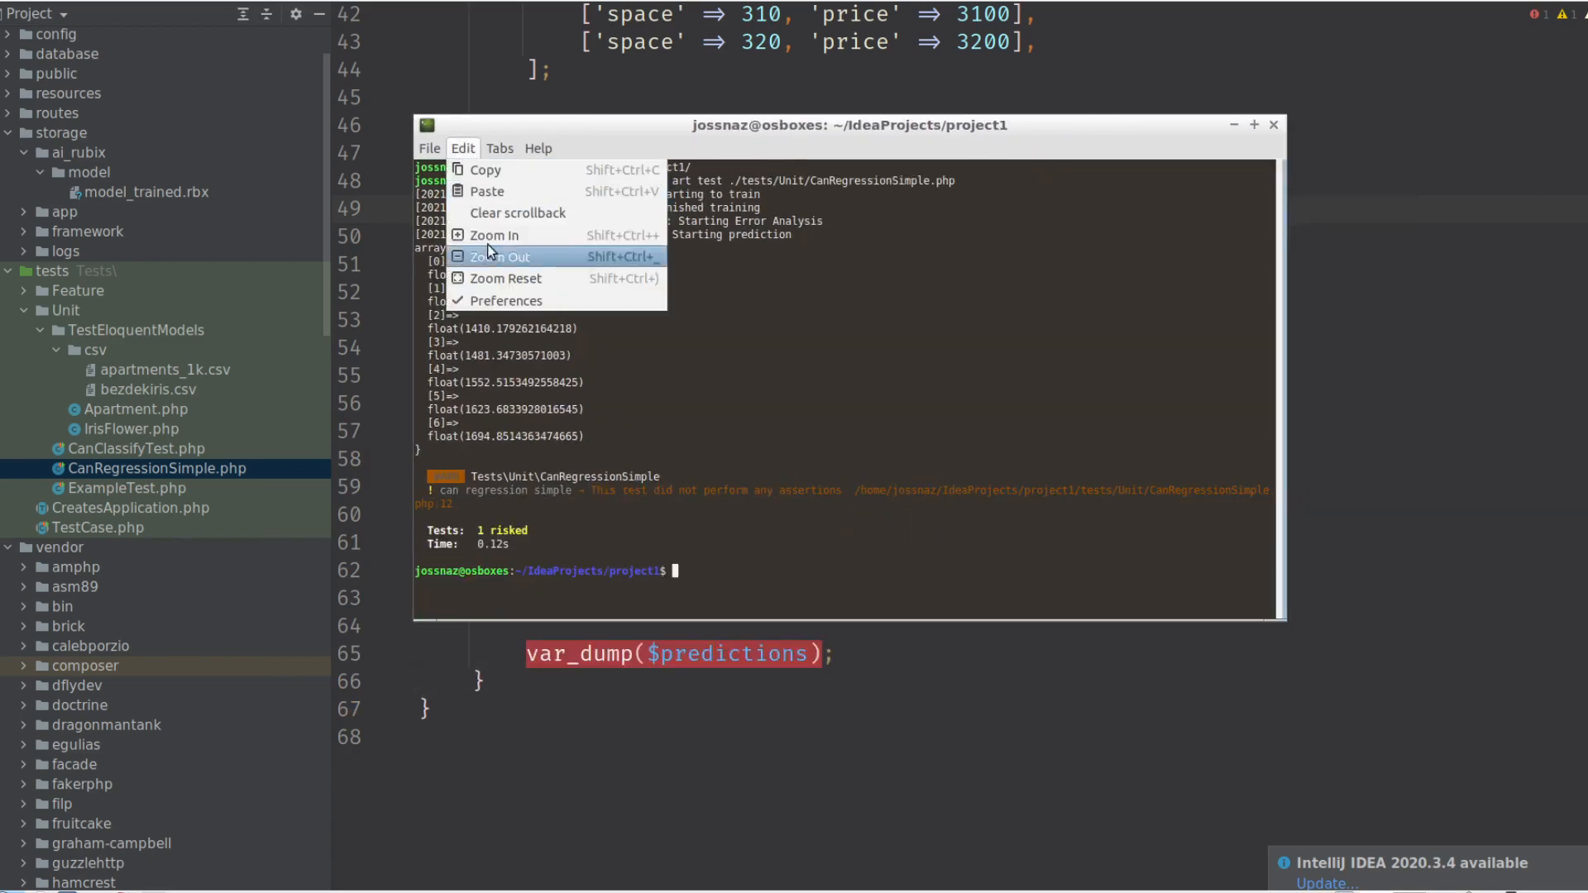
click(497, 256)
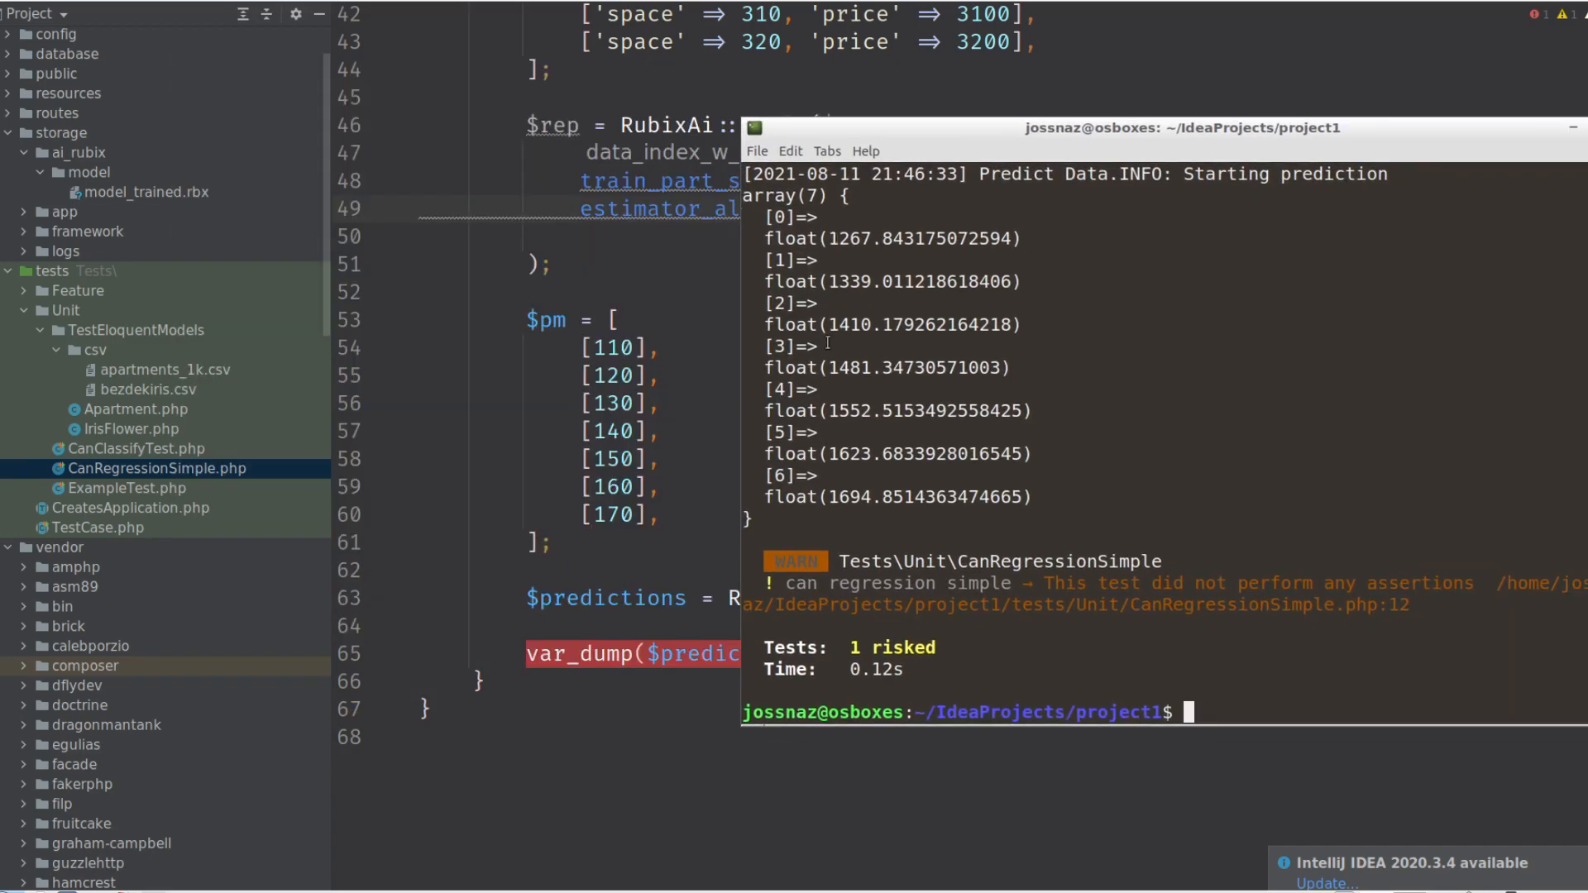
double_click(916, 238)
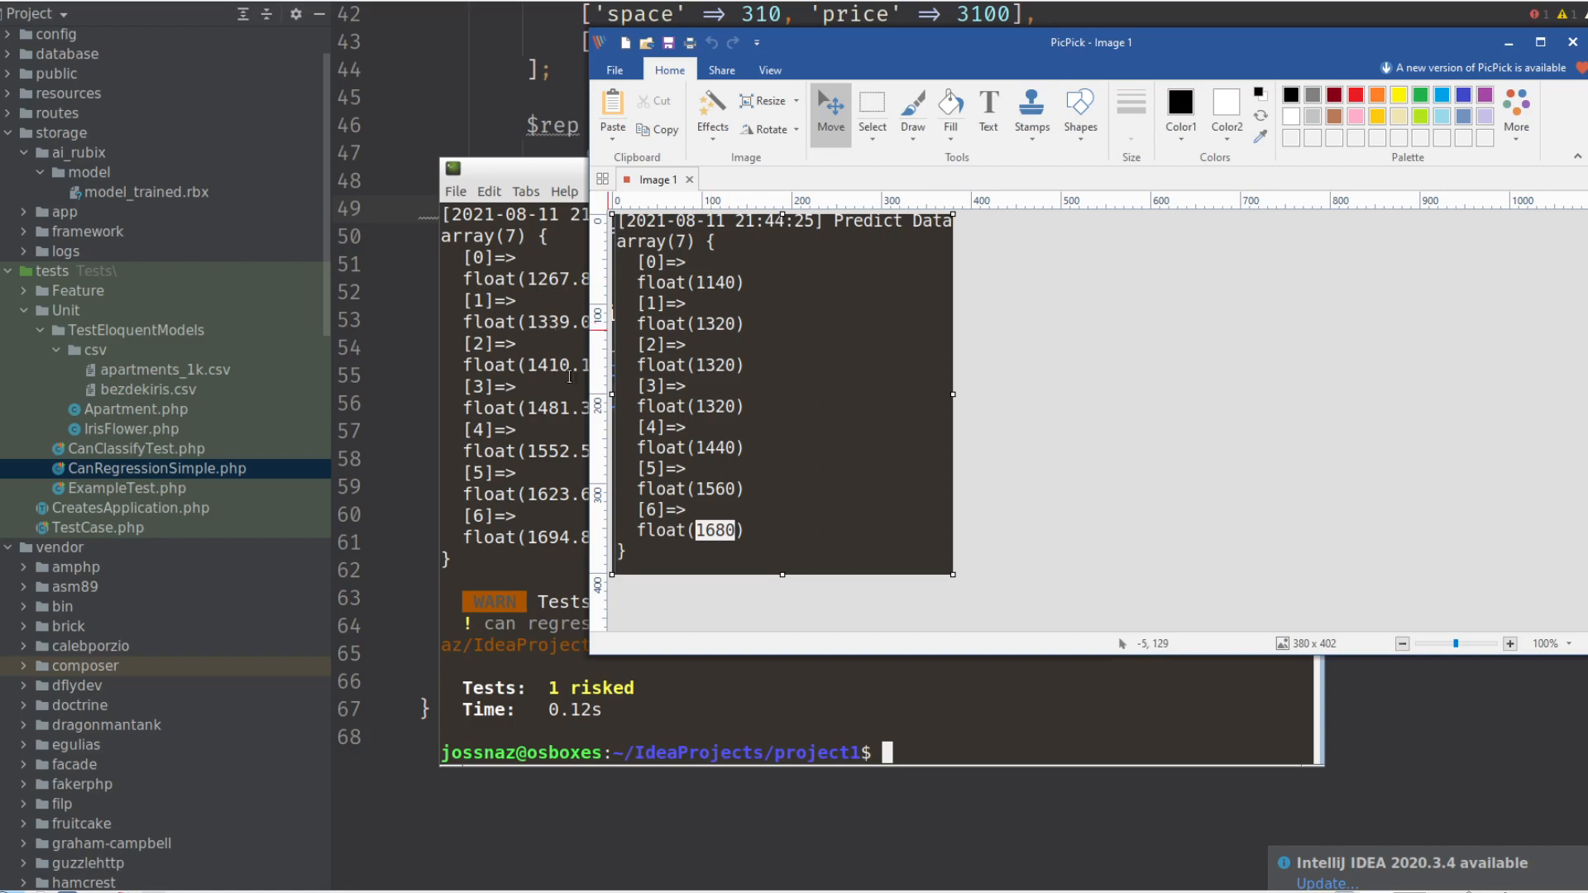
mouse_move(624, 442)
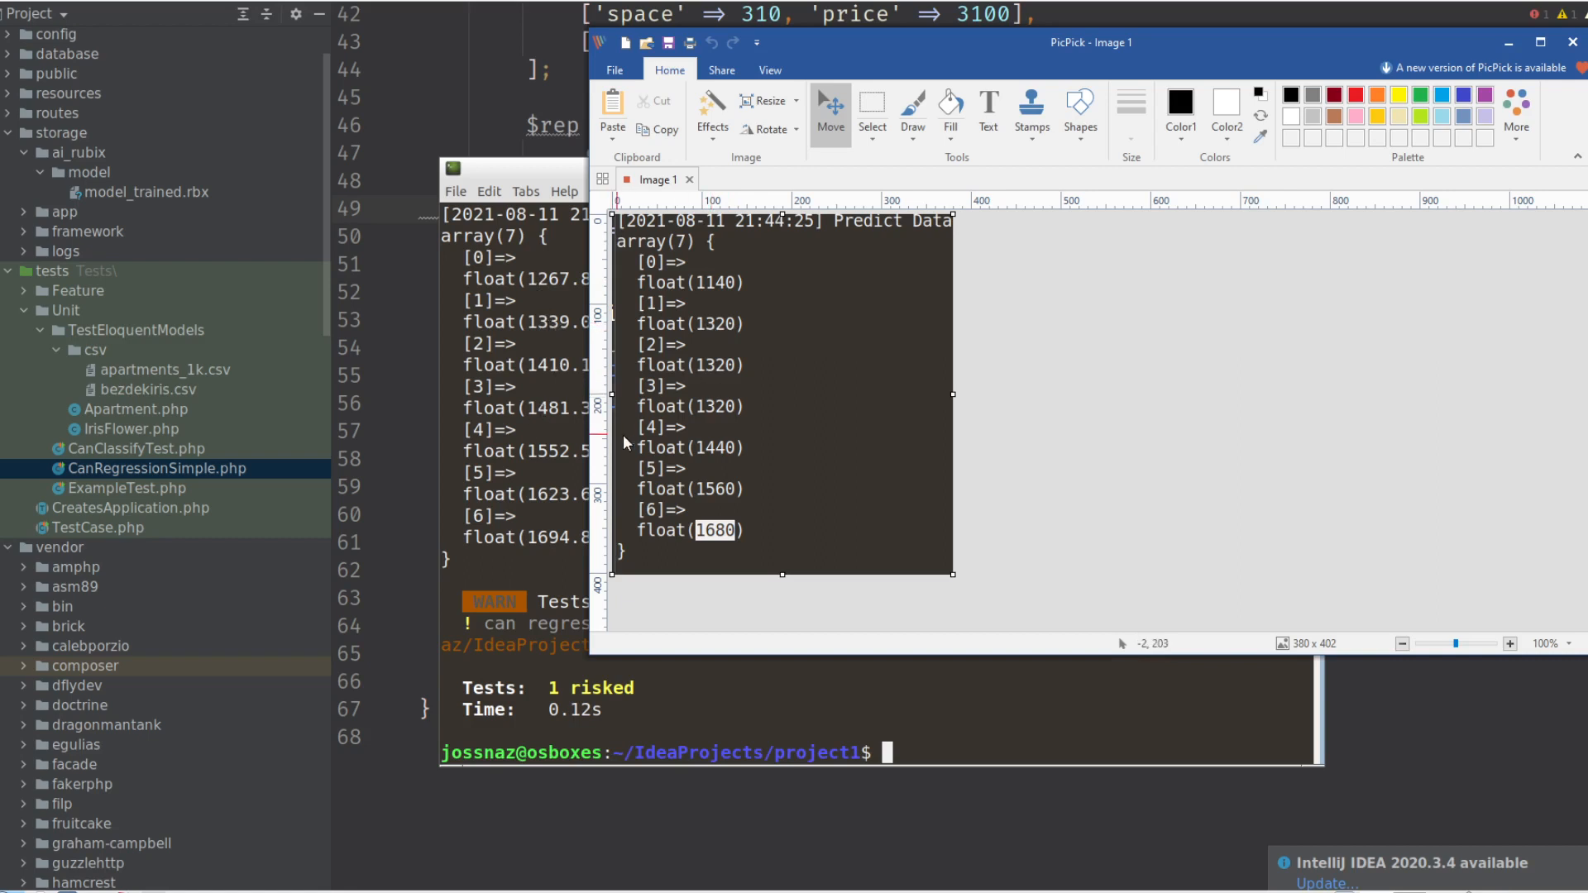
mouse_move(1526, 53)
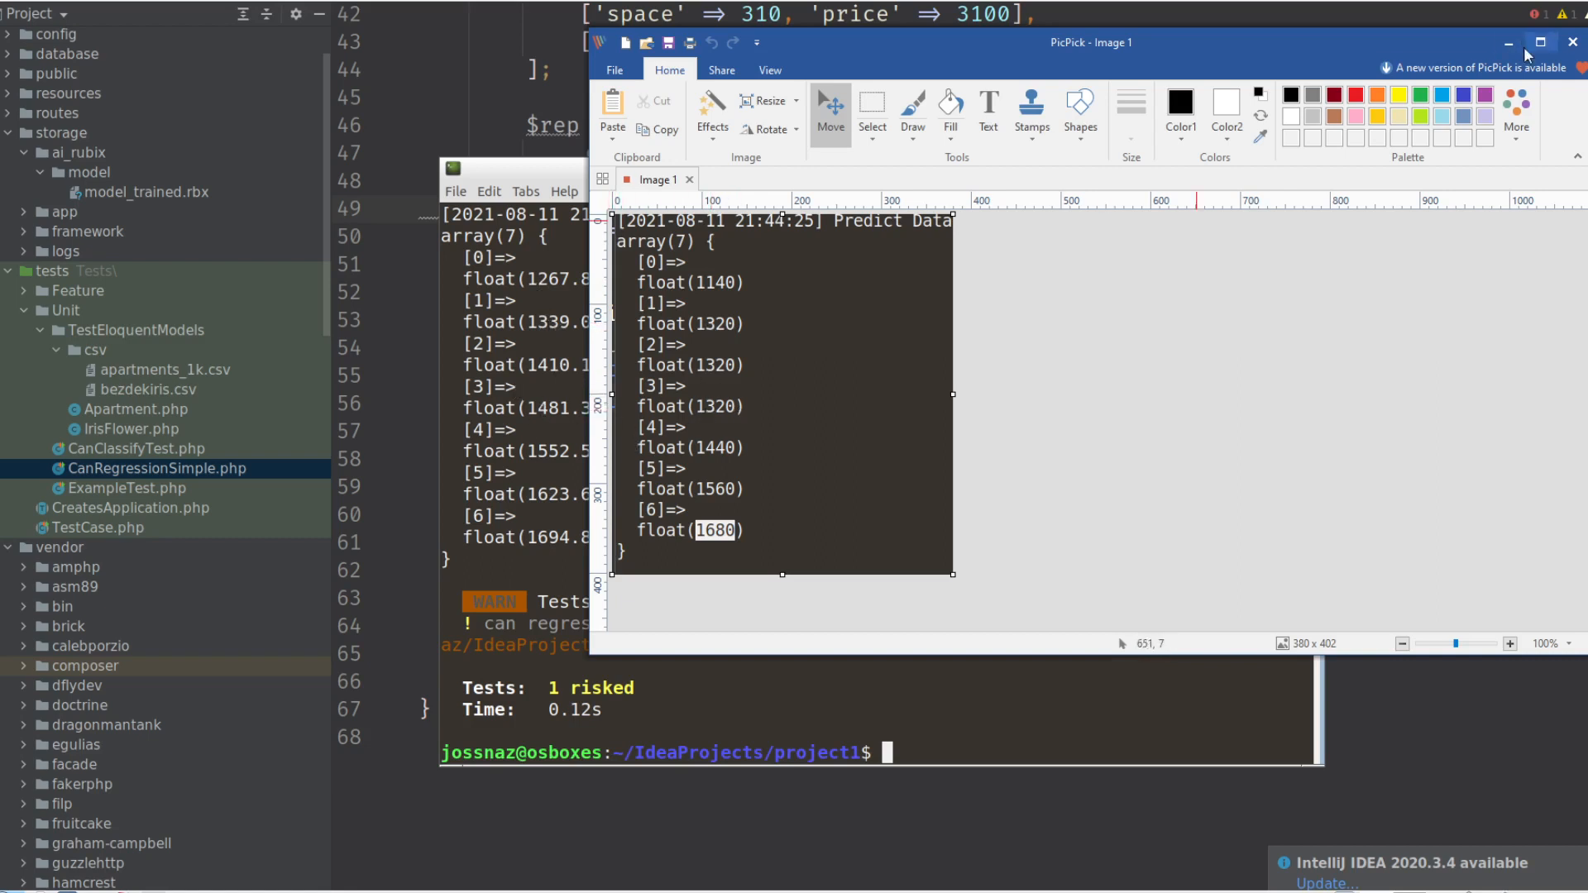
mouse_move(709, 410)
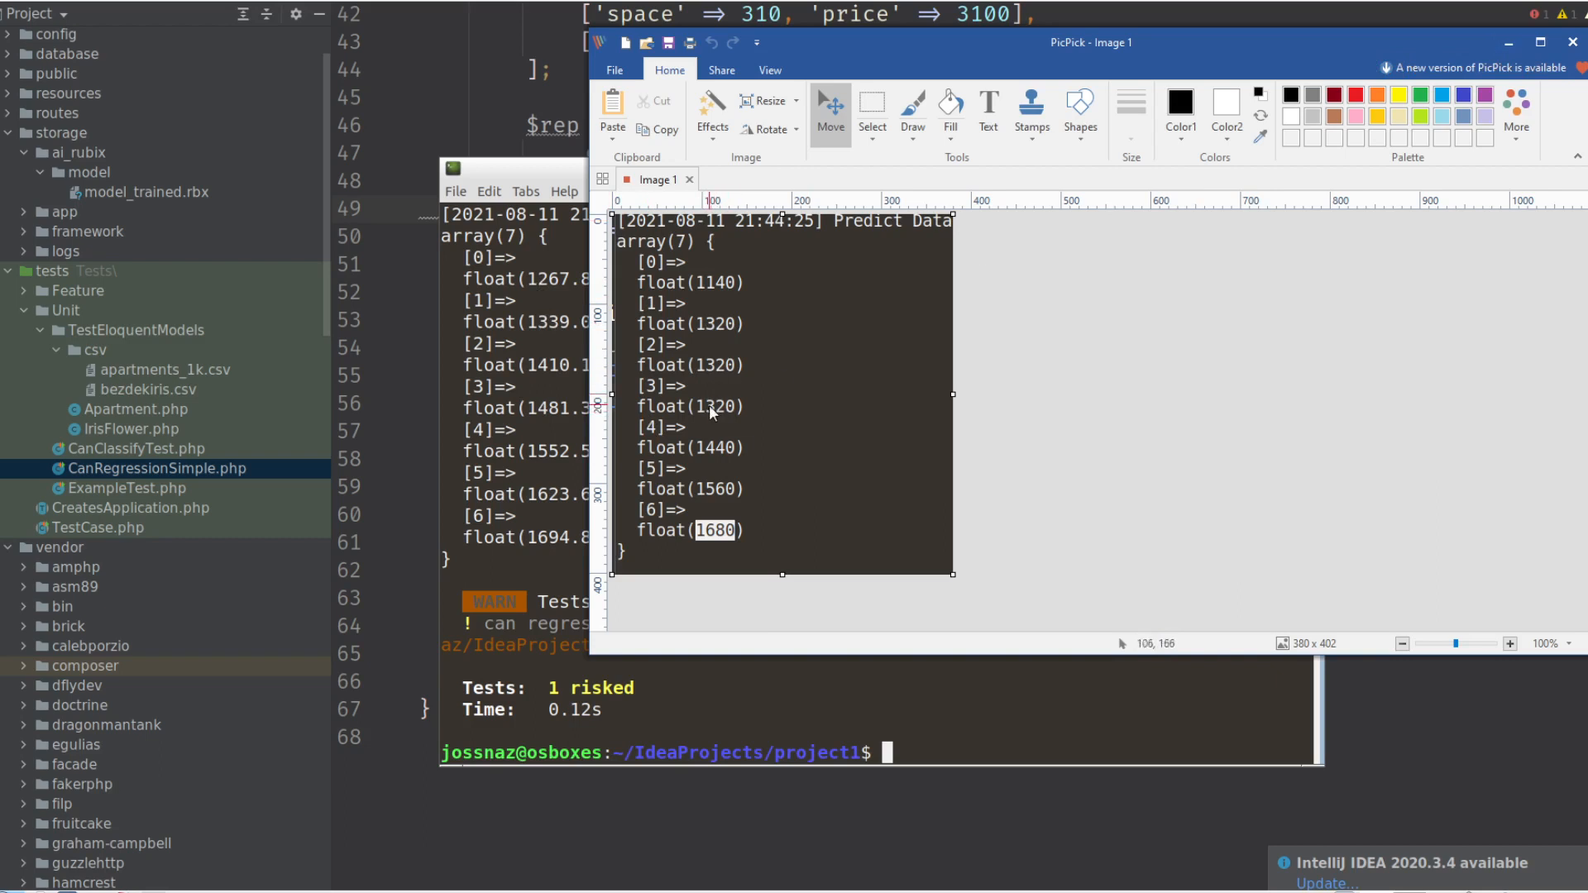
mouse_move(856, 61)
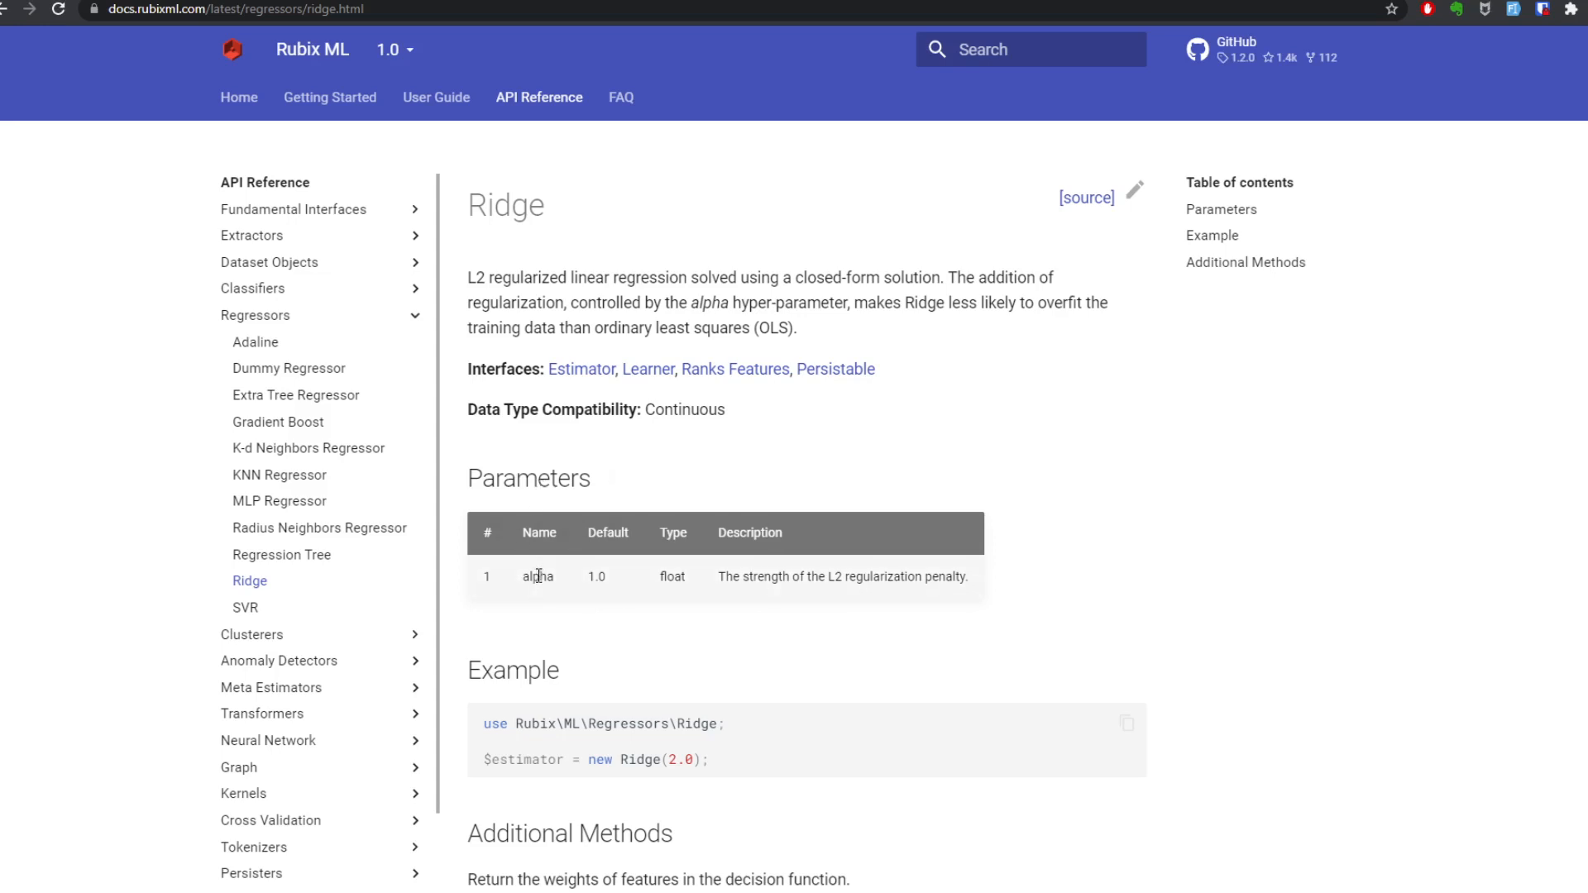
Select the alpha parameter in the Ridge reference to check its 1.0 default.
double_click(597, 576)
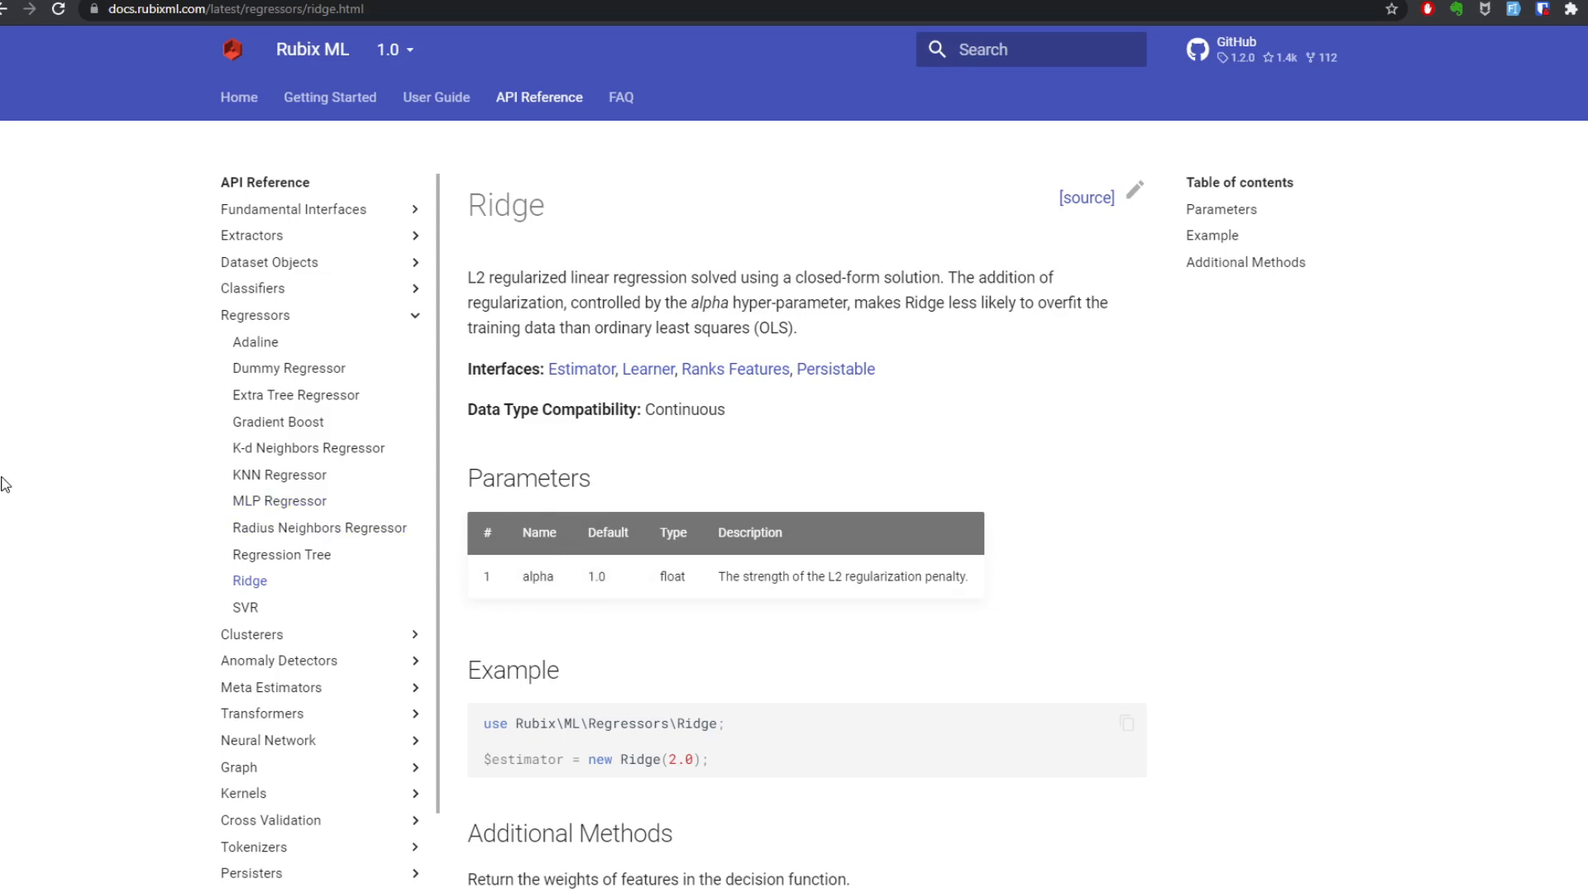
double_click(672, 577)
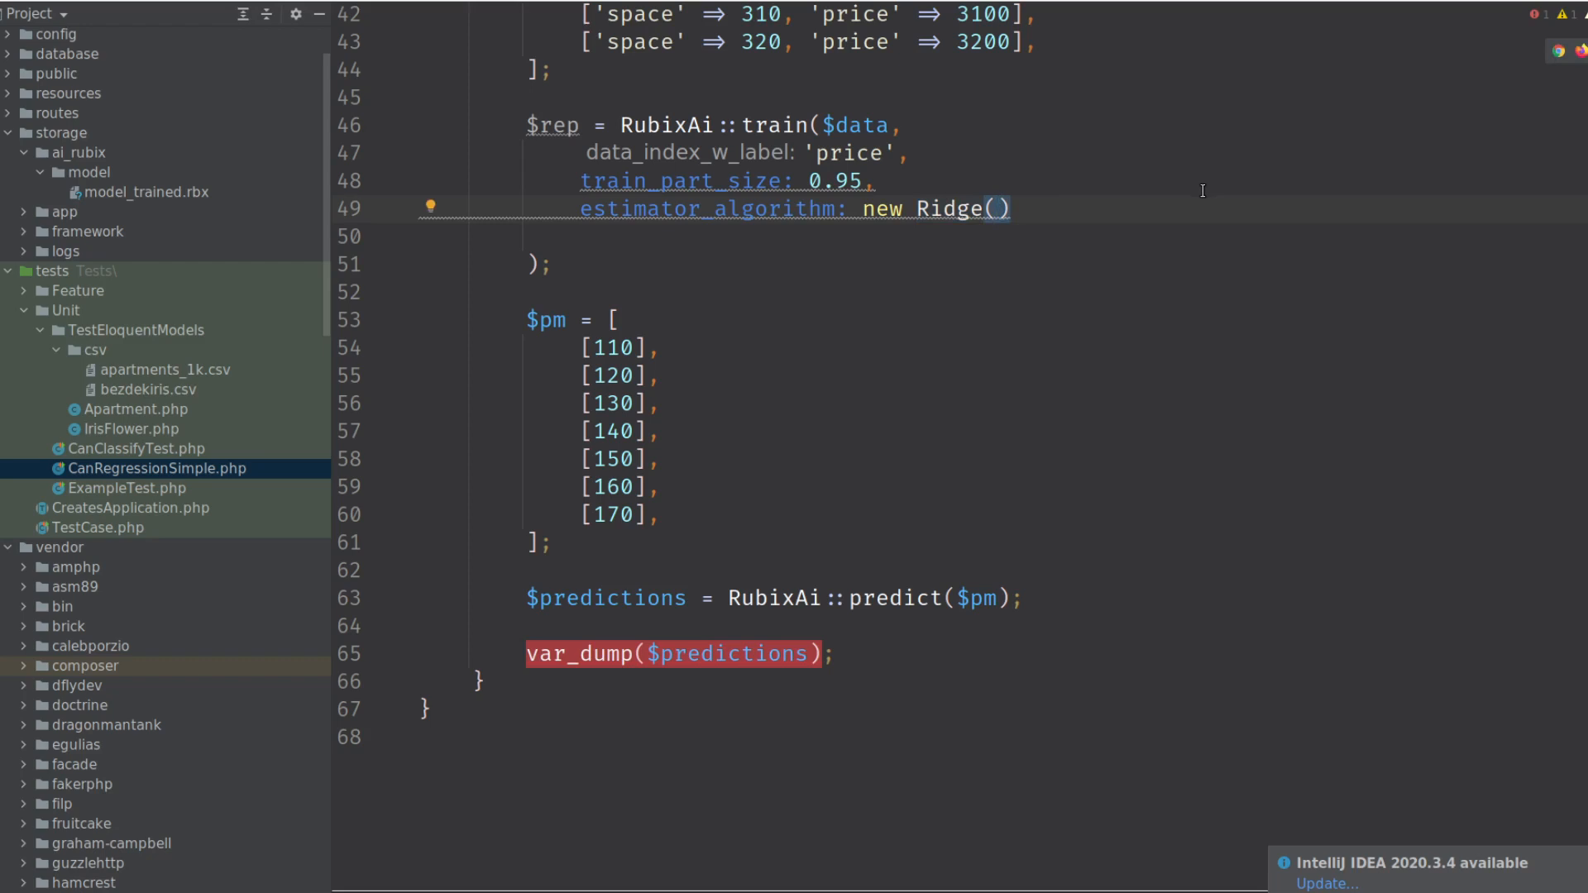
mouse_move(1187, 168)
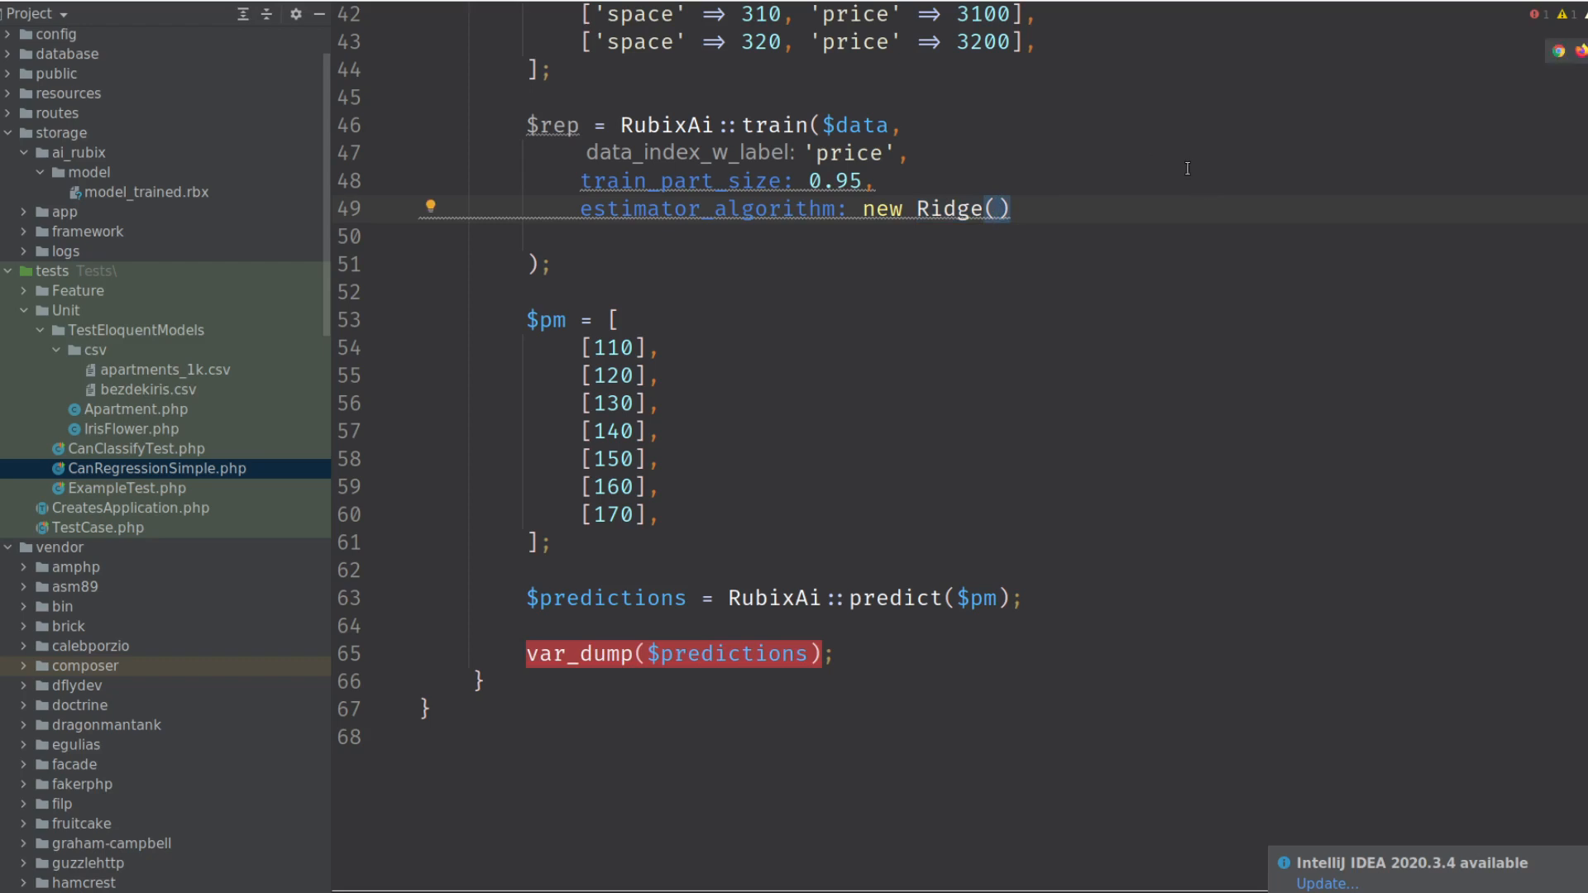
mouse_move(1139, 160)
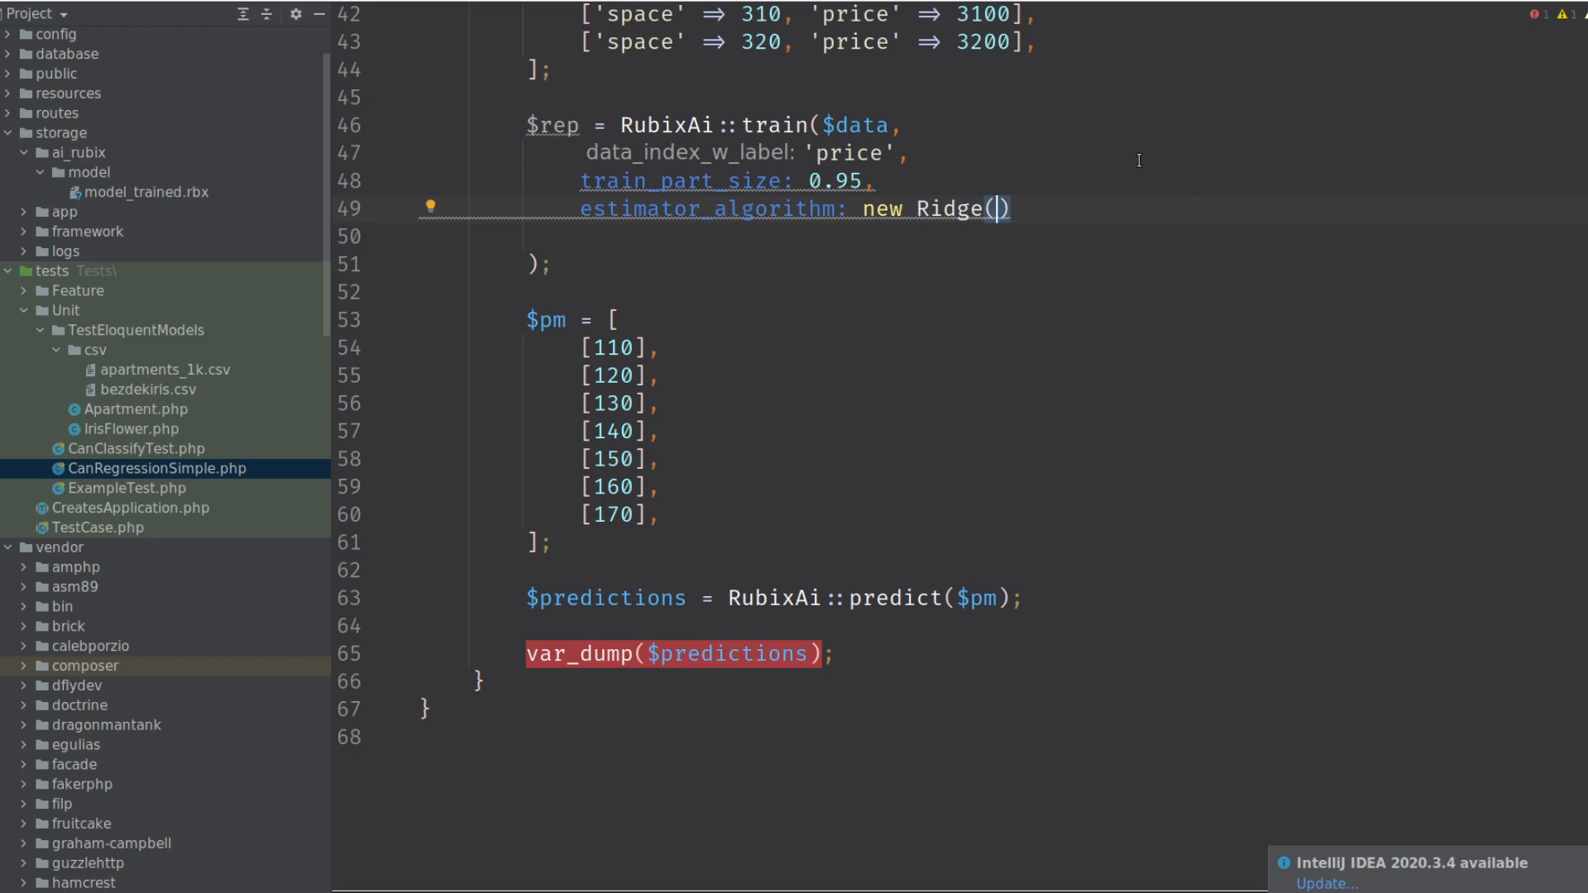
Set Ridge alpha to 0.01 and rerun art test, yielding seven predictions from 1102.3 to 1699.9.
text(alpha: 0.)
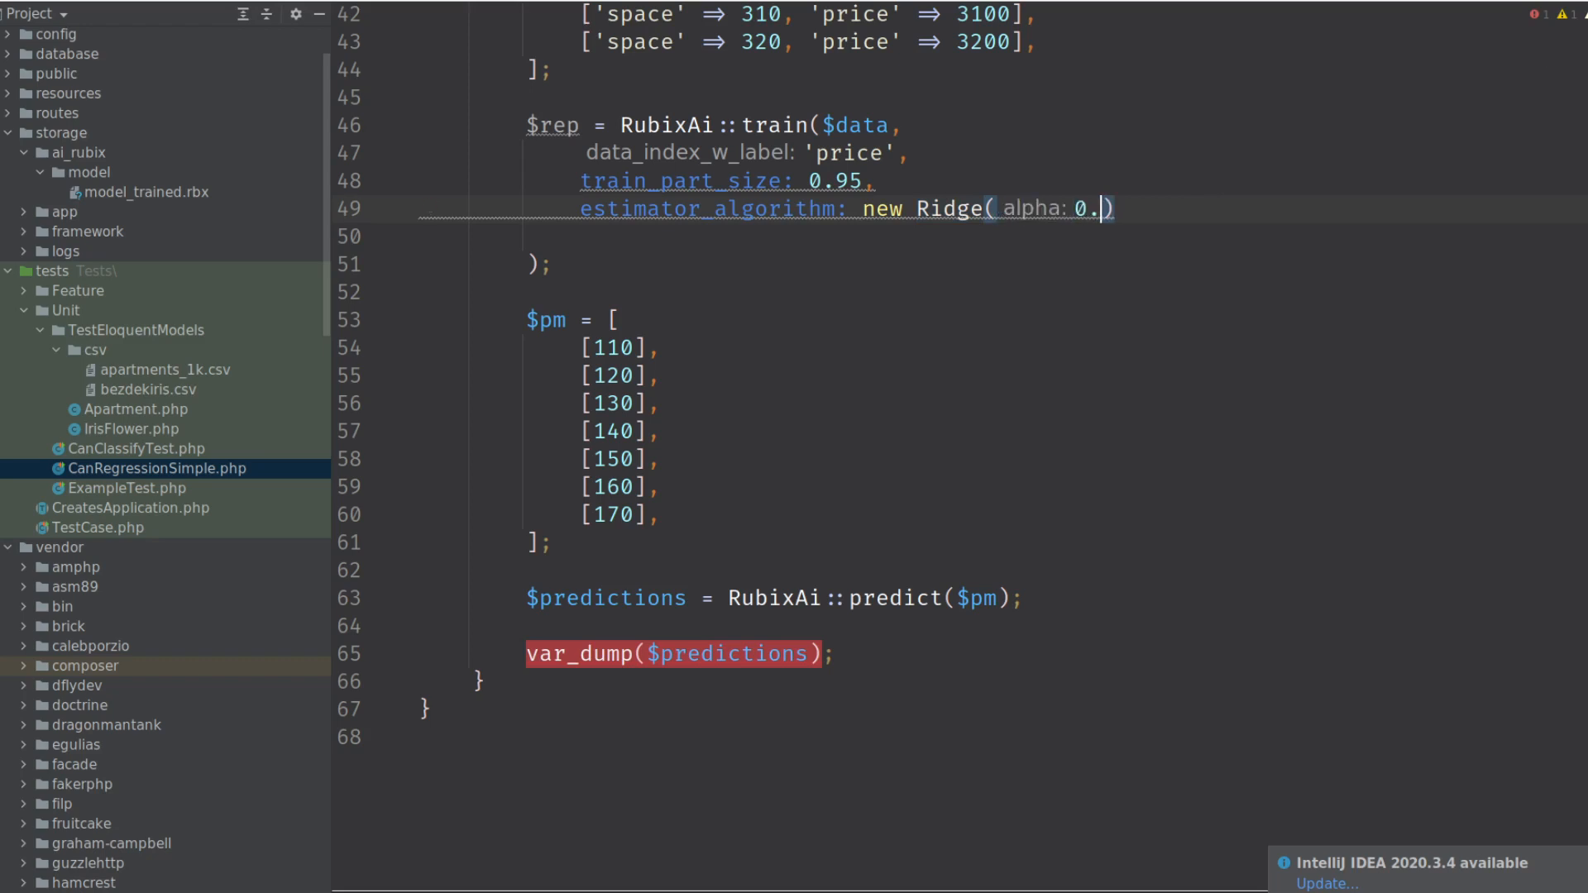
text(1)
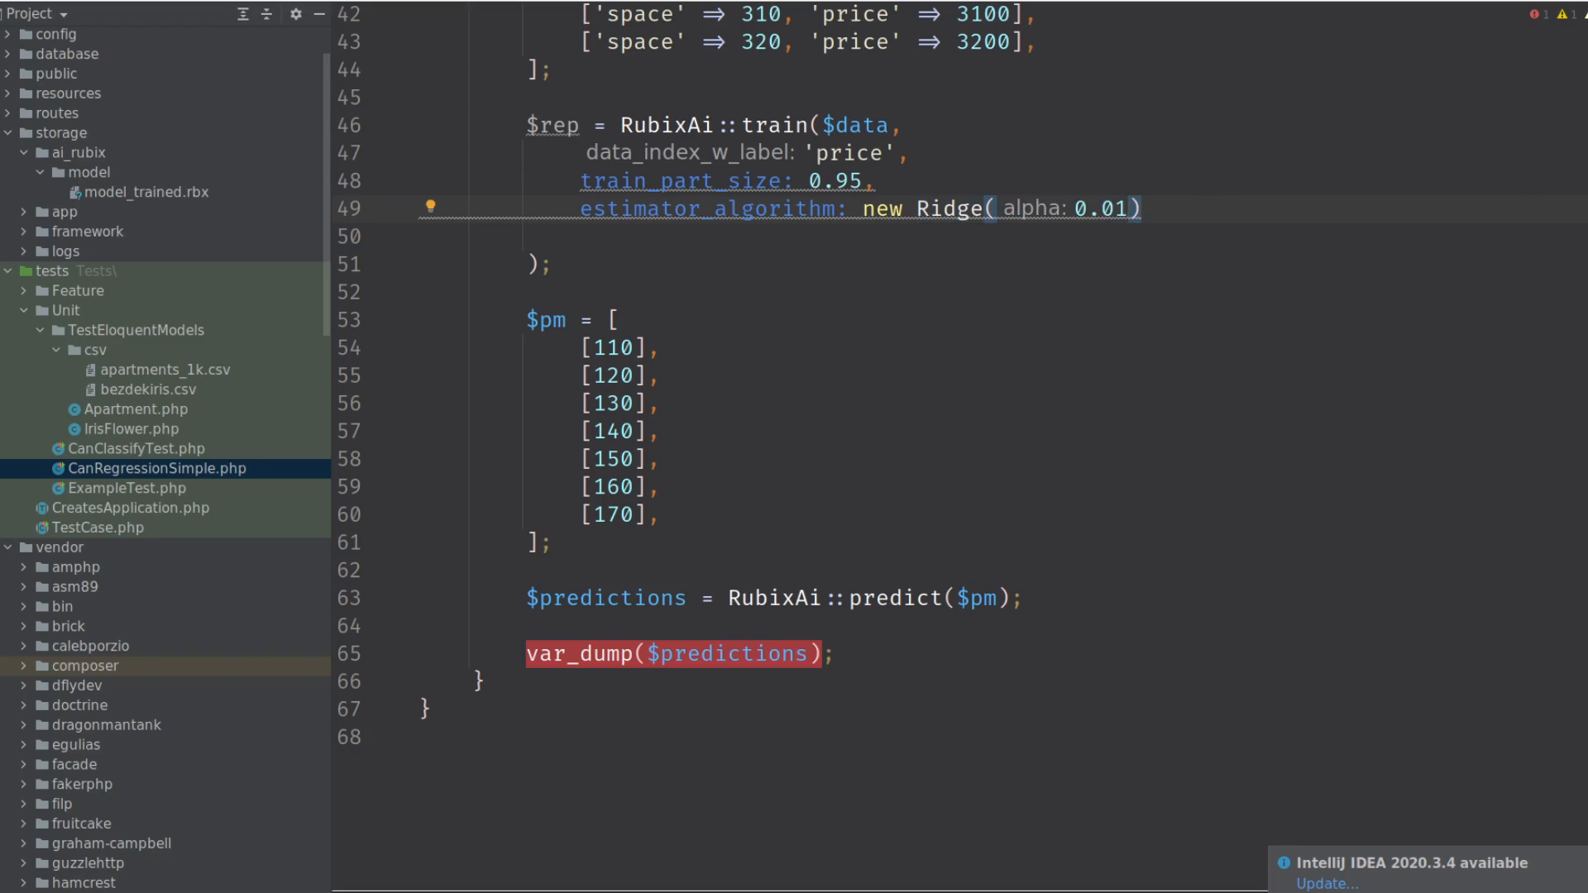
click(1128, 208)
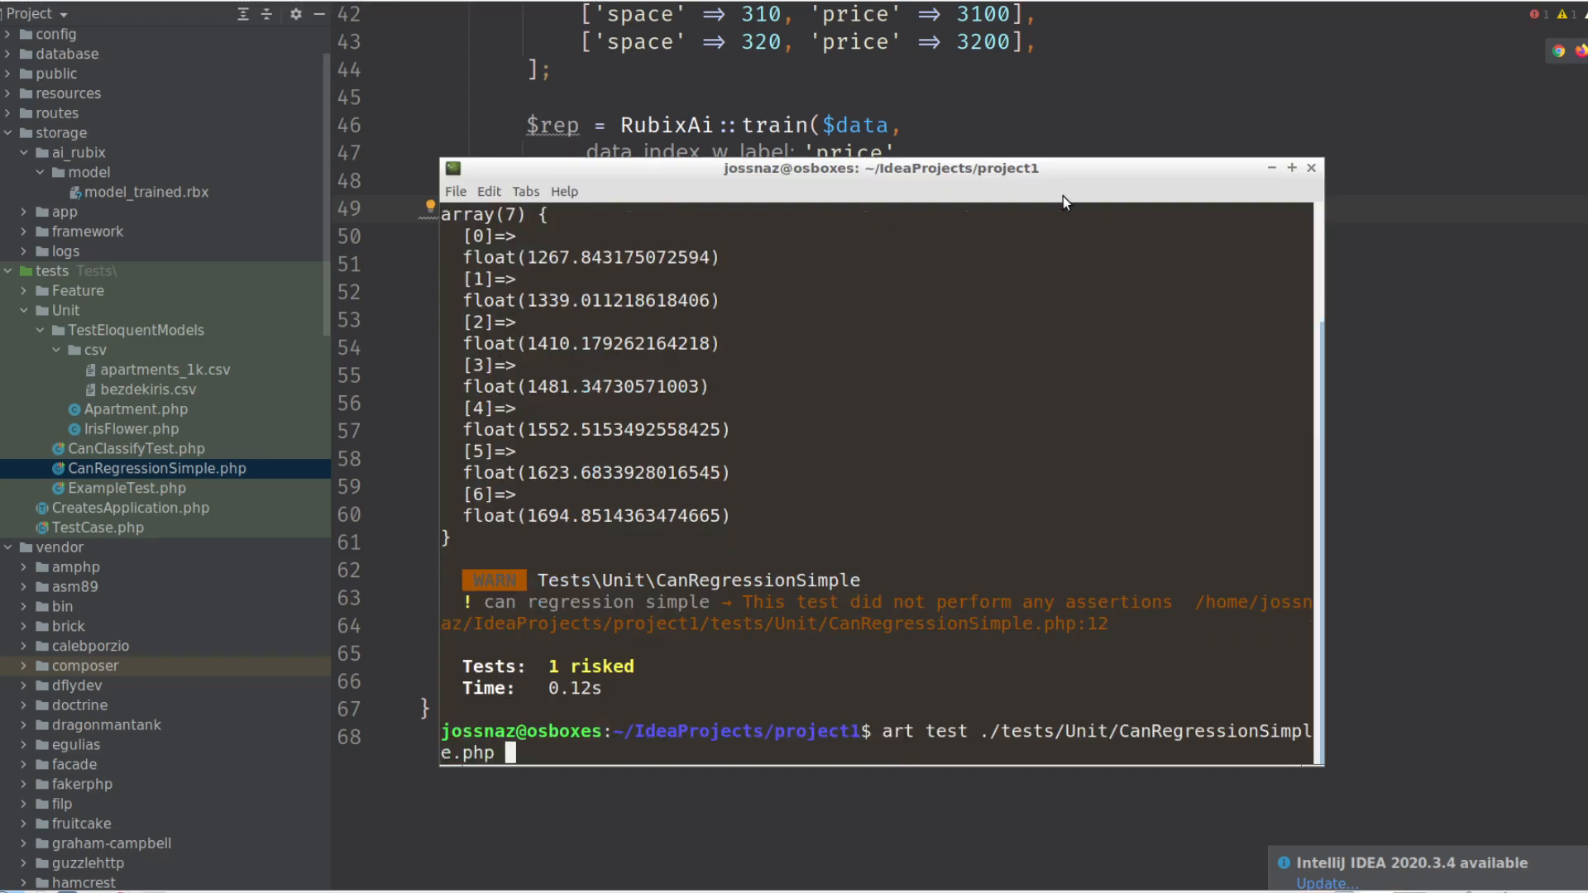
key(Return)
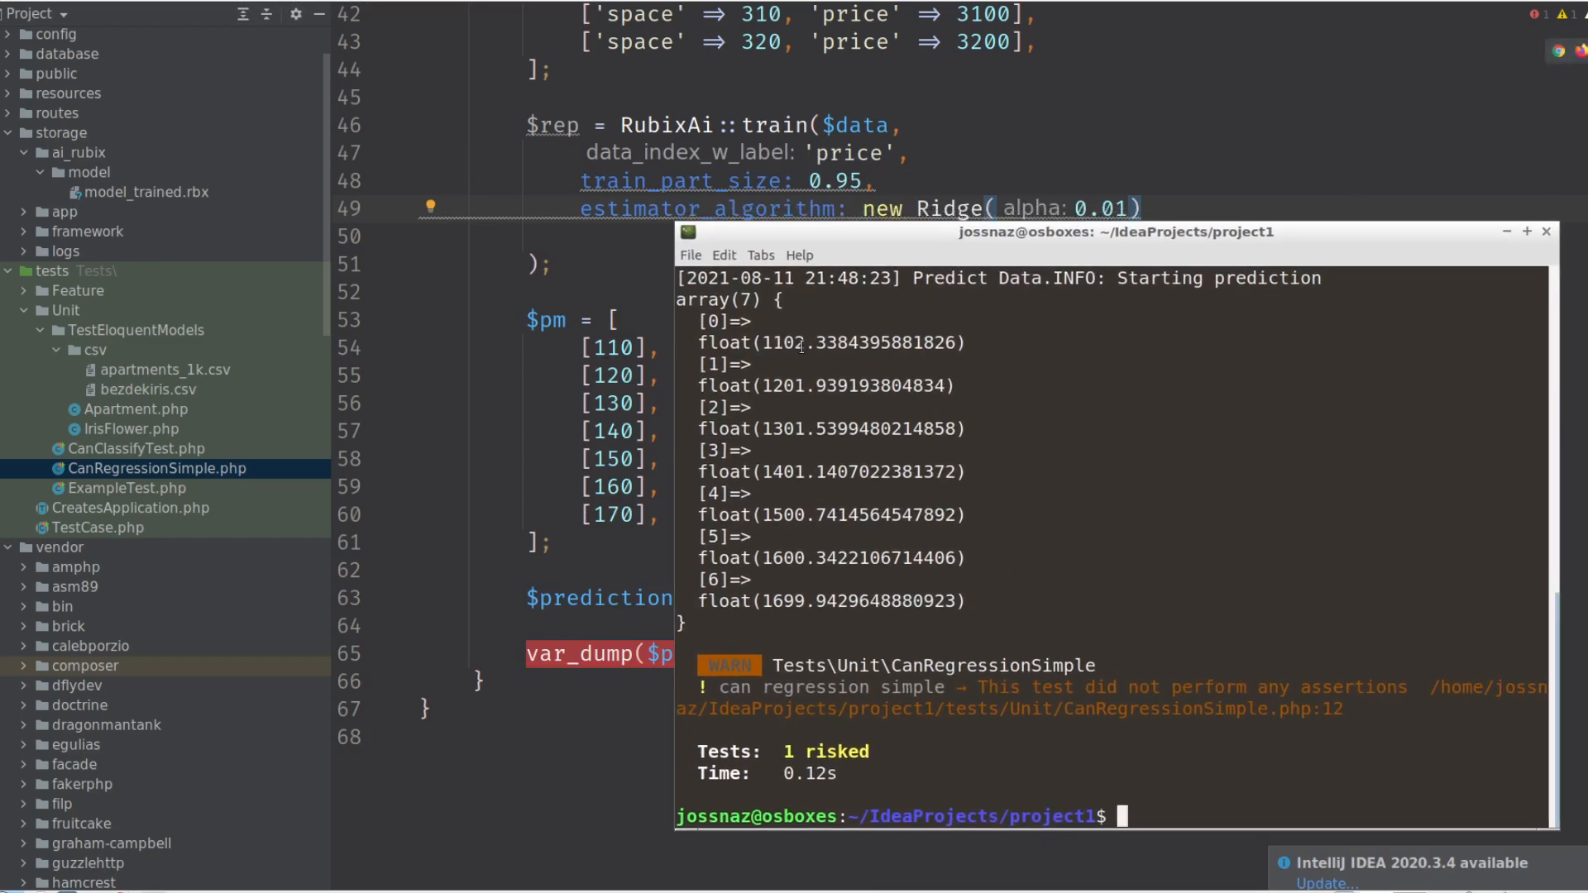
mouse_move(800, 344)
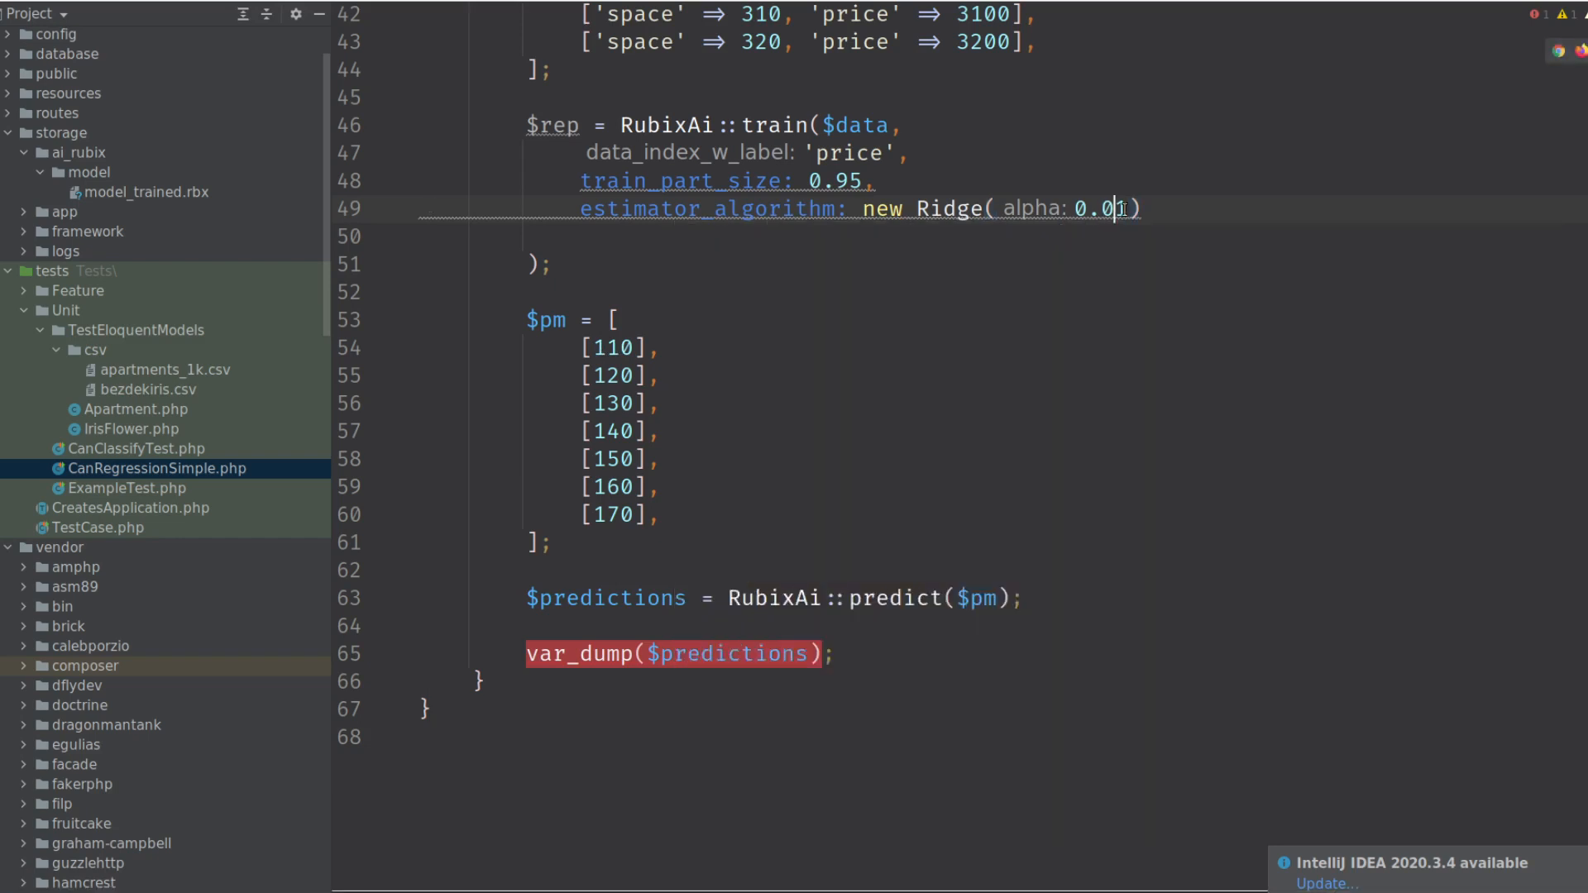
Change the Ridge alpha argument in CanRegressionSimple.php from 0.01 to 0.001.
text(1)
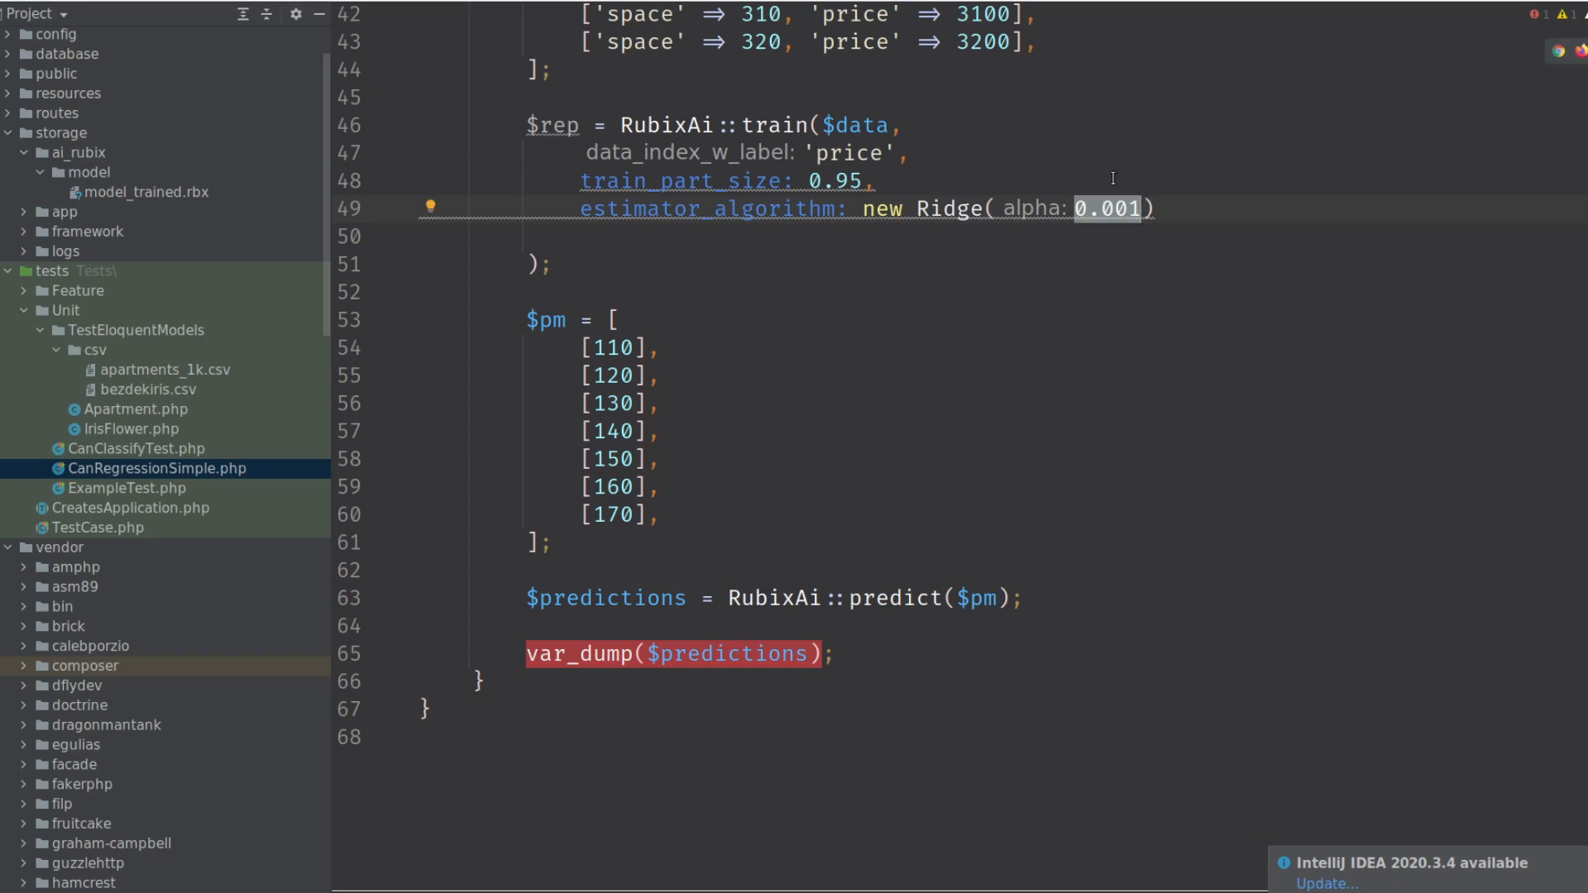
mouse_move(261, 202)
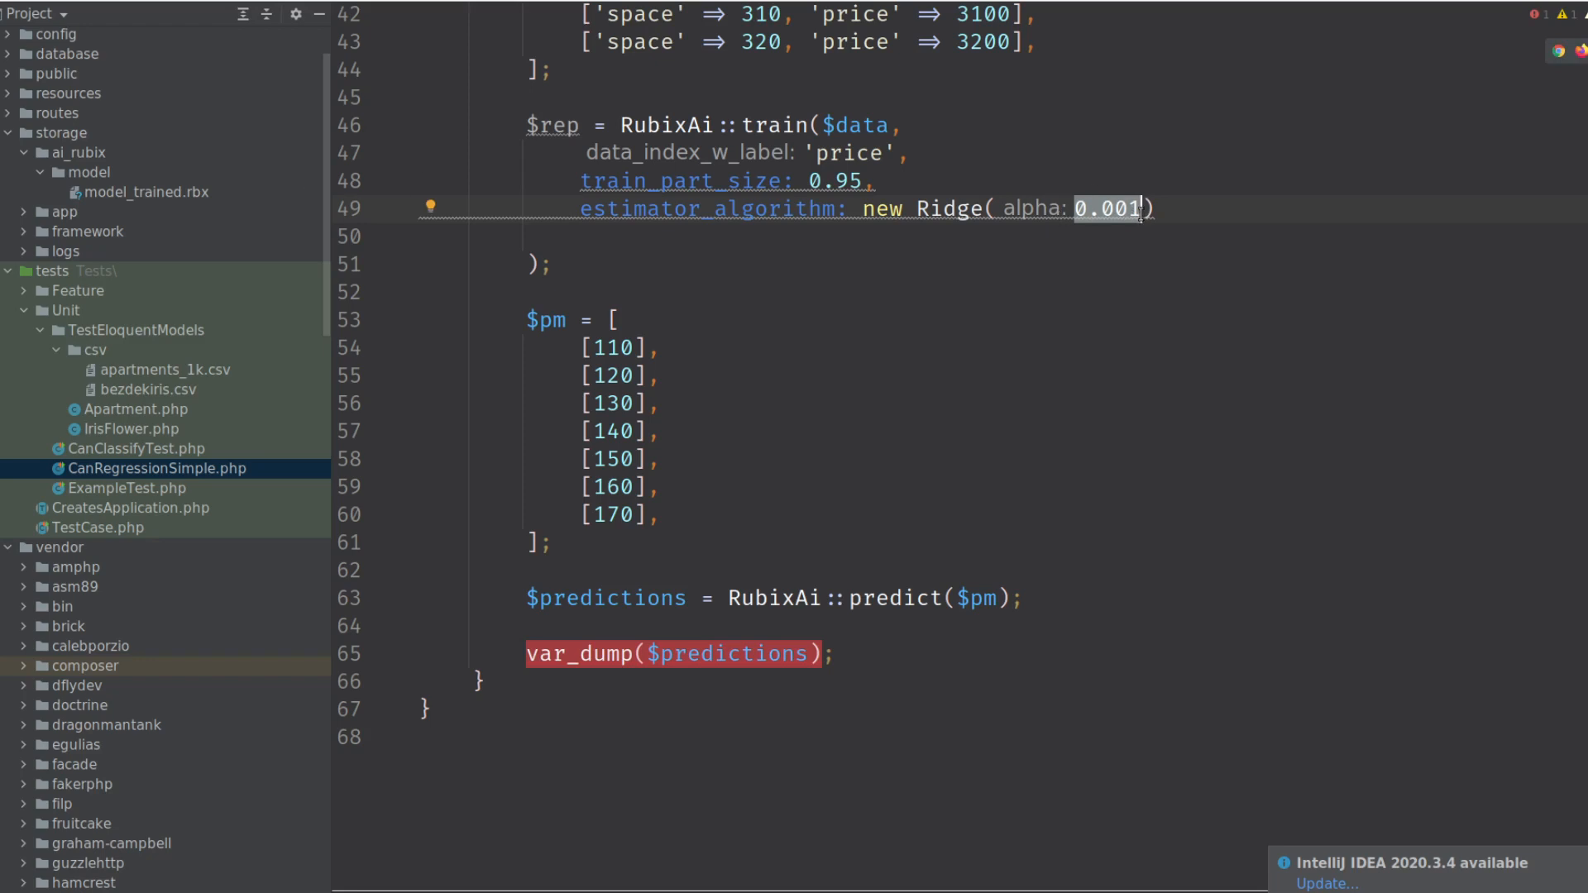
mouse_move(1136, 211)
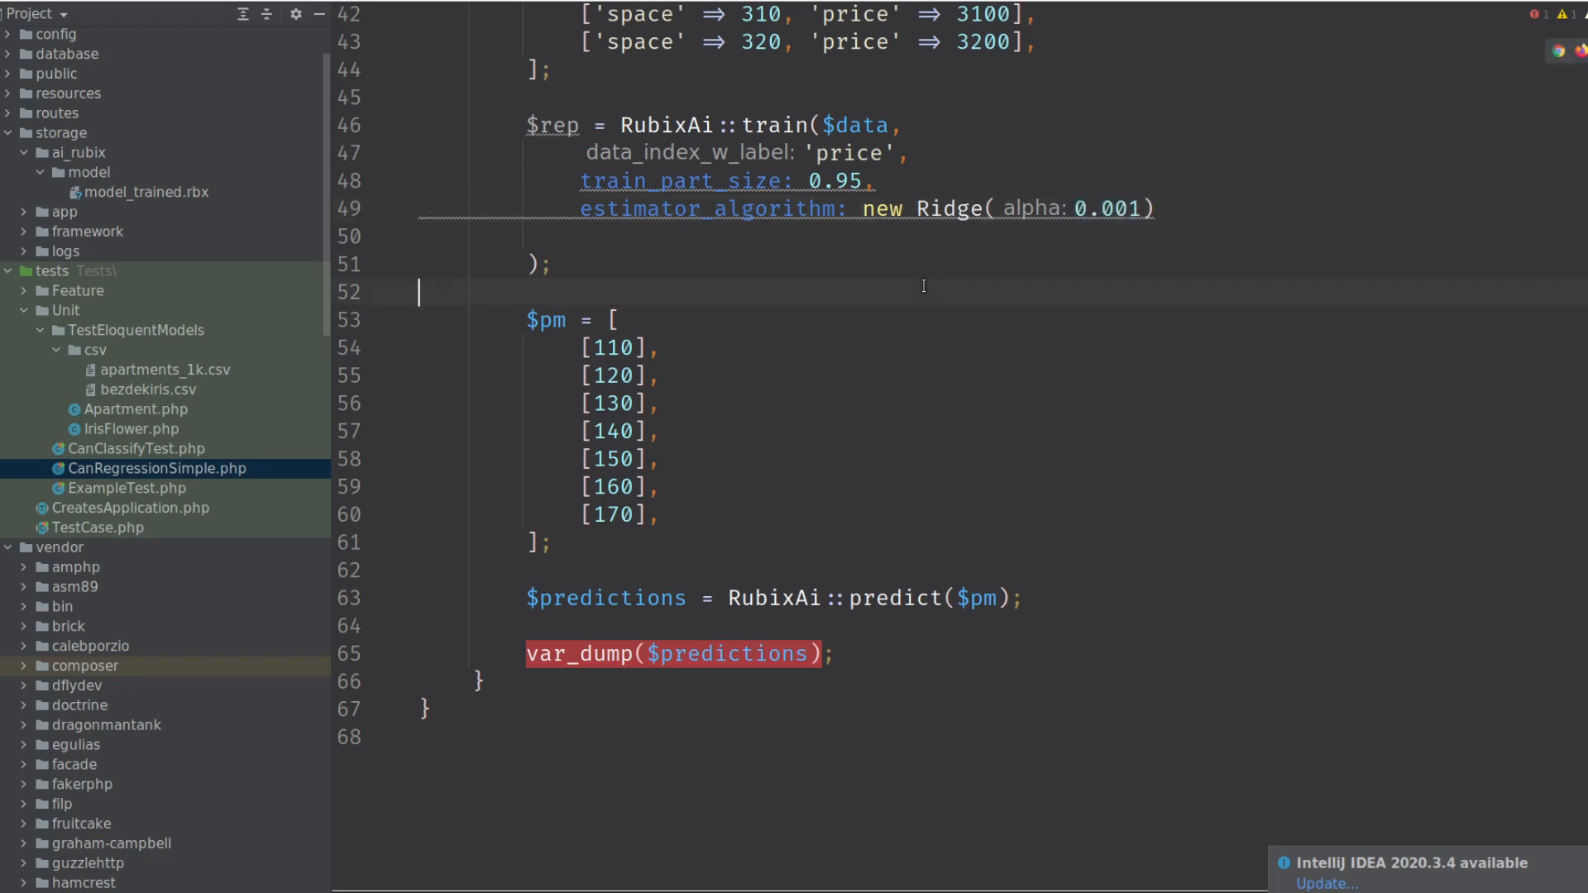
mouse_move(1080, 231)
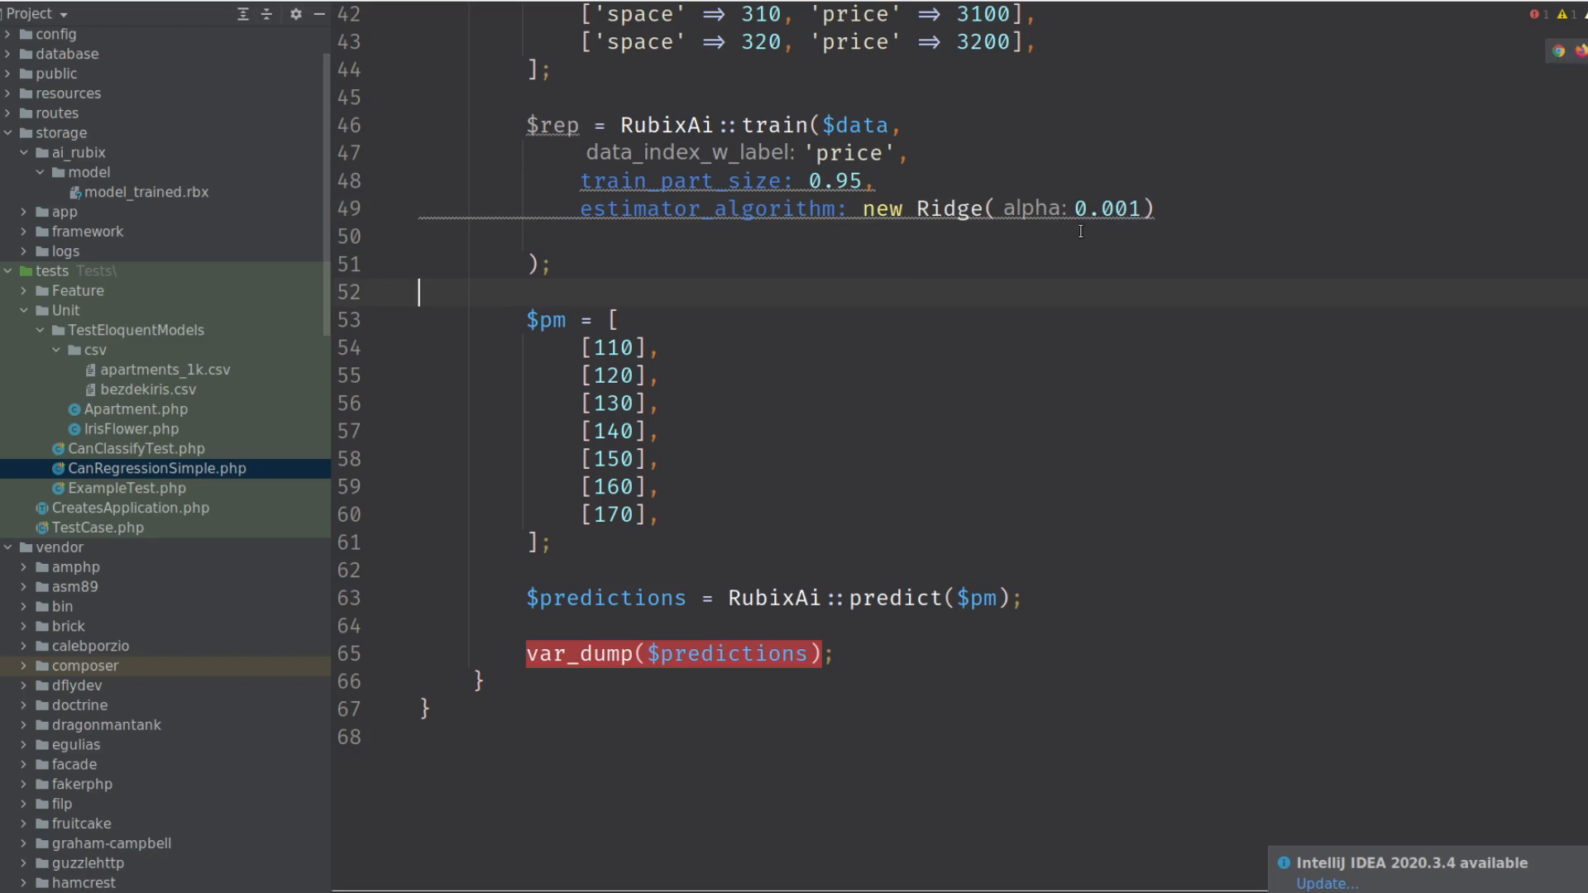
double_click(1106, 209)
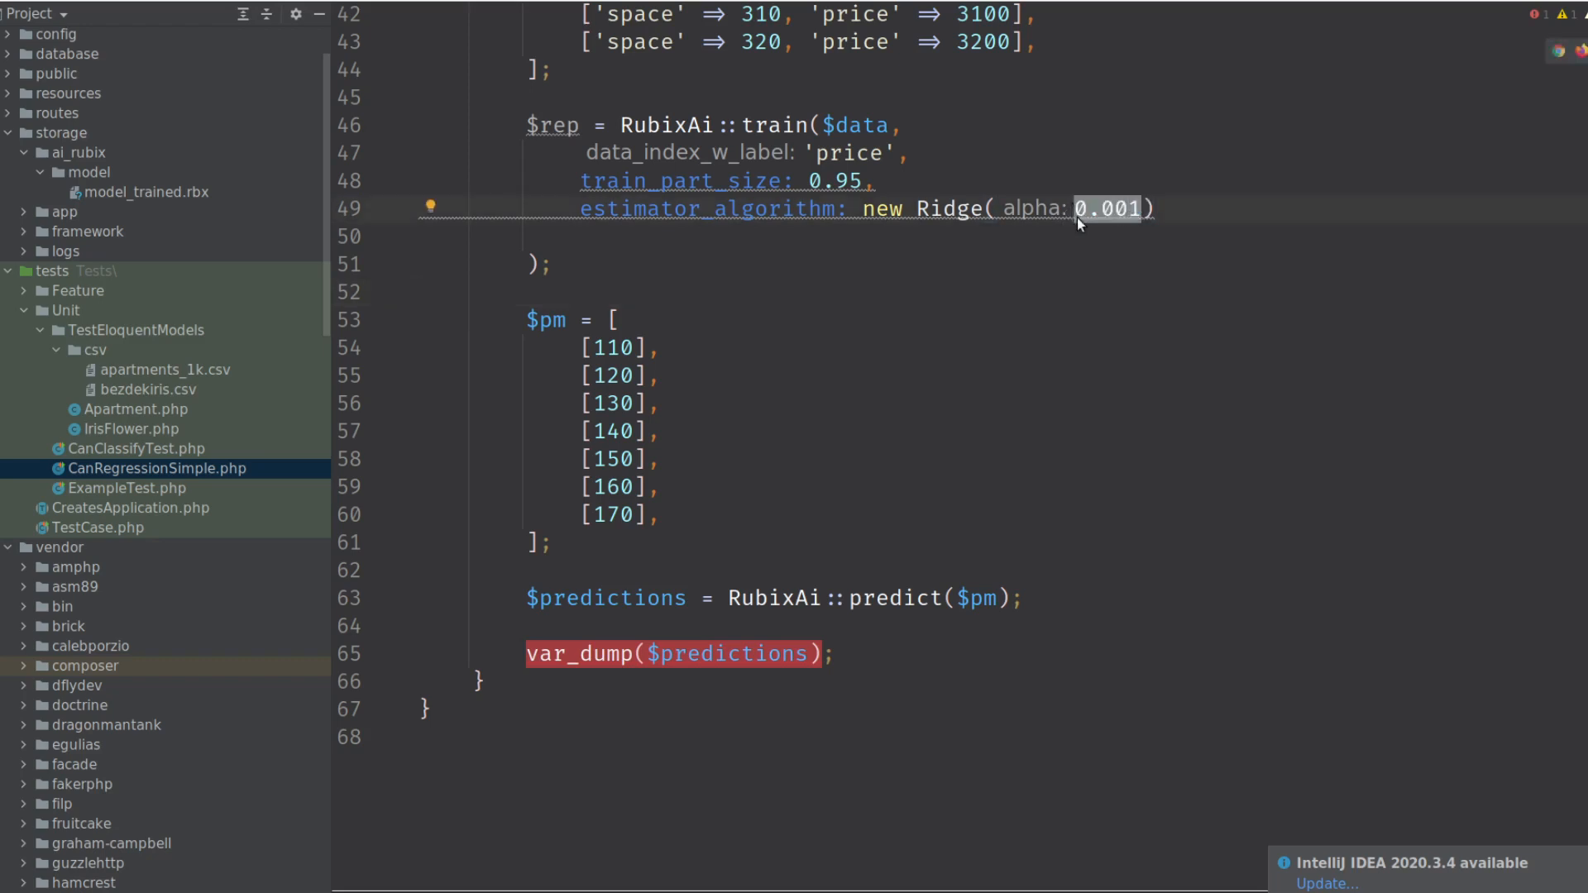
scroll(up, 3)
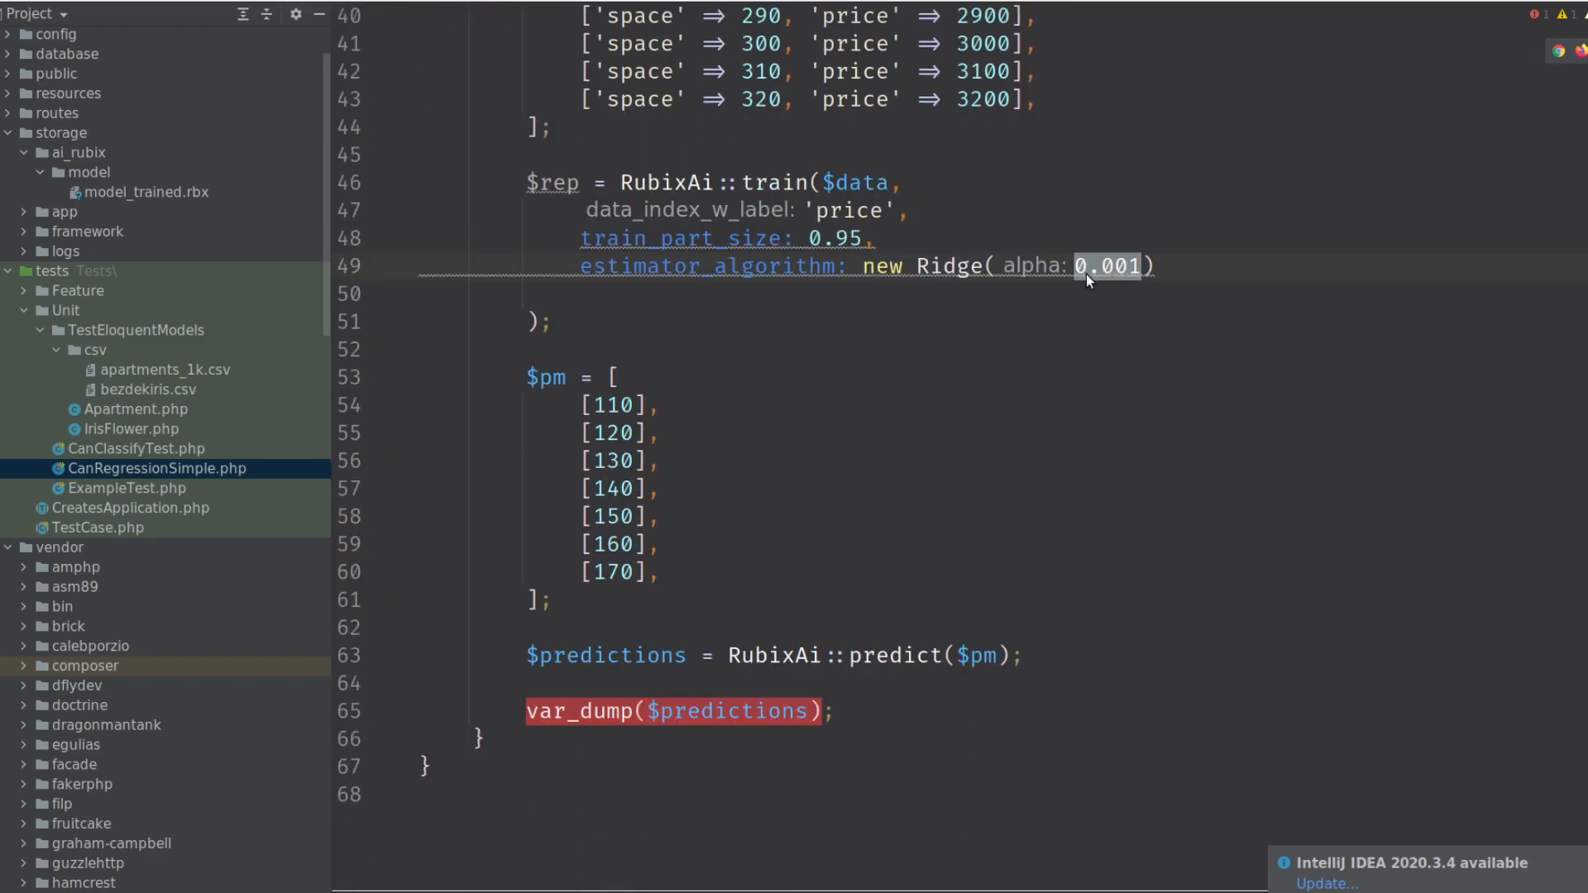
mouse_move(1115, 274)
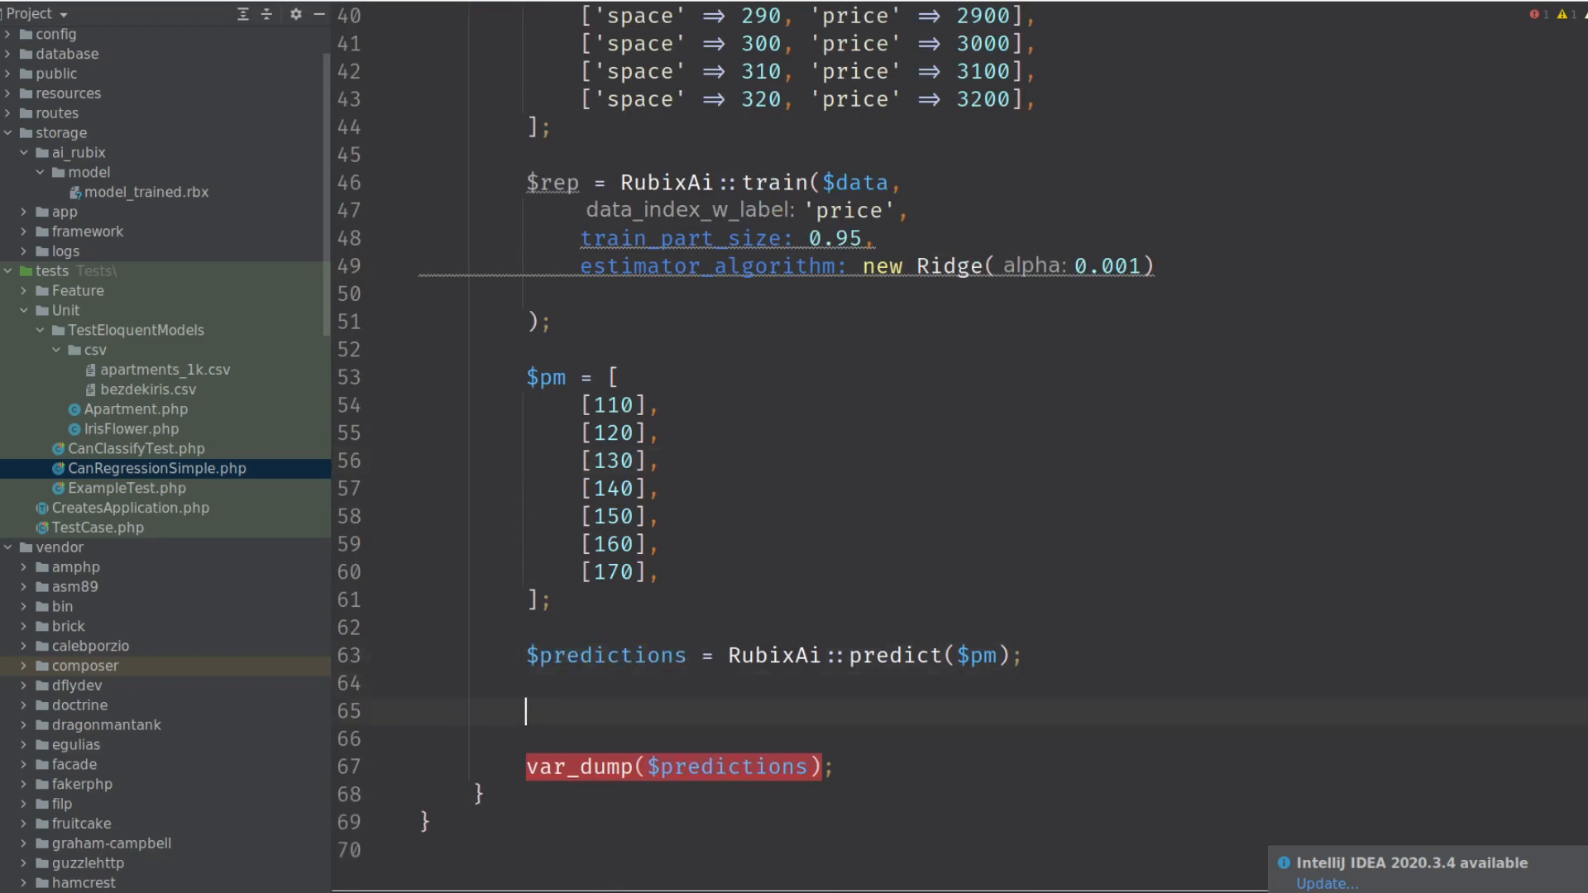
Trim the $pm prediction samples to one [74.5] row and rerun, predicting about 745.37.
text([])
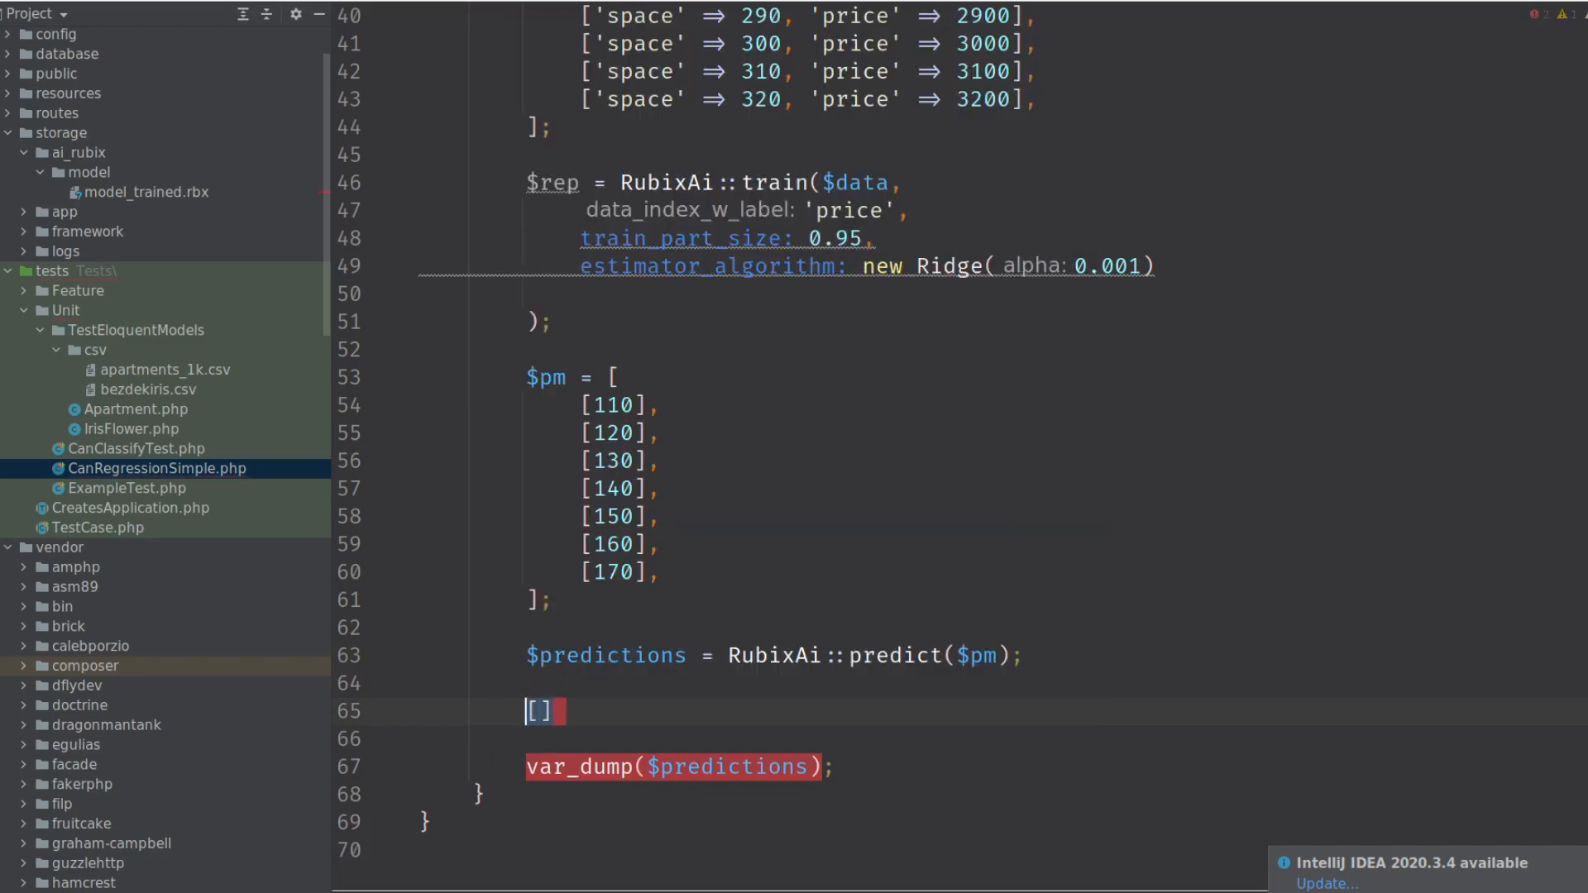
key(Backspace)
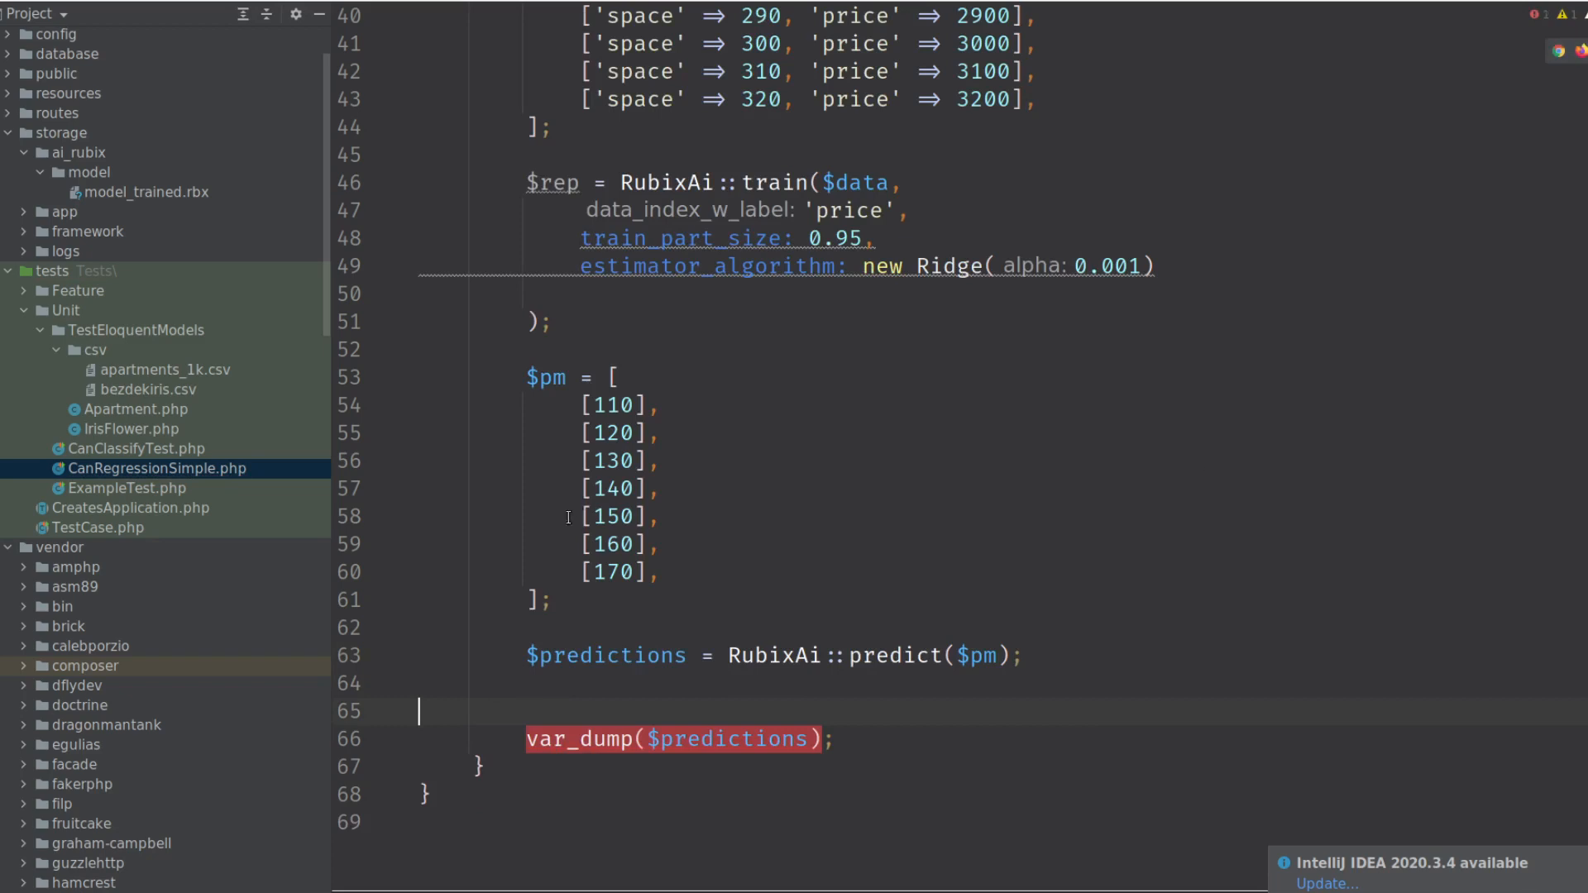
click(628, 433)
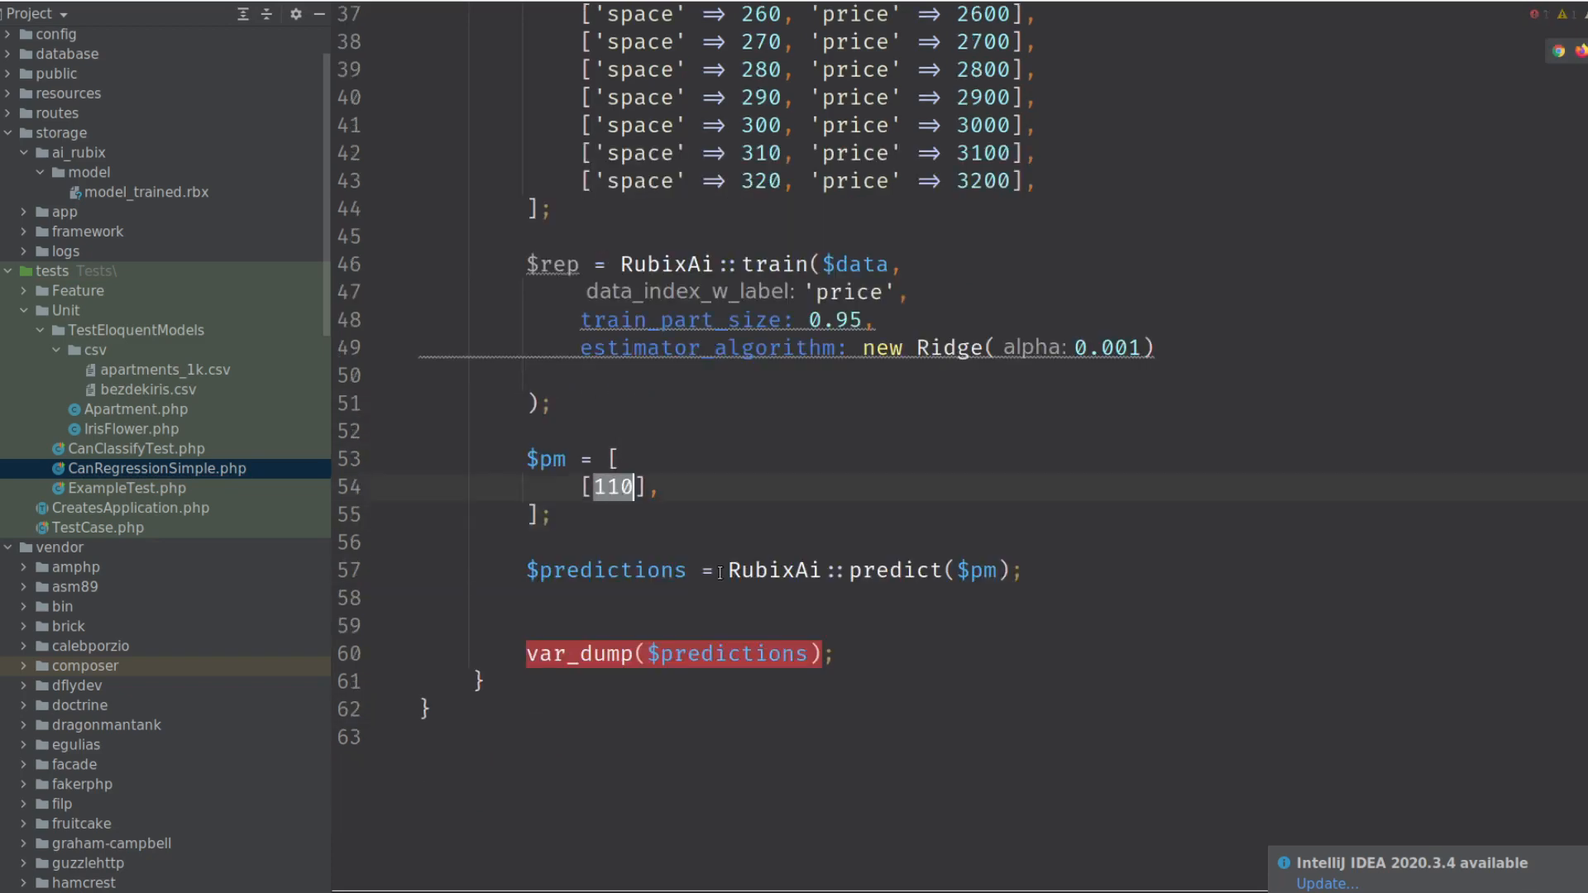
scroll(up, 3)
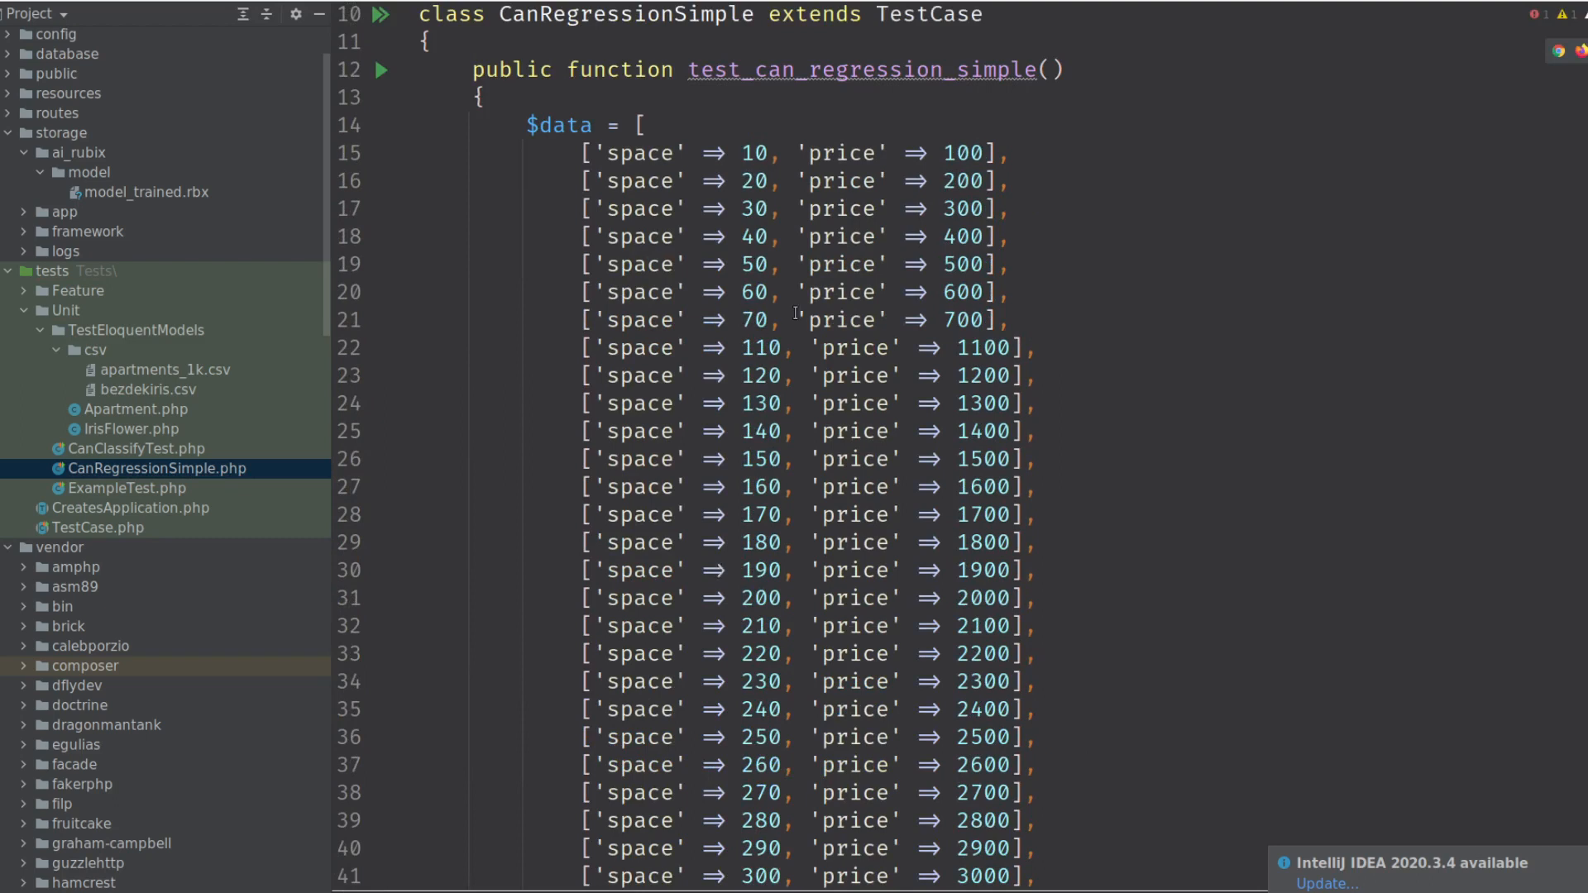
scroll(down, 3)
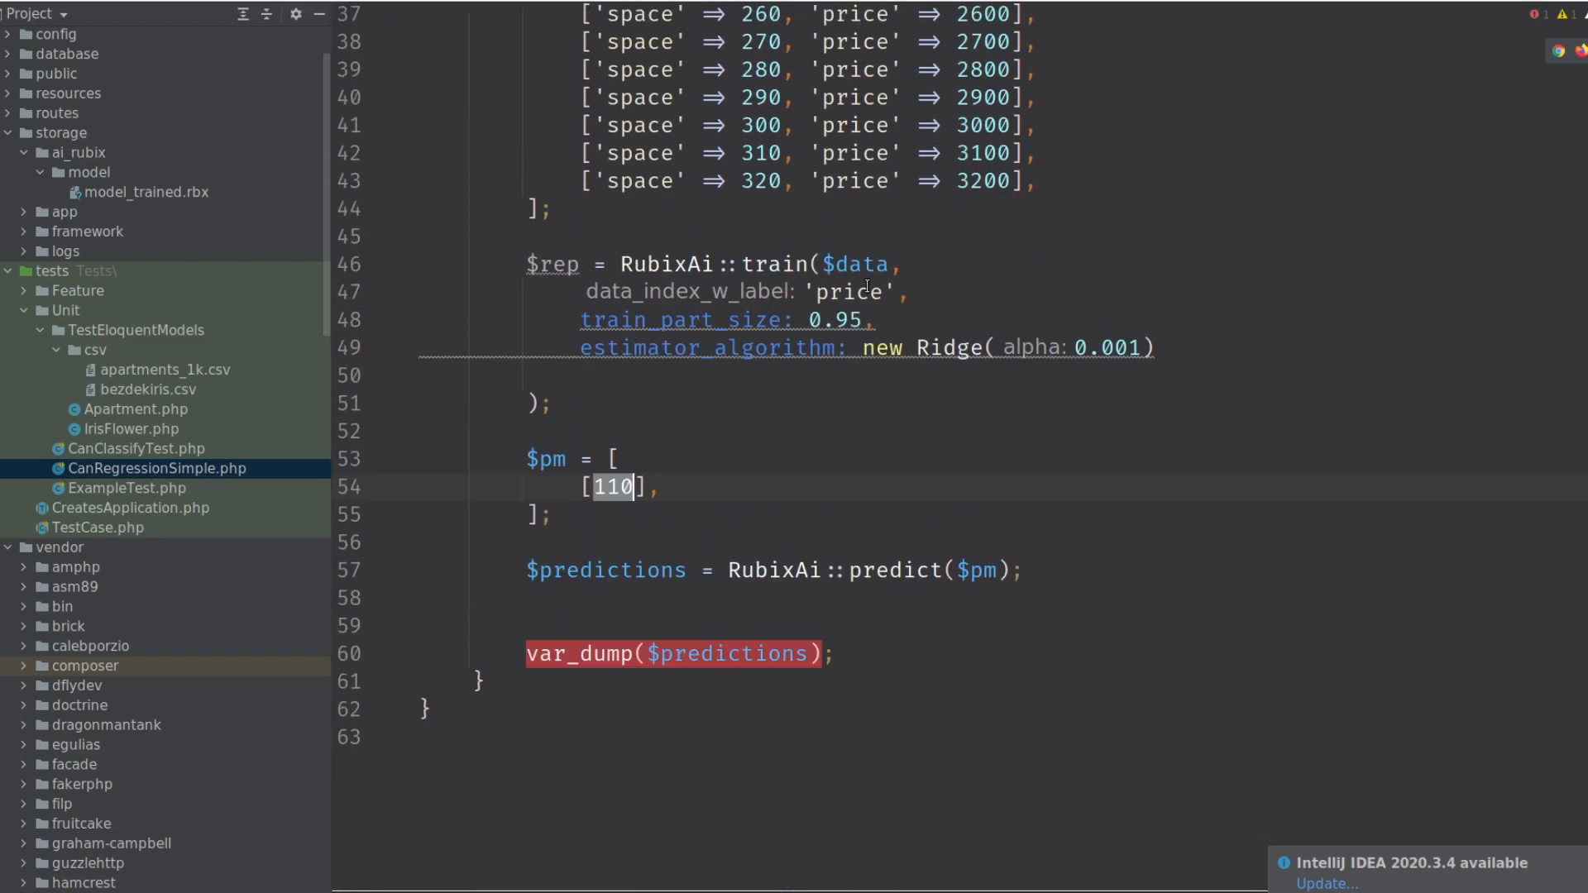
text(75)
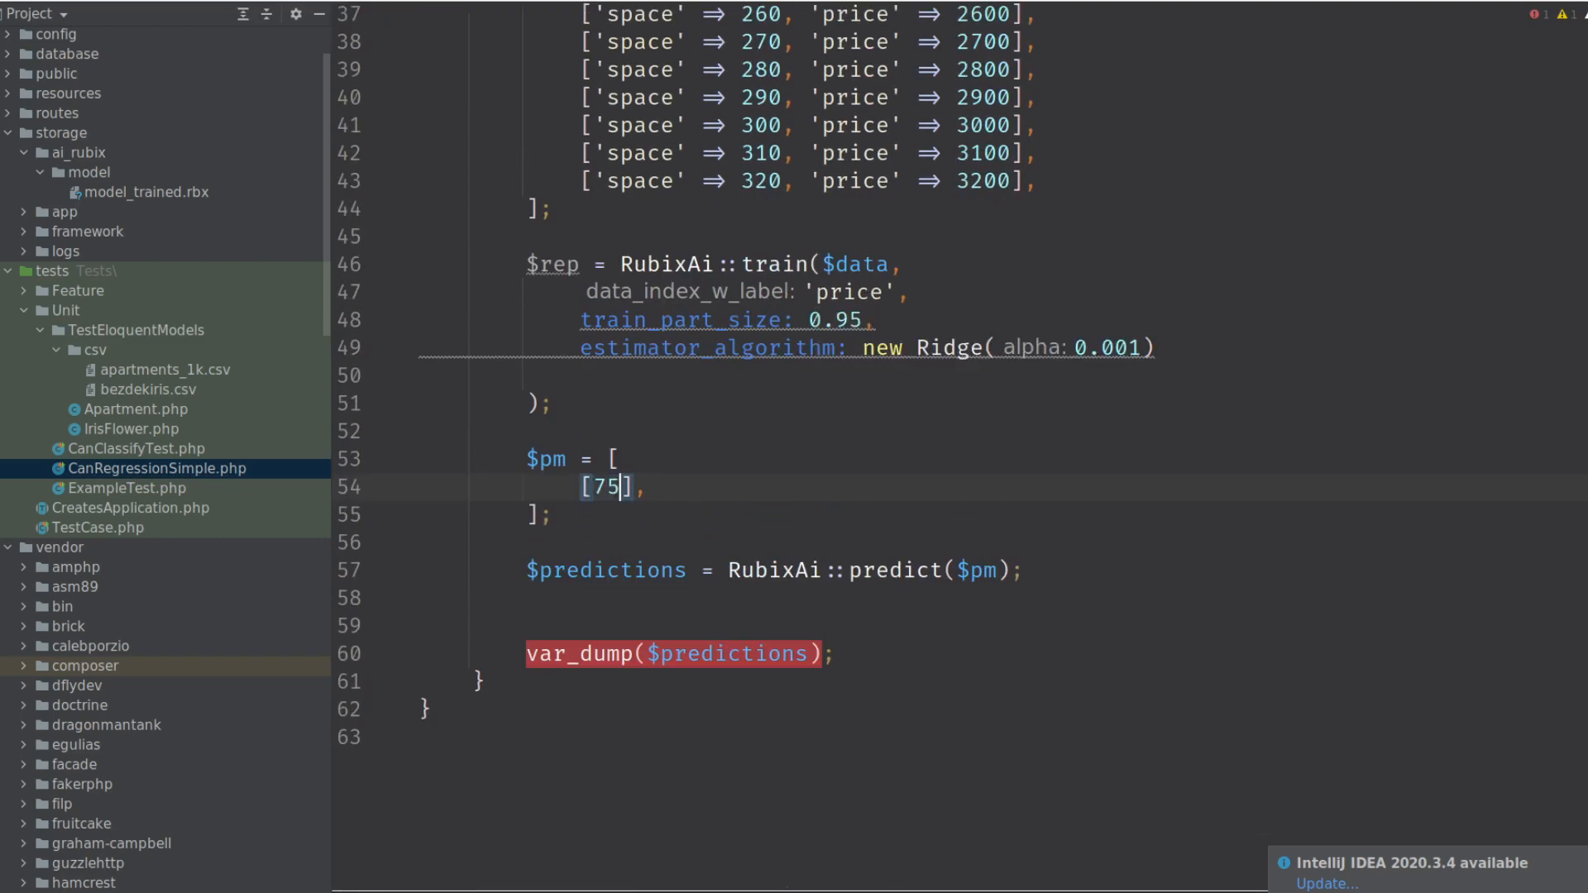
key(Backspace)
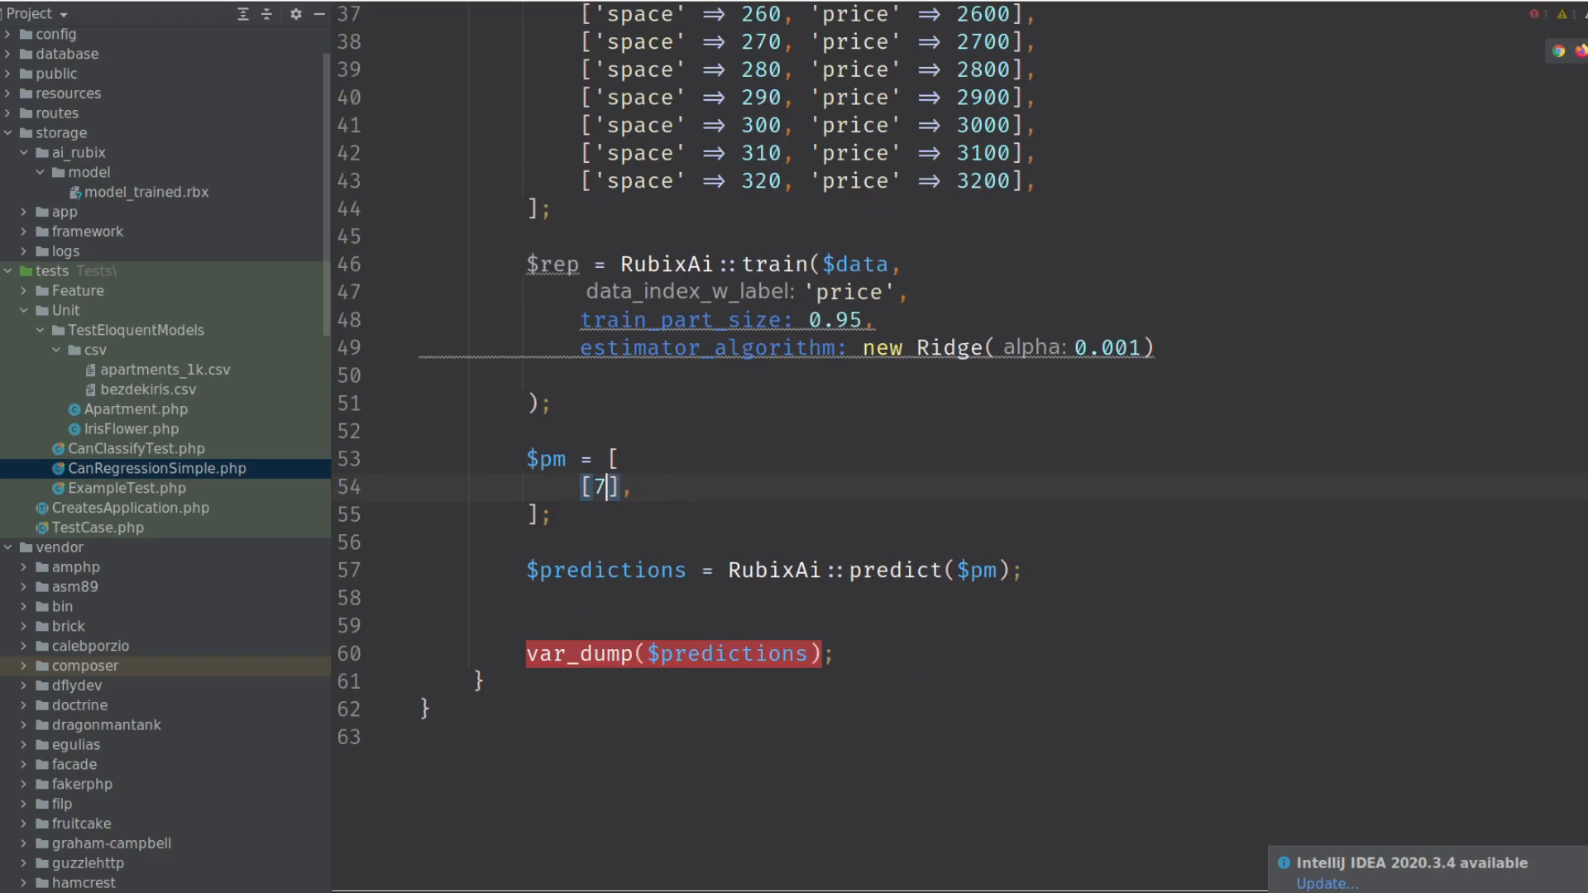
text(4.5)
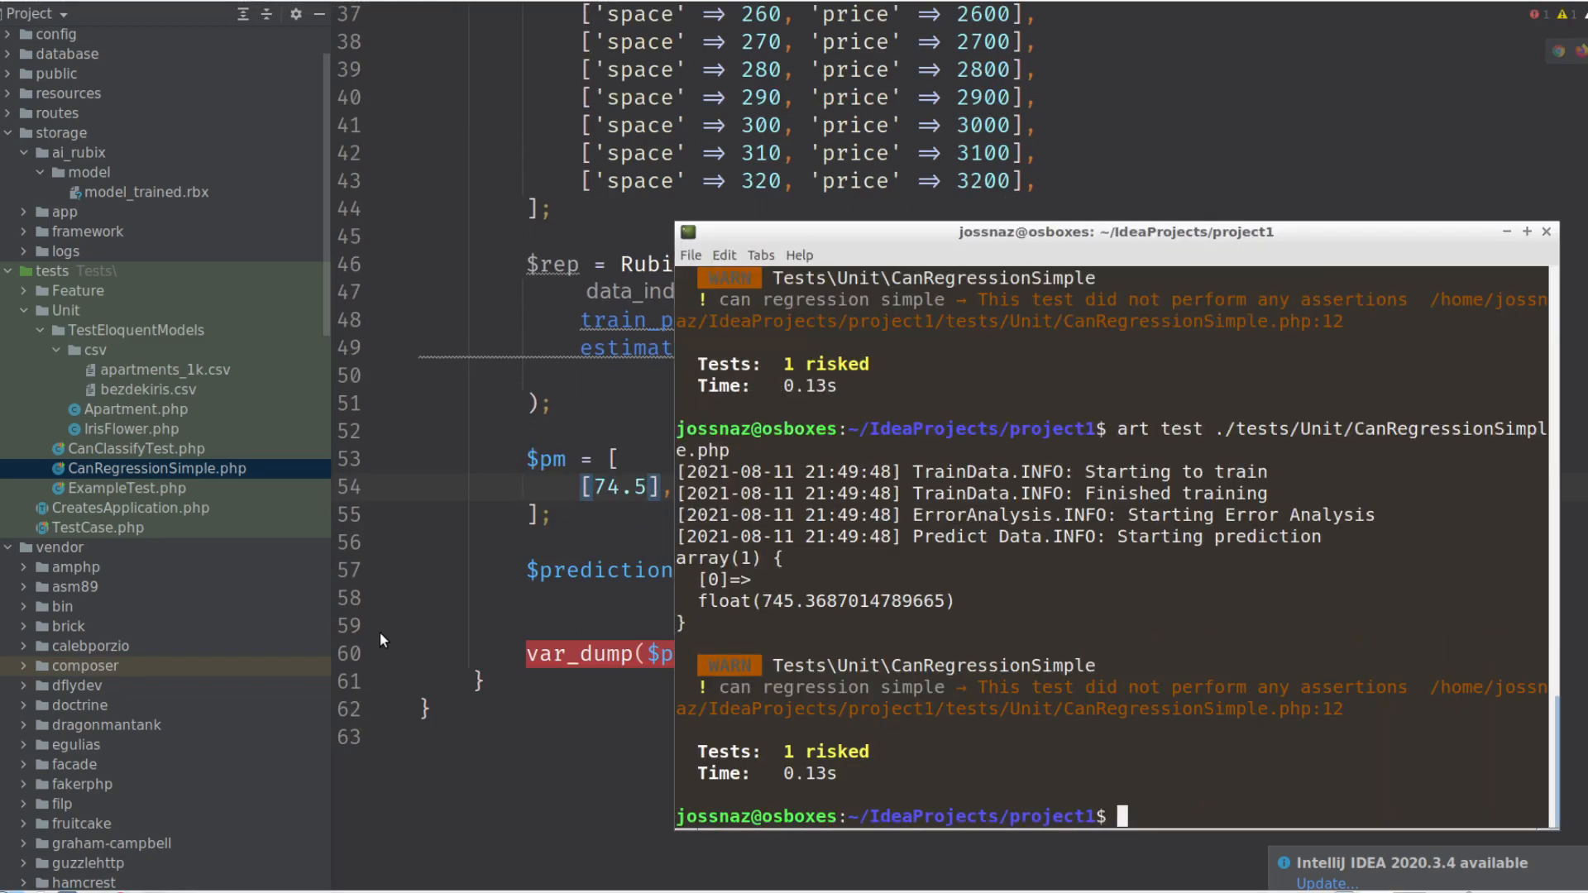
double_click(776, 600)
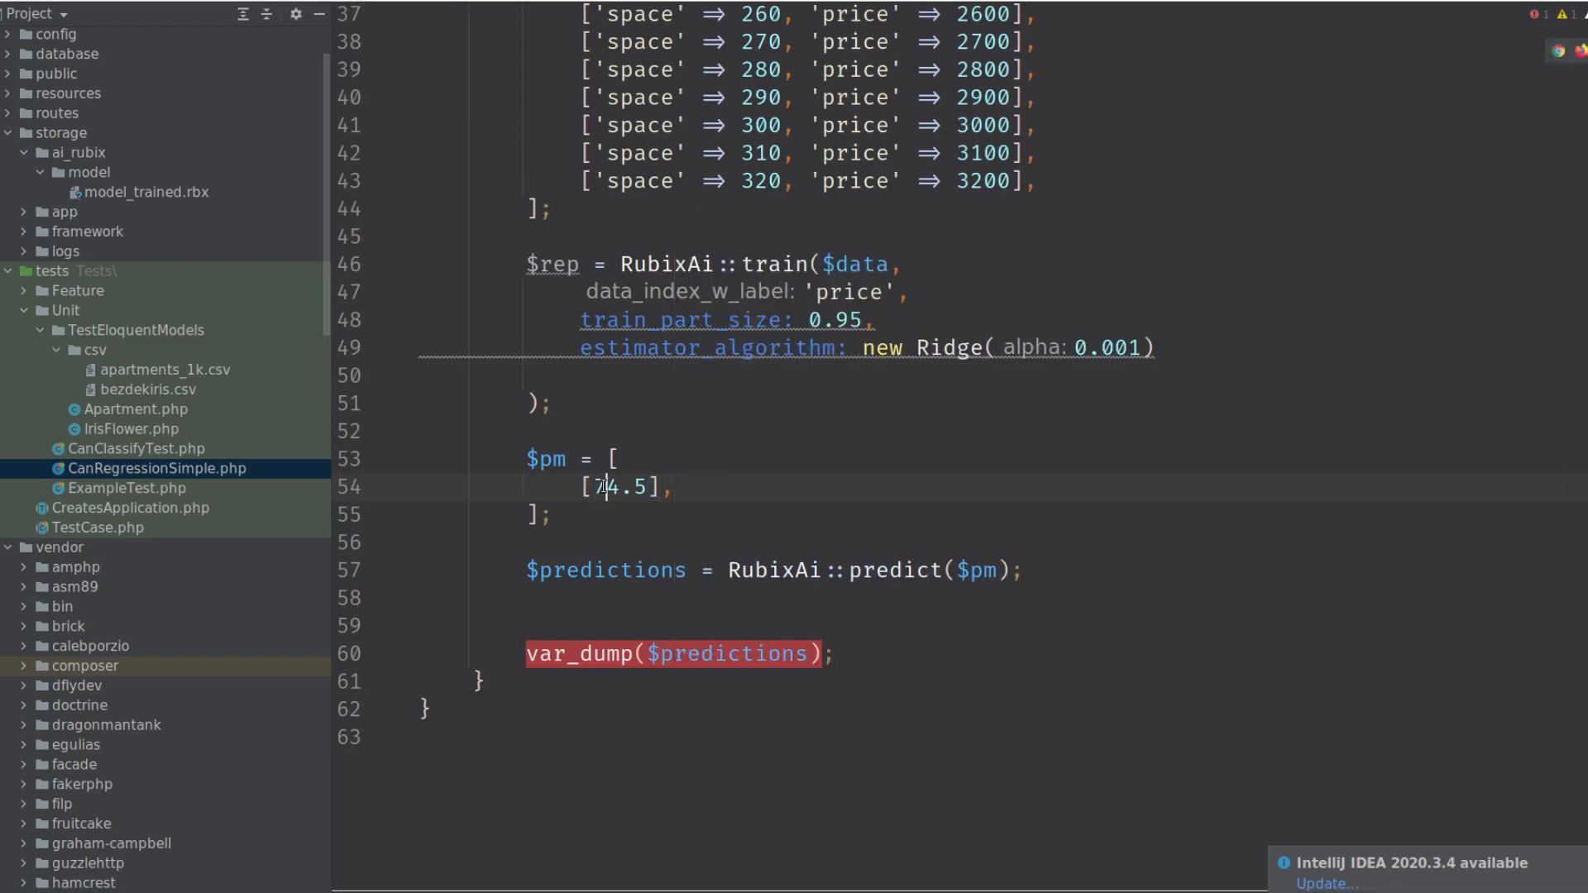
scroll(up, 3)
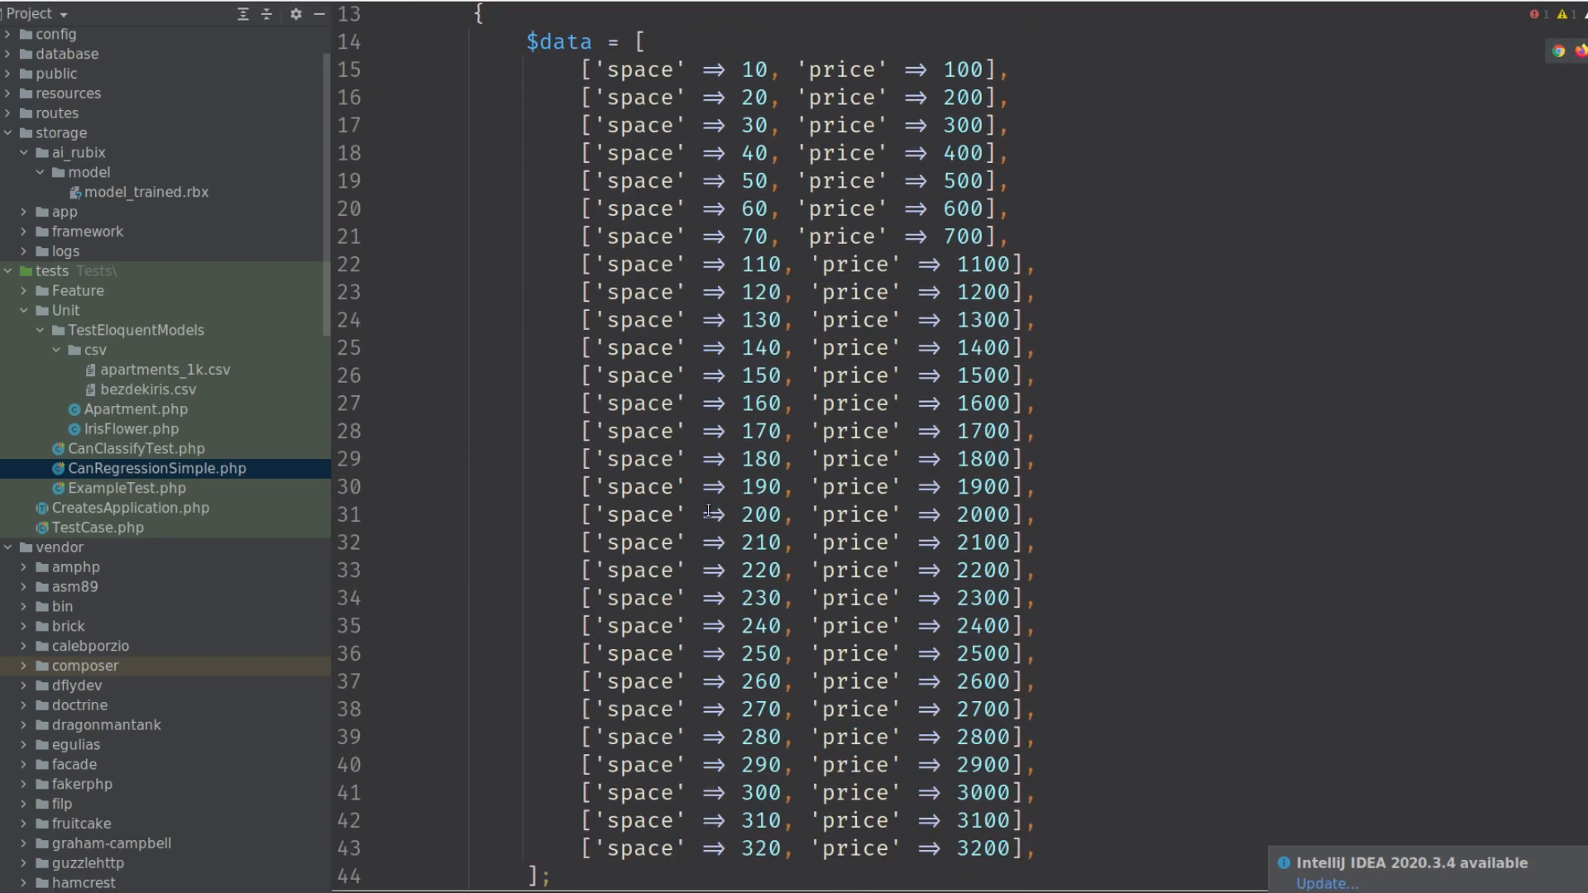
scroll(down, 3)
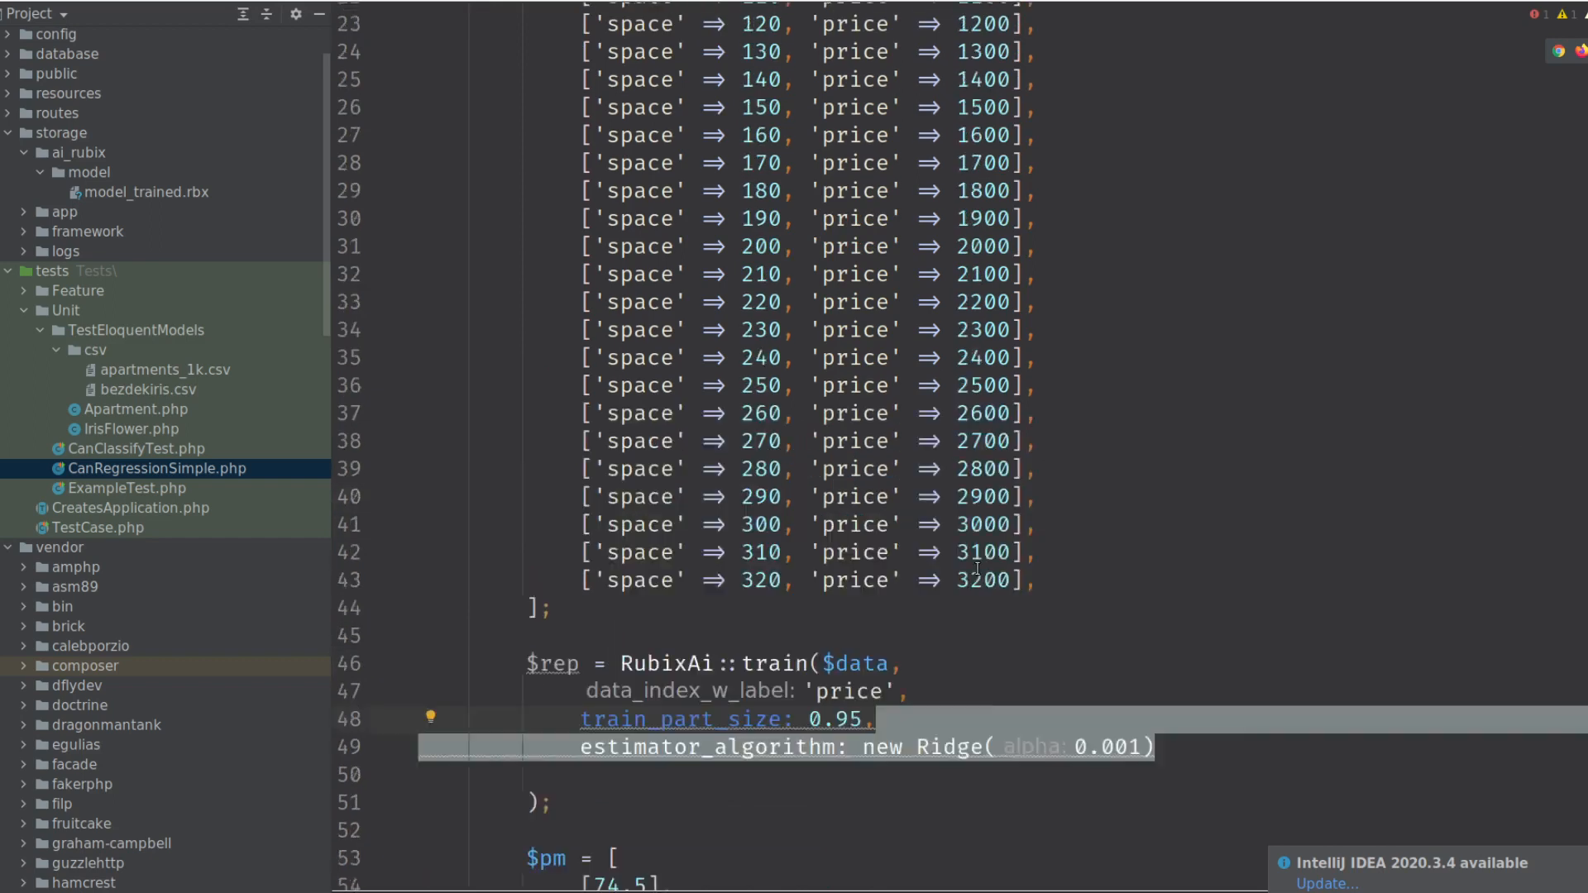
scroll(up, 3)
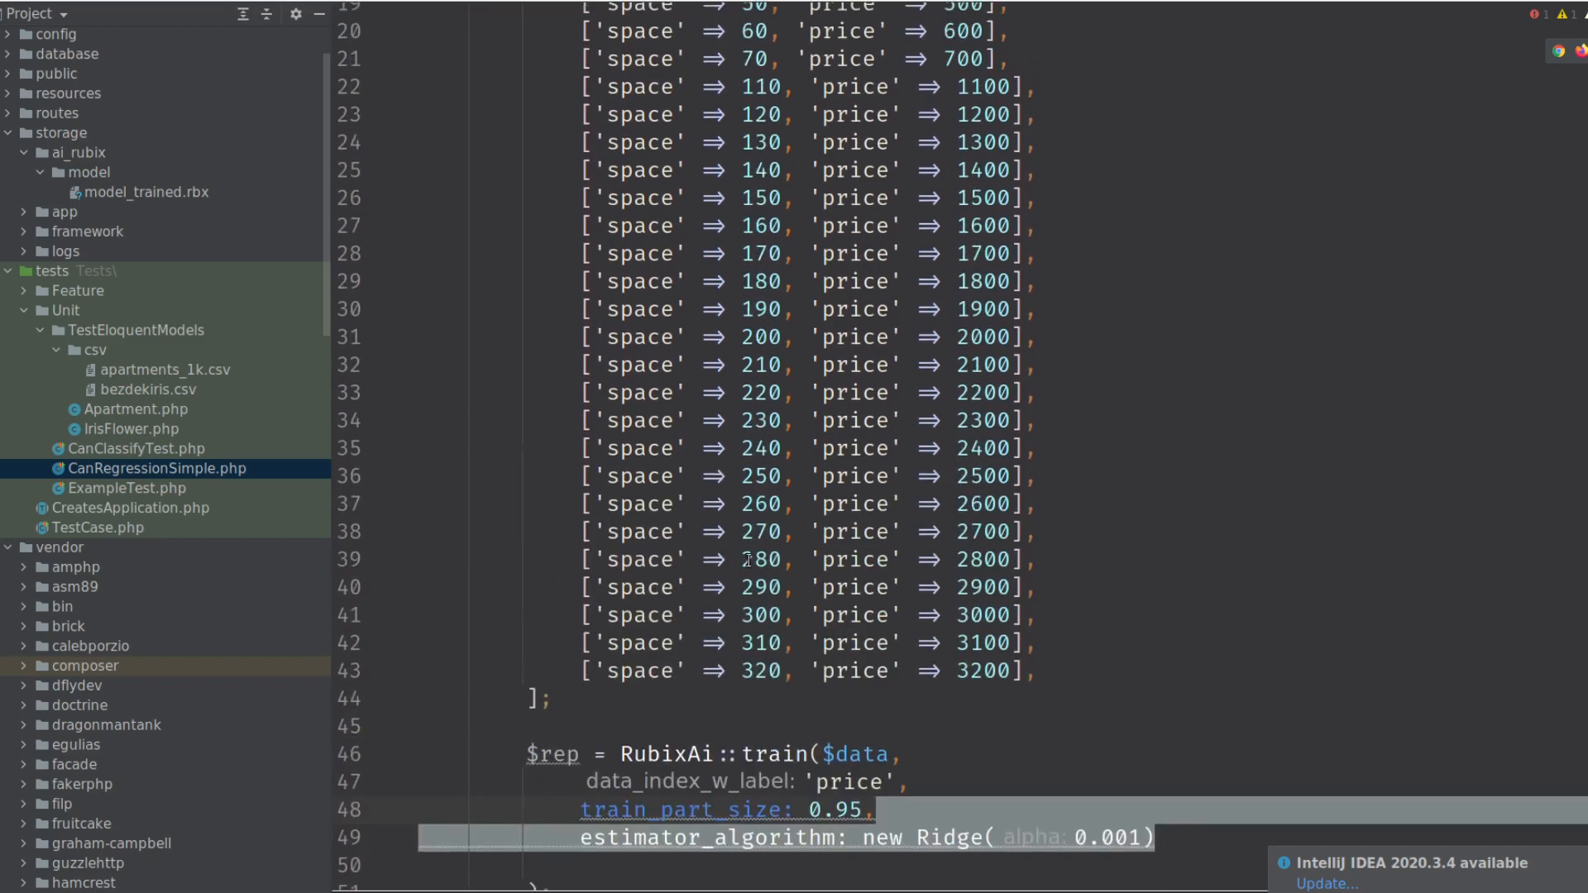
scroll(down, 3)
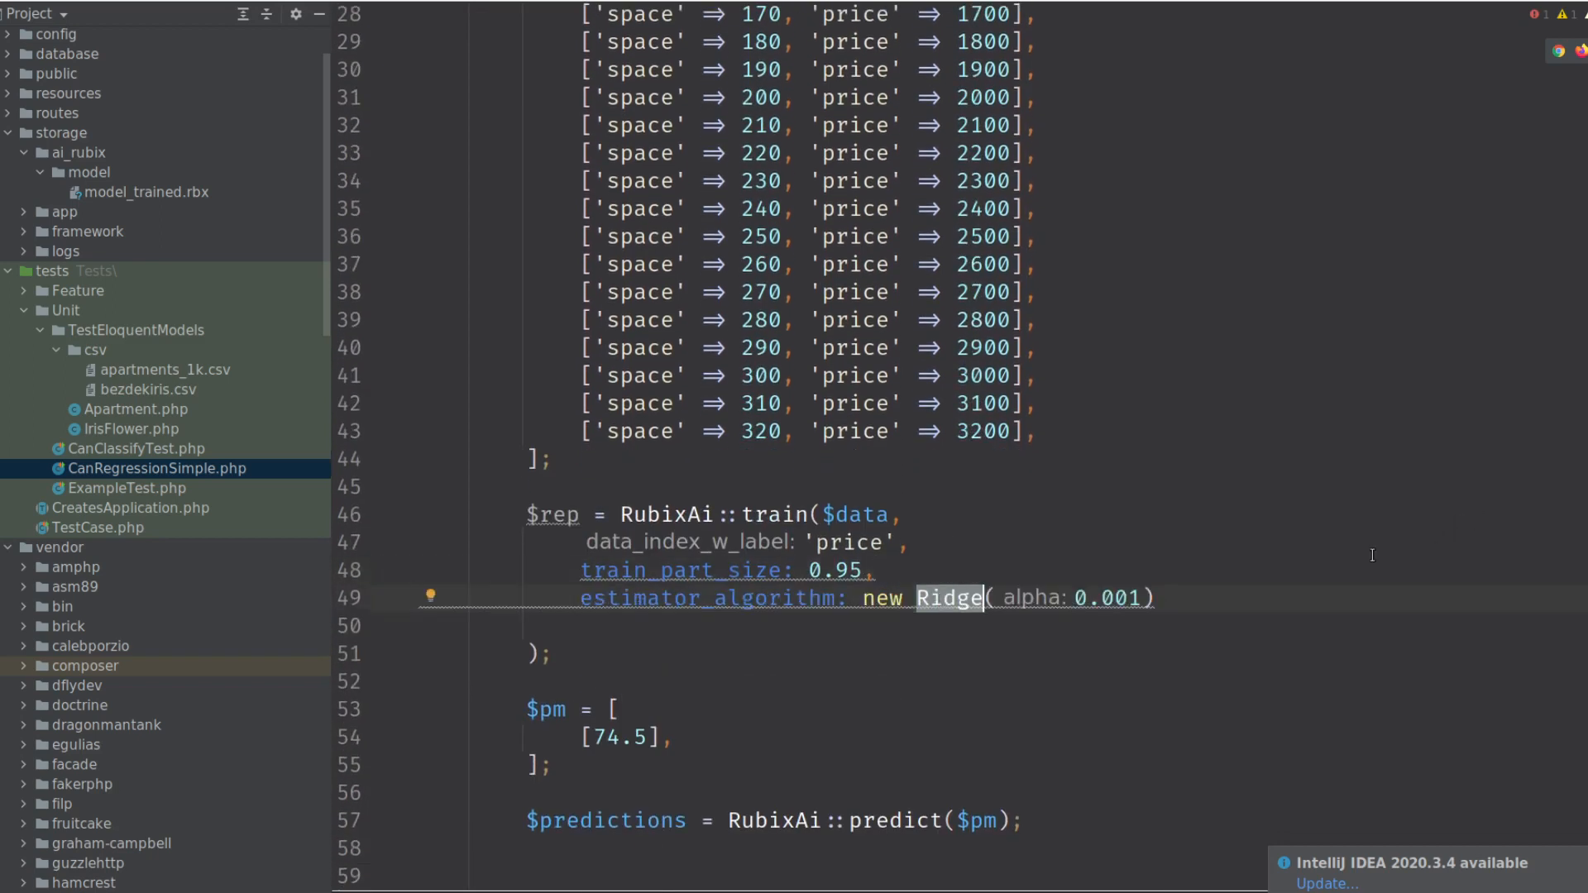
mouse_move(952, 597)
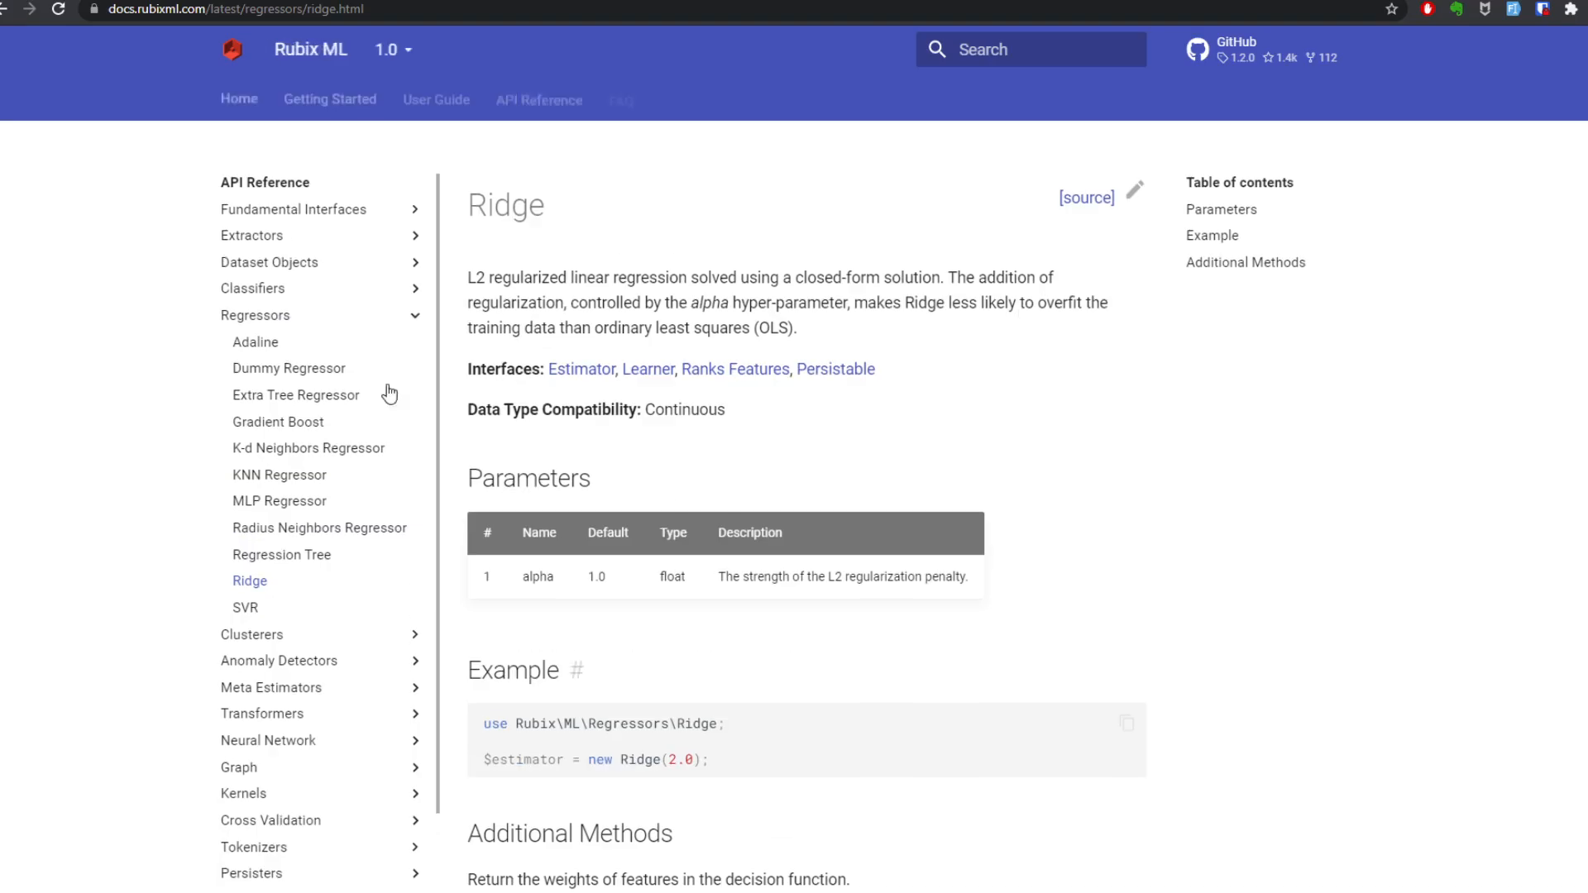
Open the Rubix ML User Guide's Choosing an Estimator page from the Ridge reference.
click(436, 98)
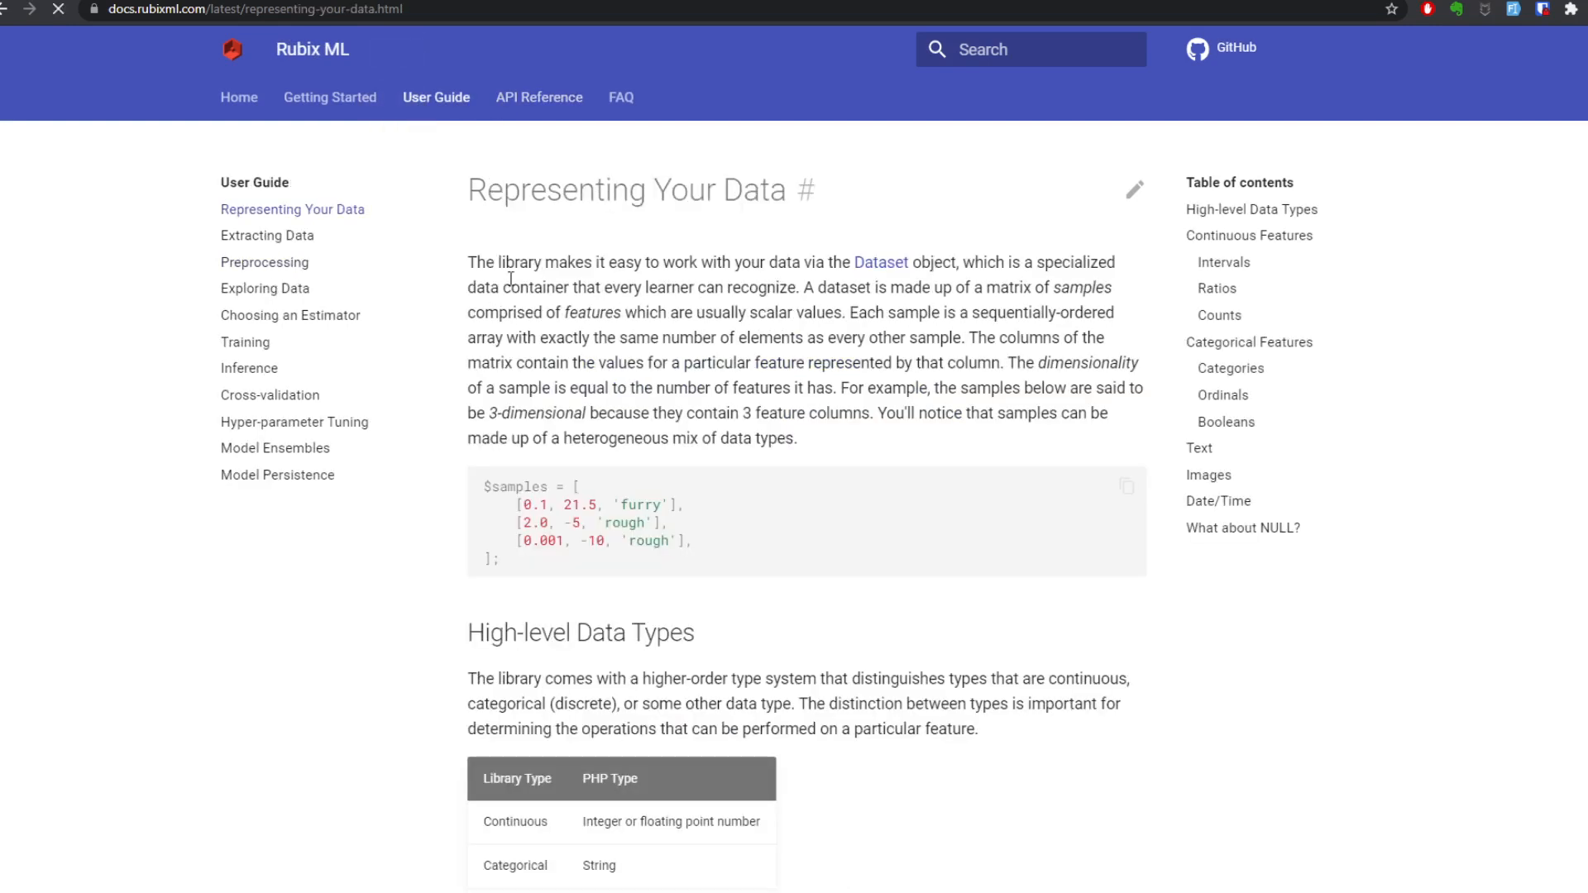
click(289, 315)
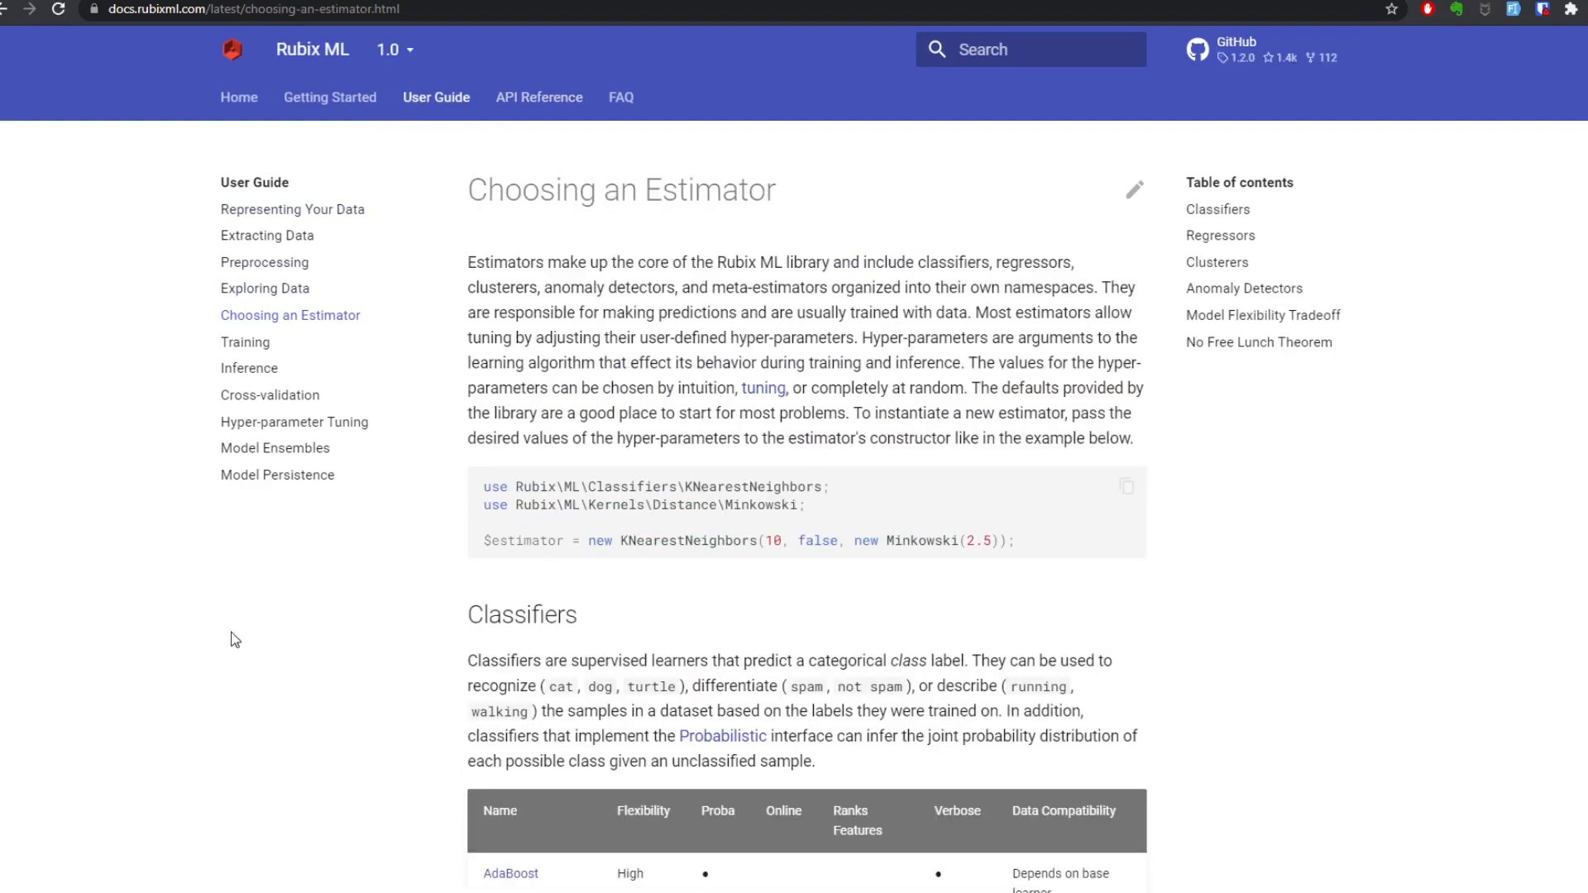